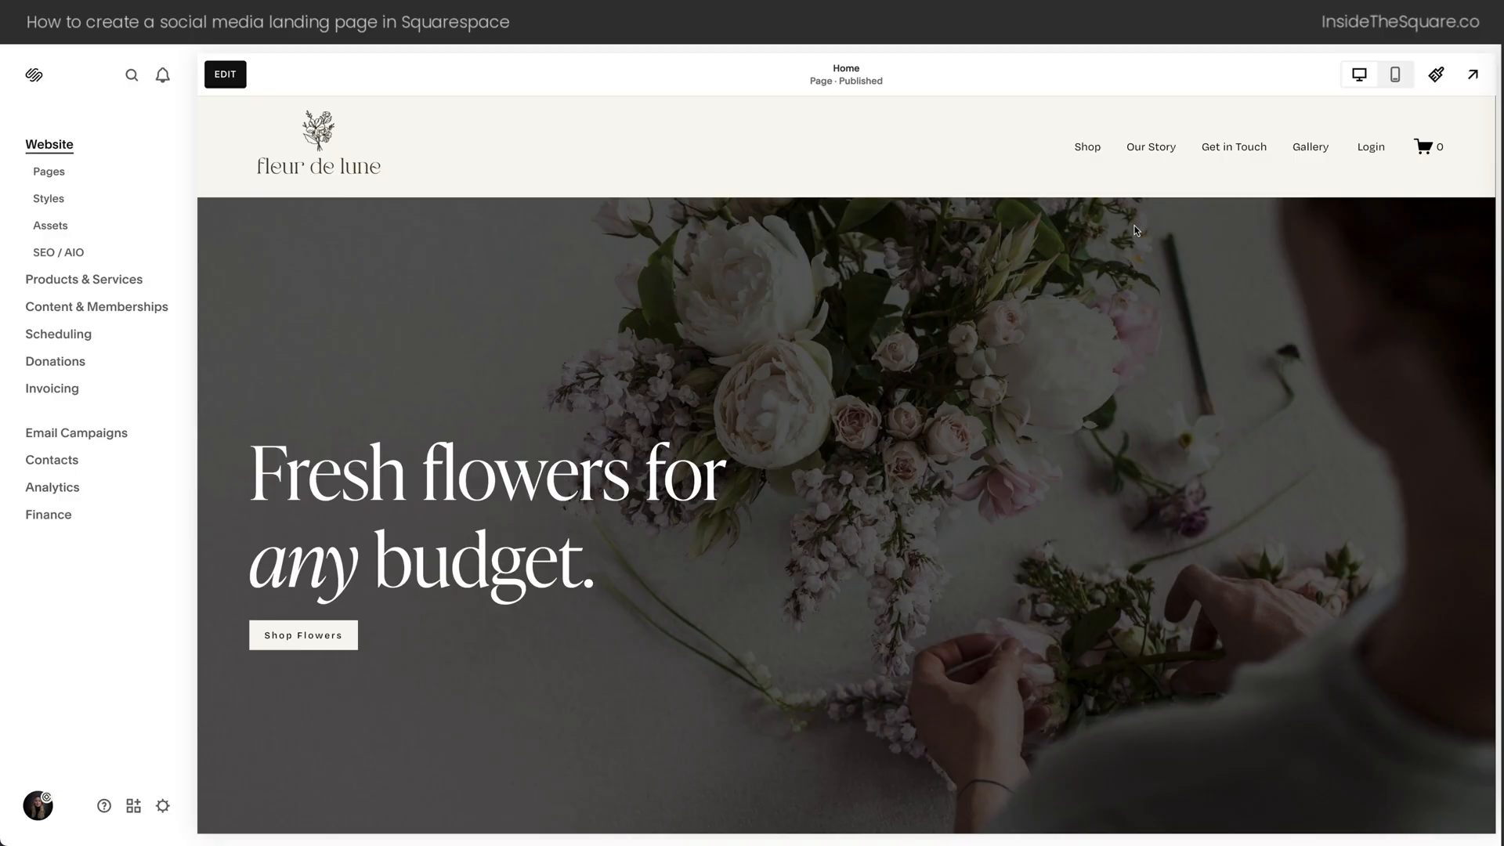
{"action": "mouse_move", "coordinate": [48, 172]}
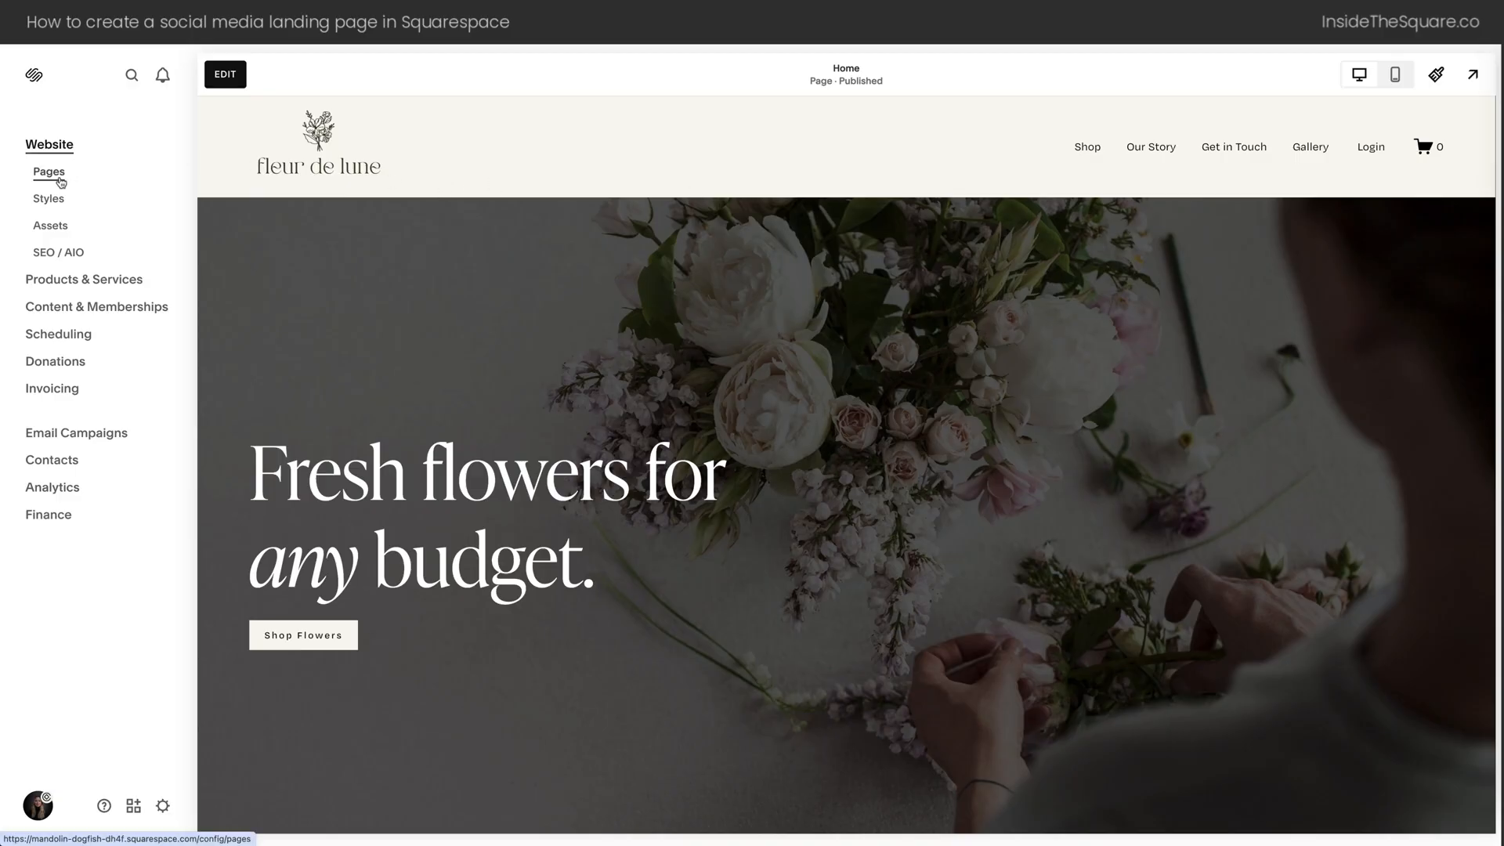
Show the Pages list for the website
{"action": "left_click", "coordinate": [49, 172]}
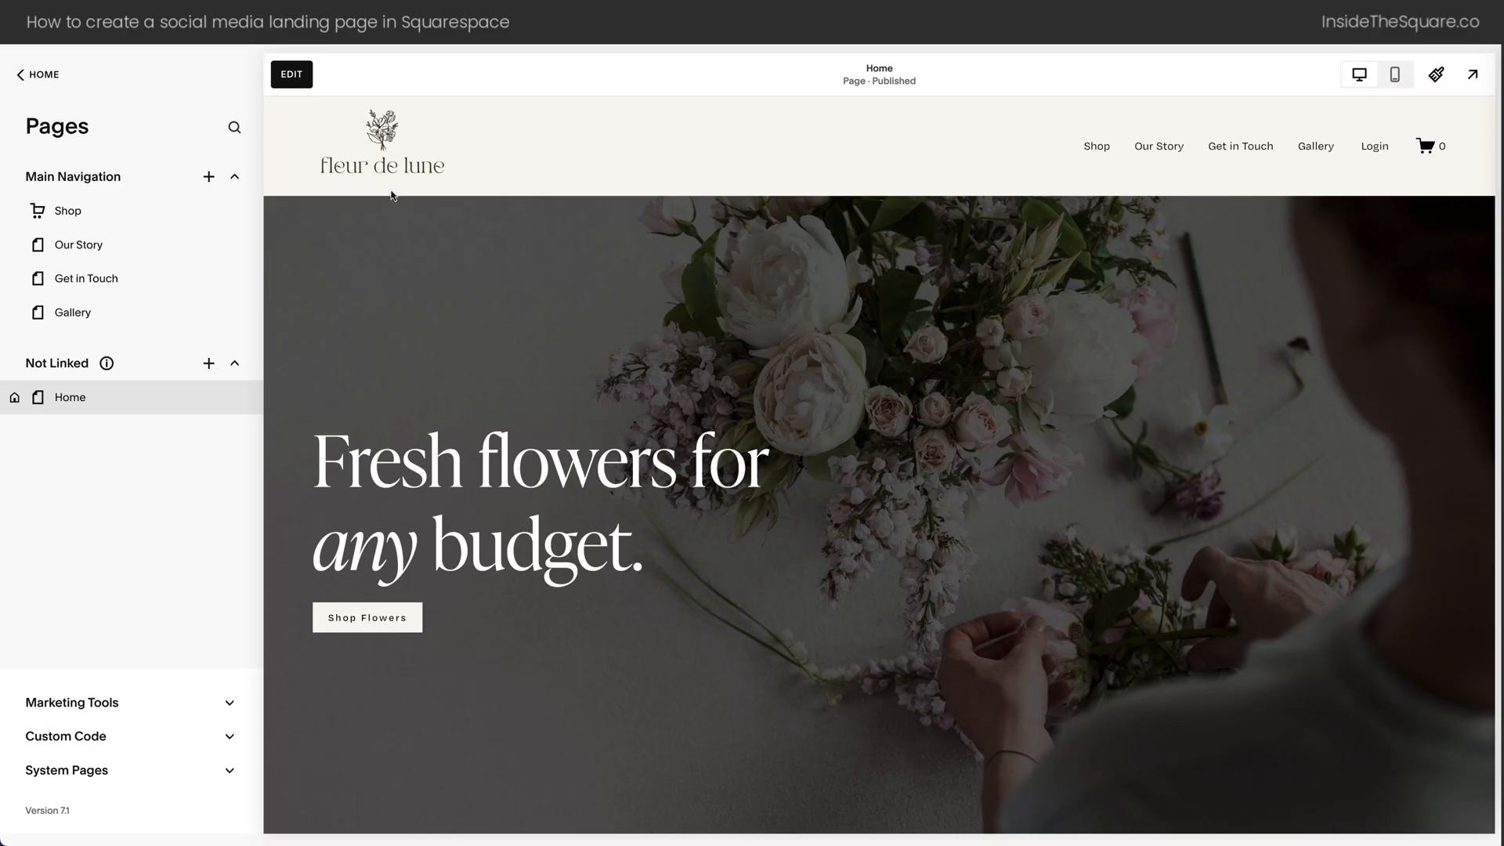
{"action": "mouse_move", "coordinate": [365, 409]}
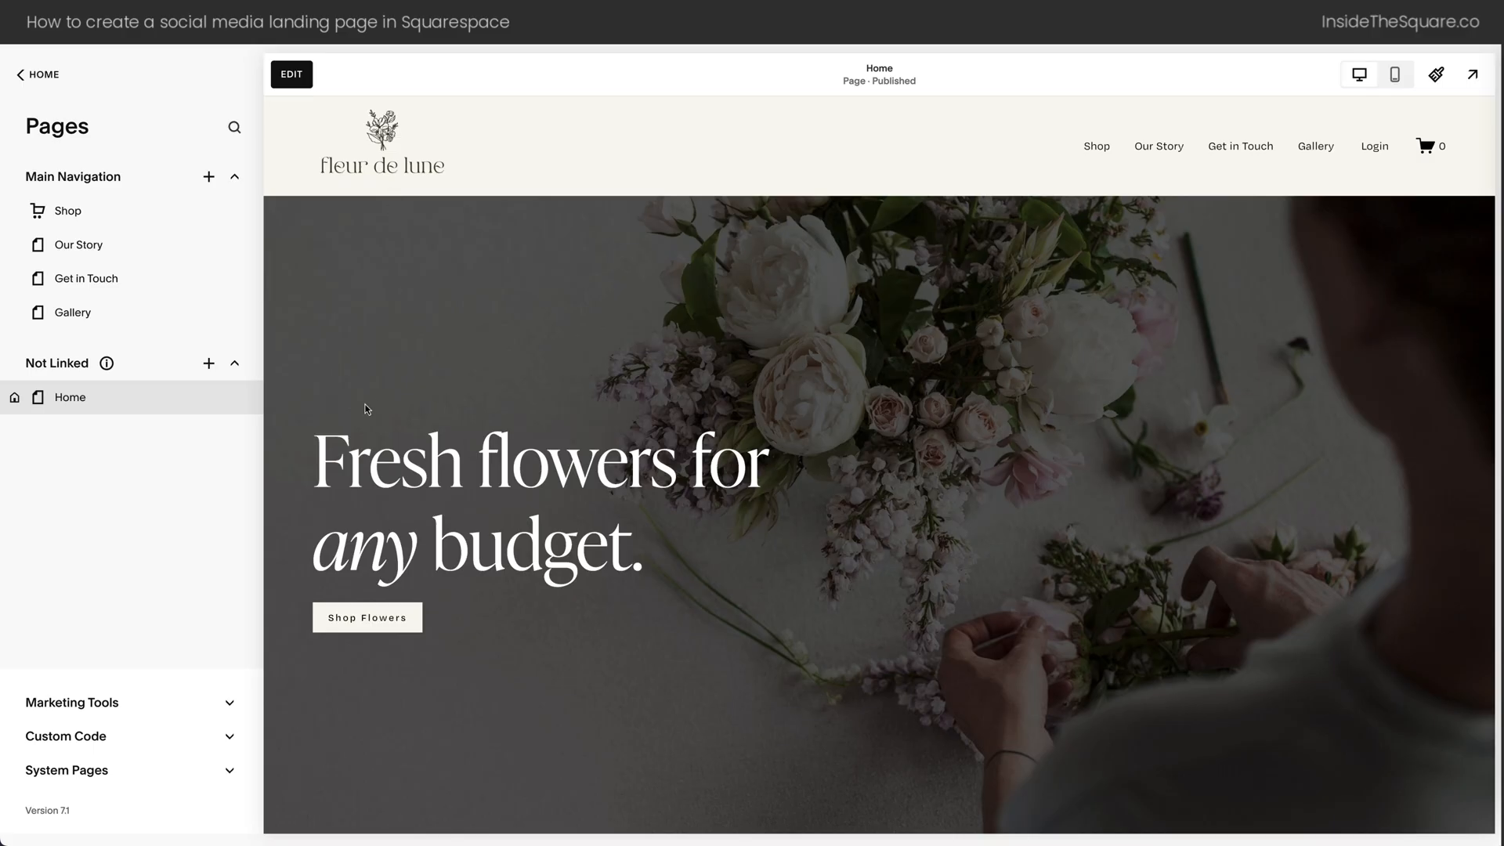
{"action": "mouse_move", "coordinate": [246, 448]}
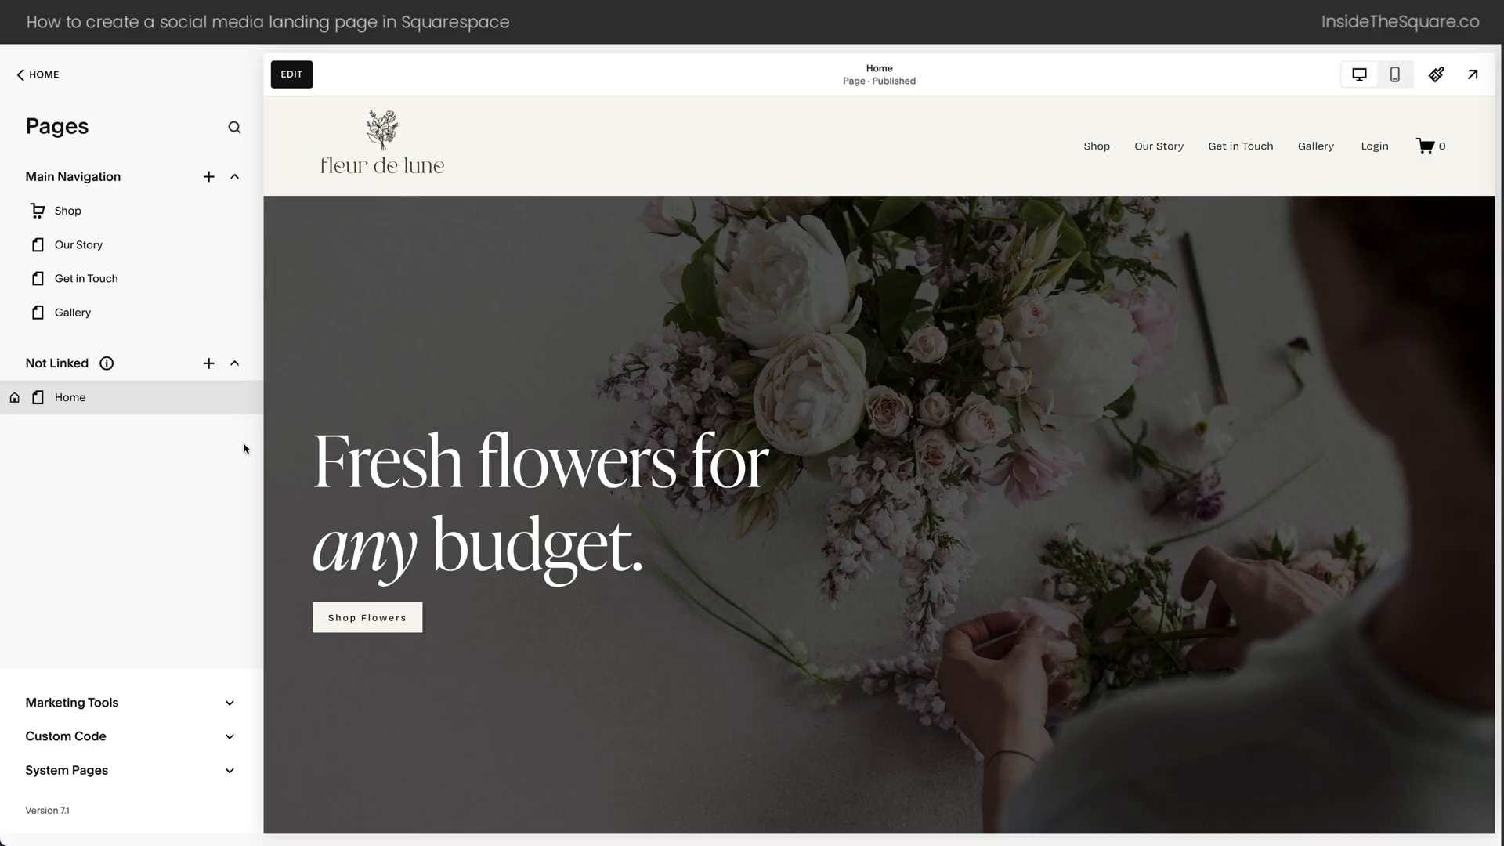
{"action": "mouse_move", "coordinate": [208, 364]}
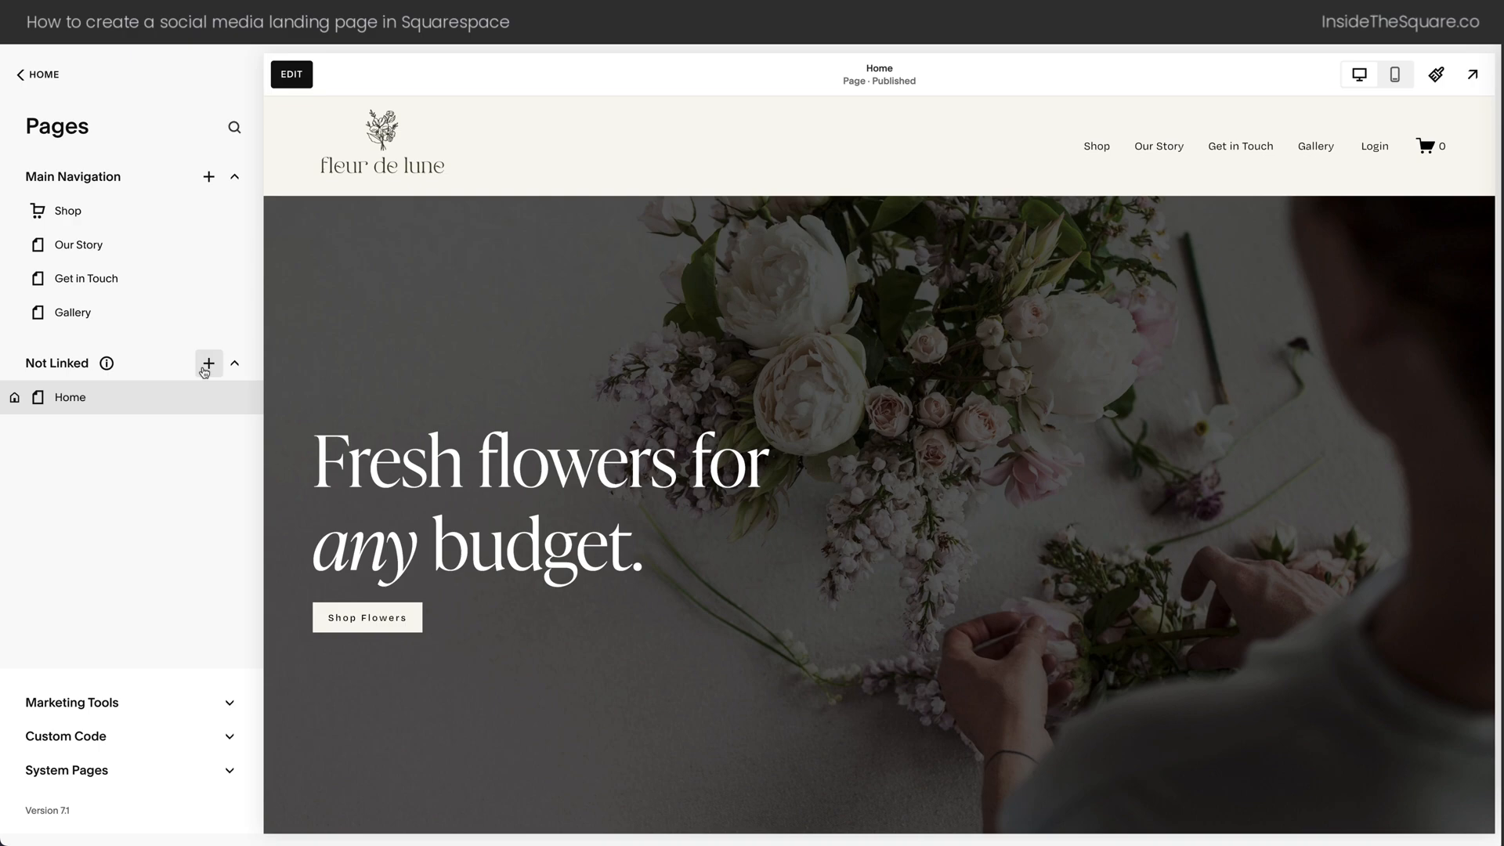
Add a new blank page under Not Linked, named Social
{"action": "left_click", "coordinate": [208, 362]}
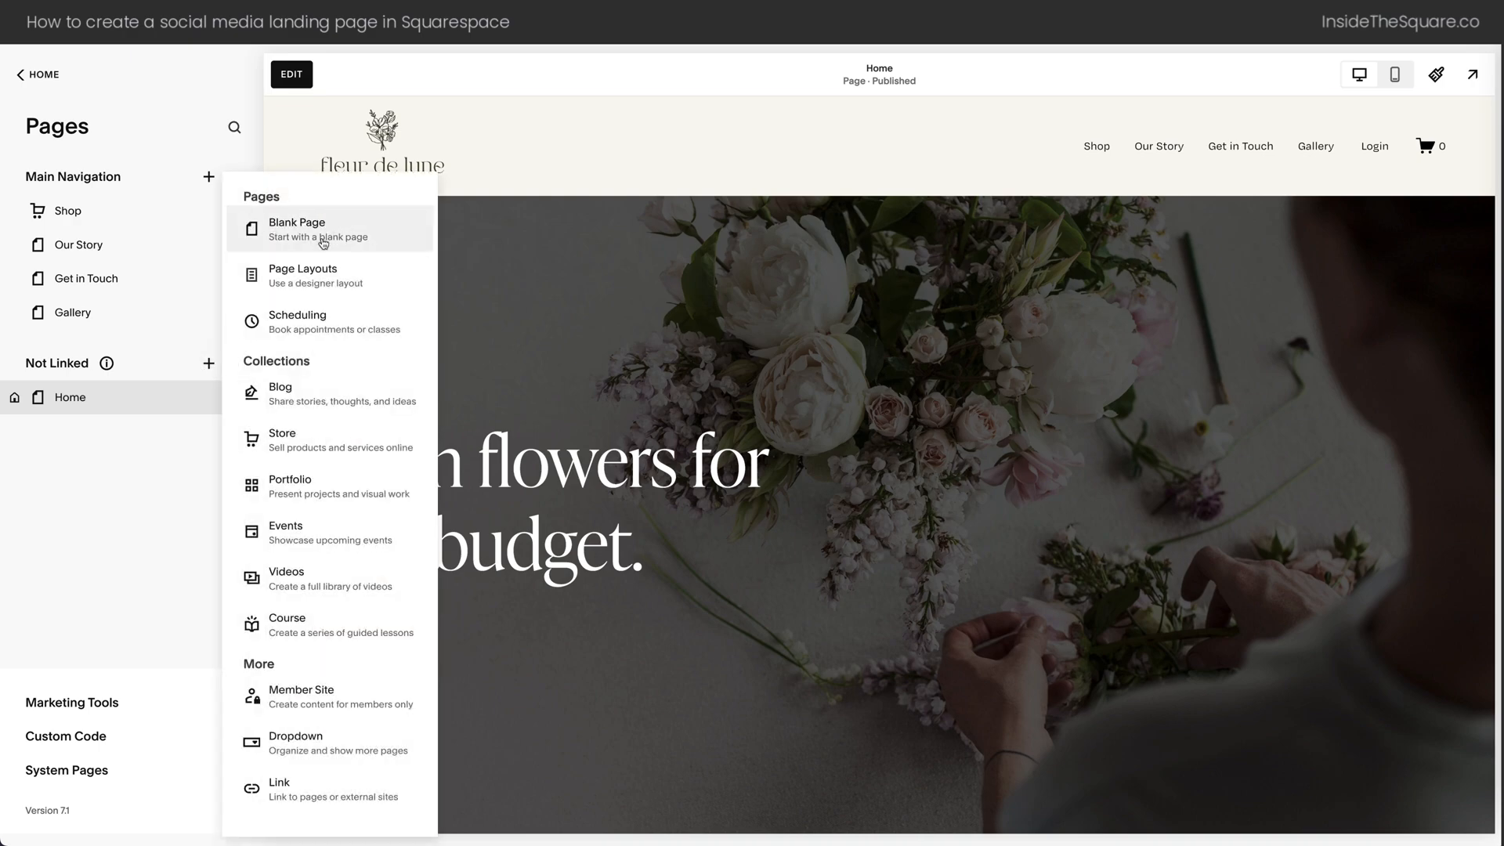
{"action": "left_click", "coordinate": [296, 229]}
{"action": "type", "text": "Social"}
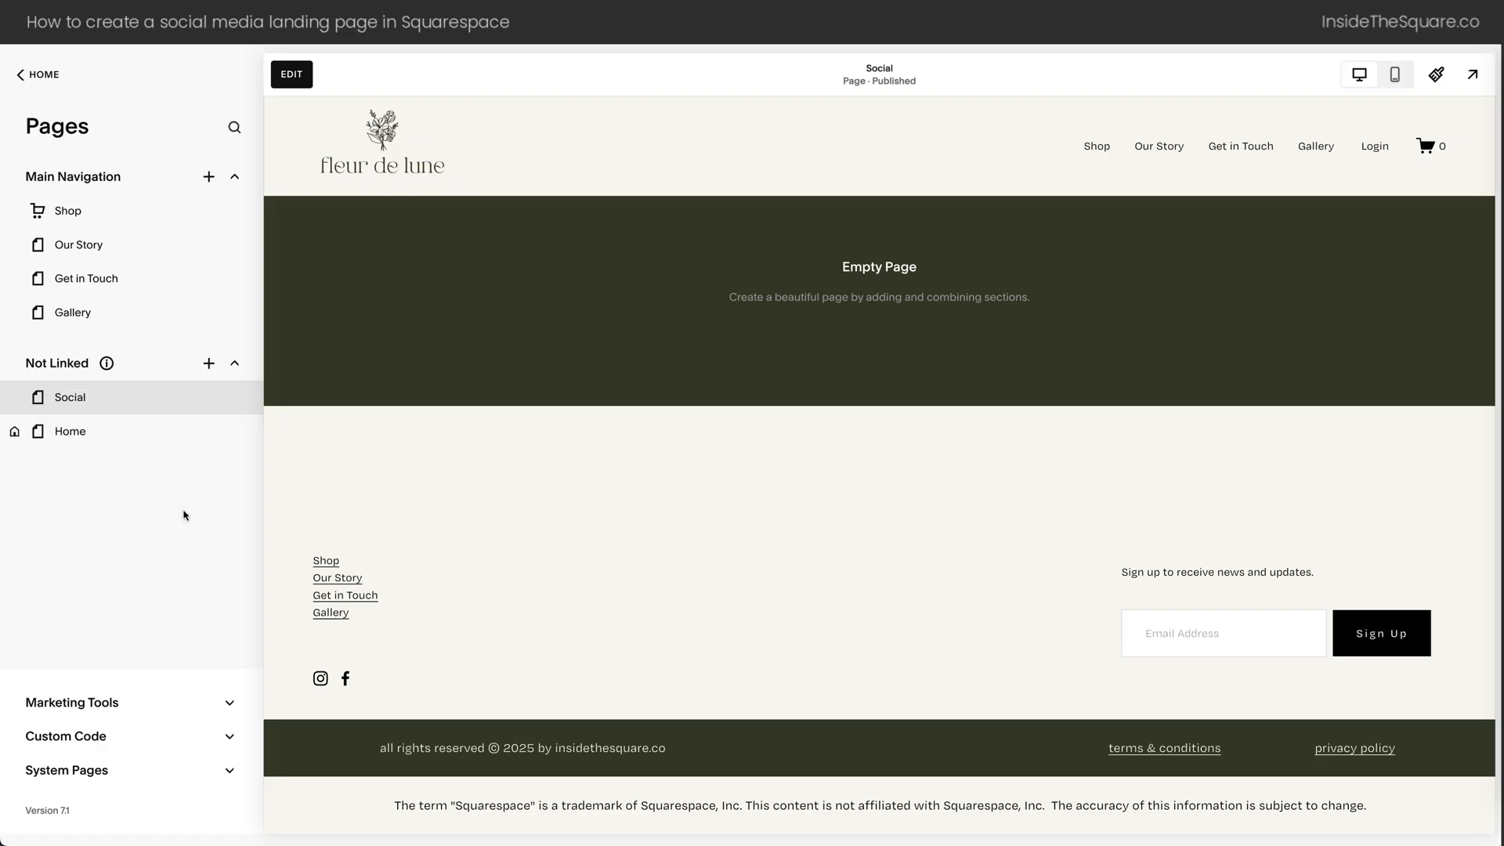
{"action": "mouse_move", "coordinate": [127, 396]}
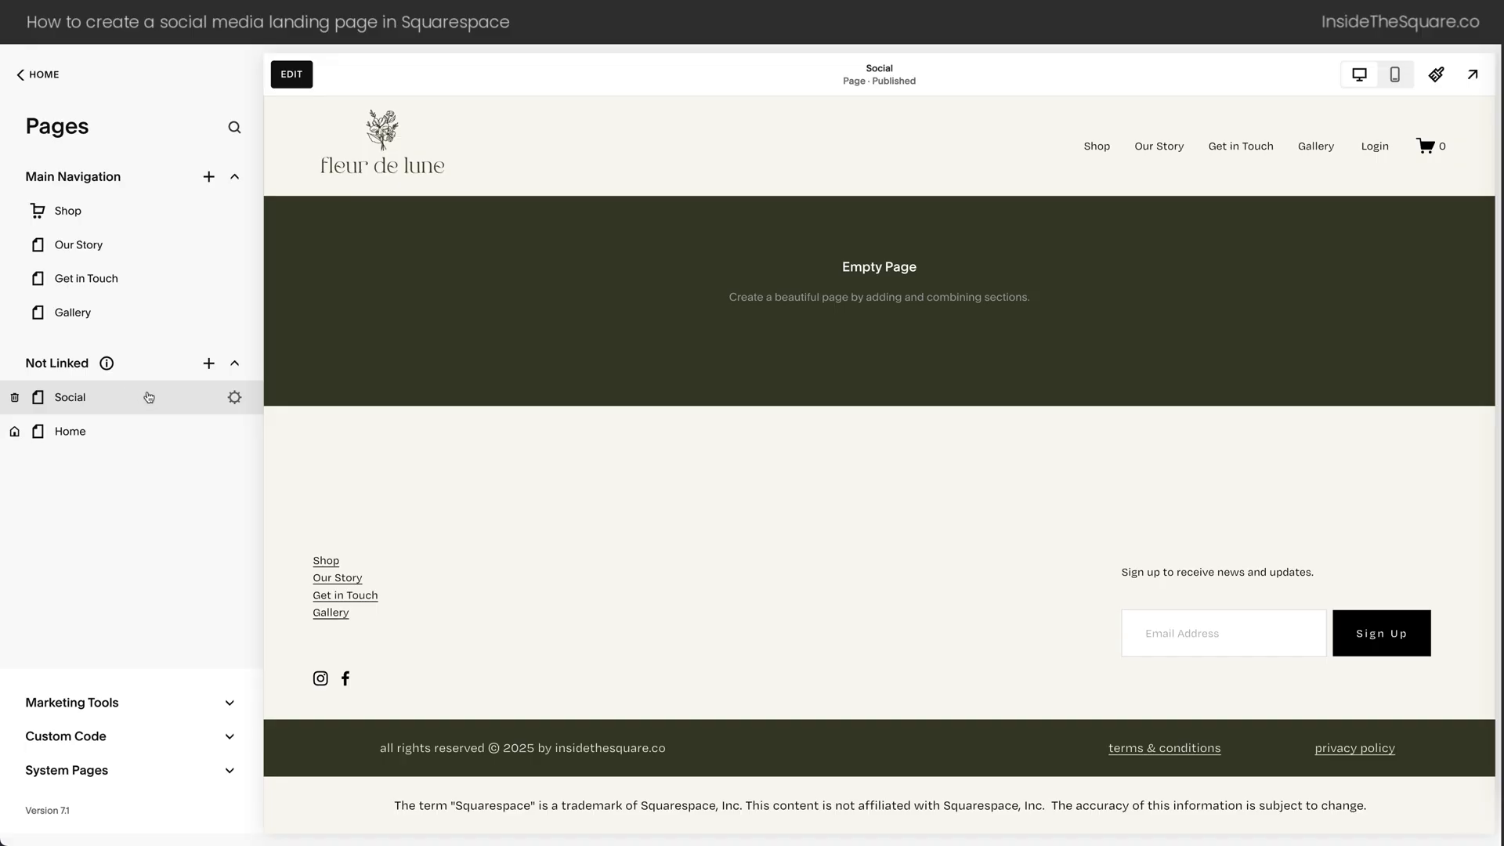
{"action": "mouse_move", "coordinate": [235, 402]}
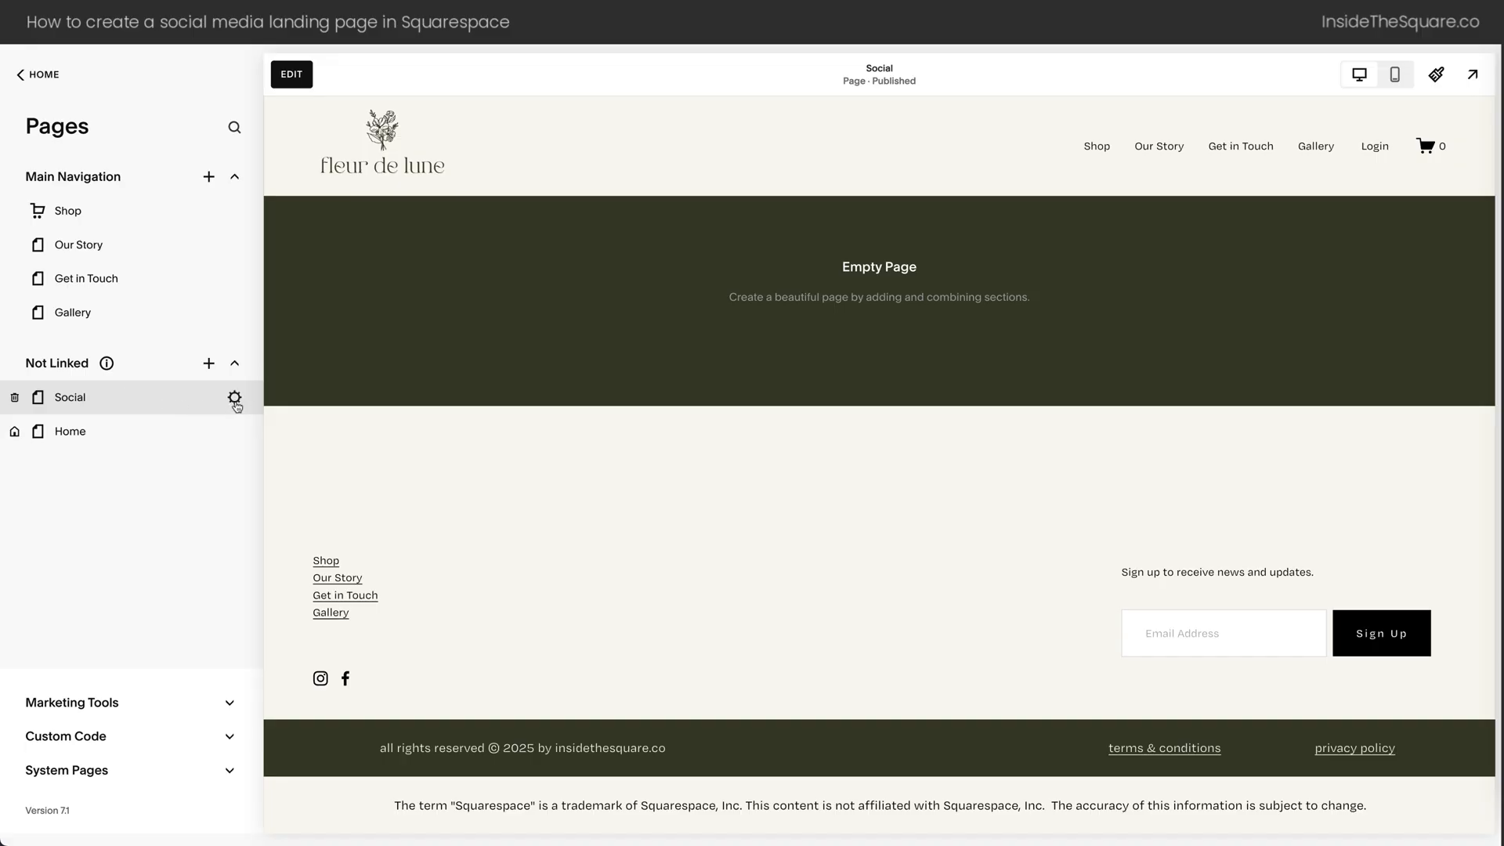
Turn off Show Header in the Social page's Navigation settings and save
{"action": "left_click", "coordinate": [235, 398]}
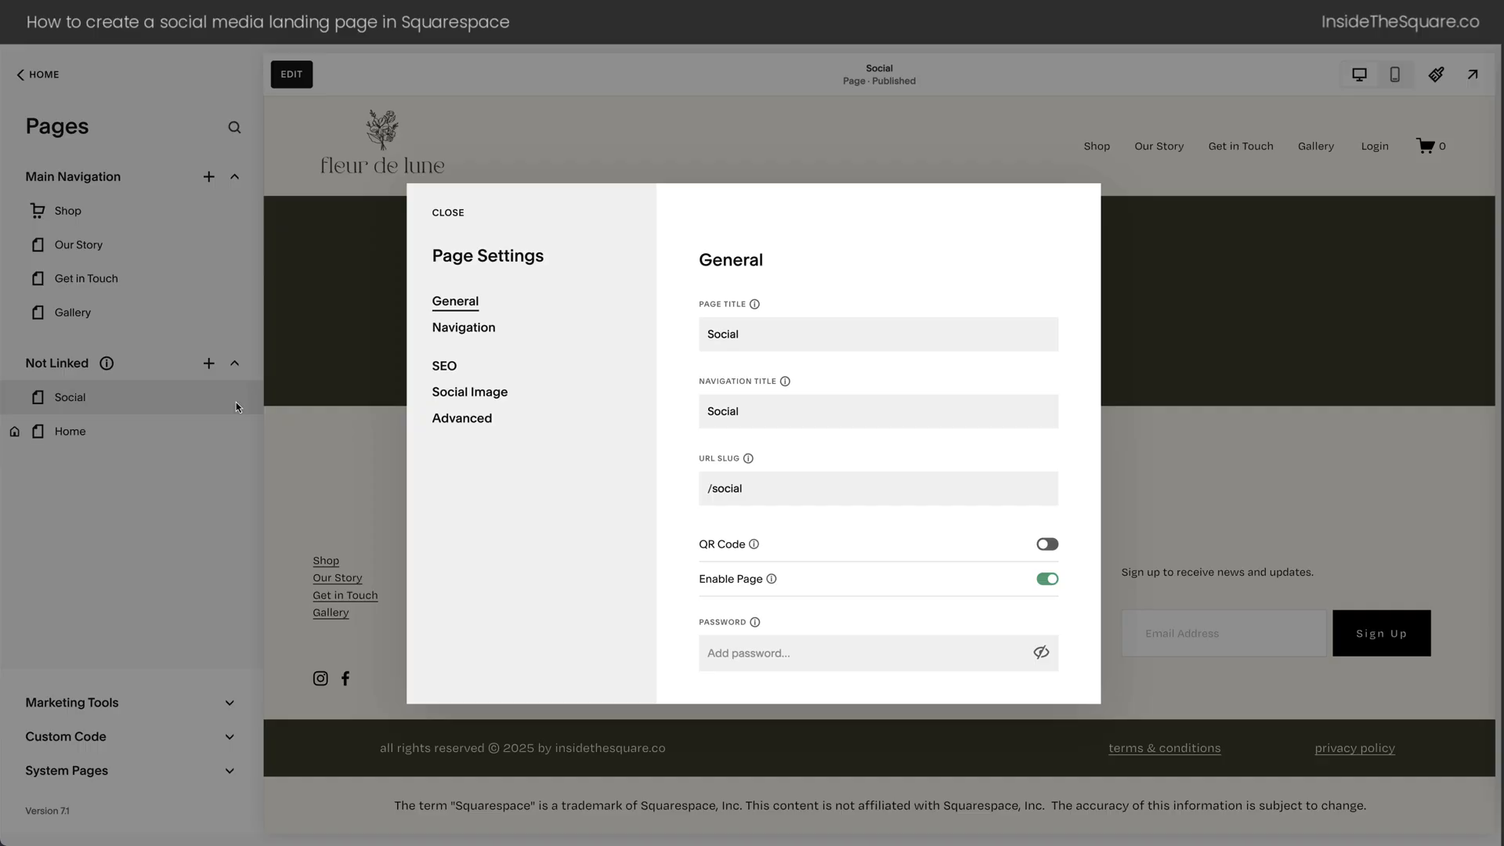
{"action": "mouse_move", "coordinate": [464, 328]}
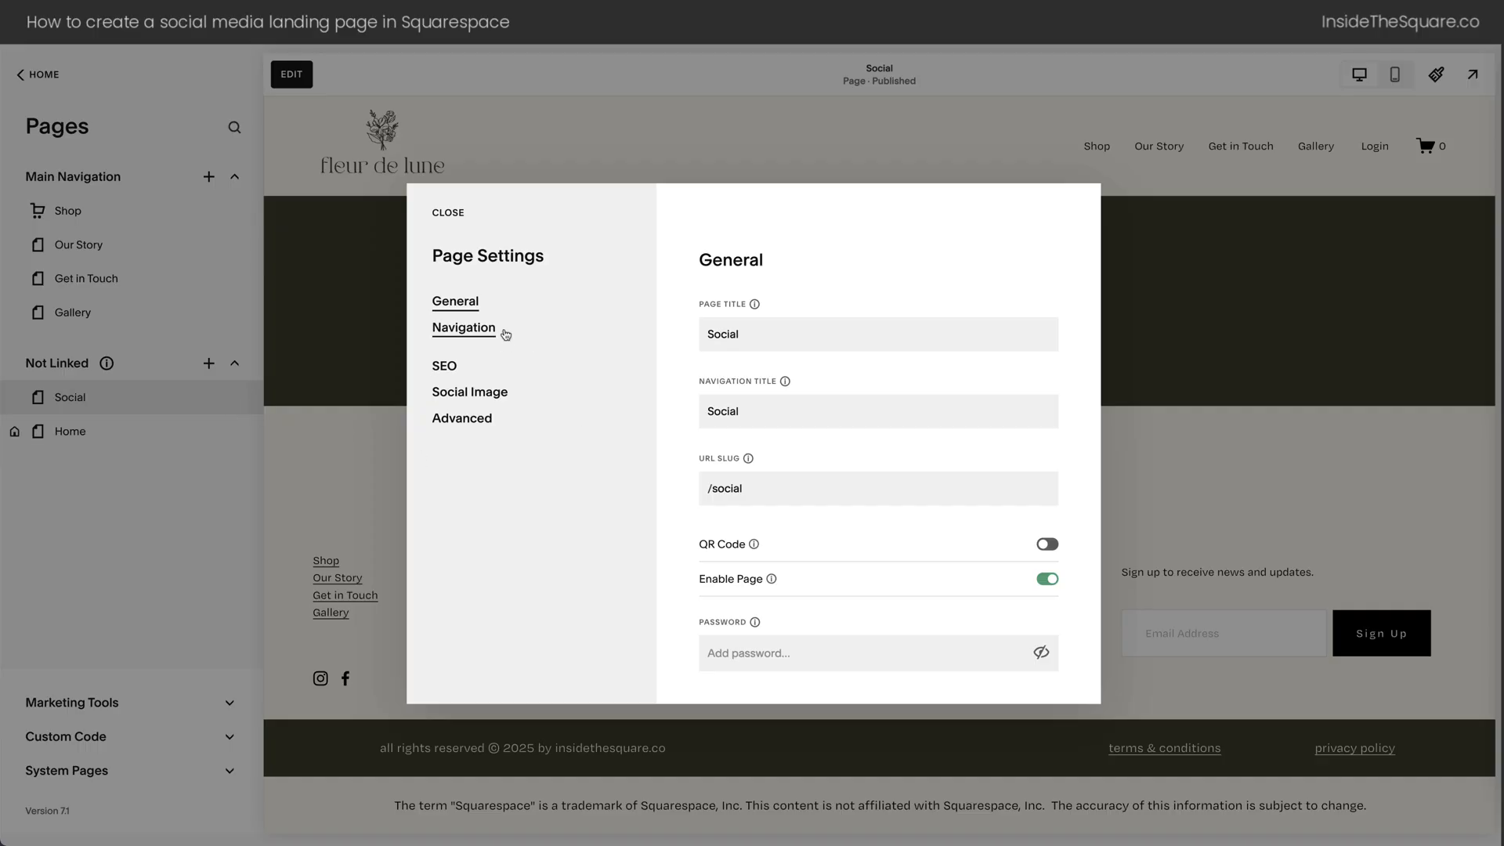
{"action": "left_click", "coordinate": [464, 328]}
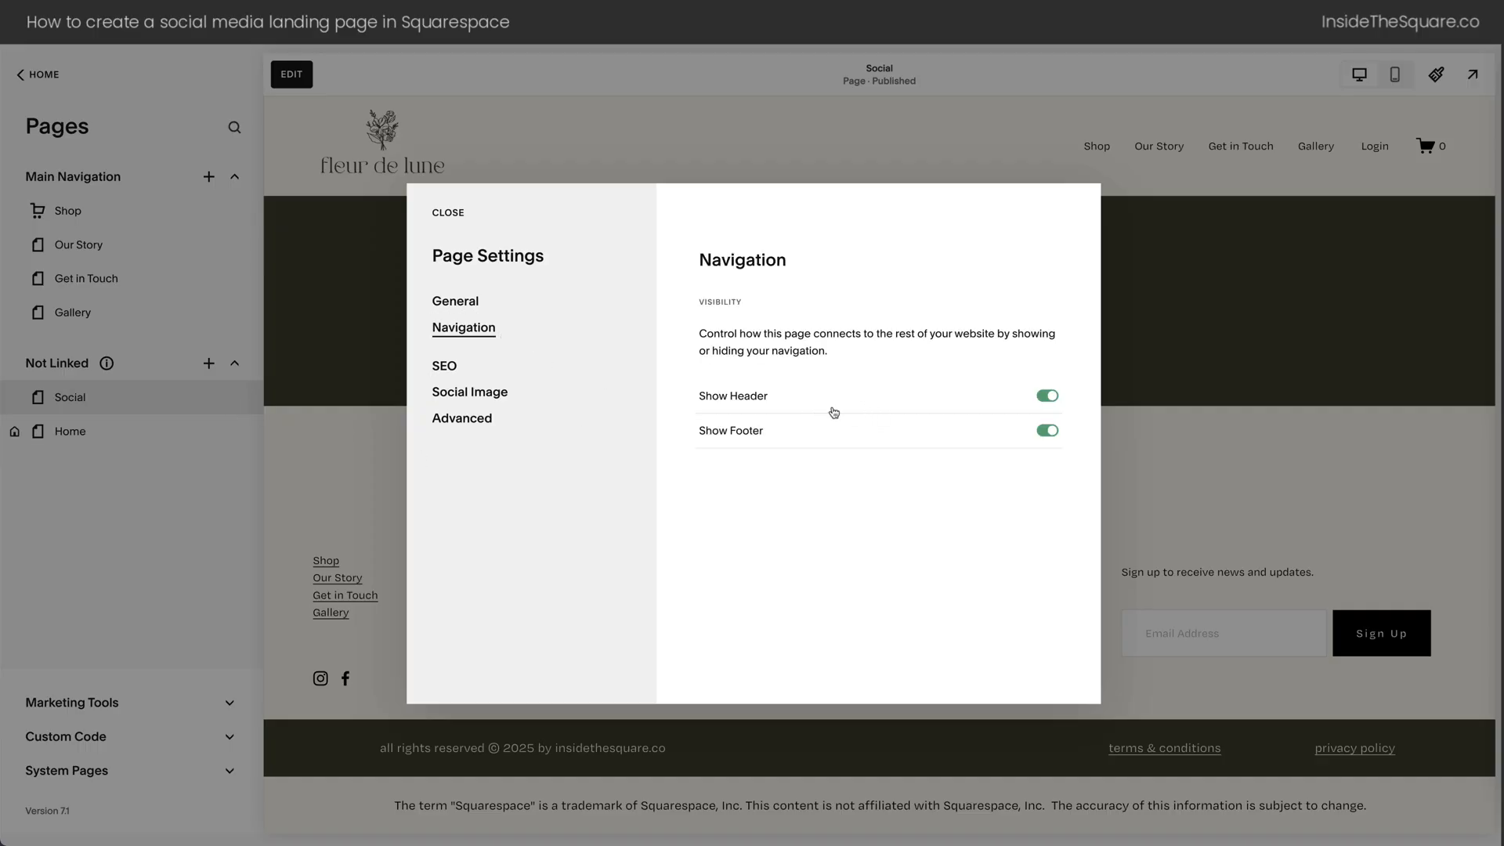
{"action": "mouse_move", "coordinate": [810, 446]}
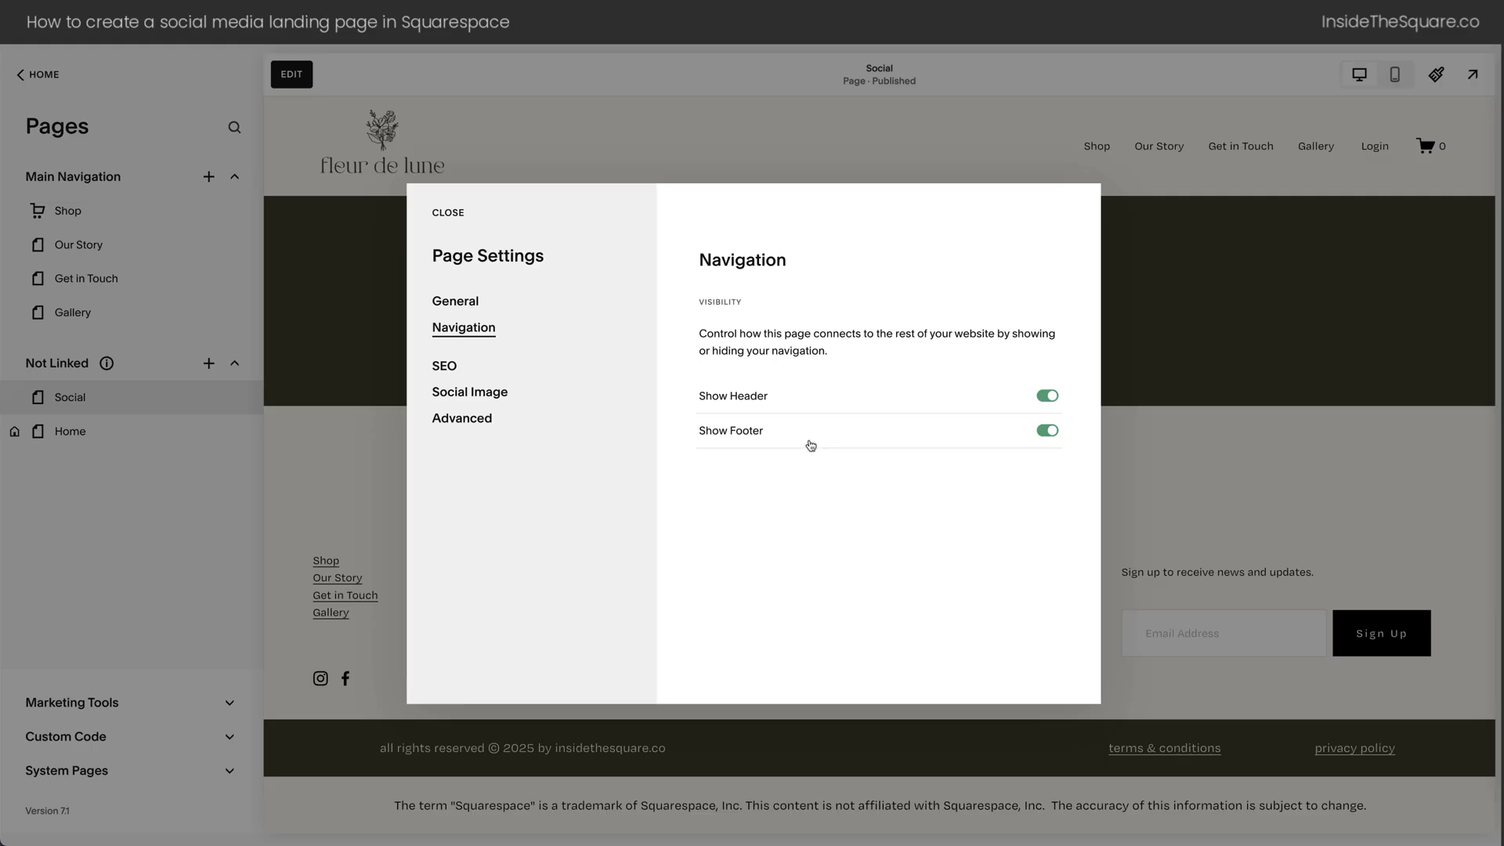
{"action": "left_click", "coordinate": [1045, 395]}
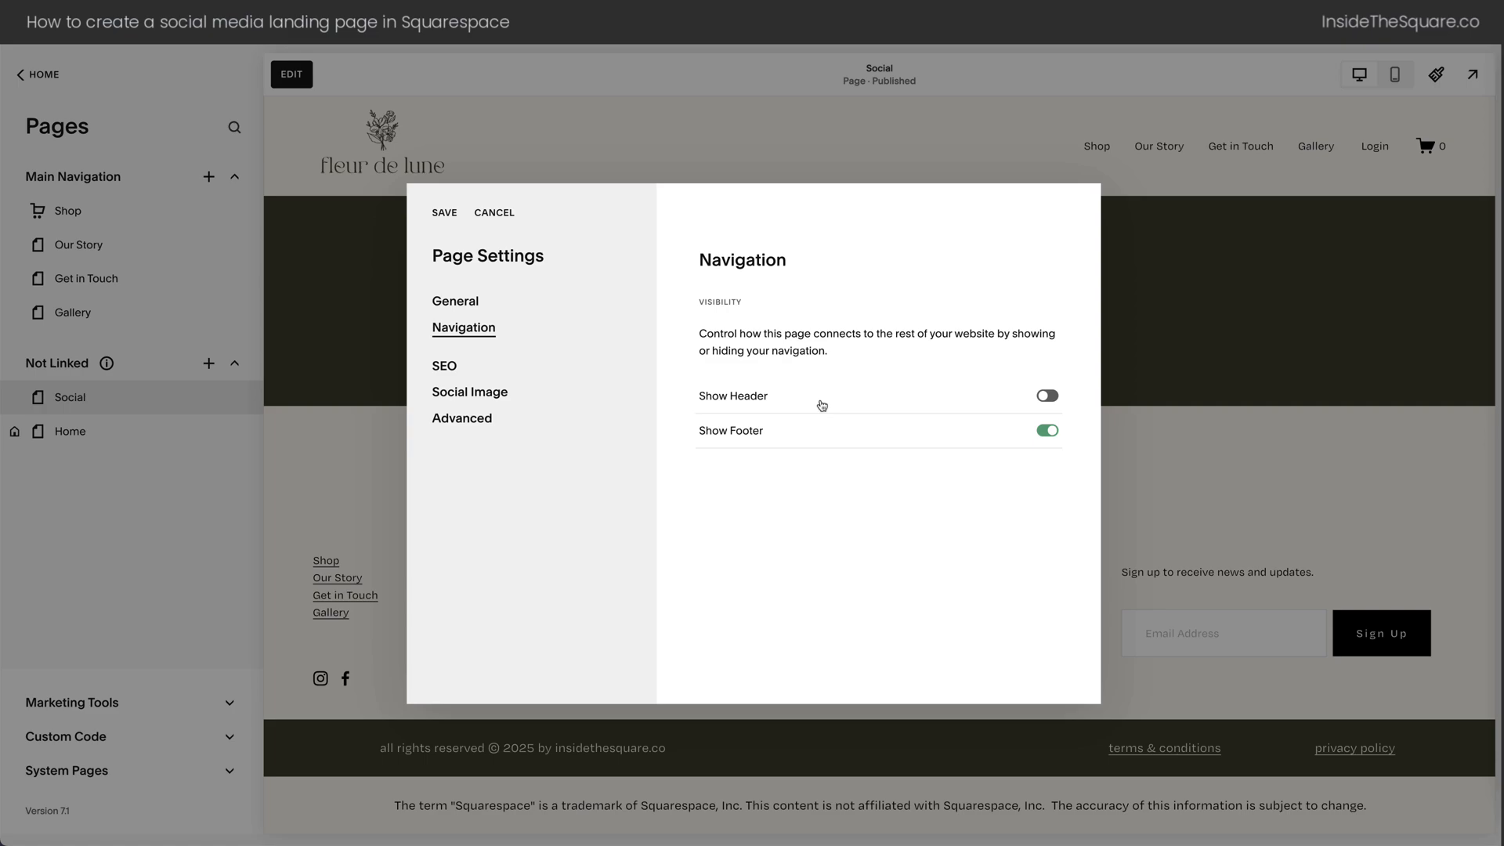
{"action": "mouse_move", "coordinate": [764, 442]}
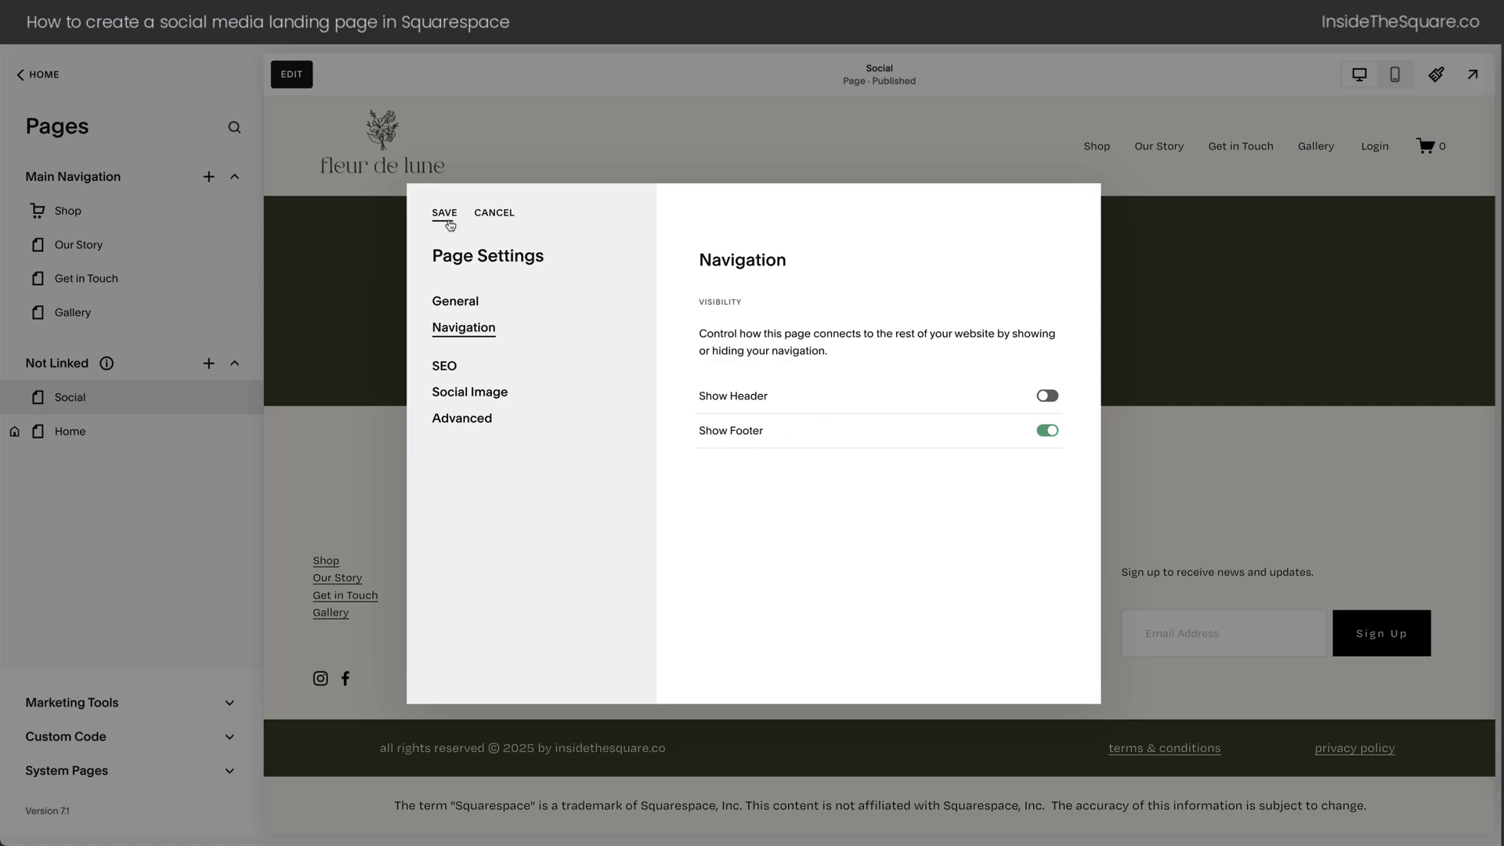
{"action": "left_click", "coordinate": [444, 212]}
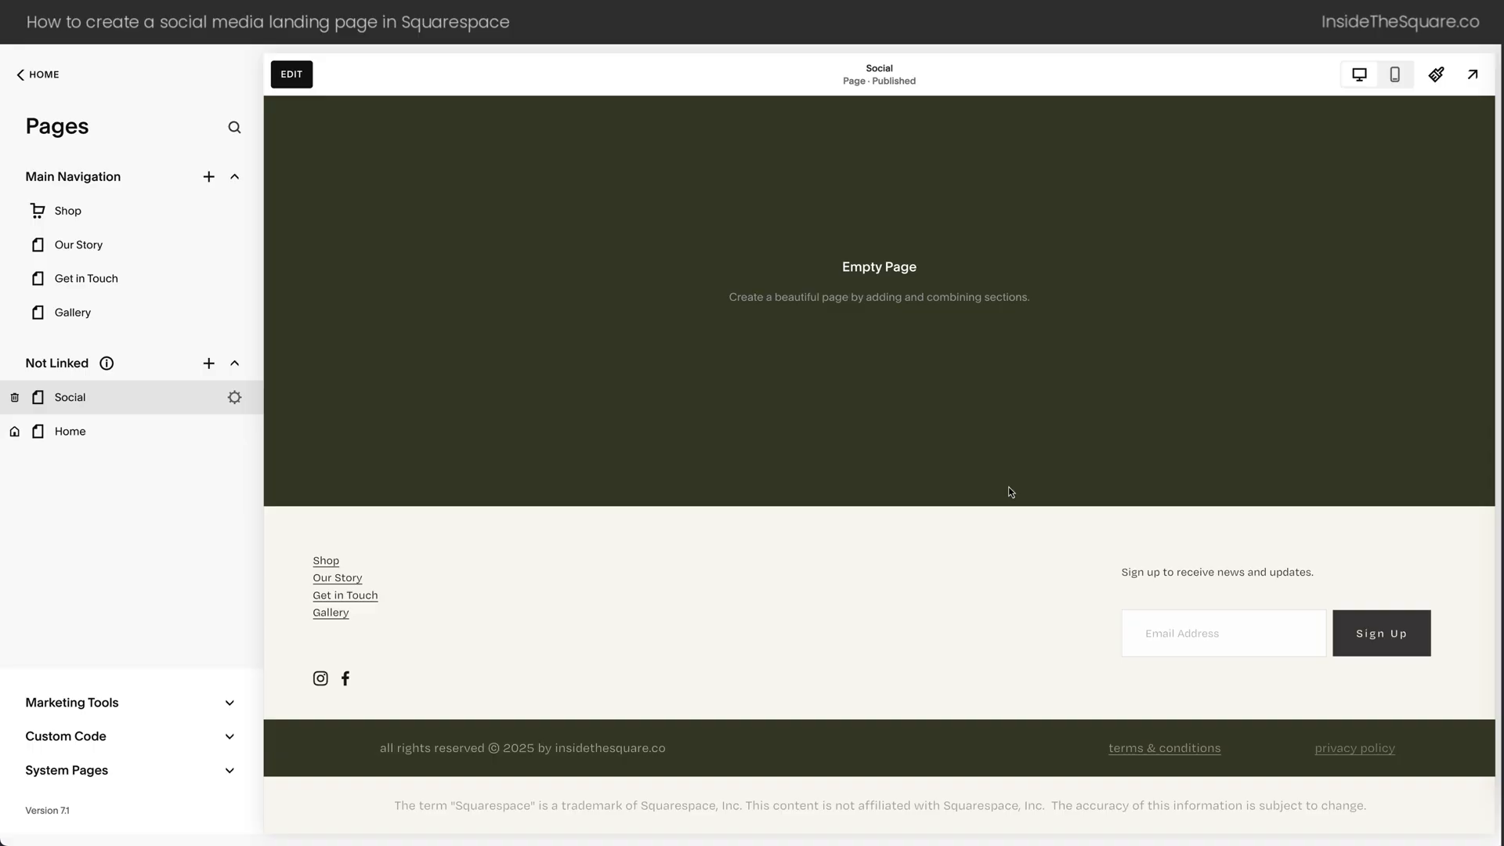
{"action": "mouse_move", "coordinate": [804, 779]}
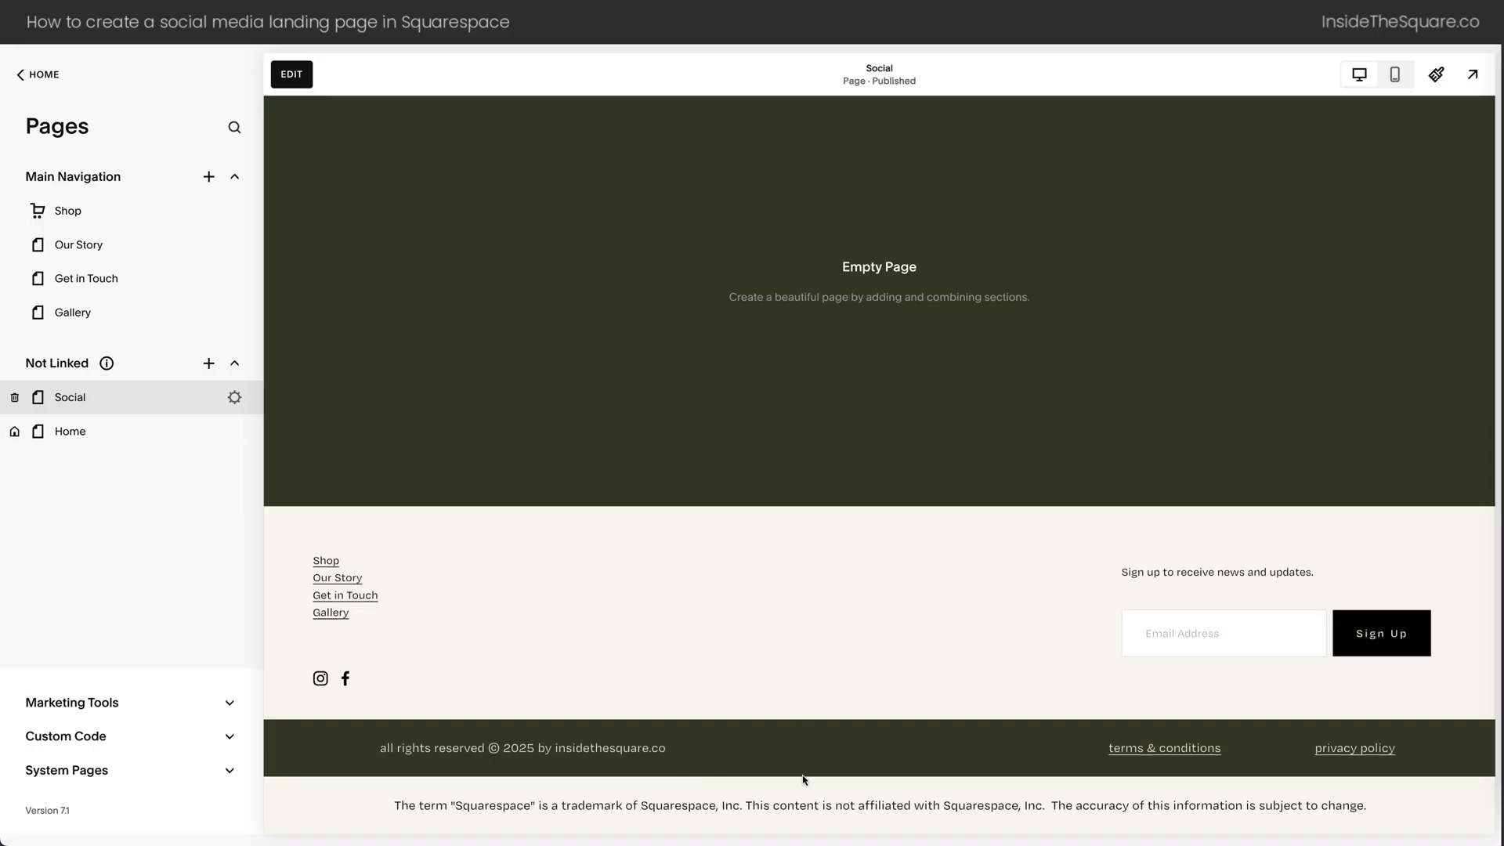
{"action": "mouse_move", "coordinate": [1169, 771]}
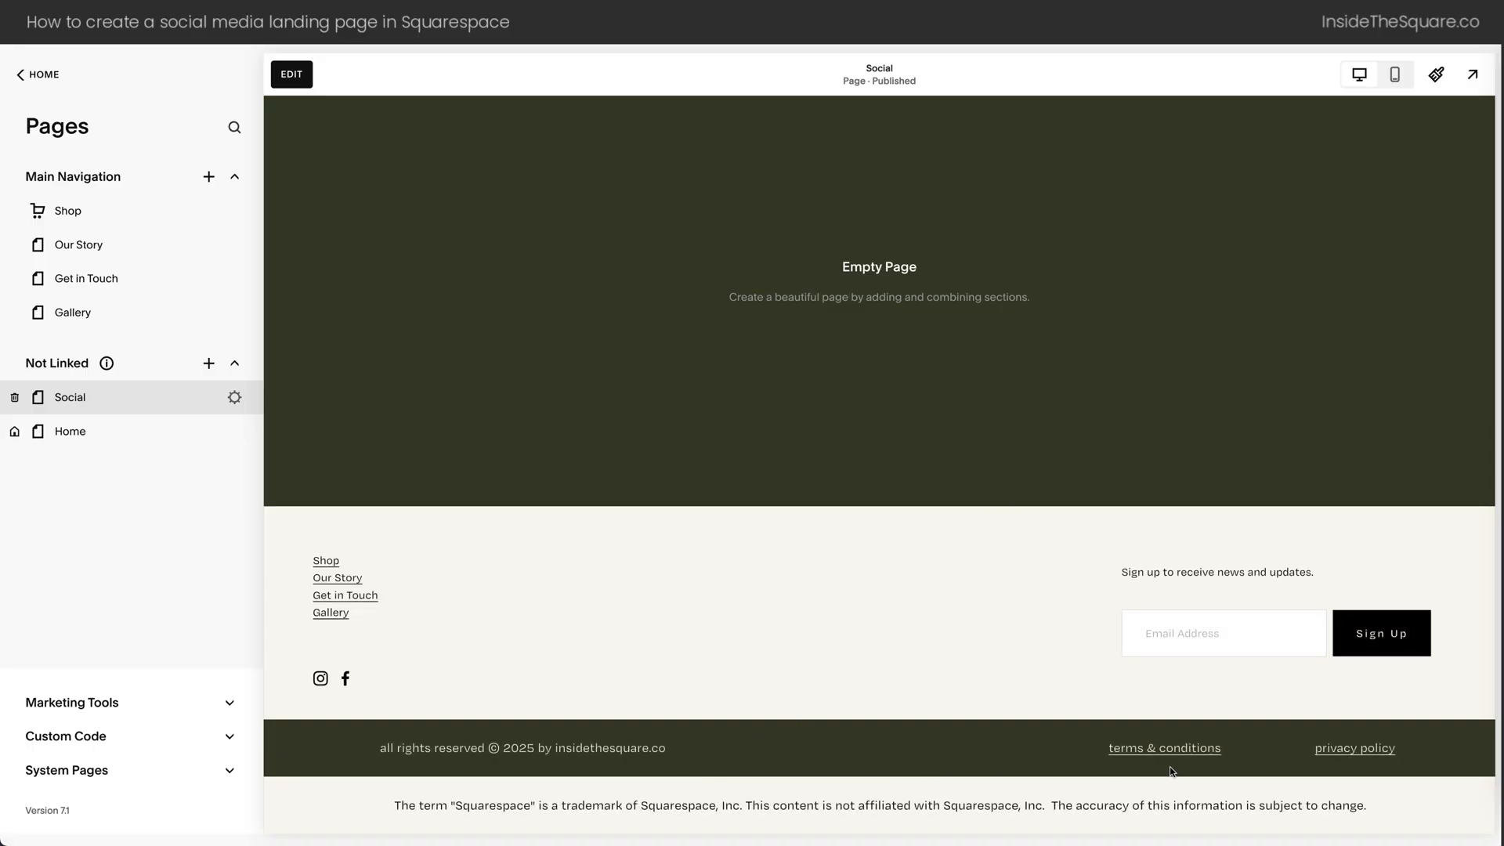
{"action": "mouse_move", "coordinate": [1382, 818]}
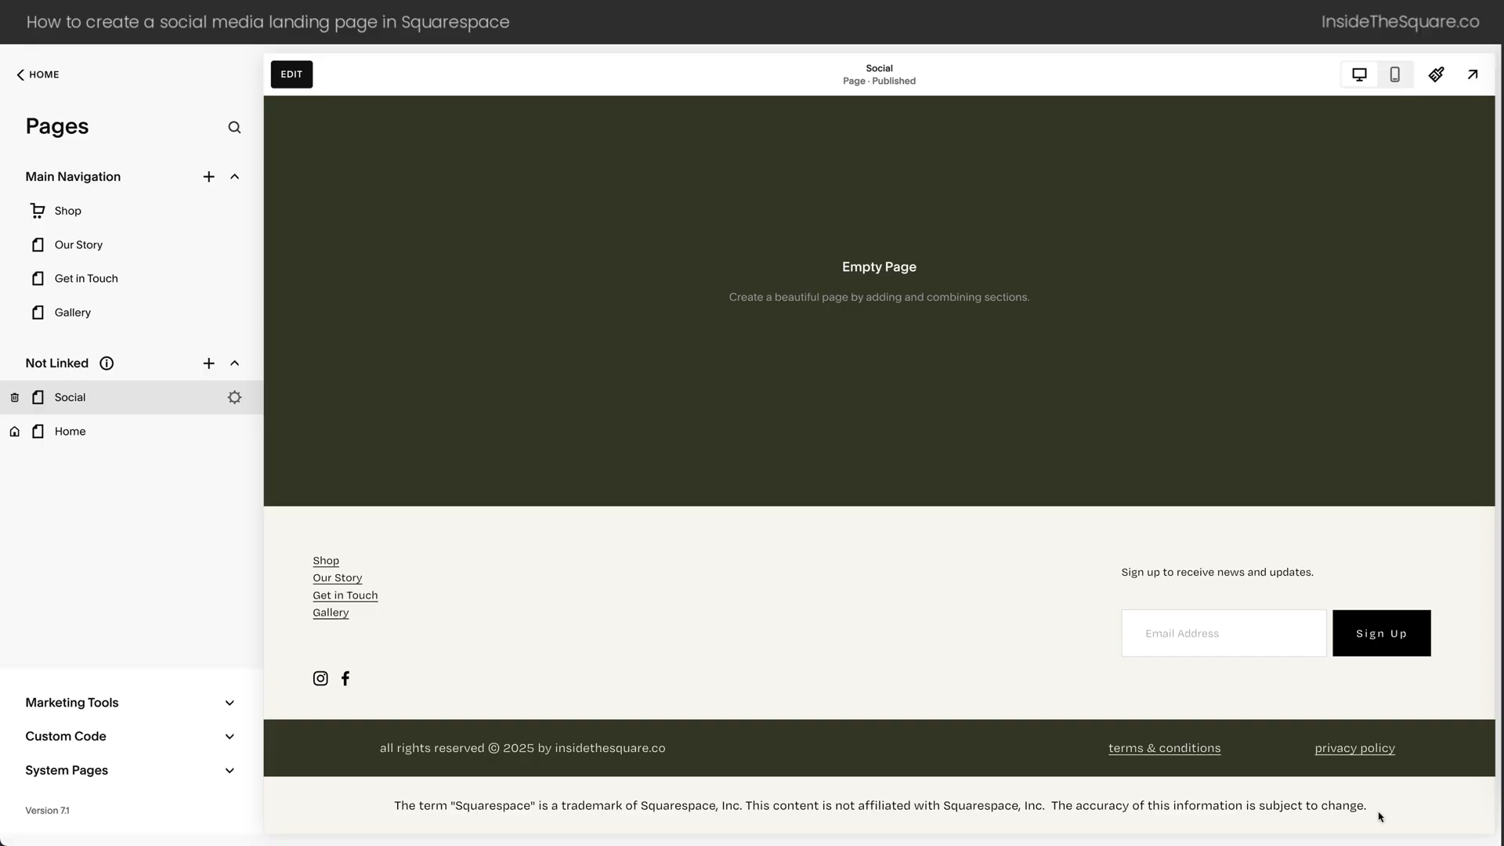
{"action": "mouse_move", "coordinate": [965, 788]}
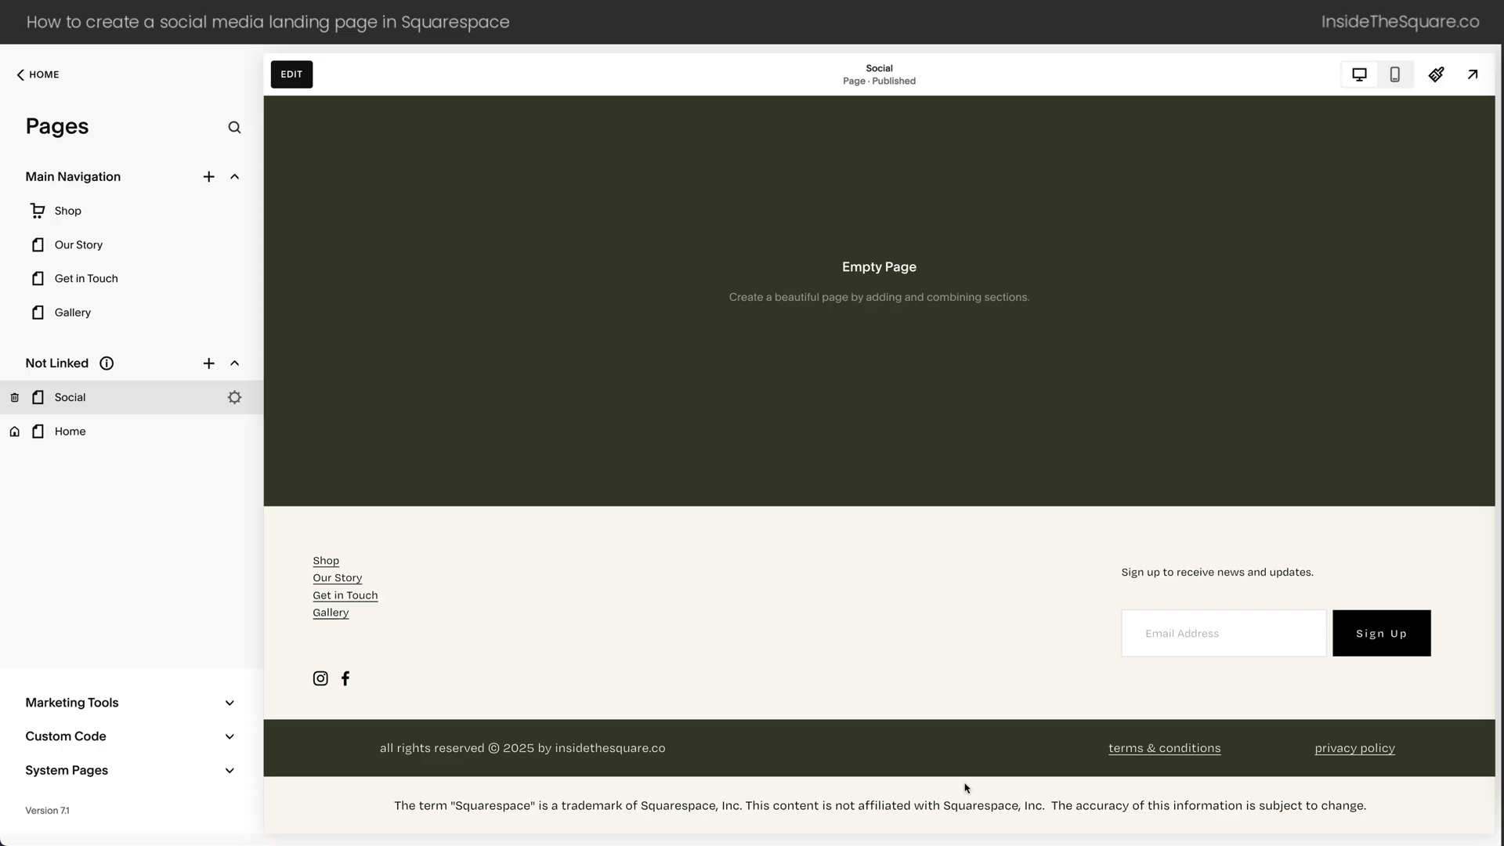
{"action": "mouse_move", "coordinate": [902, 792]}
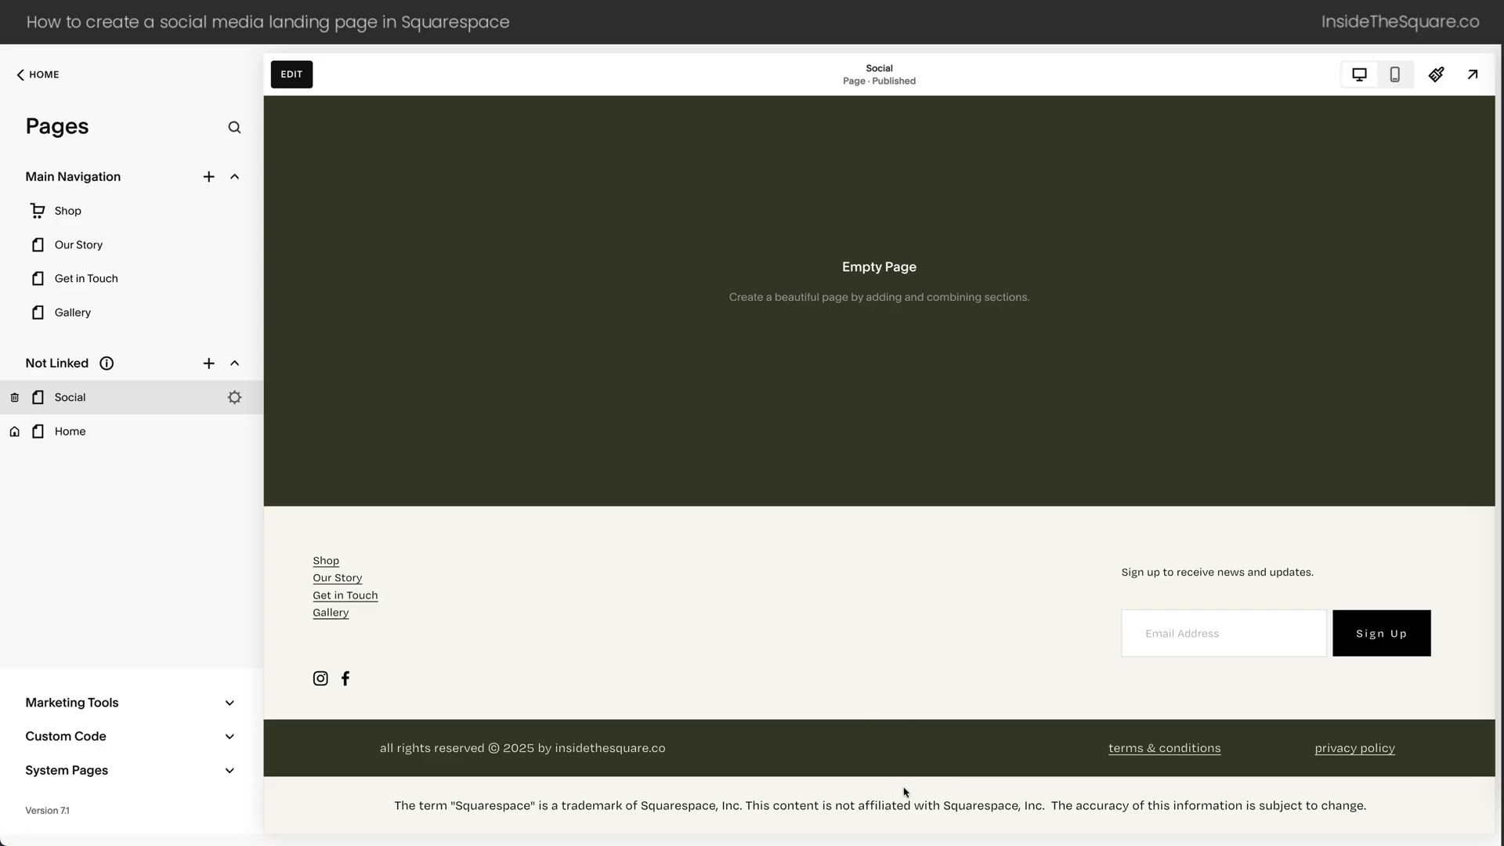
{"action": "mouse_move", "coordinate": [890, 565]}
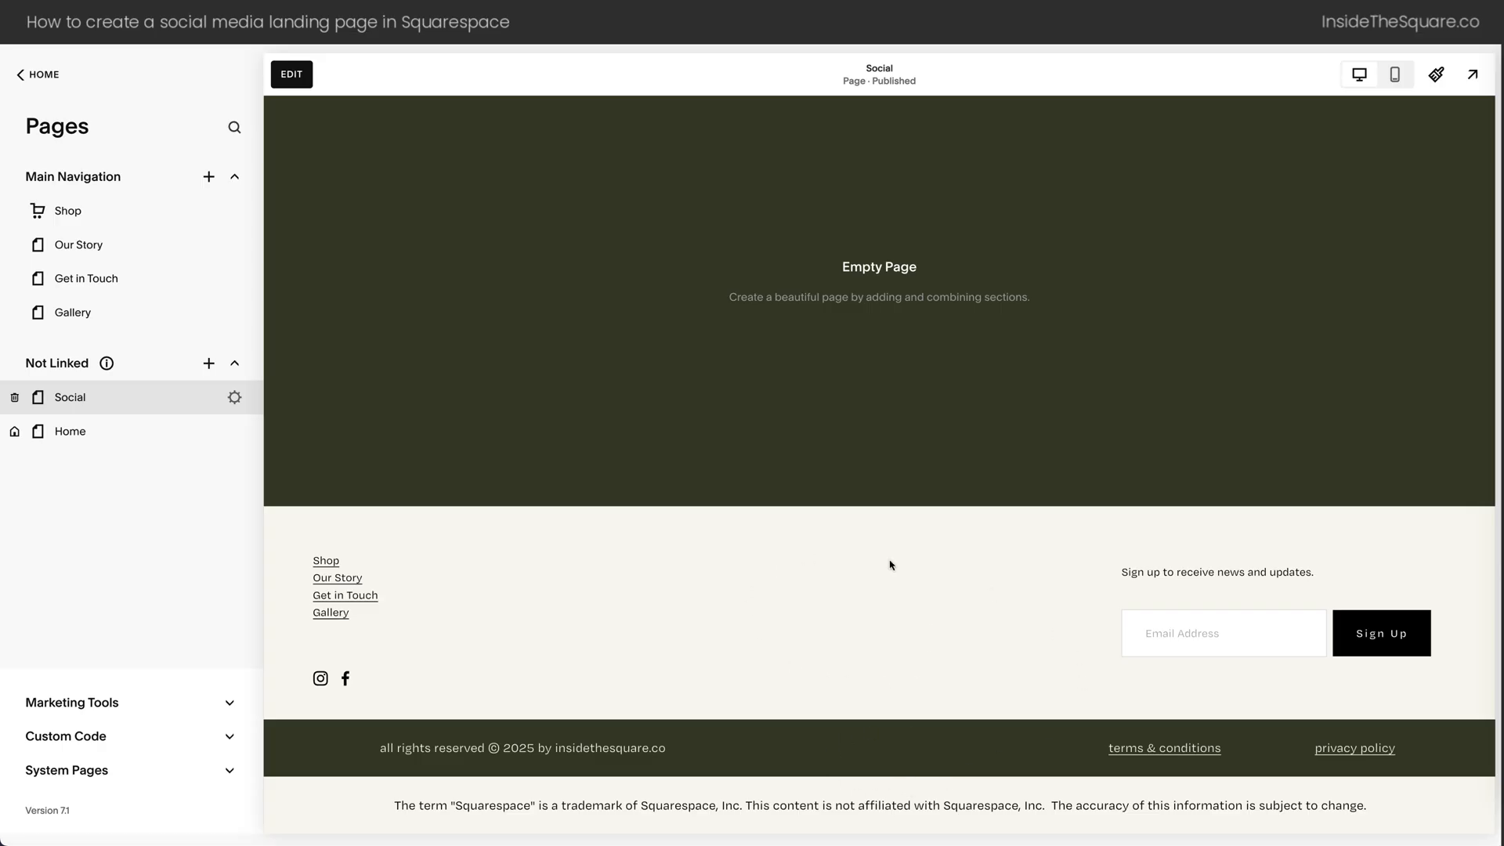
{"action": "mouse_move", "coordinate": [388, 662]}
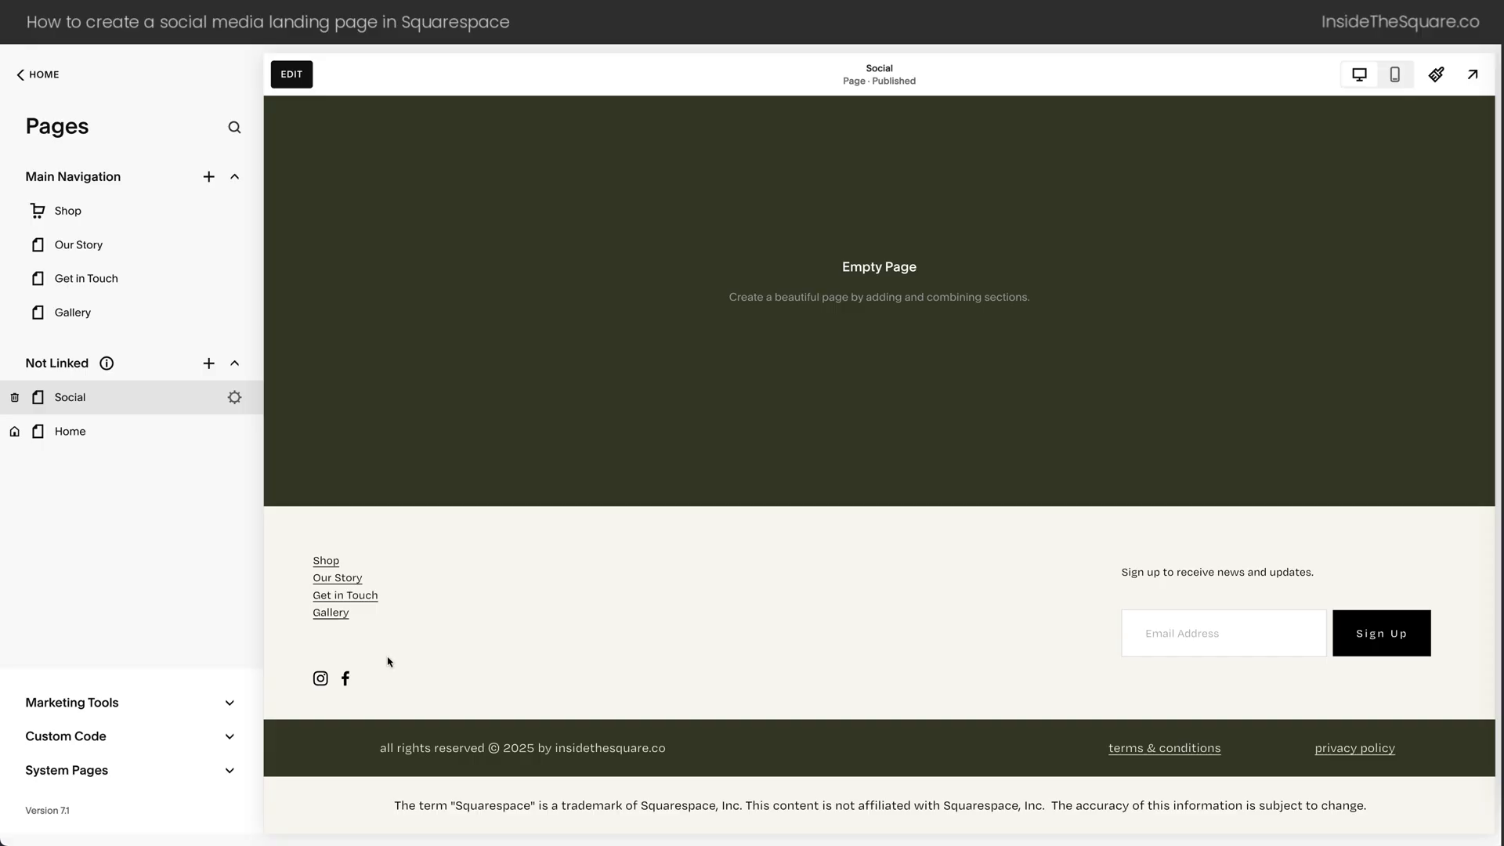
{"action": "mouse_move", "coordinate": [855, 649]}
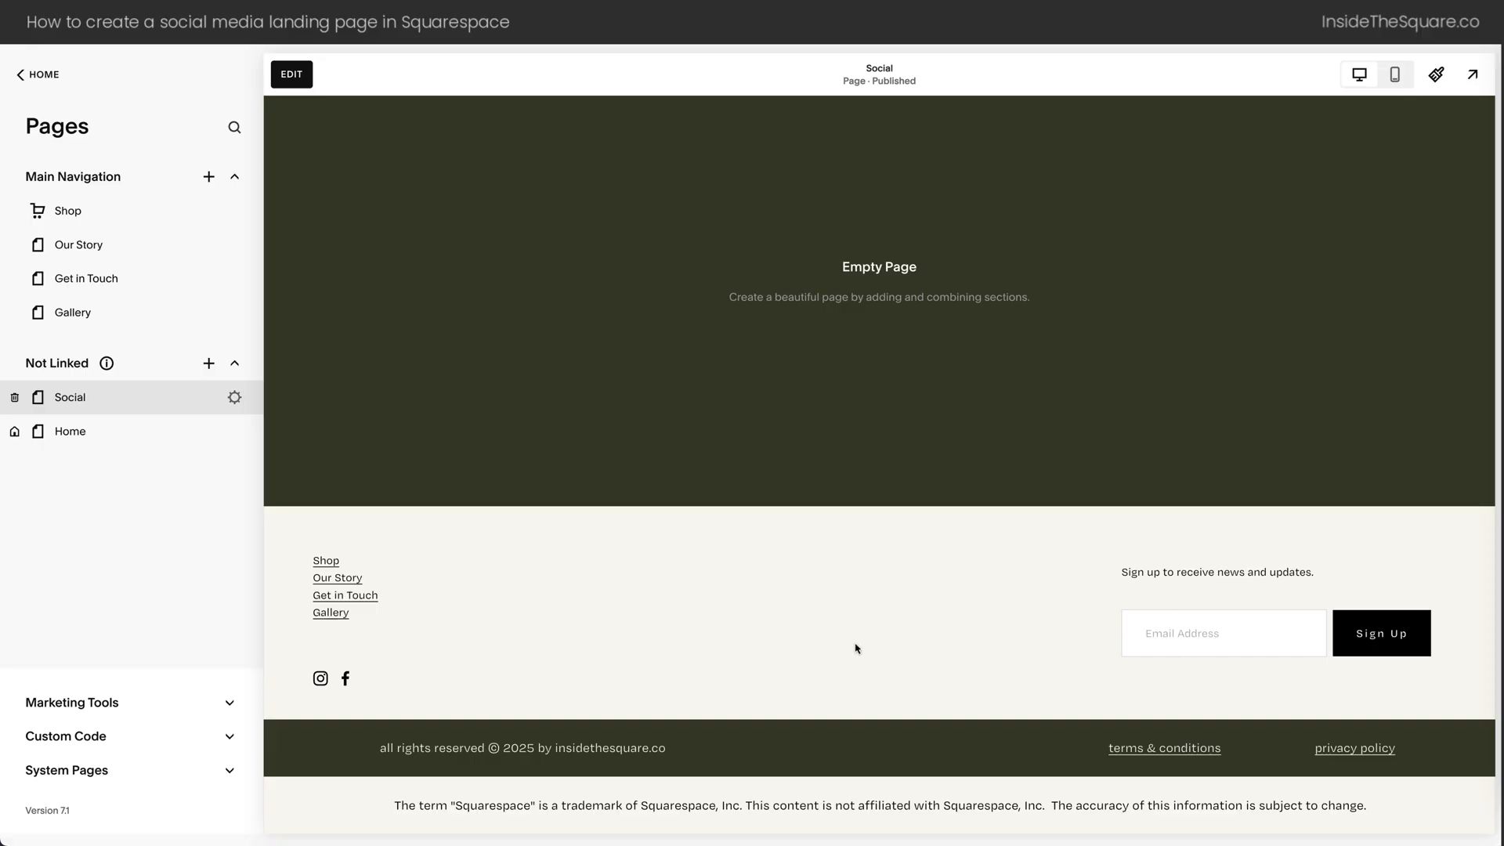
Find and copy the footer section's anchor link #footer-nav from its Design settings
{"action": "left_click", "coordinate": [291, 73]}
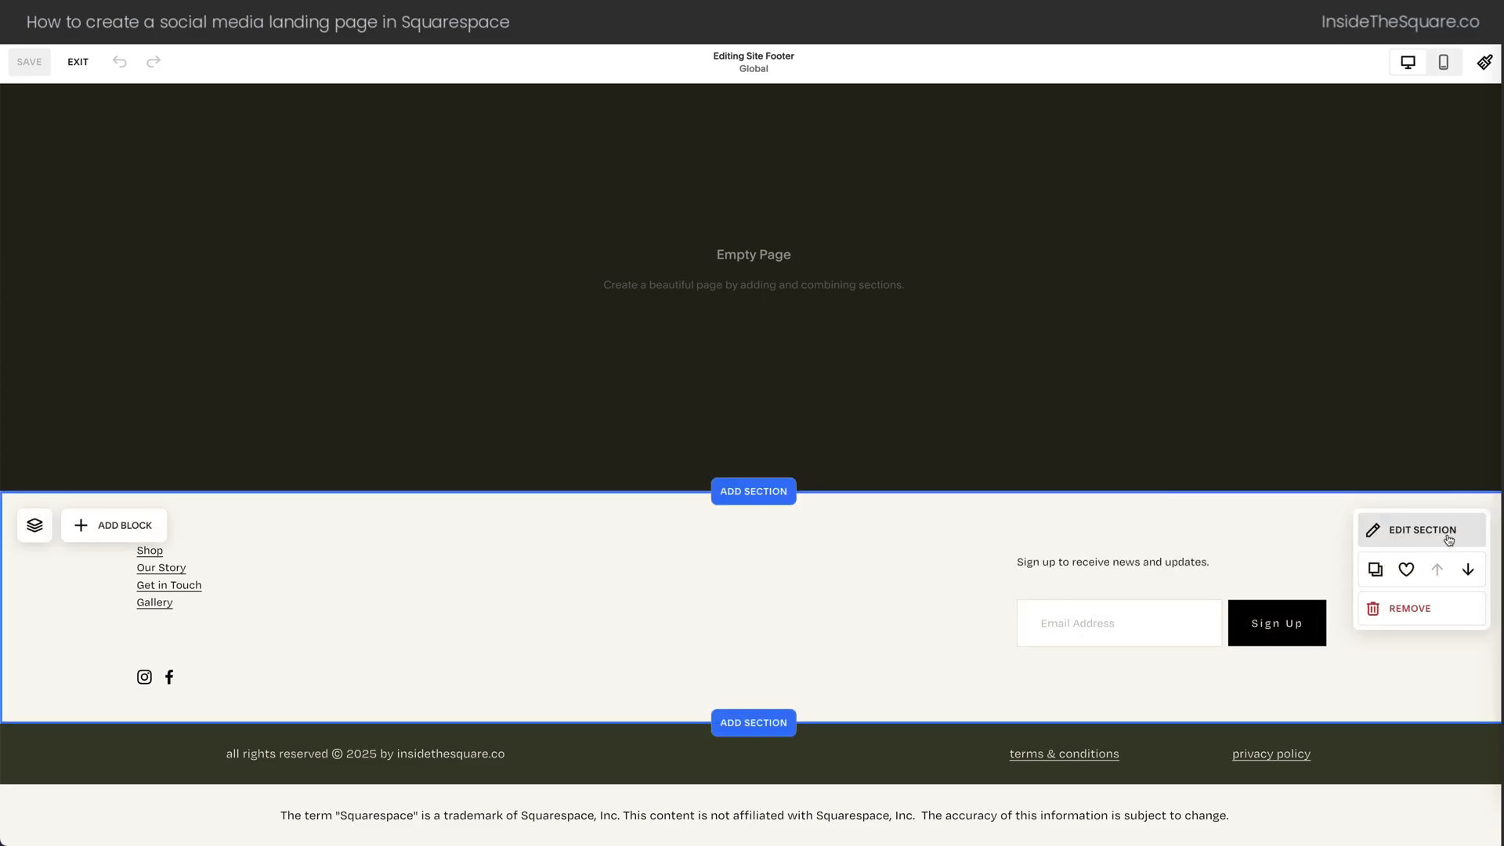
{"action": "left_click", "coordinate": [1422, 530]}
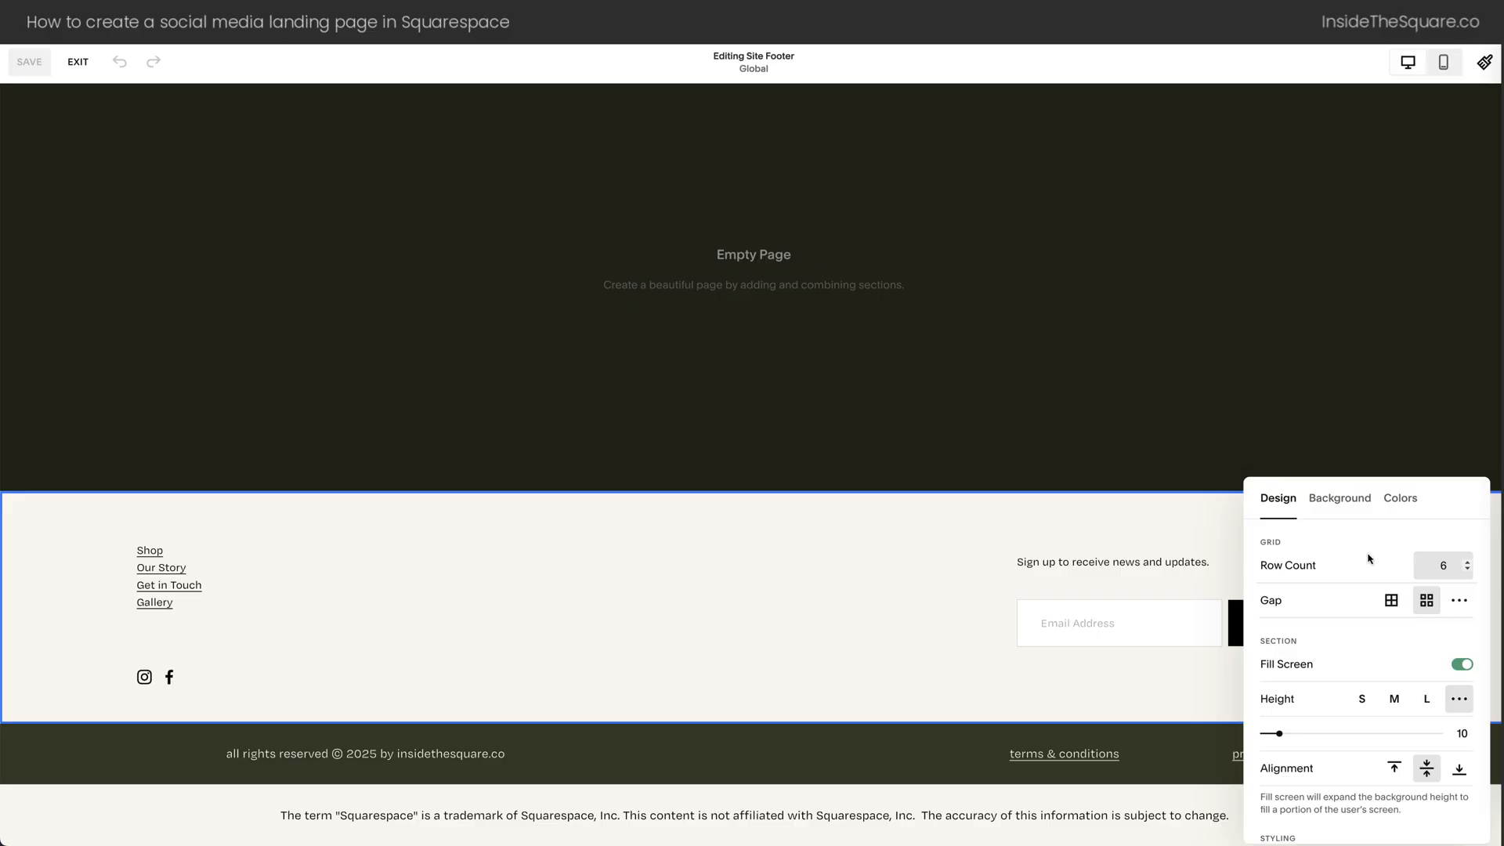
{"action": "scroll", "scroll_direction": "down", "scroll_amount": 3}
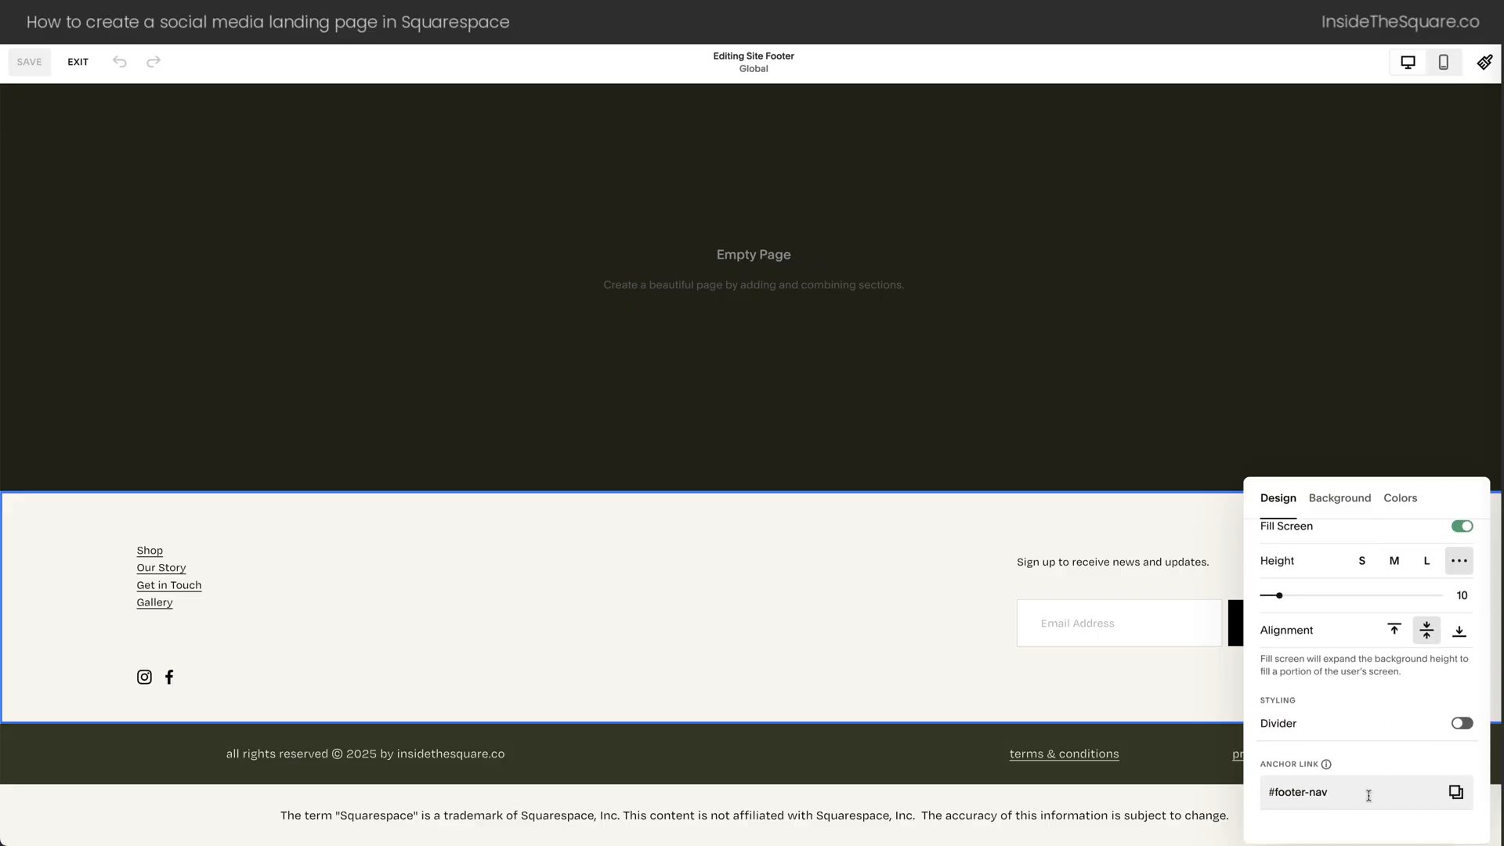
{"action": "mouse_move", "coordinate": [1288, 796]}
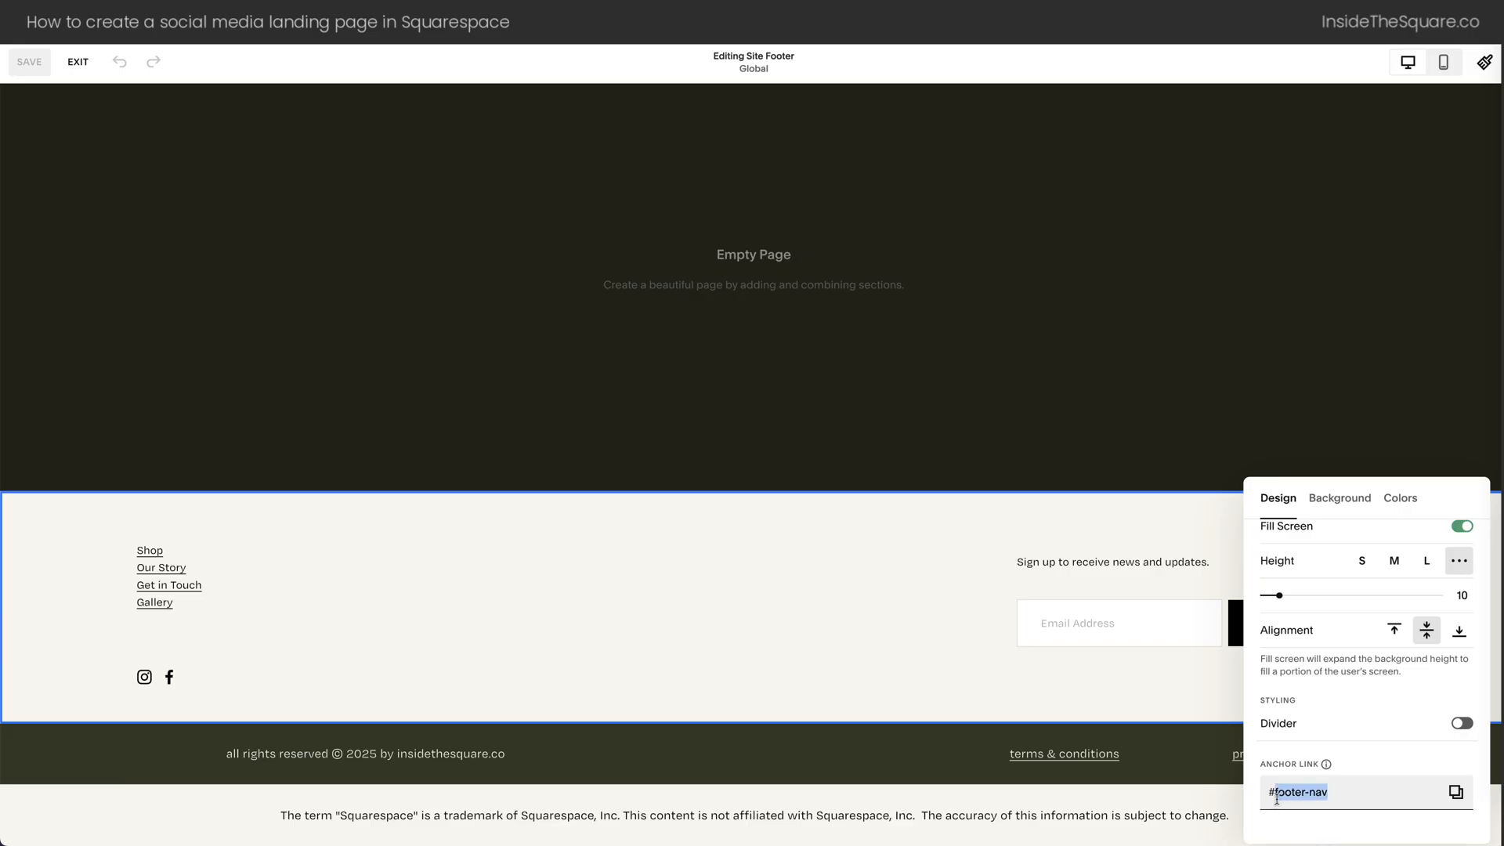
{"action": "left_click", "coordinate": [77, 61]}
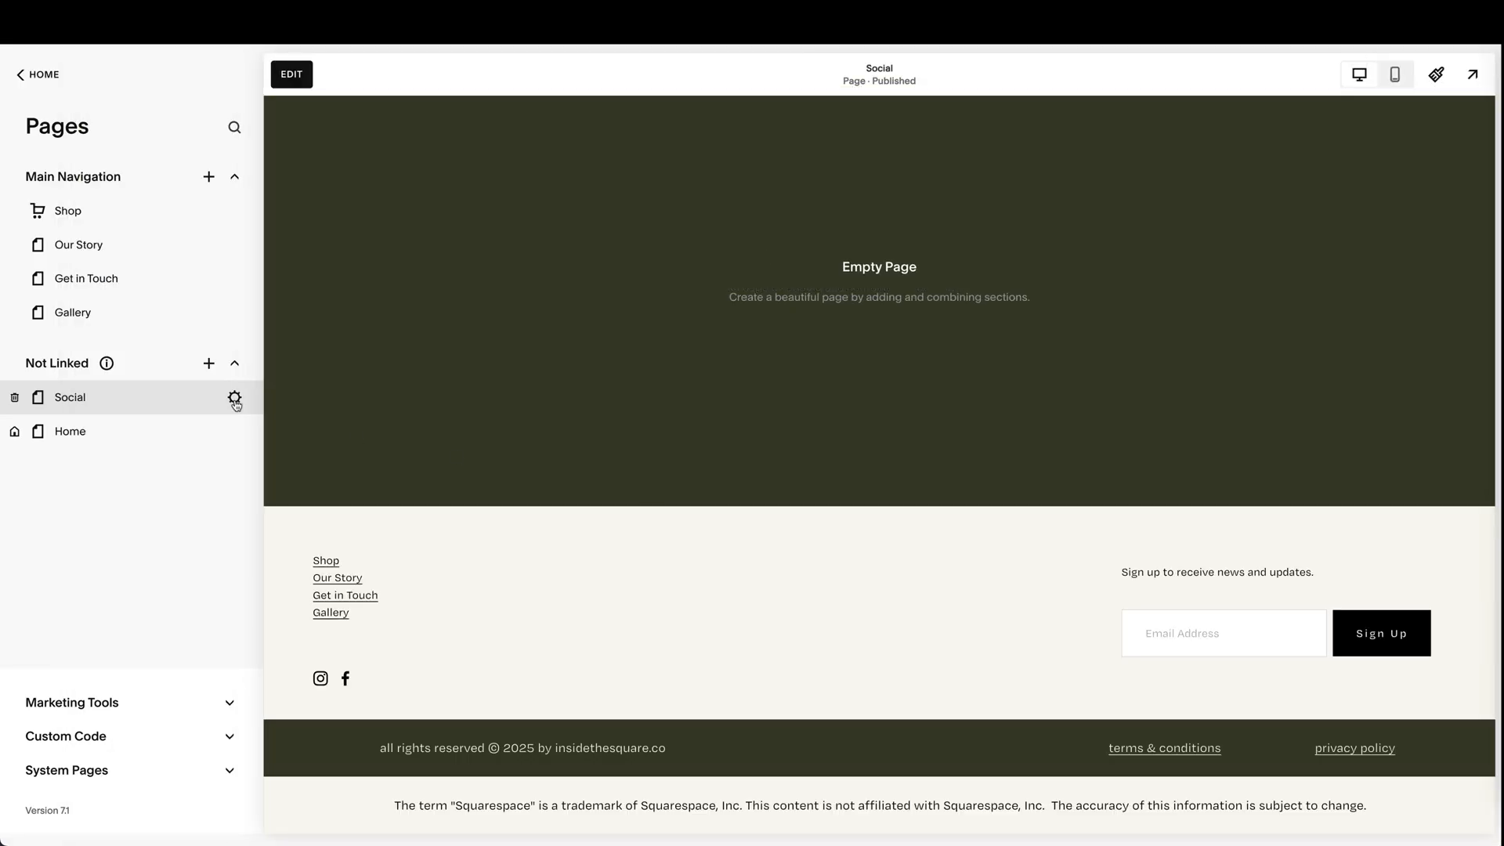
Inject <style>#footer-nav{display:none!important}</style> into the Social page's header code
{"action": "left_click", "coordinate": [235, 398]}
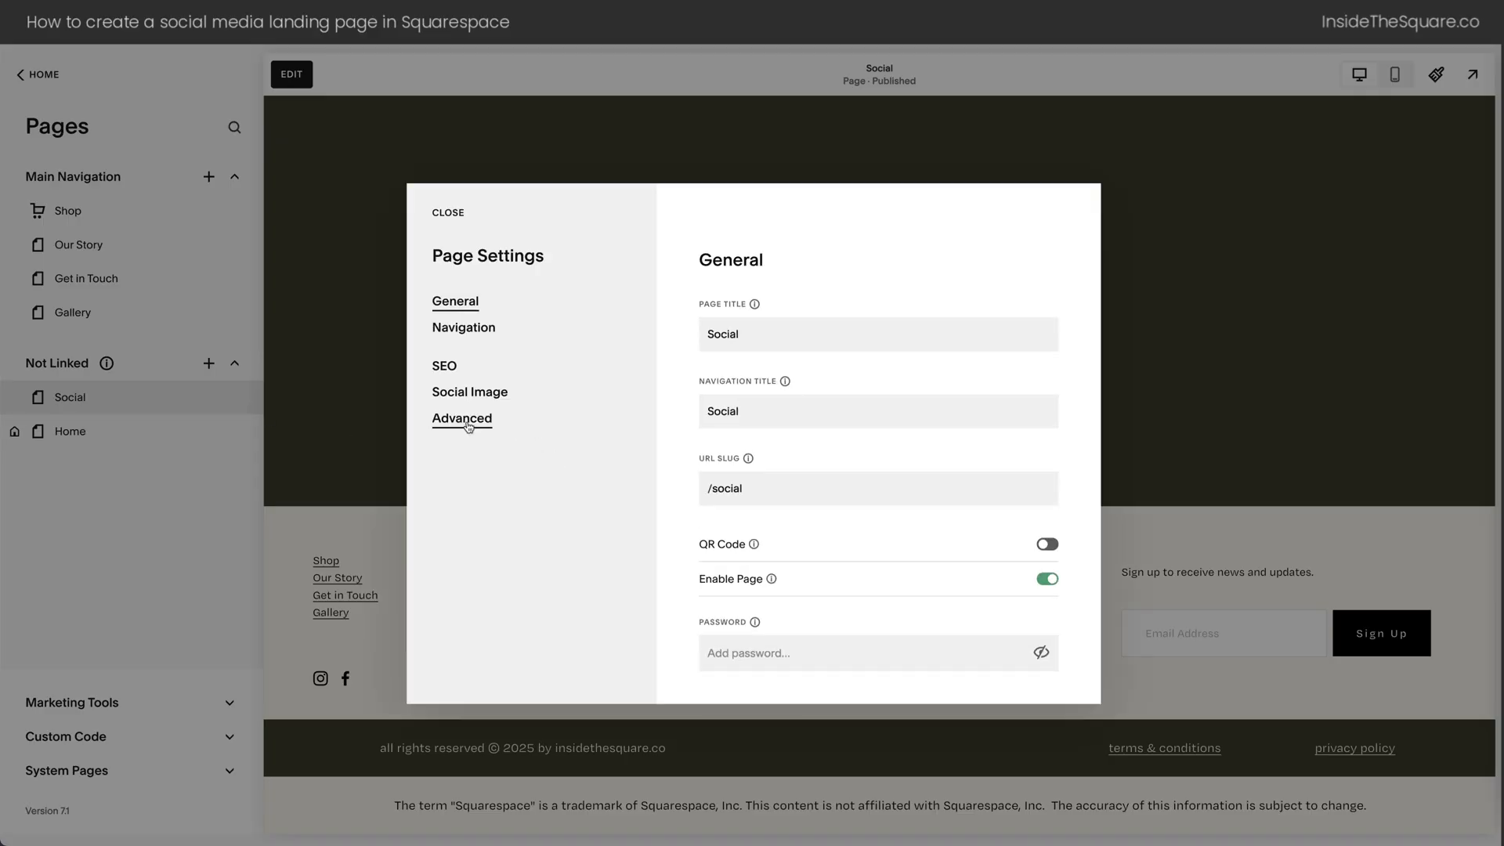
{"action": "left_click", "coordinate": [461, 419]}
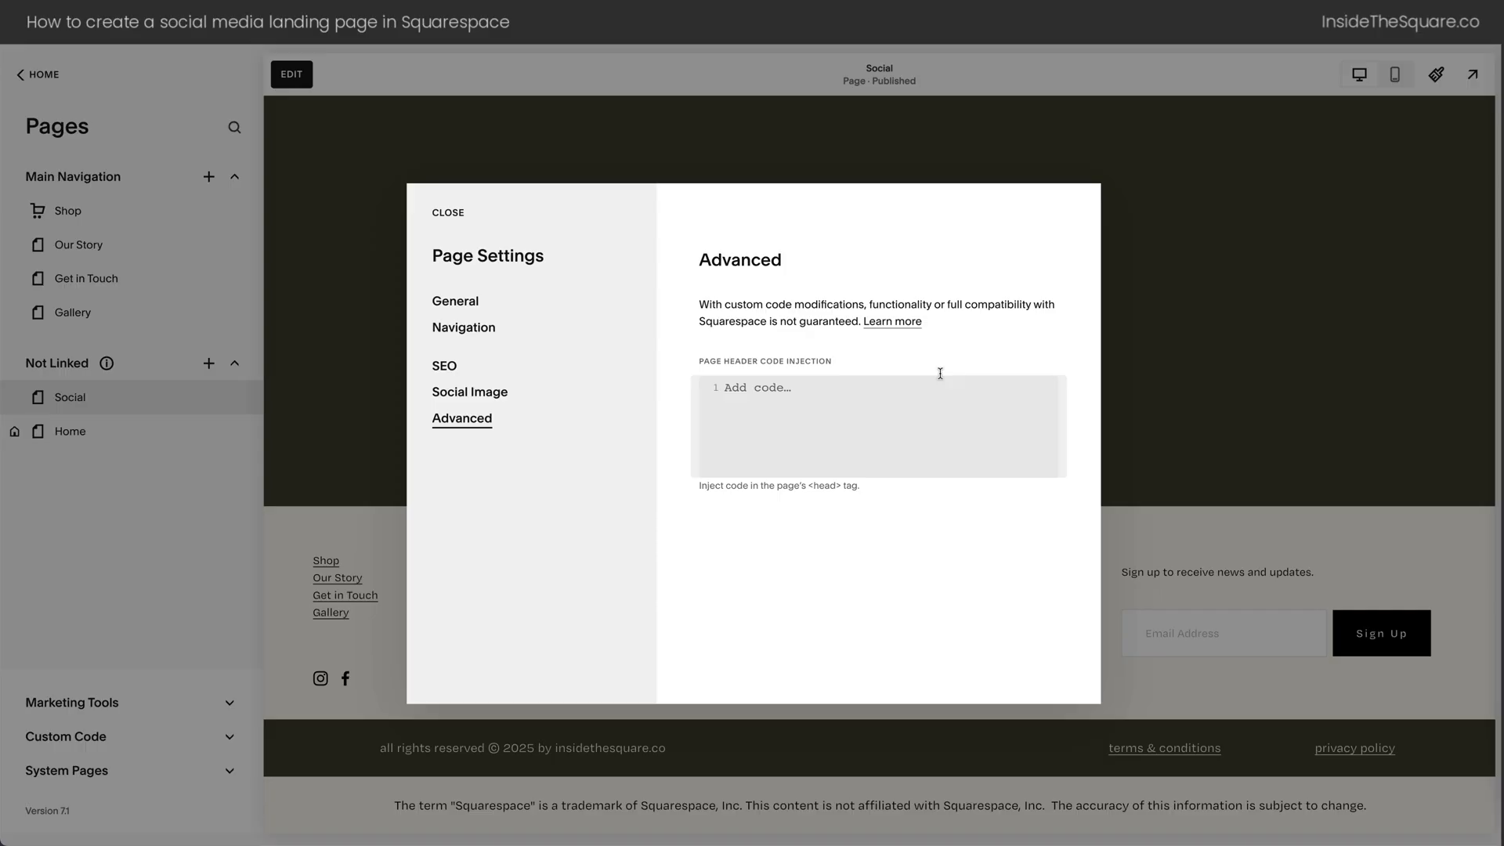
{"action": "type", "text": "<Style></Style>"}
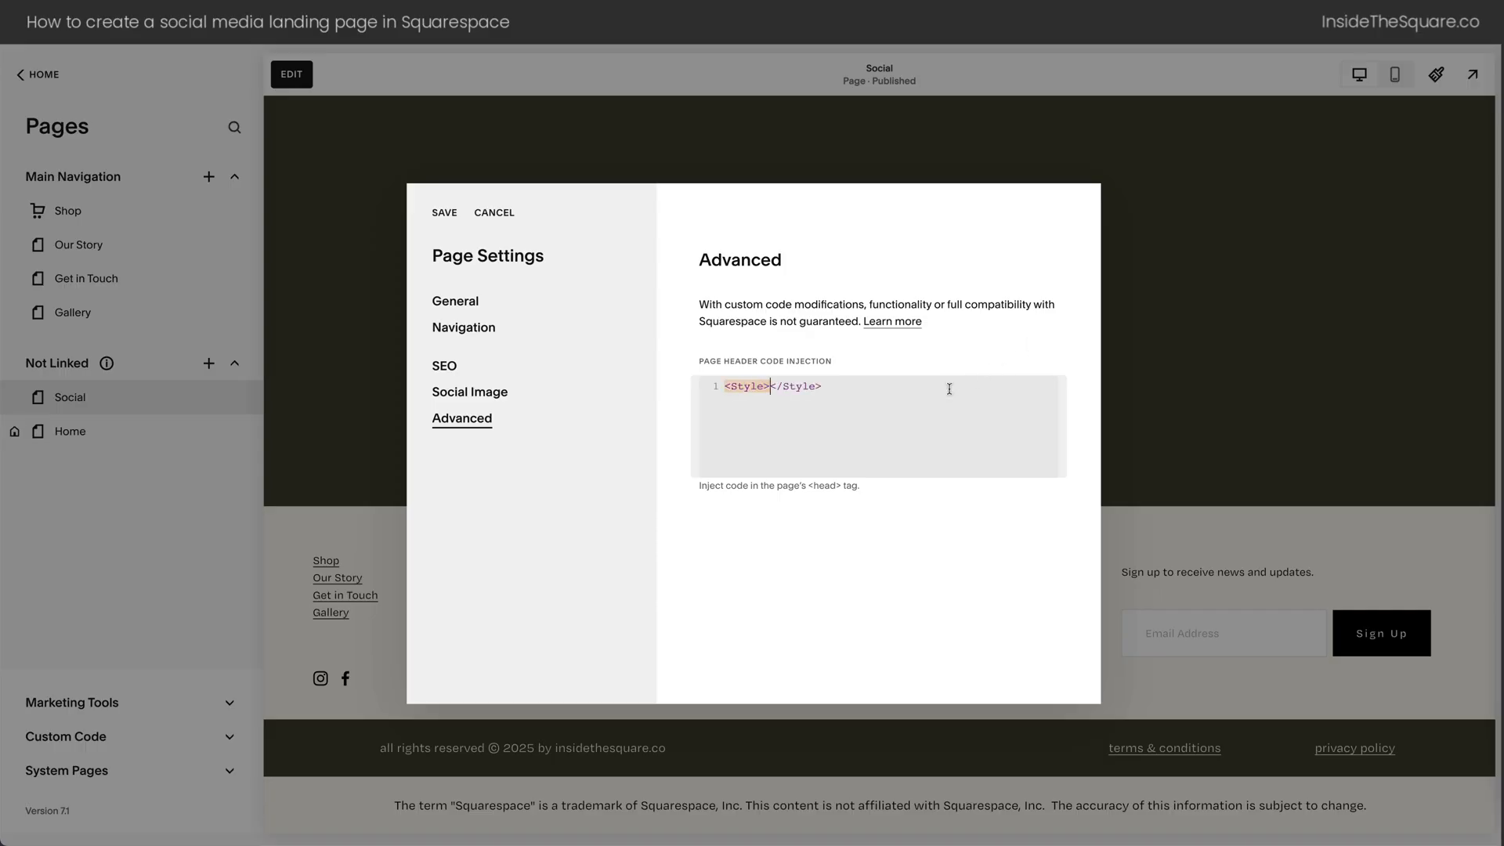
{"action": "key", "text": "Return"}
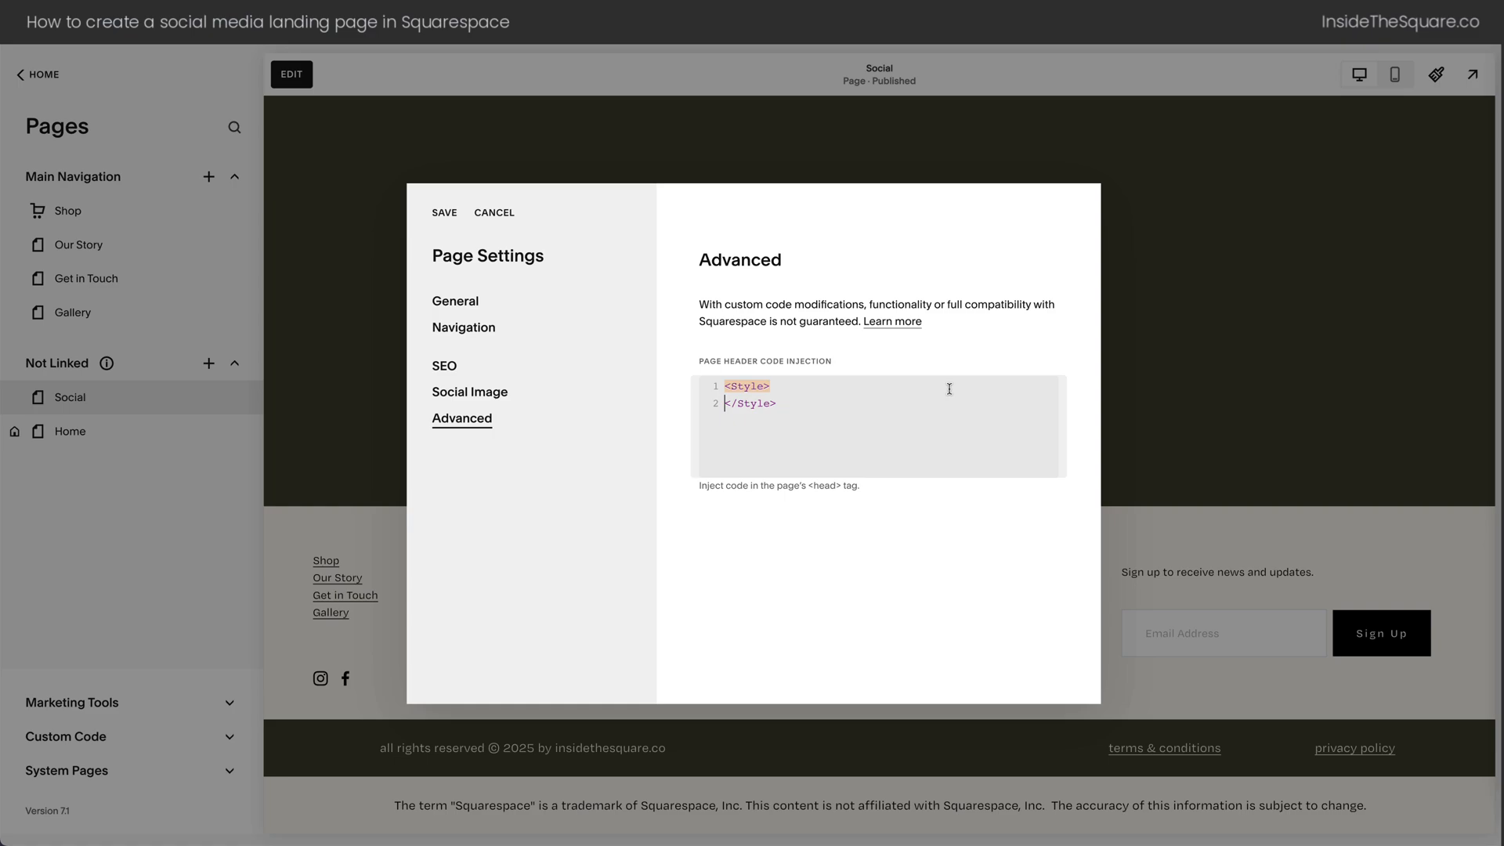
{"action": "key", "text": "Return"}
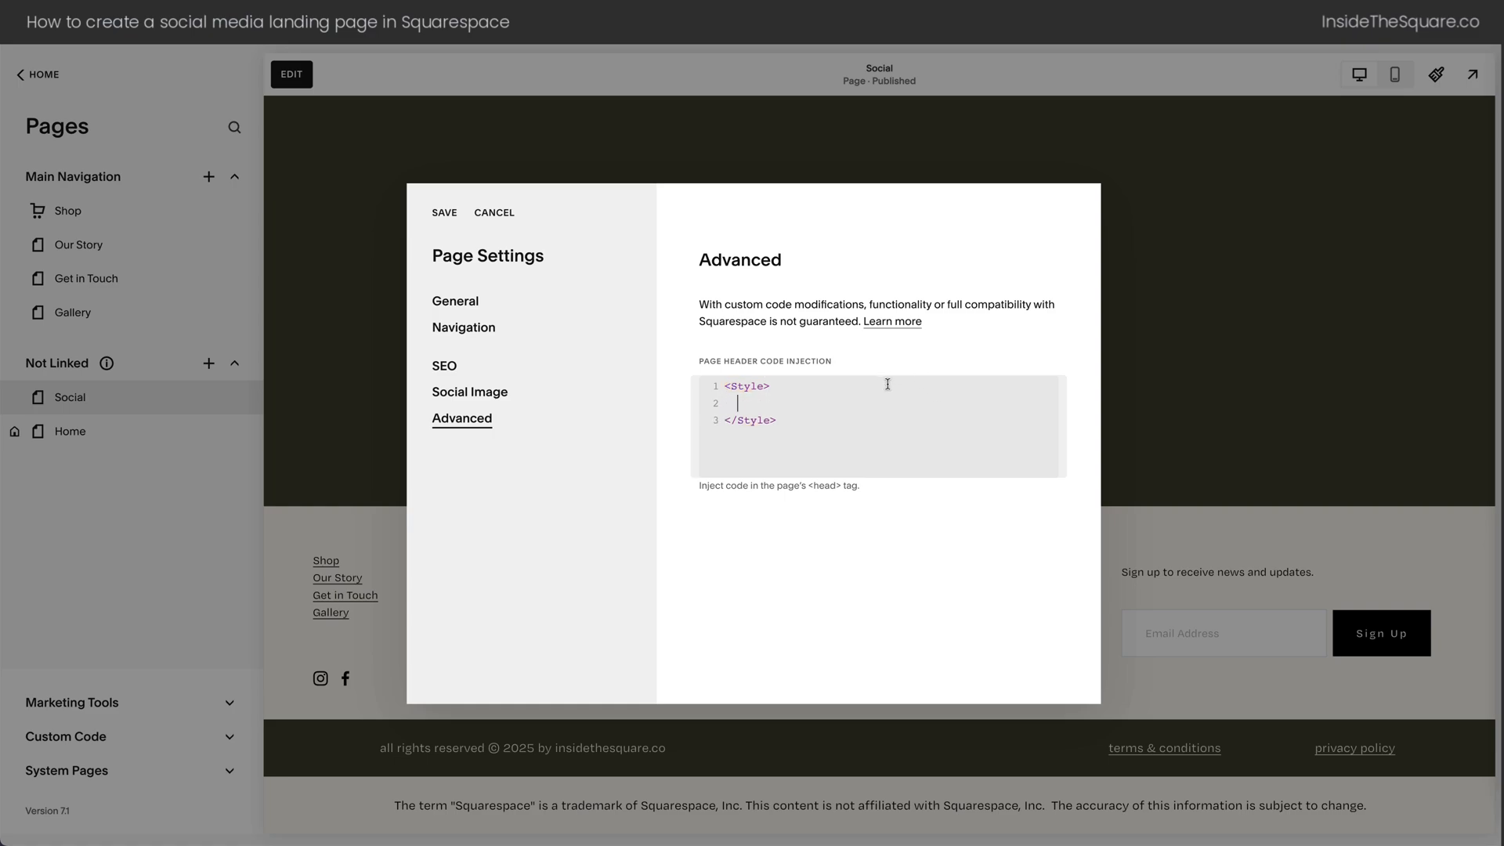
{"action": "type", "text": "#footer-nav"}
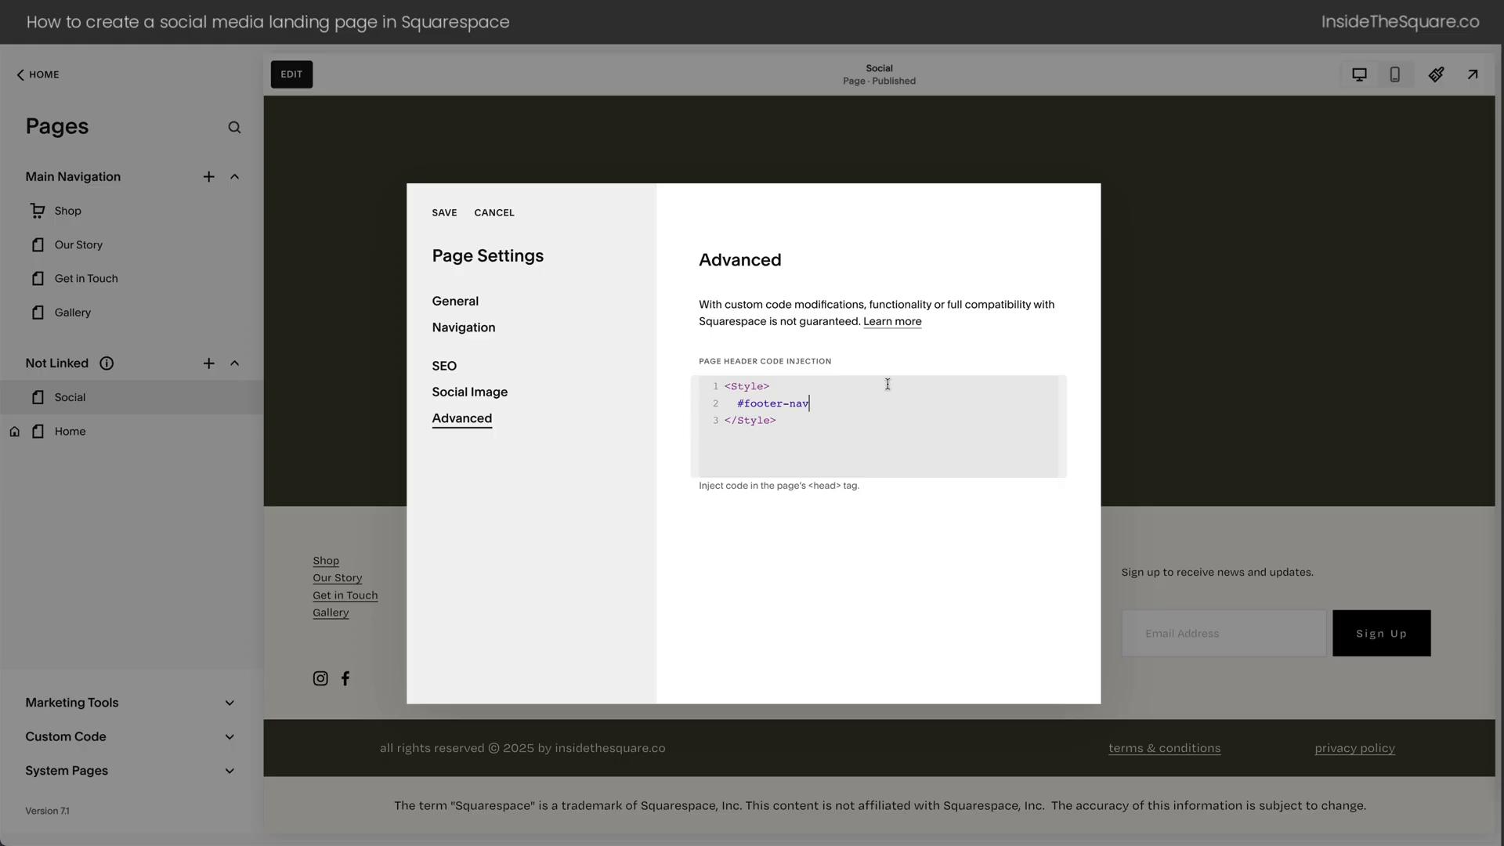
{"action": "type", "text": "{display:none!"}
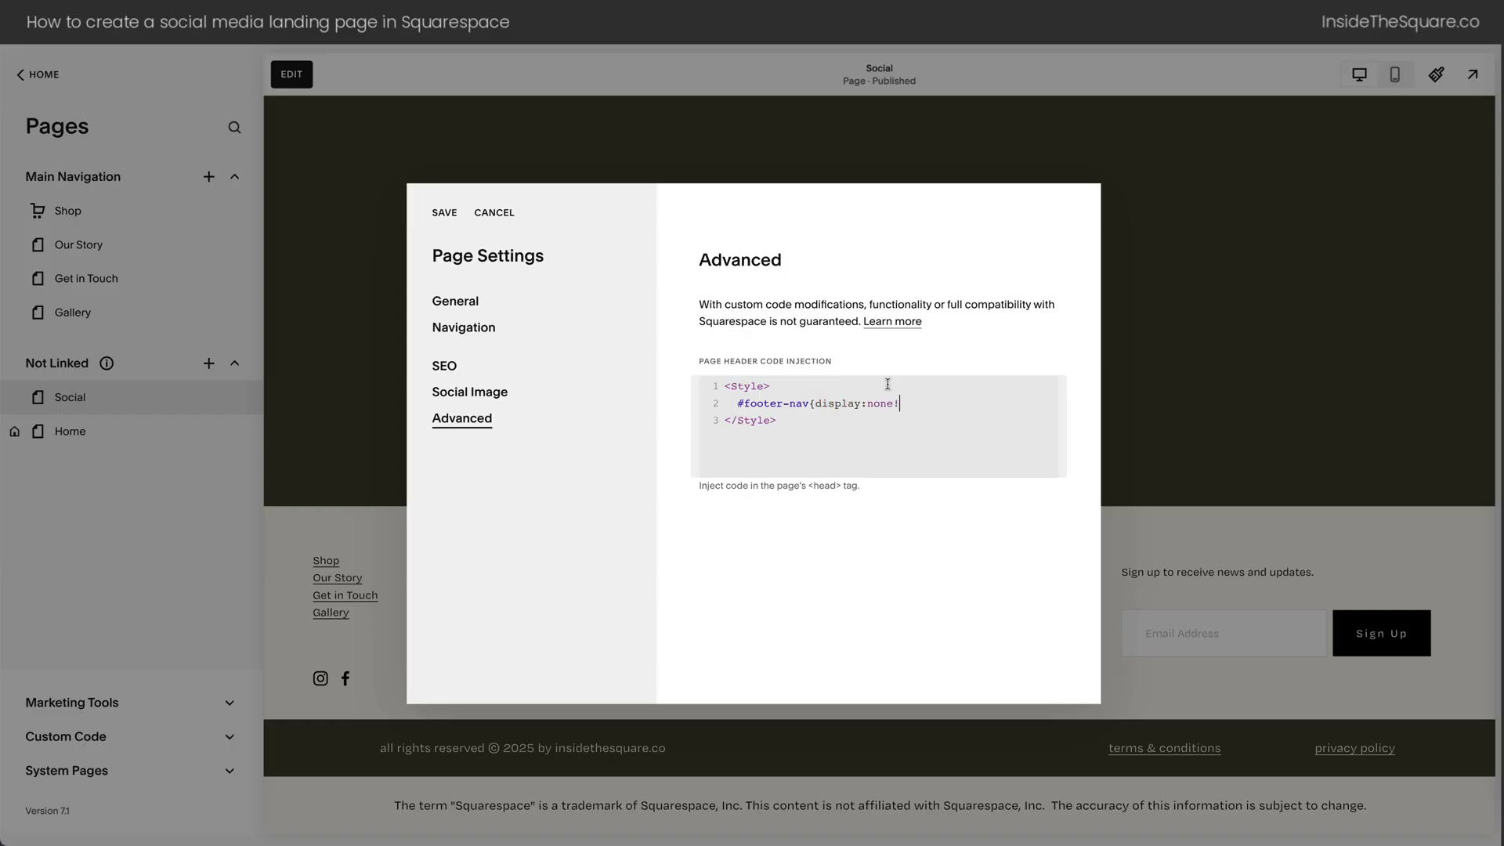
{"action": "type", "text": "important}"}
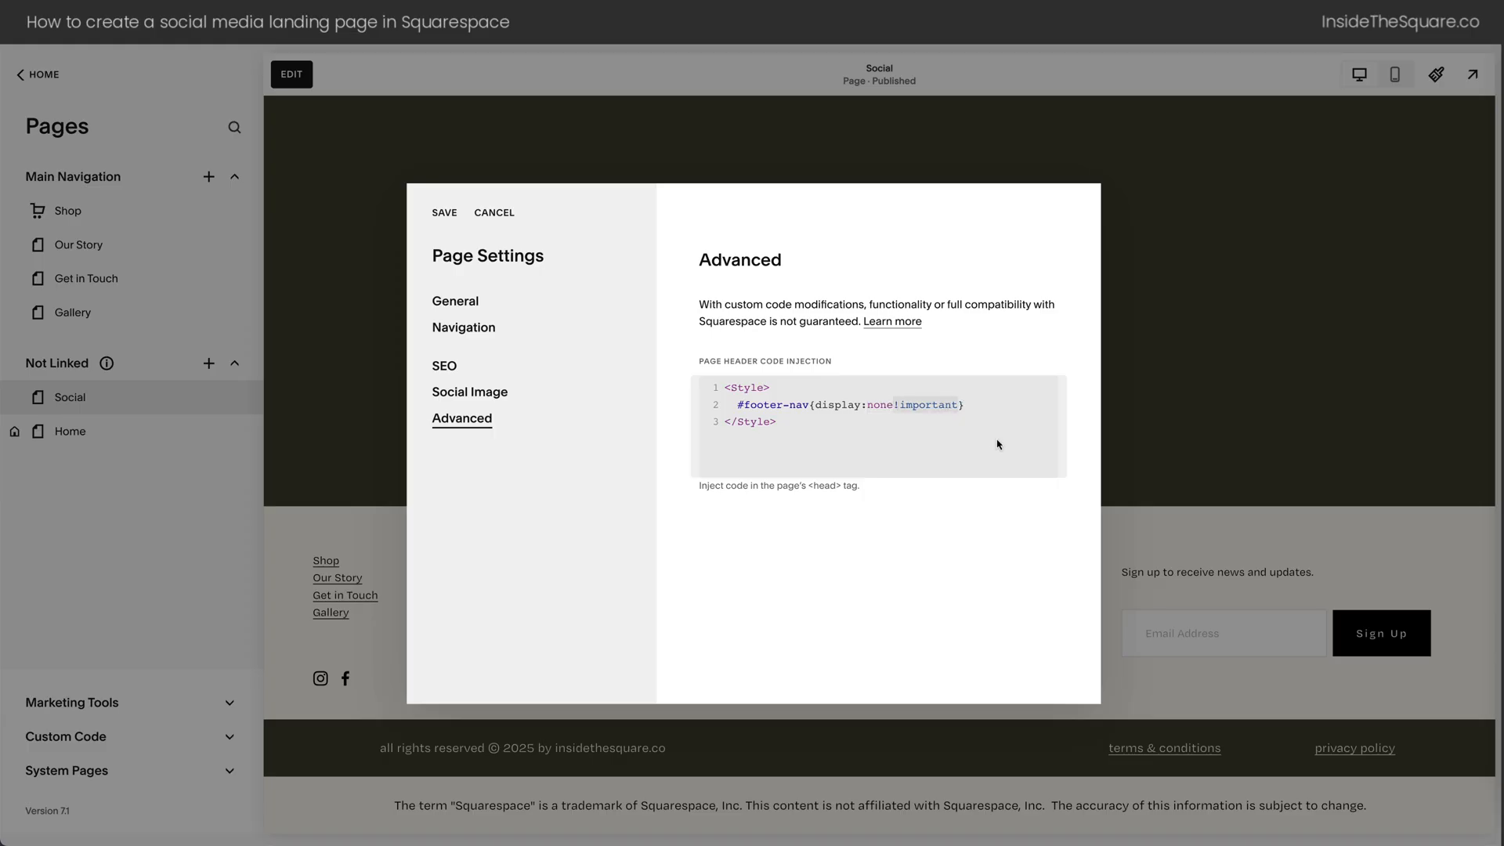
{"action": "mouse_move", "coordinate": [865, 467]}
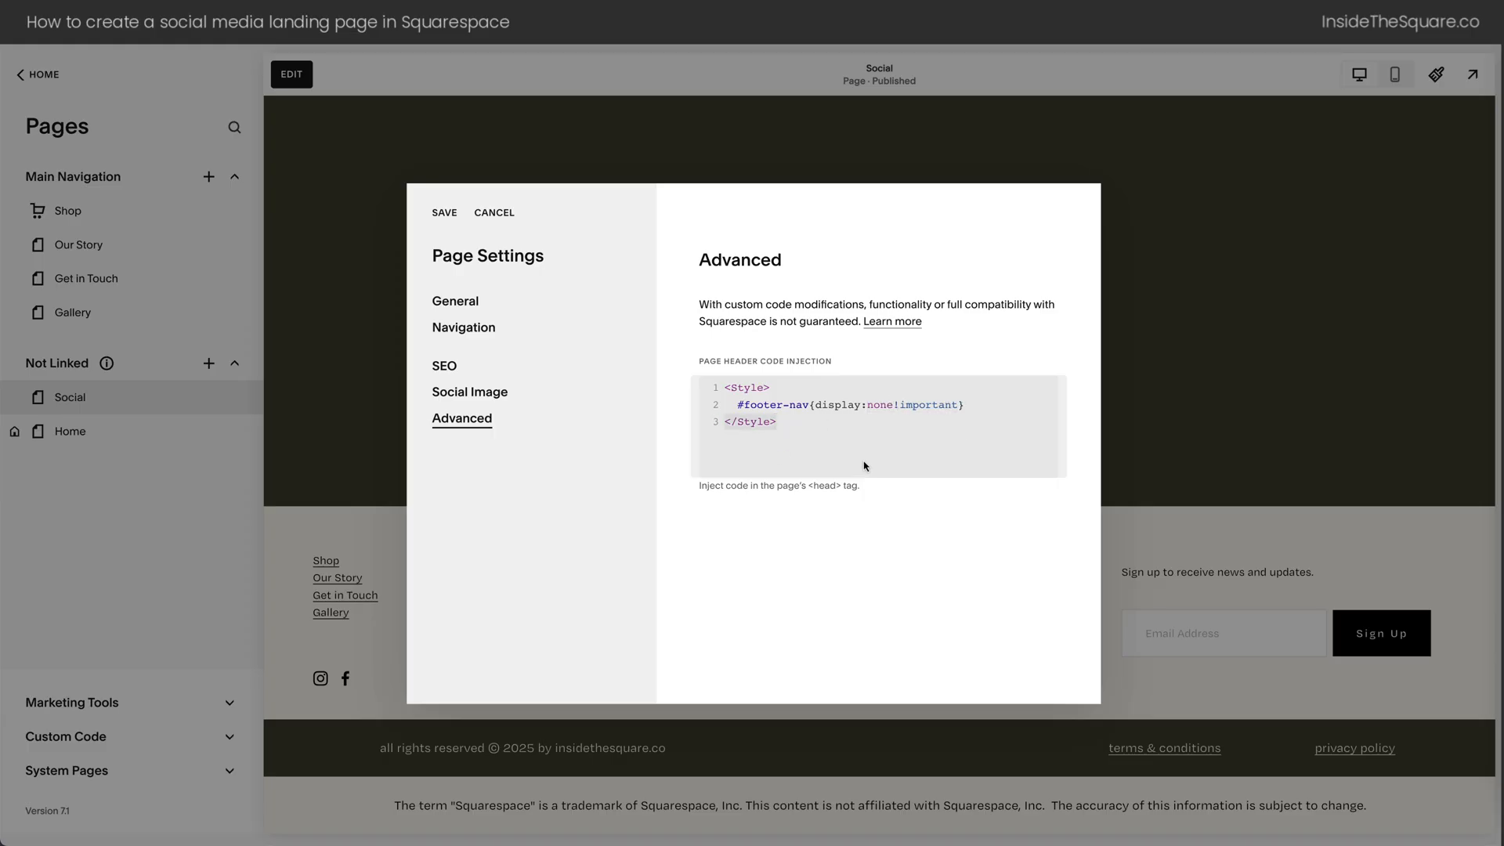
Save the header code injection and close Page Settings
{"action": "left_click", "coordinate": [442, 212]}
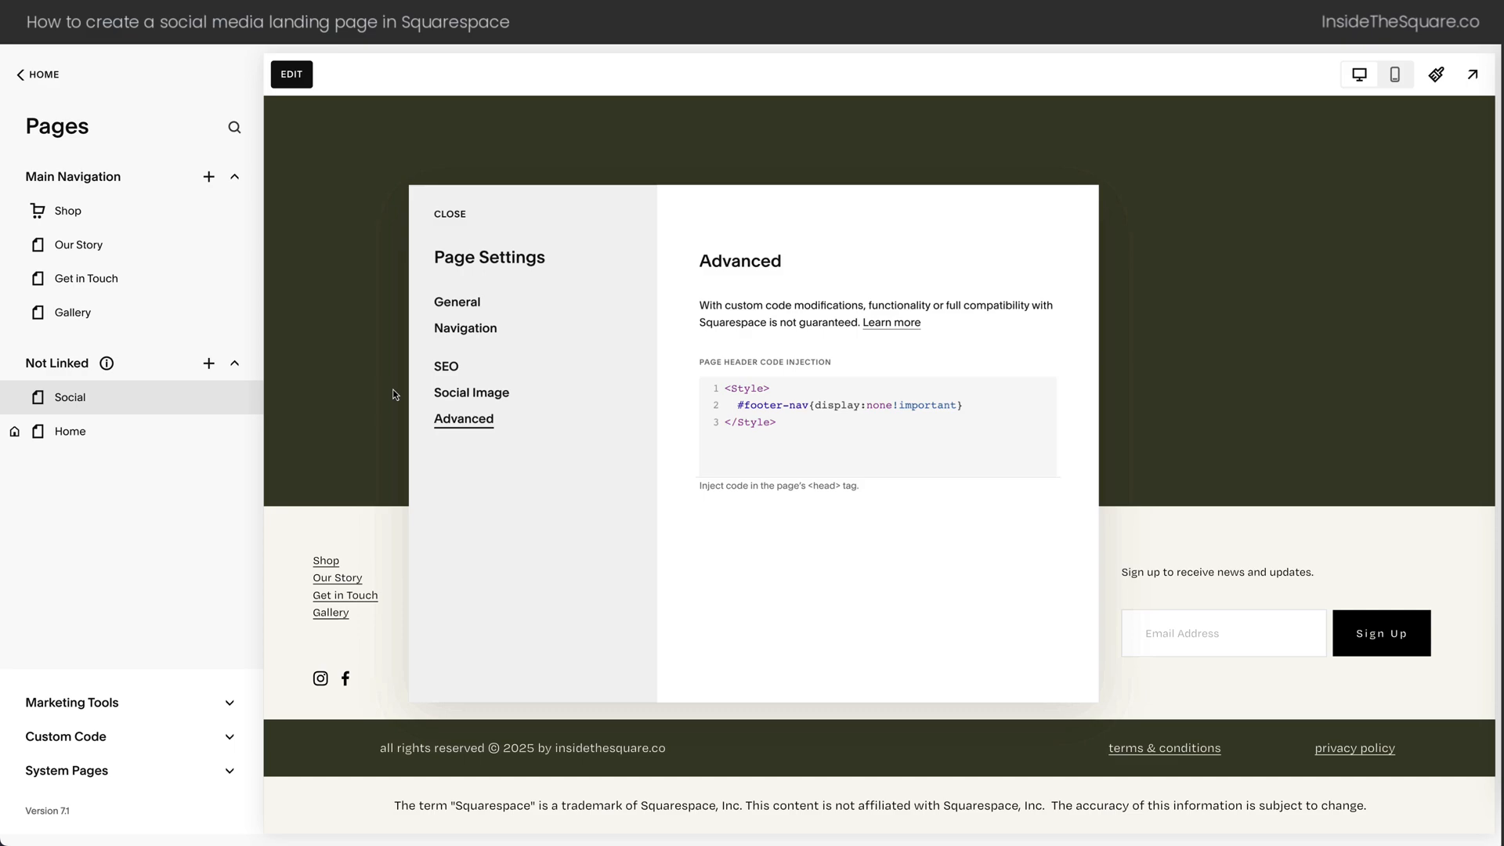
{"action": "left_click", "coordinate": [450, 215]}
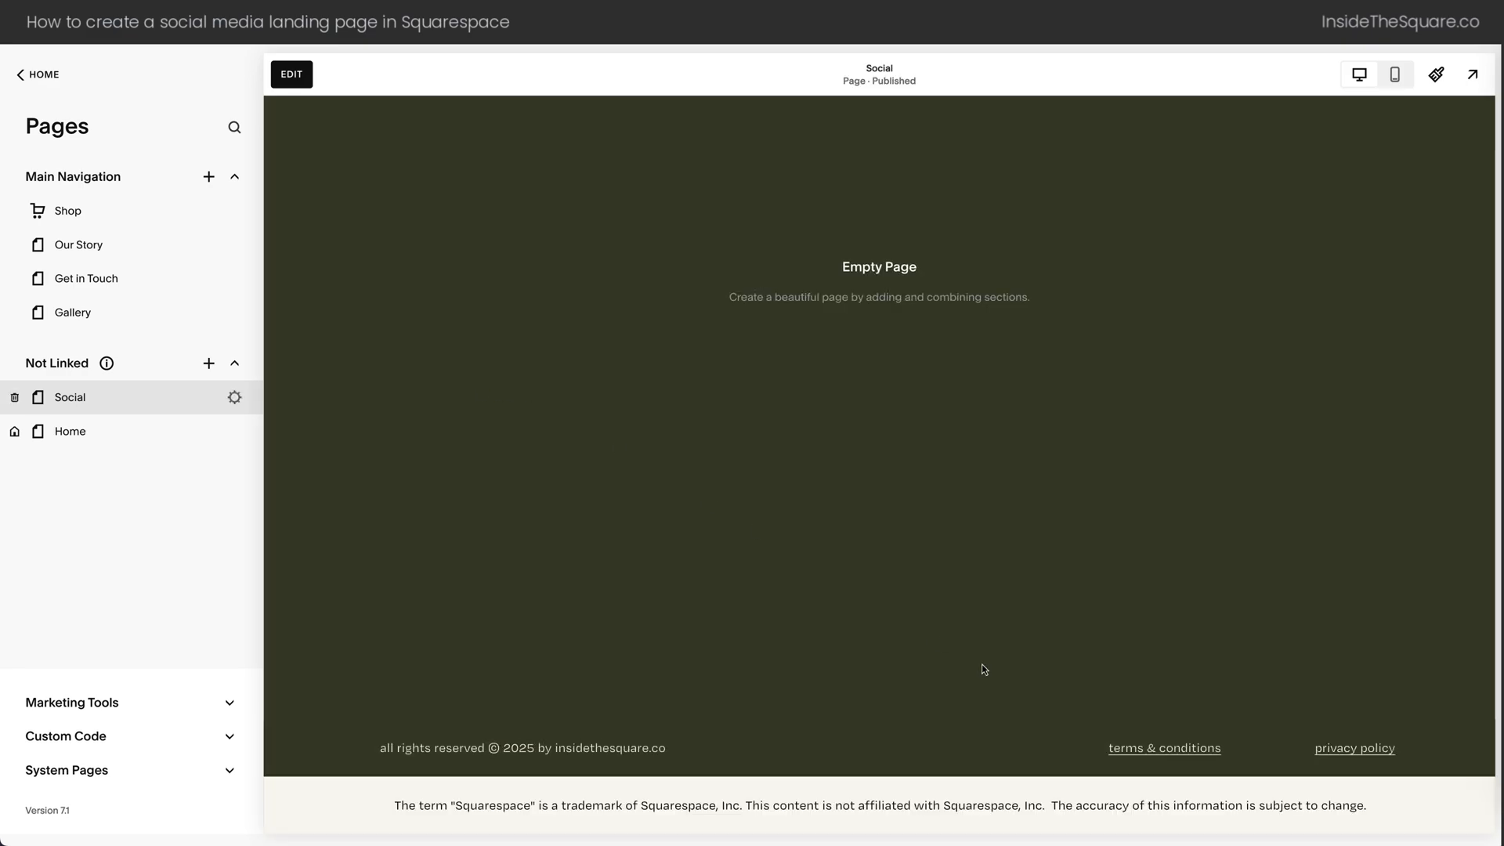
{"action": "mouse_move", "coordinate": [854, 780]}
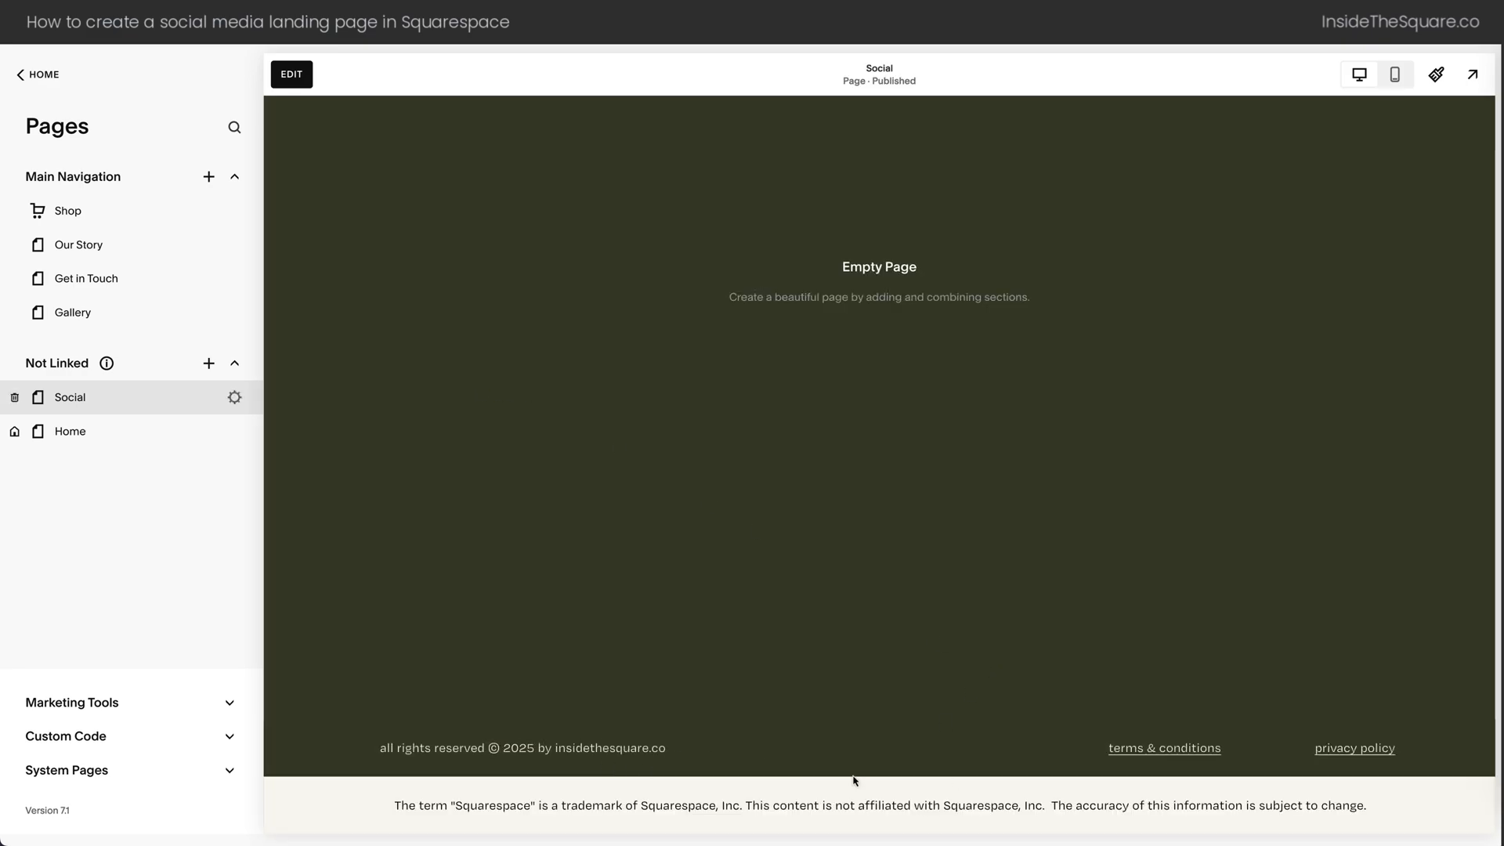
{"action": "mouse_move", "coordinate": [1037, 784]}
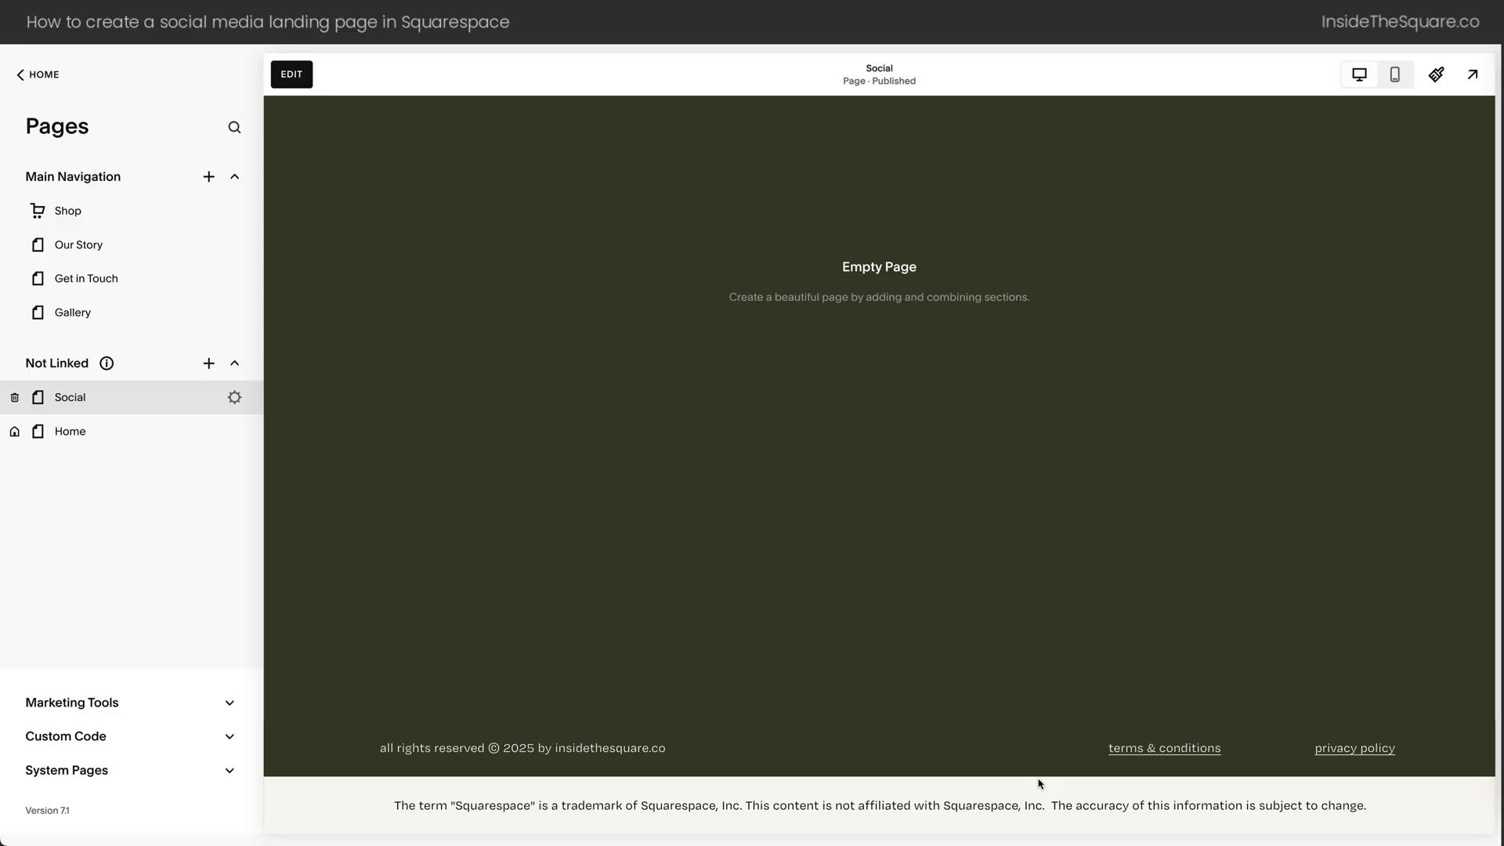
{"action": "mouse_move", "coordinate": [1053, 766]}
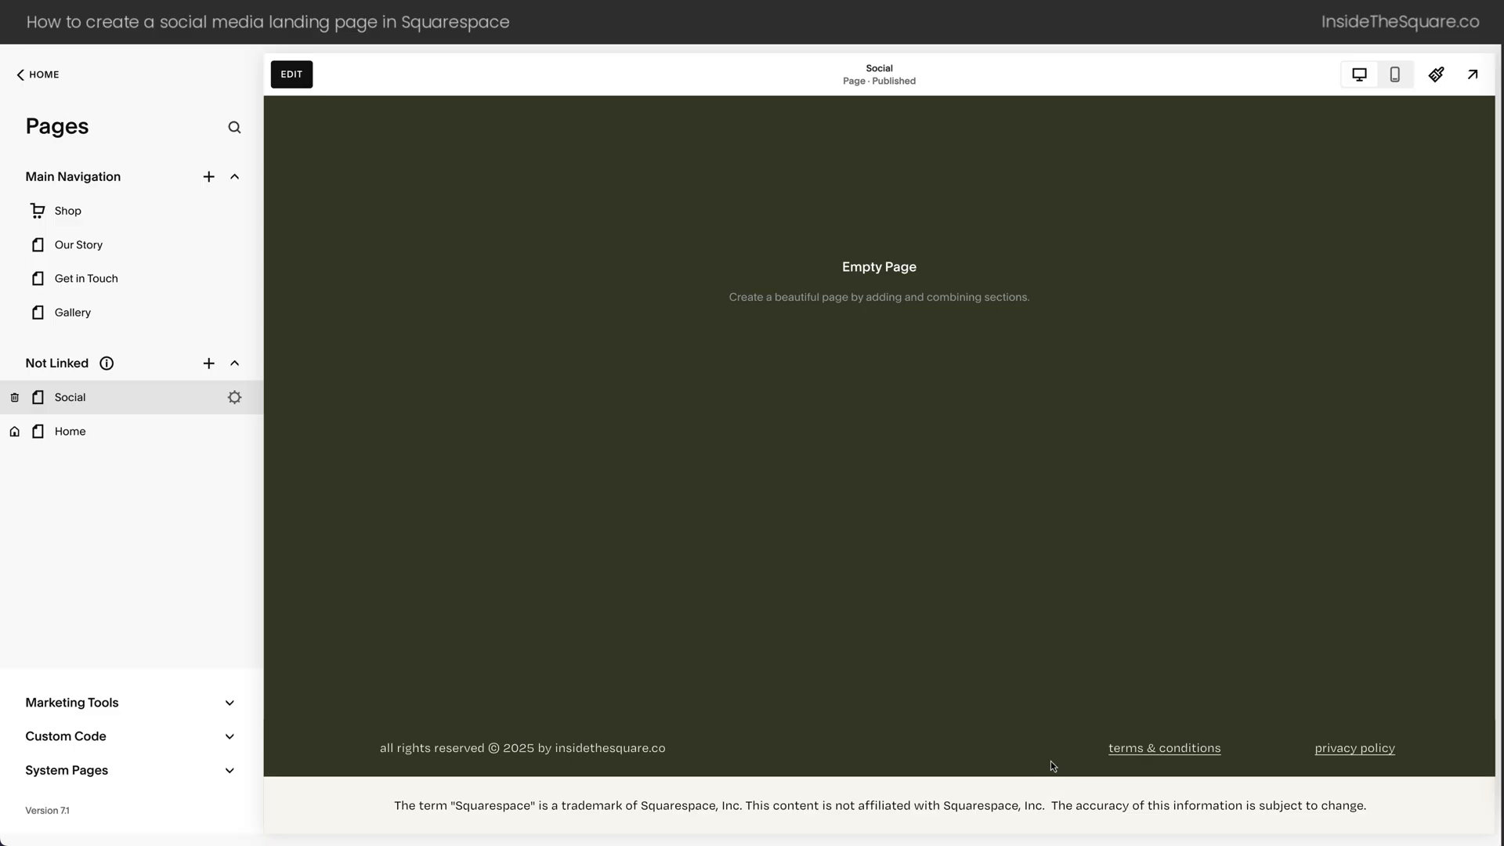
{"action": "mouse_move", "coordinate": [553, 236]}
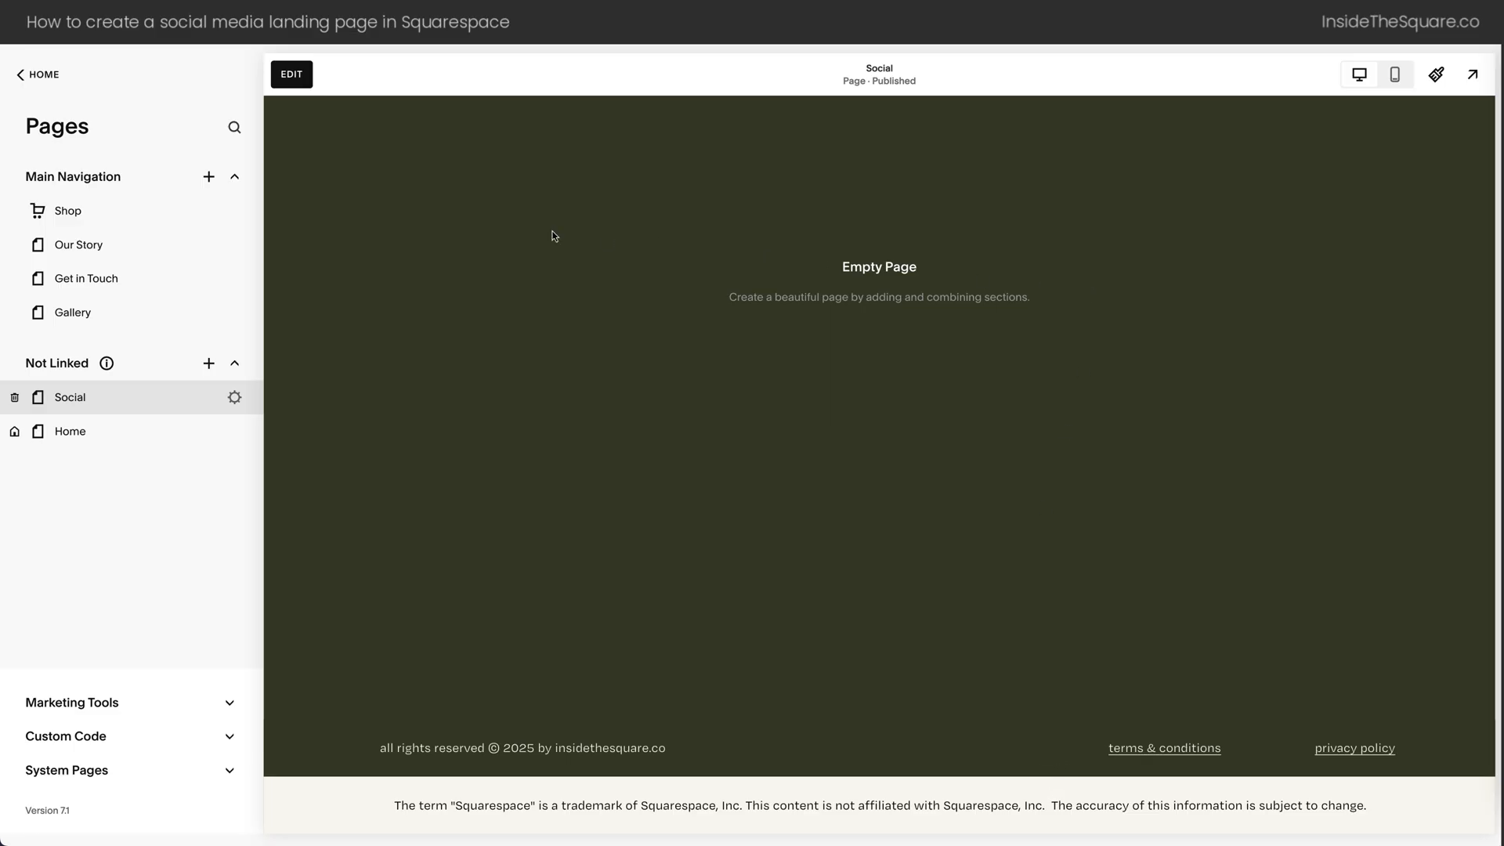
{"action": "mouse_move", "coordinate": [291, 74]}
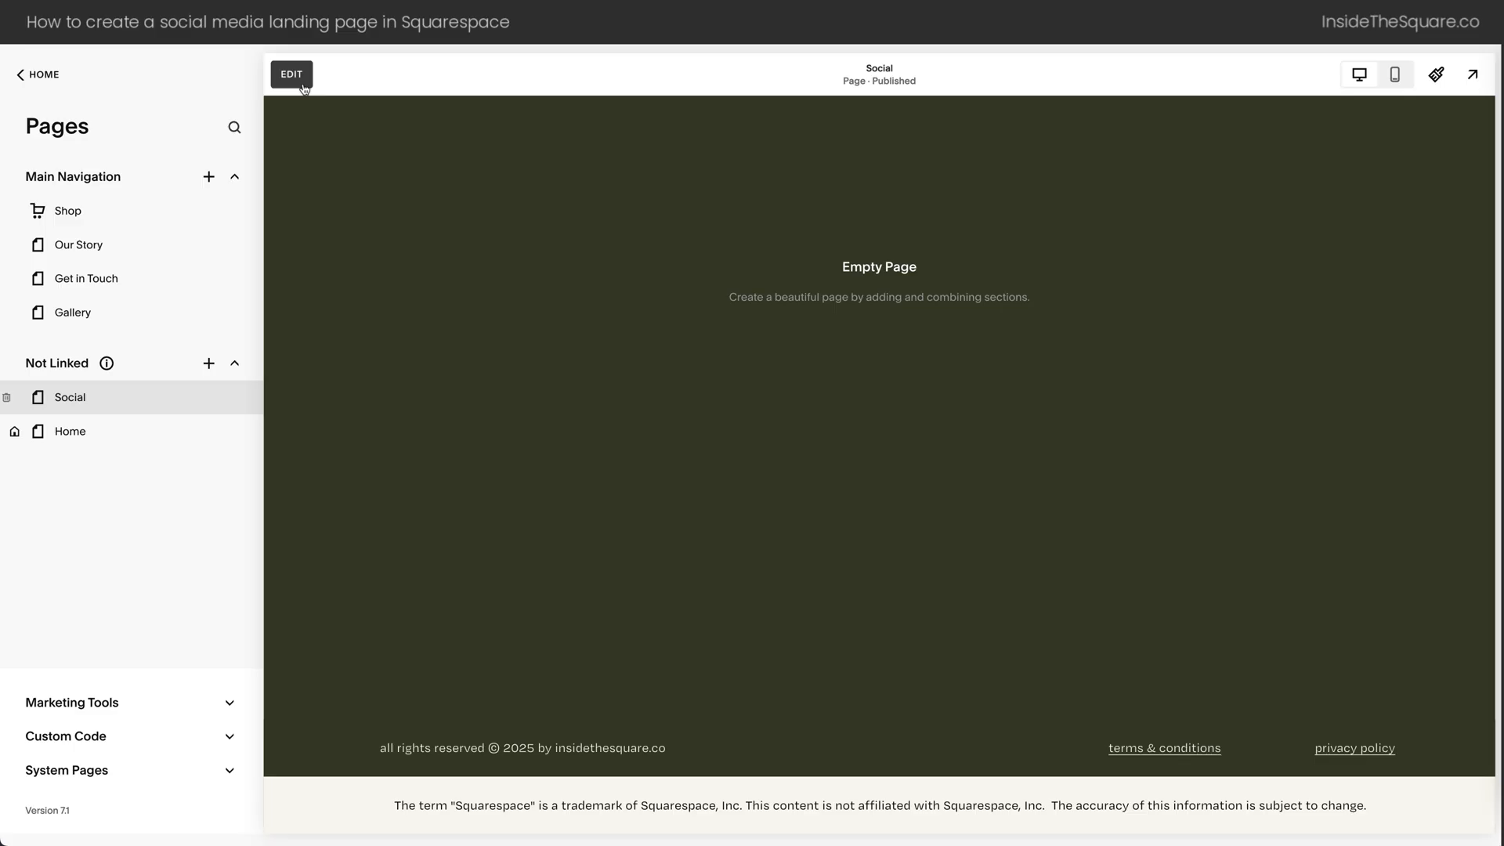
Enter the page editor for the Social page
{"action": "left_click", "coordinate": [292, 74]}
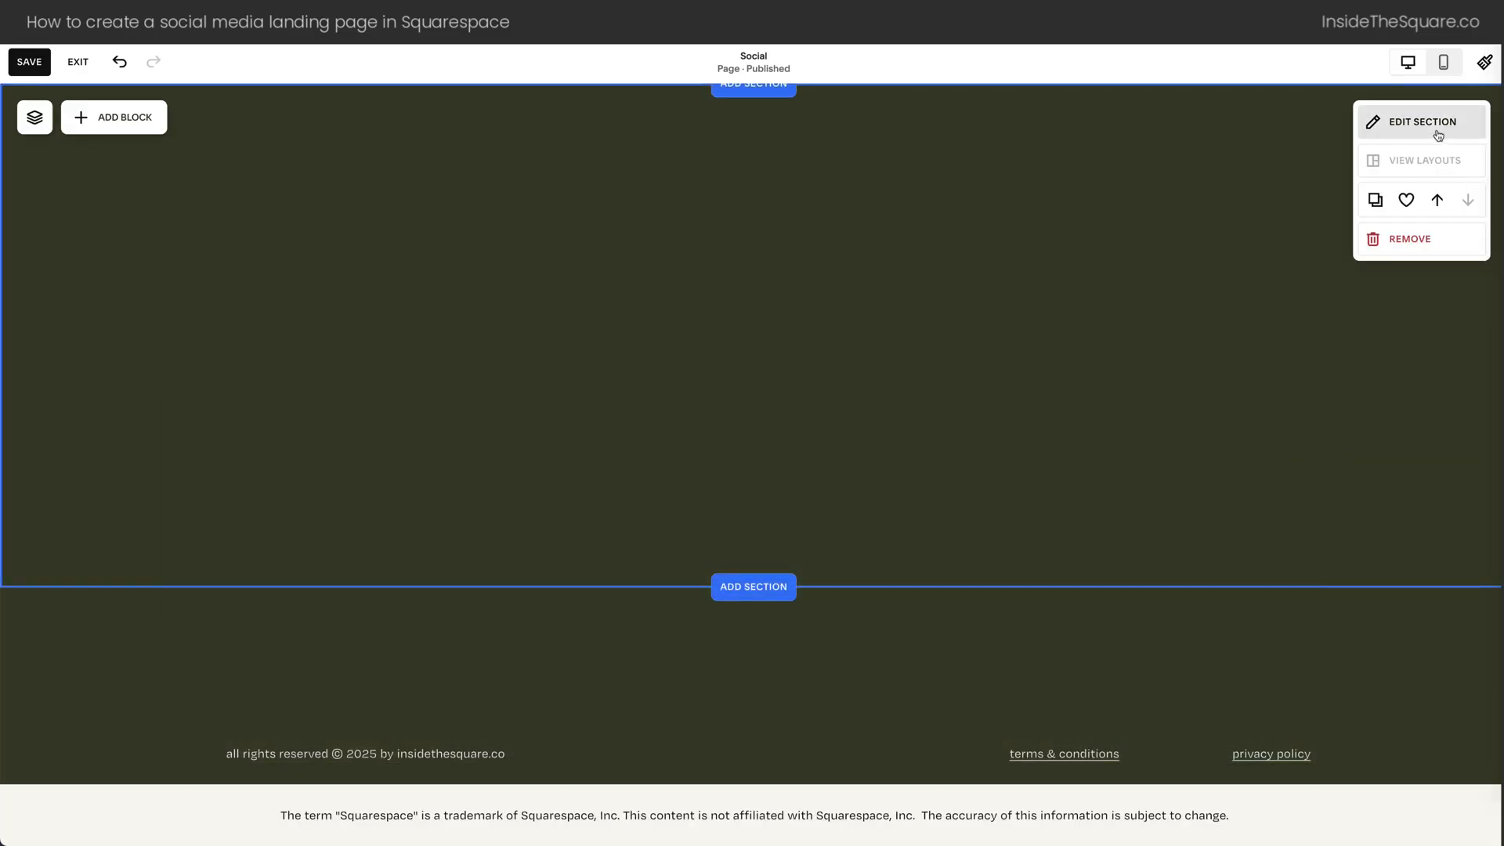
Switch the empty section to the light Bright 2 colour theme
{"action": "left_click", "coordinate": [1423, 123]}
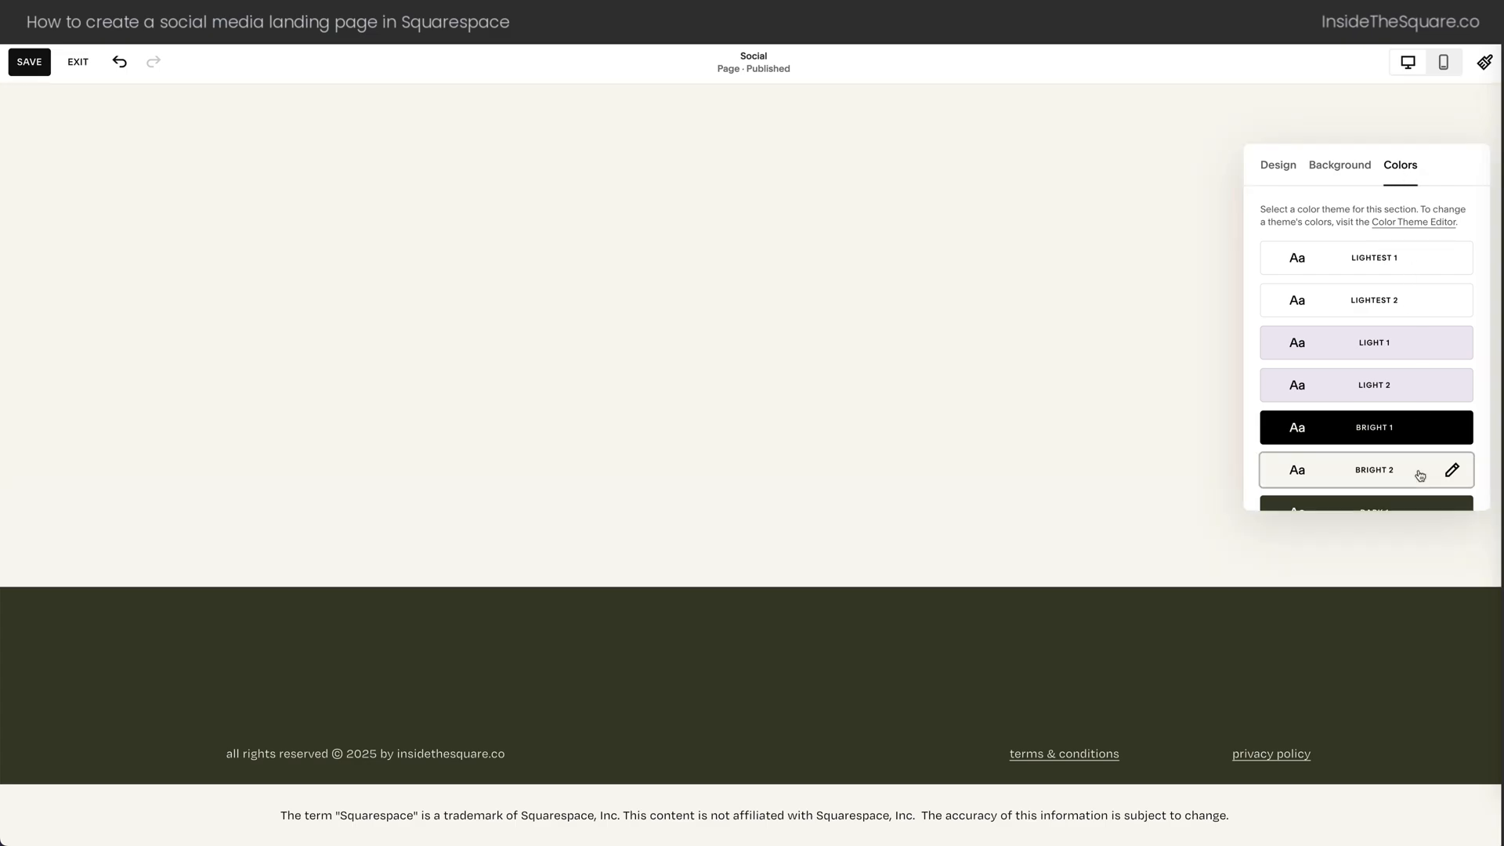
{"action": "scroll", "scroll_direction": "down", "scroll_amount": 3}
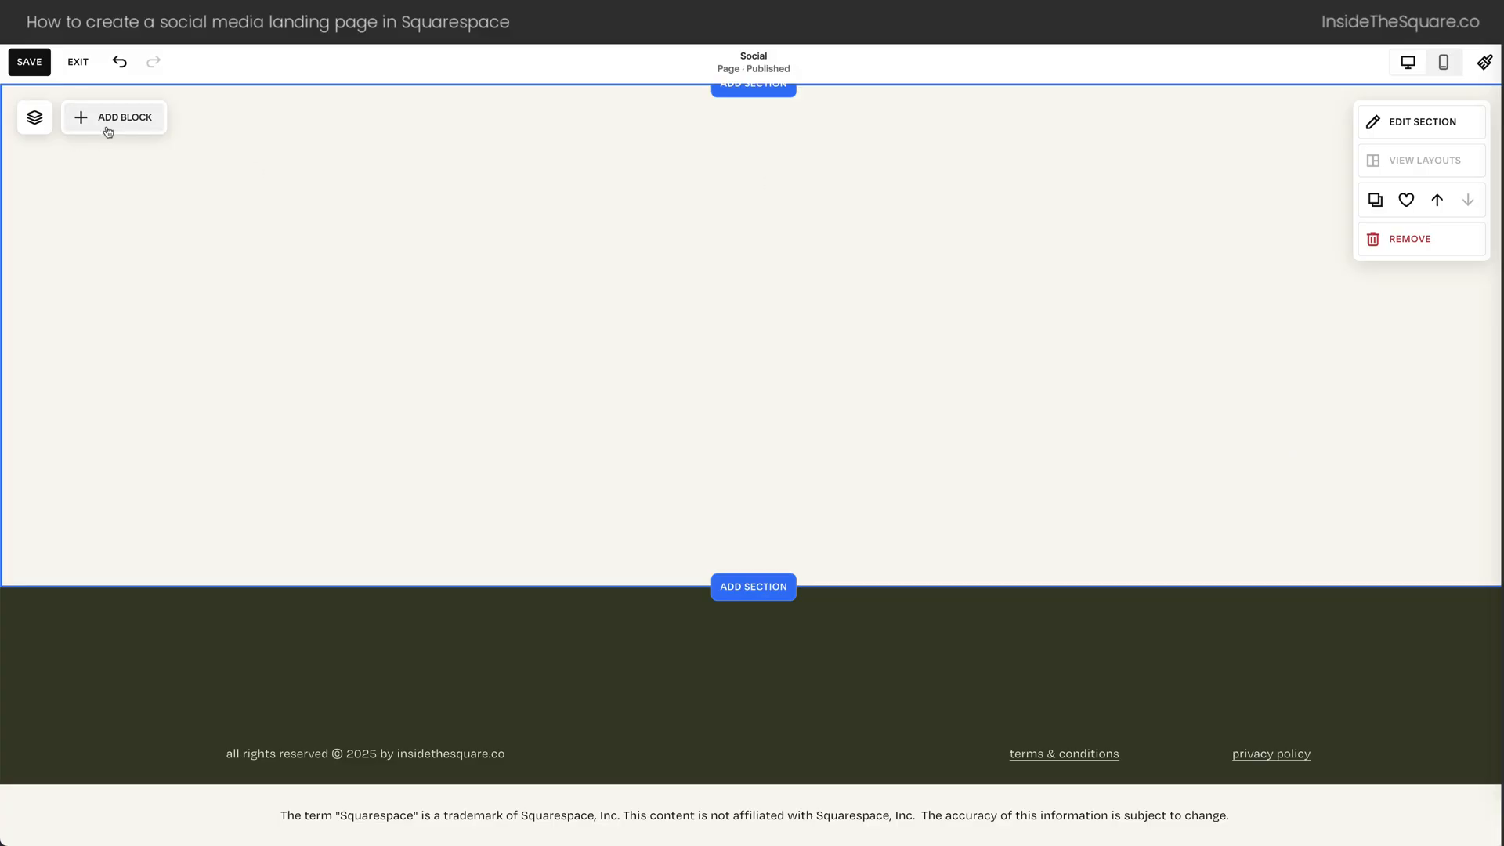
{"action": "mouse_move", "coordinate": [121, 132]}
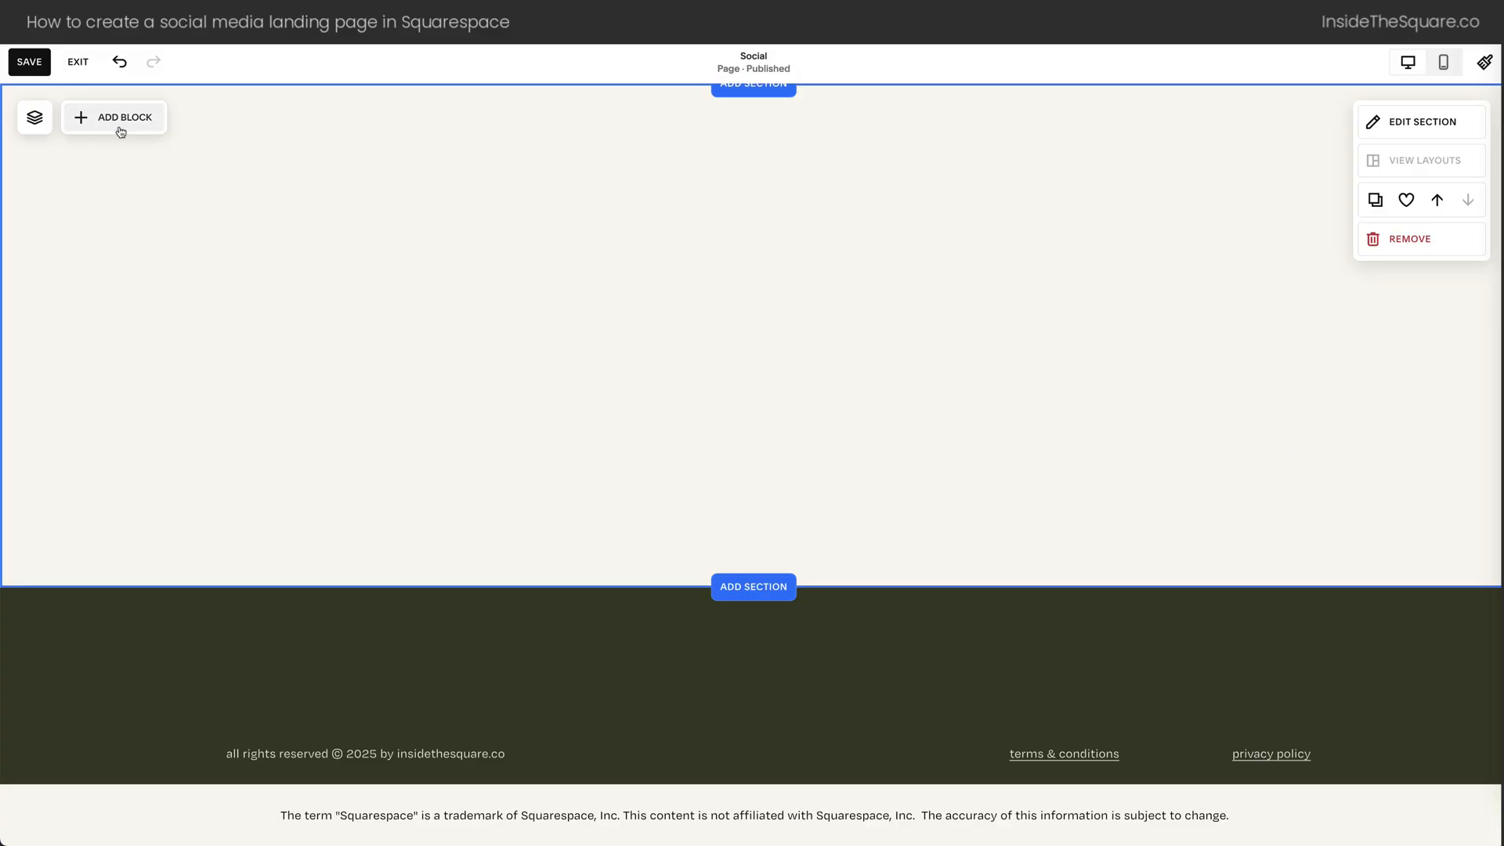
Insert an image block and fill it with site logo.png from the library
{"action": "left_click", "coordinate": [113, 116]}
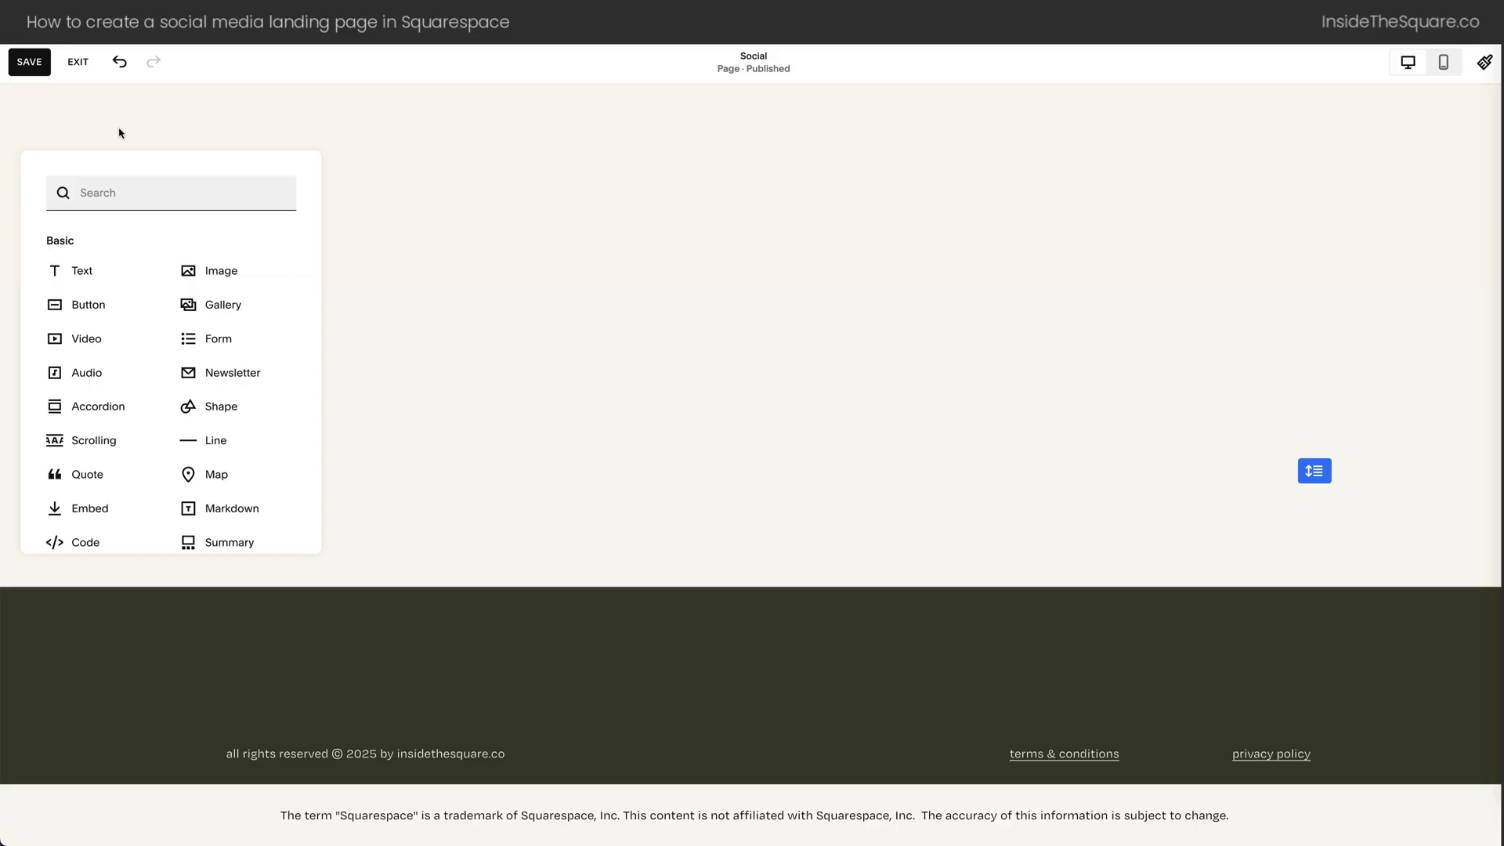
{"action": "mouse_move", "coordinate": [240, 271]}
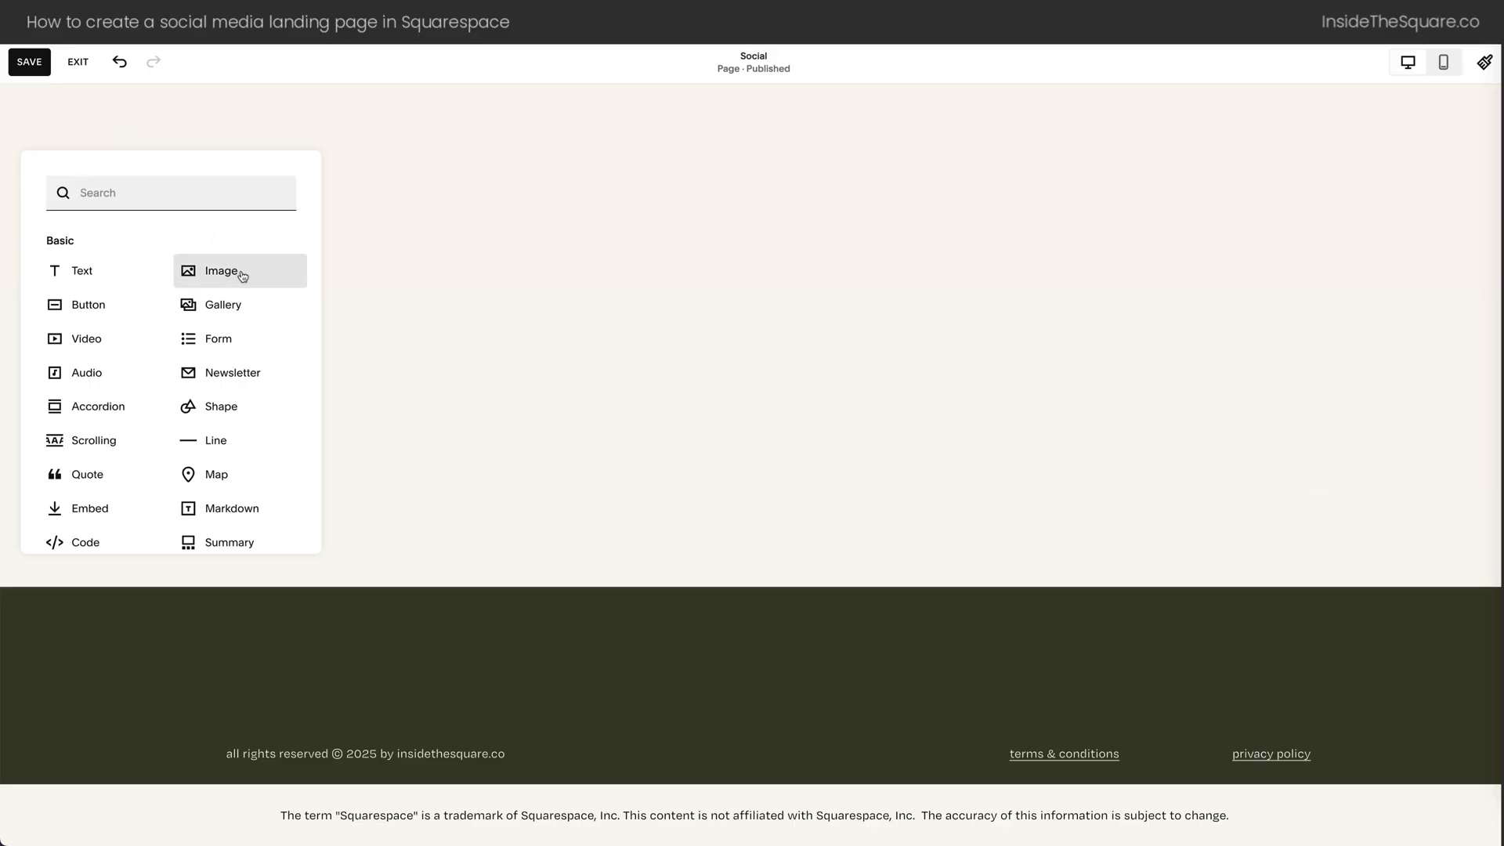
{"action": "left_click", "coordinate": [221, 271]}
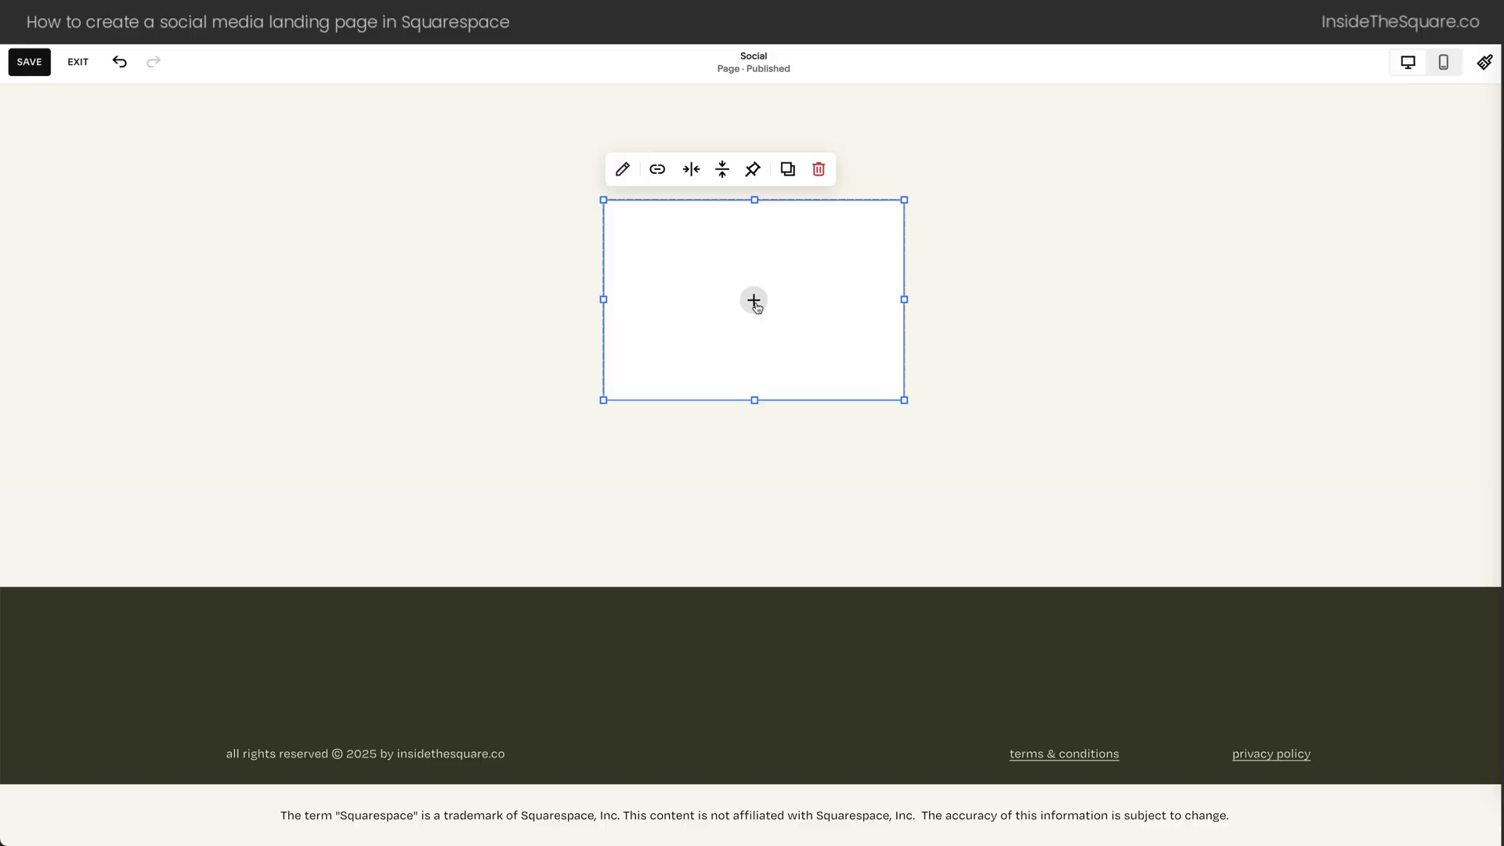
{"action": "left_click", "coordinate": [753, 299]}
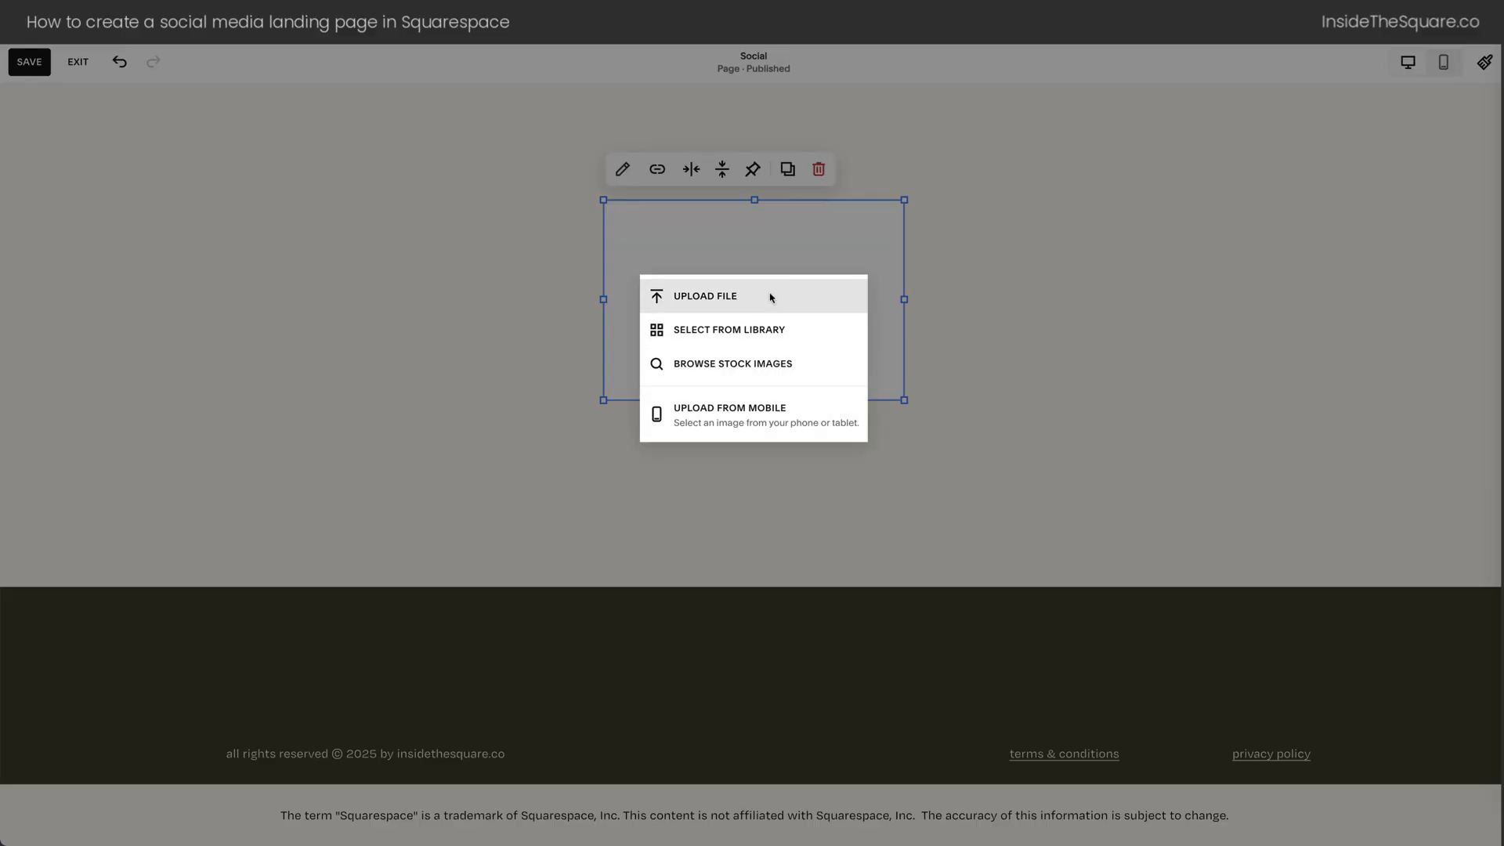
{"action": "mouse_move", "coordinate": [812, 346]}
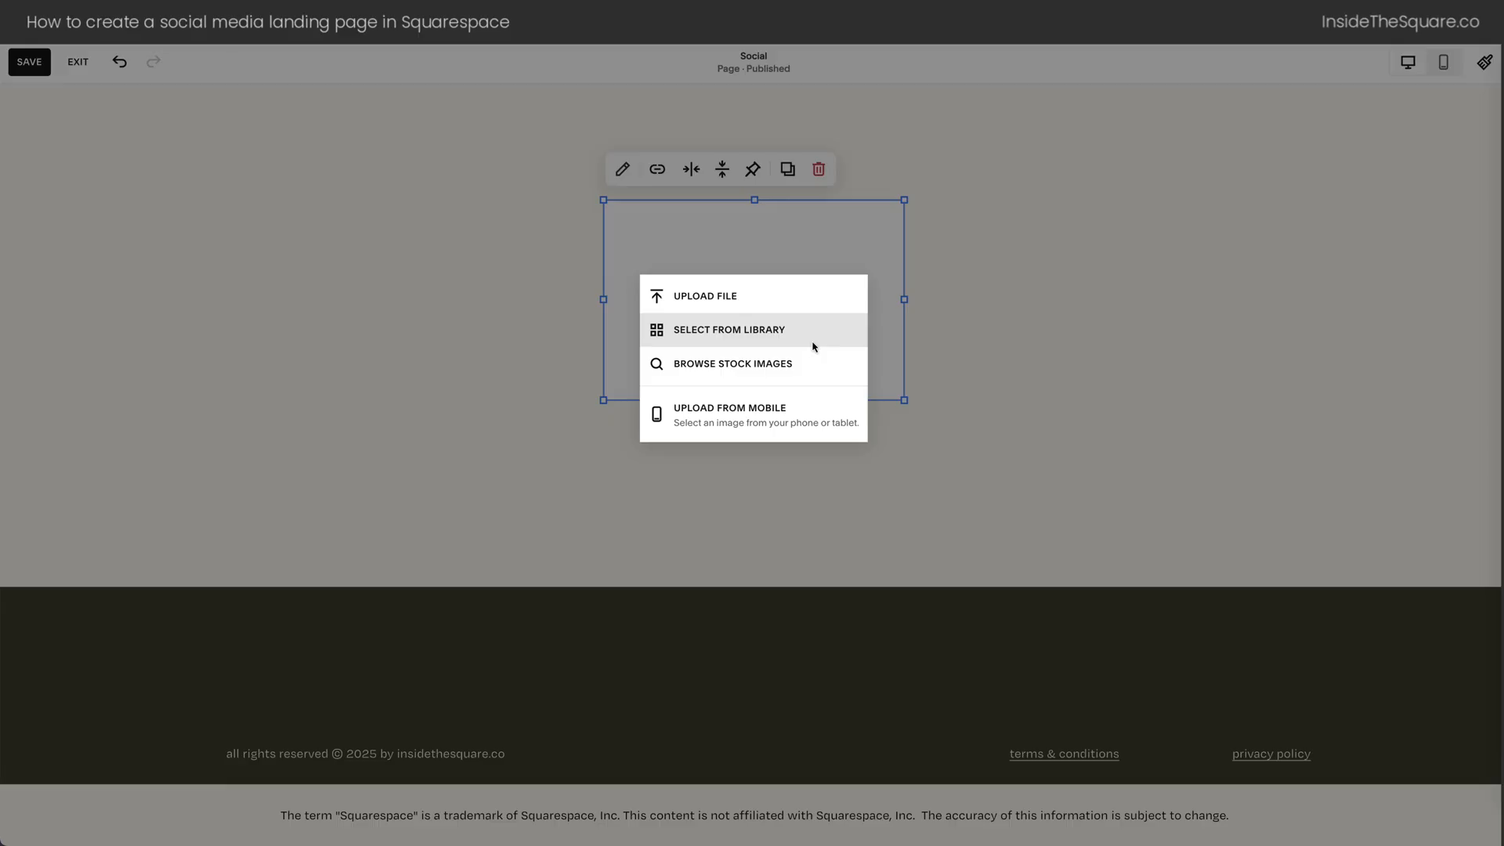
{"action": "left_click", "coordinate": [729, 329]}
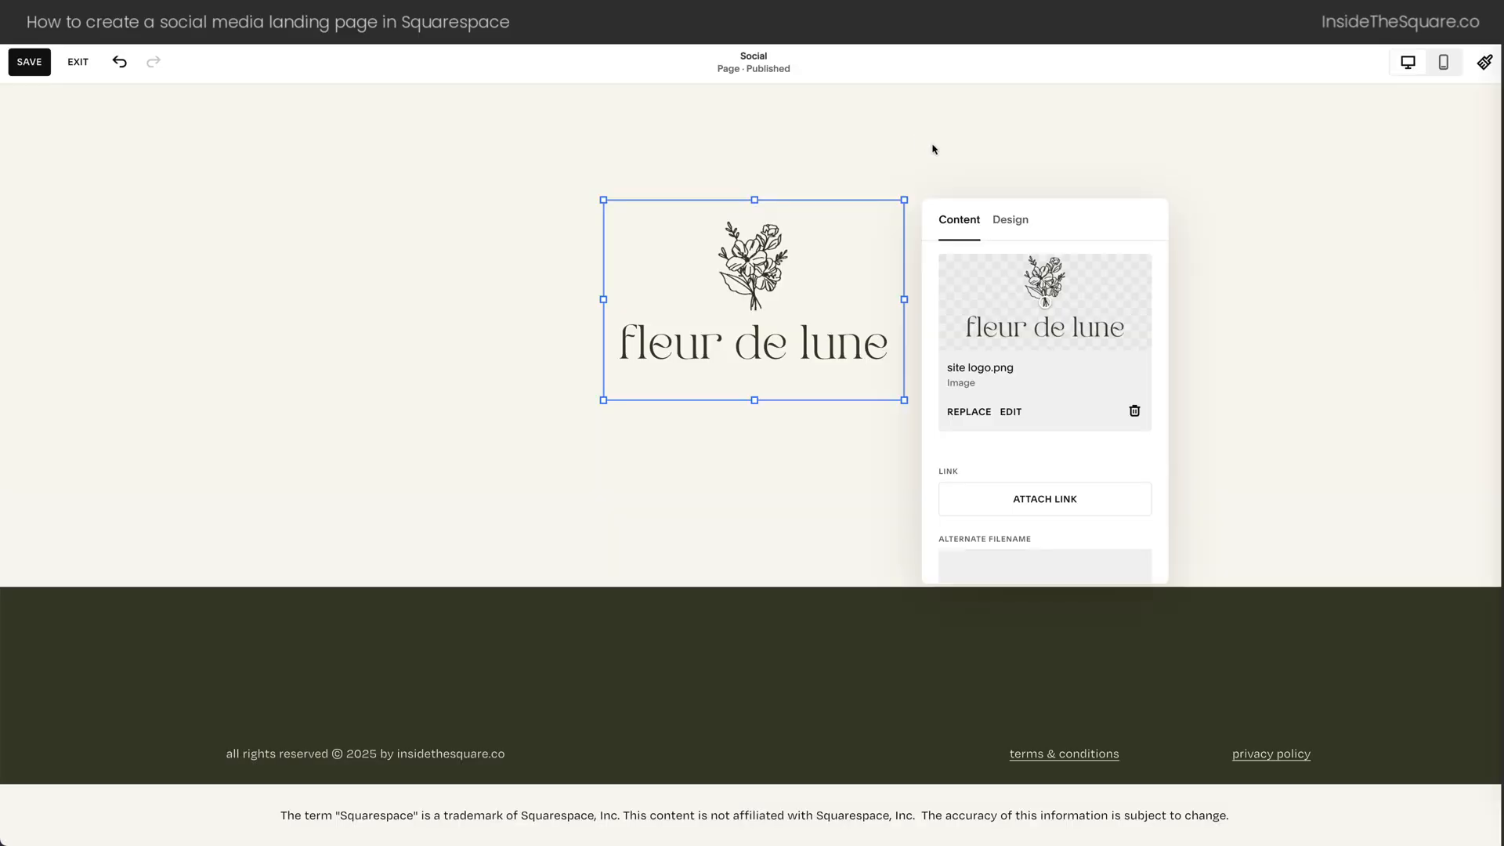
{"action": "mouse_move", "coordinate": [1095, 482]}
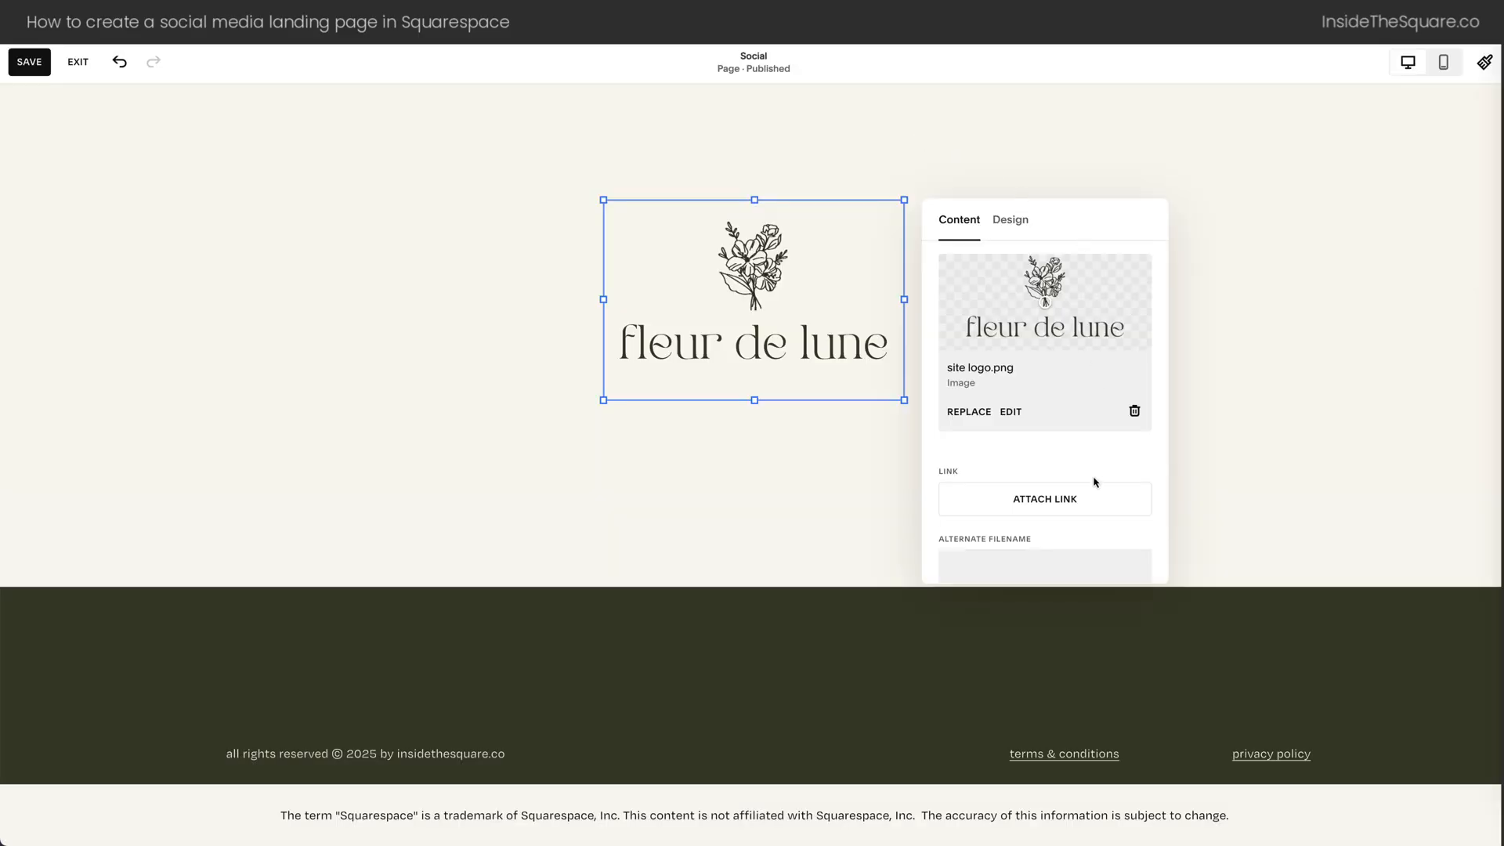
{"action": "scroll", "scroll_direction": "down", "scroll_amount": 3}
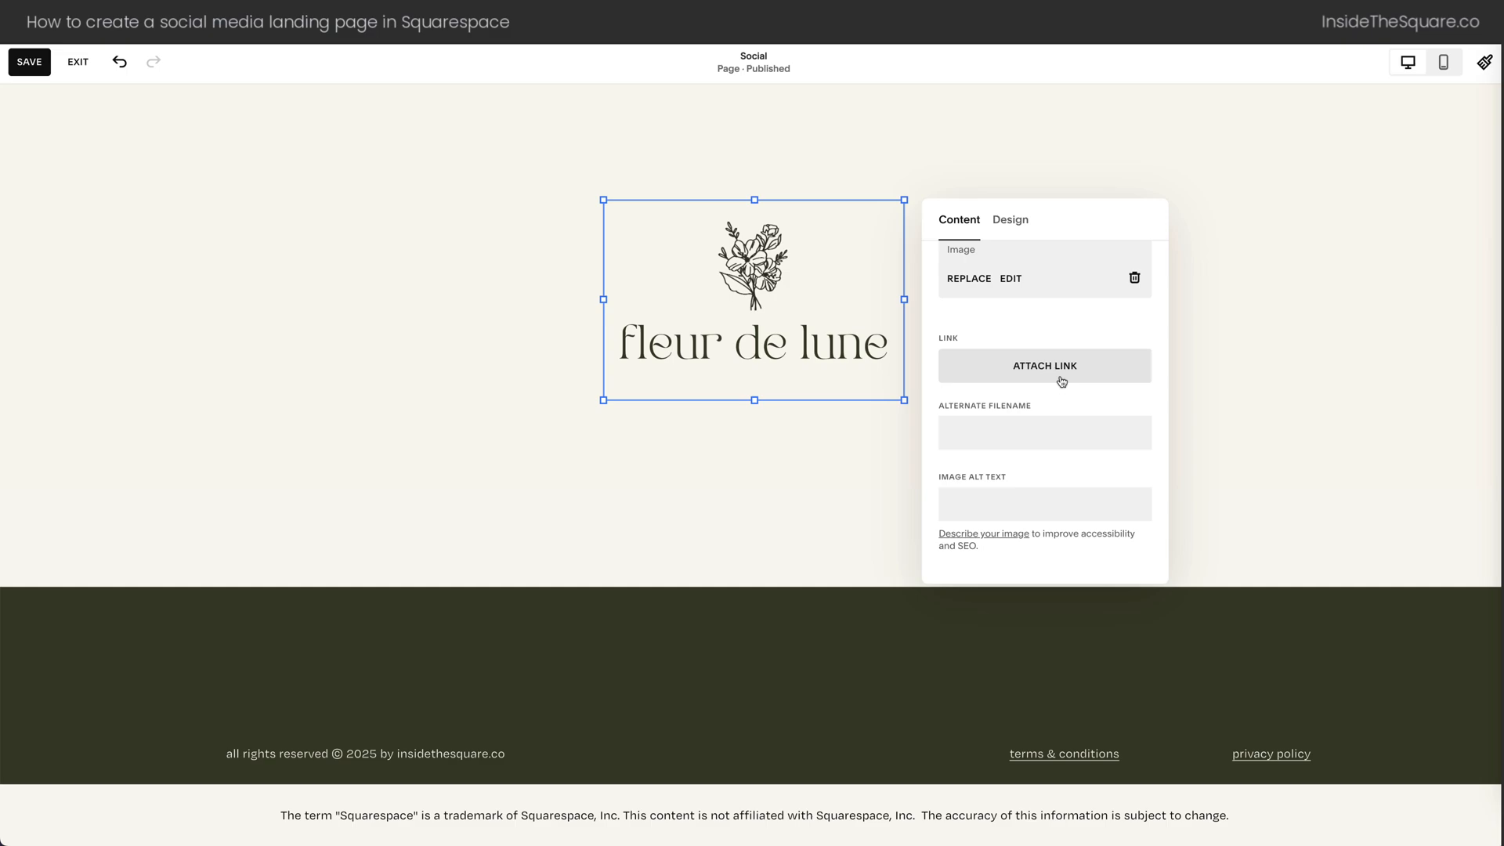
Attach a /home link to the logo, set to open in a new tab
{"action": "left_click", "coordinate": [1045, 365]}
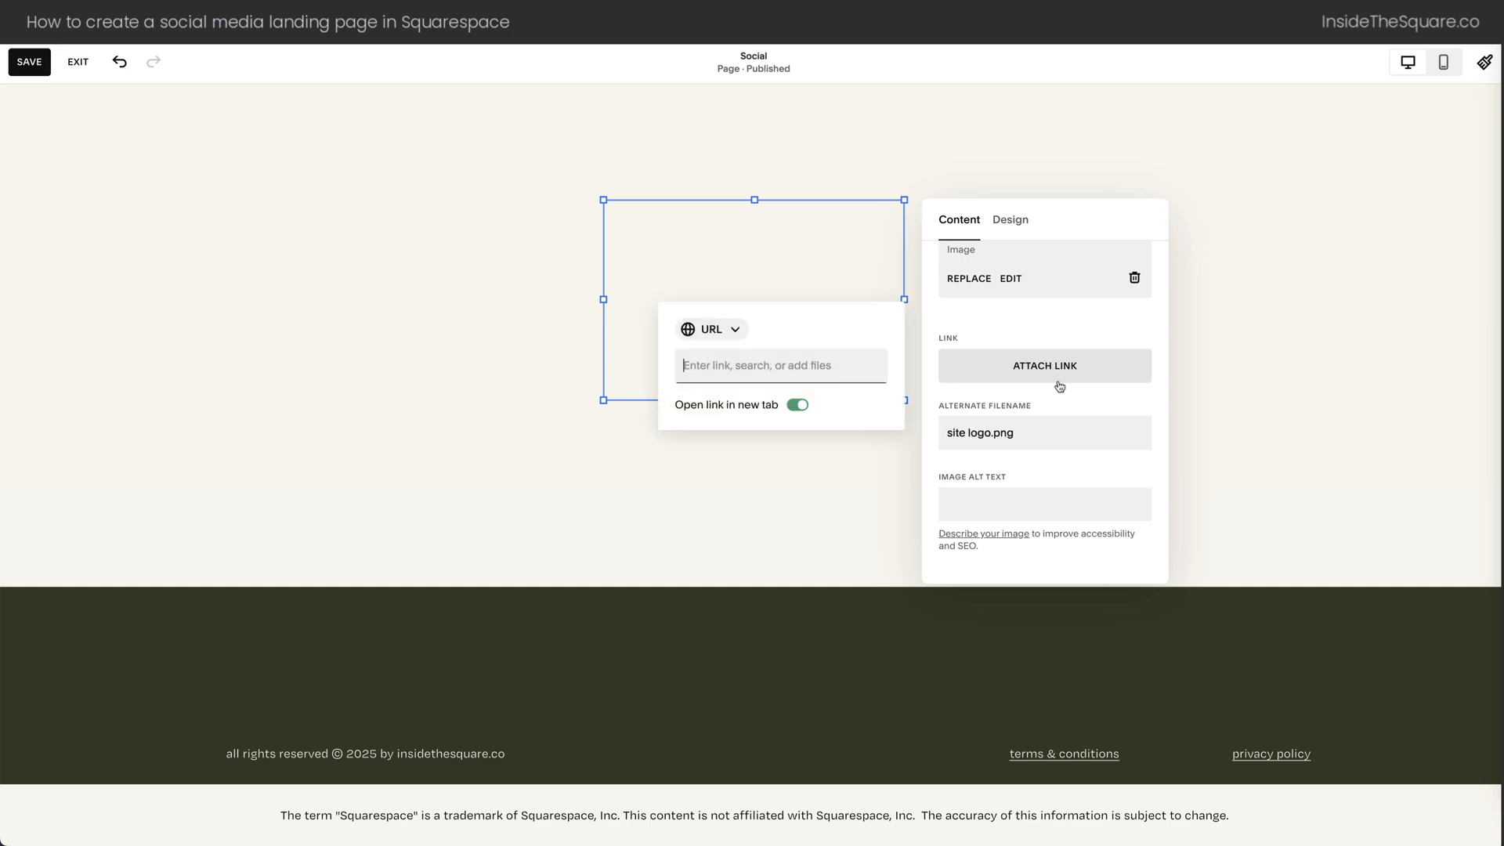
{"action": "type", "text": "/home"}
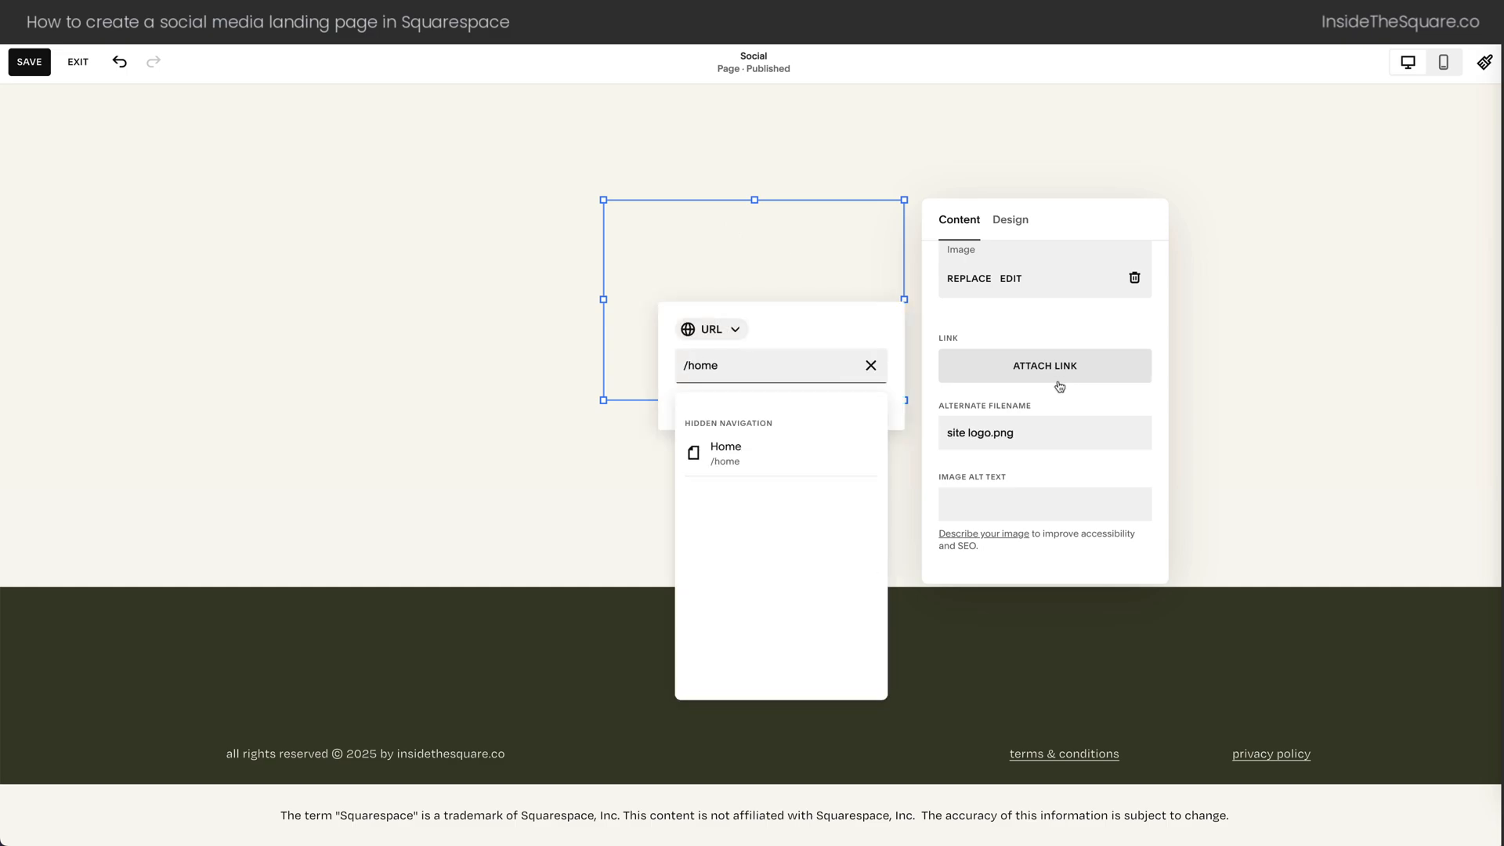
{"action": "mouse_move", "coordinate": [795, 469]}
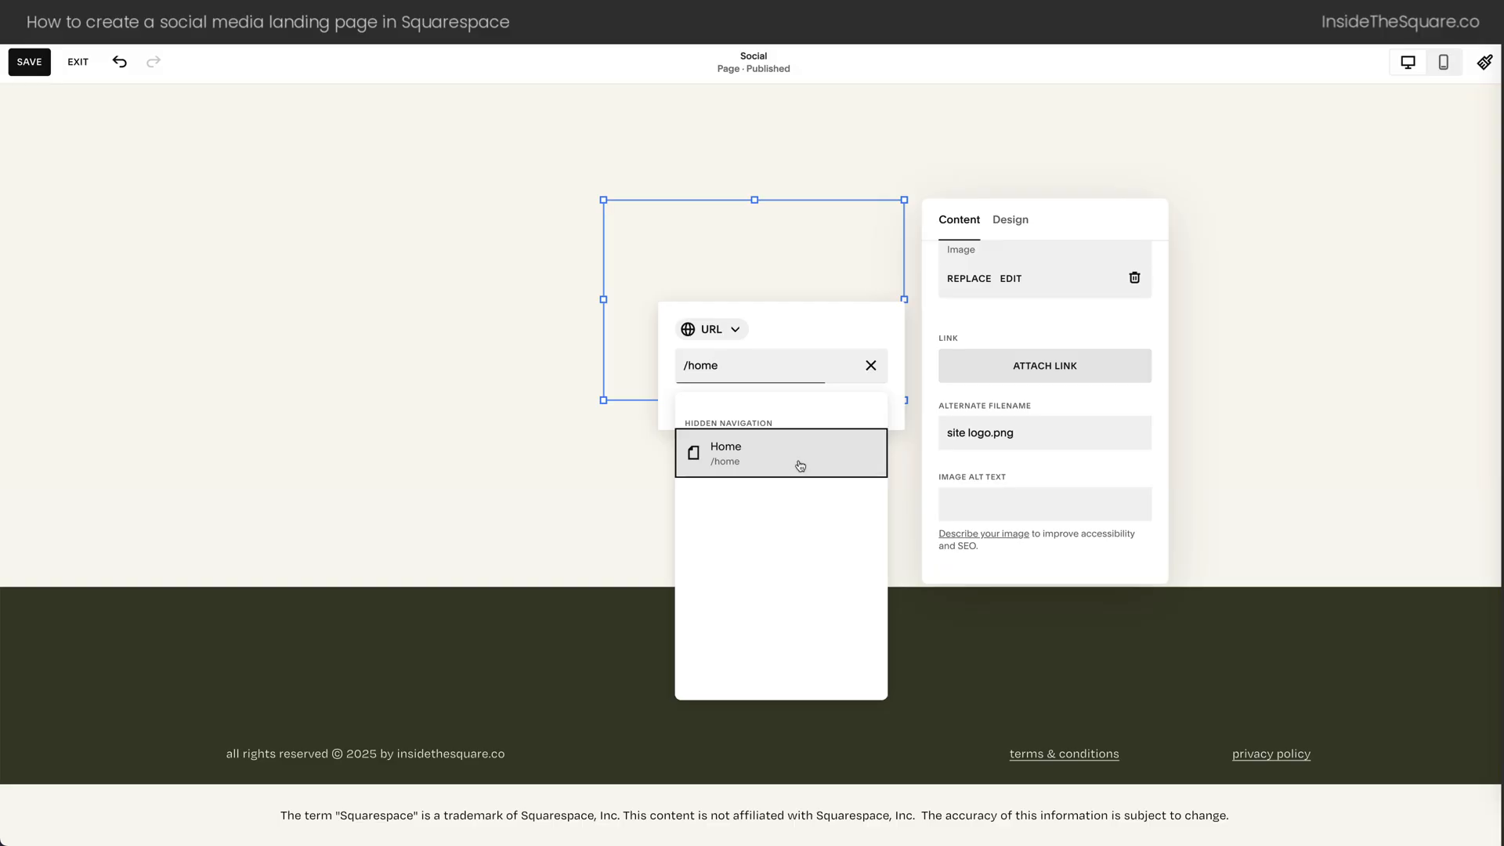
{"action": "left_click", "coordinate": [780, 453]}
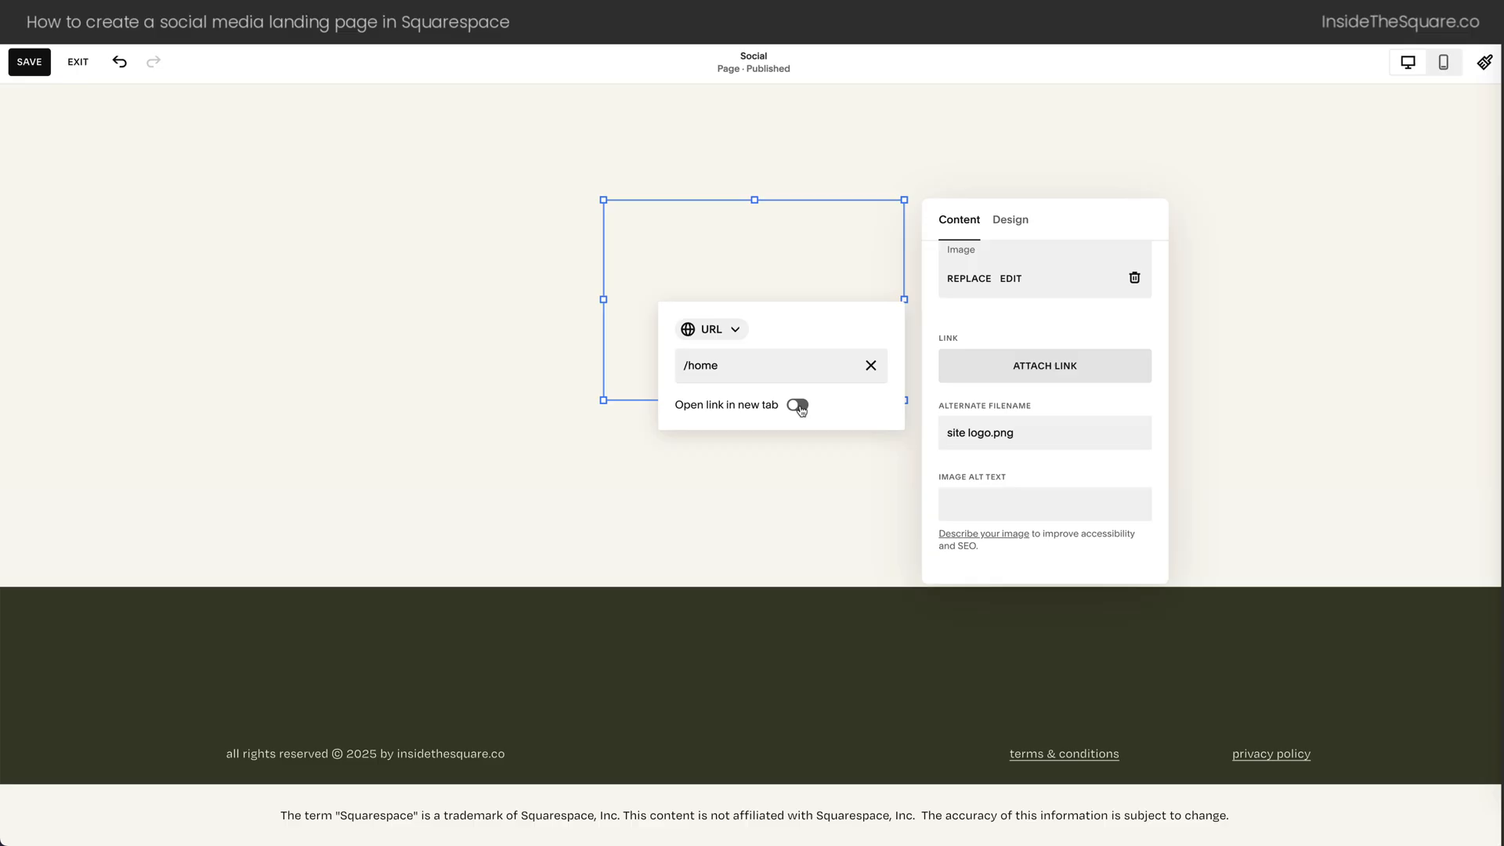
{"action": "left_click", "coordinate": [796, 404]}
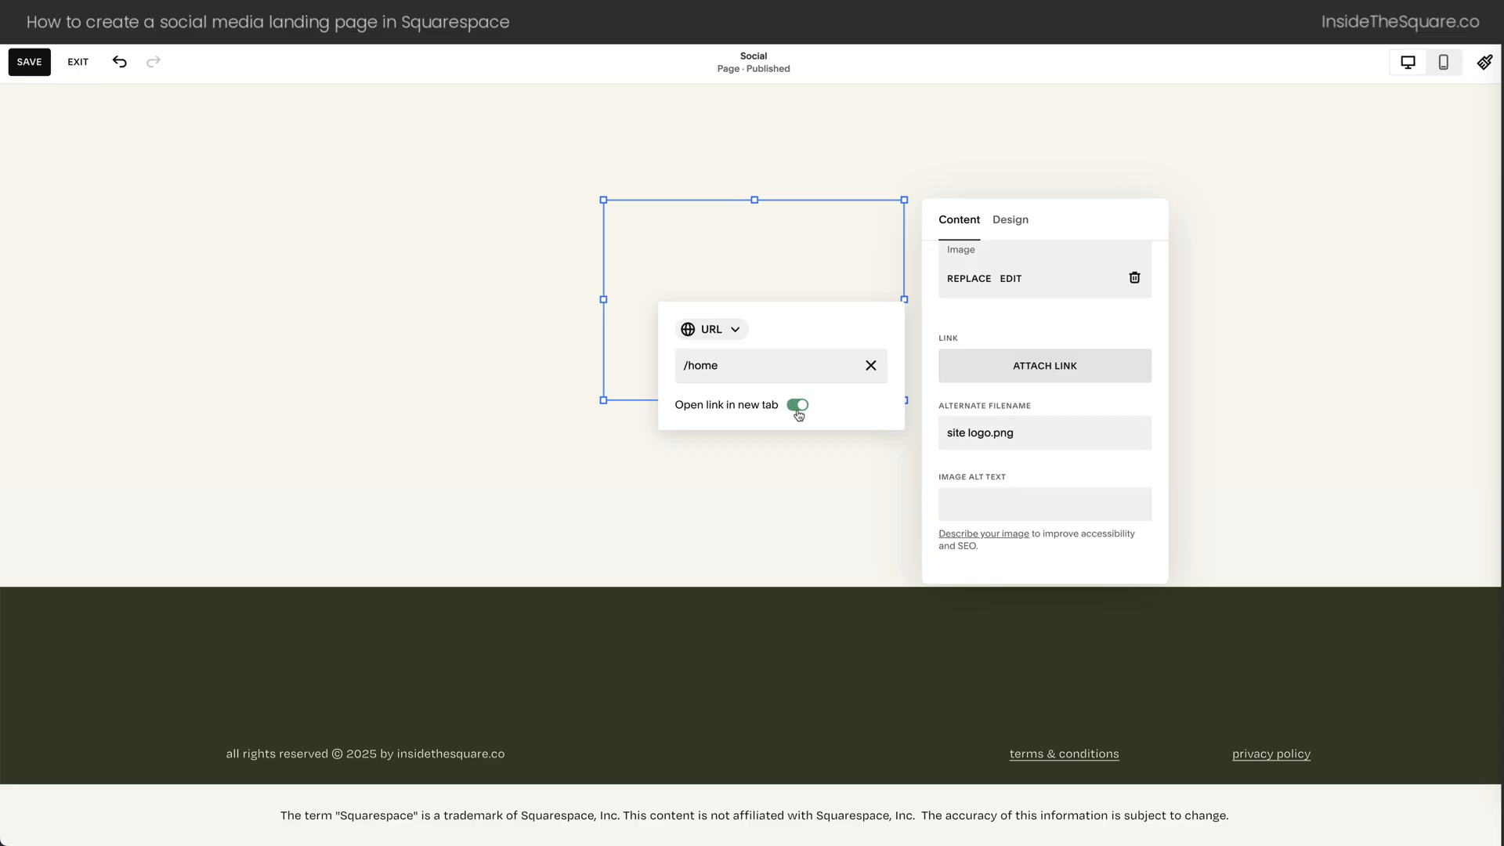
{"action": "left_click", "coordinate": [796, 404]}
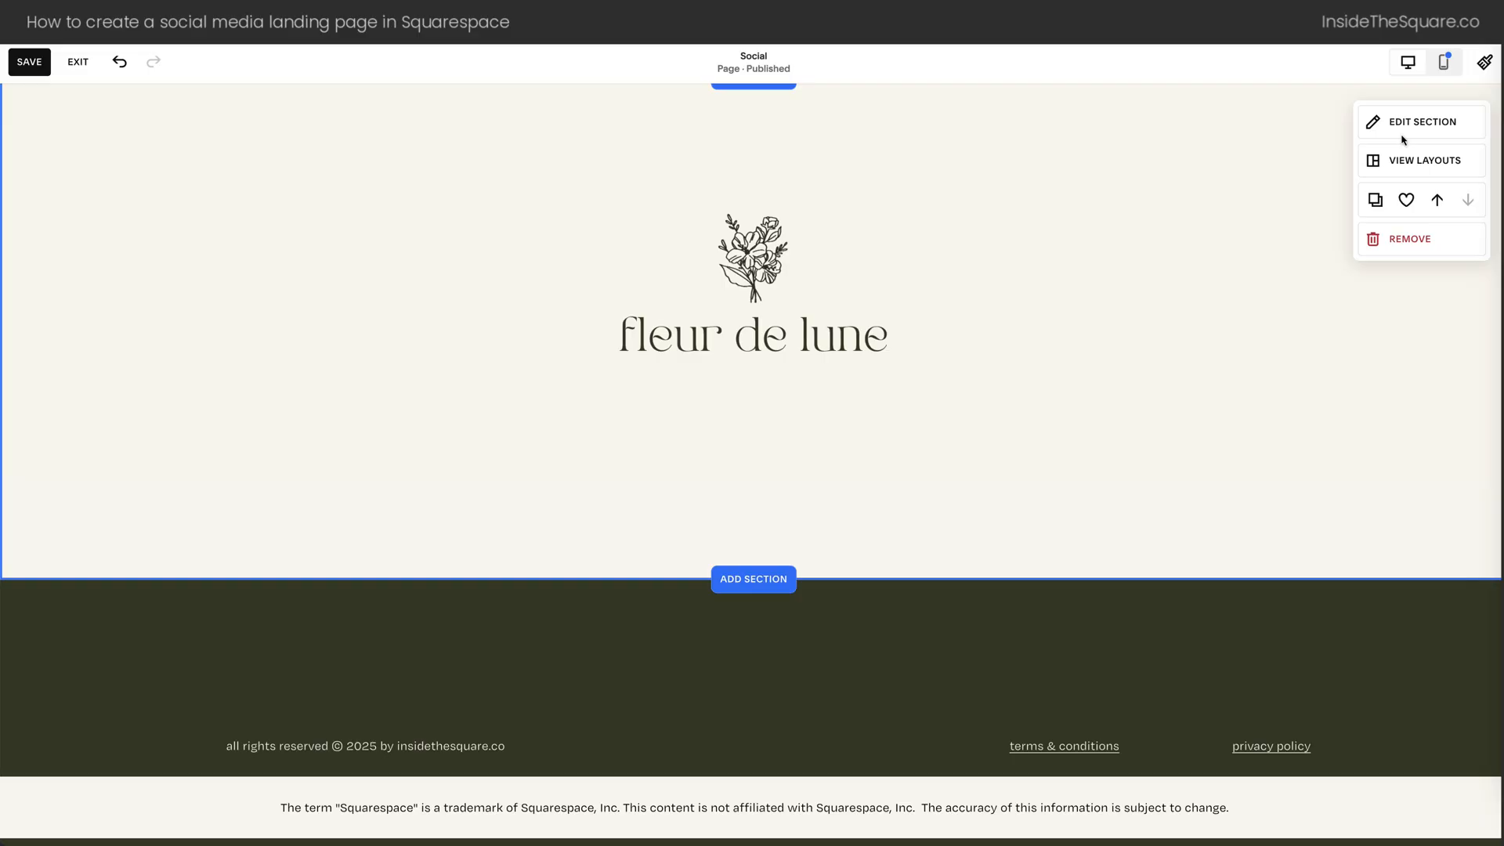
Set the logo section's Row Count to 8 to shorten it
{"action": "left_click", "coordinate": [1429, 120]}
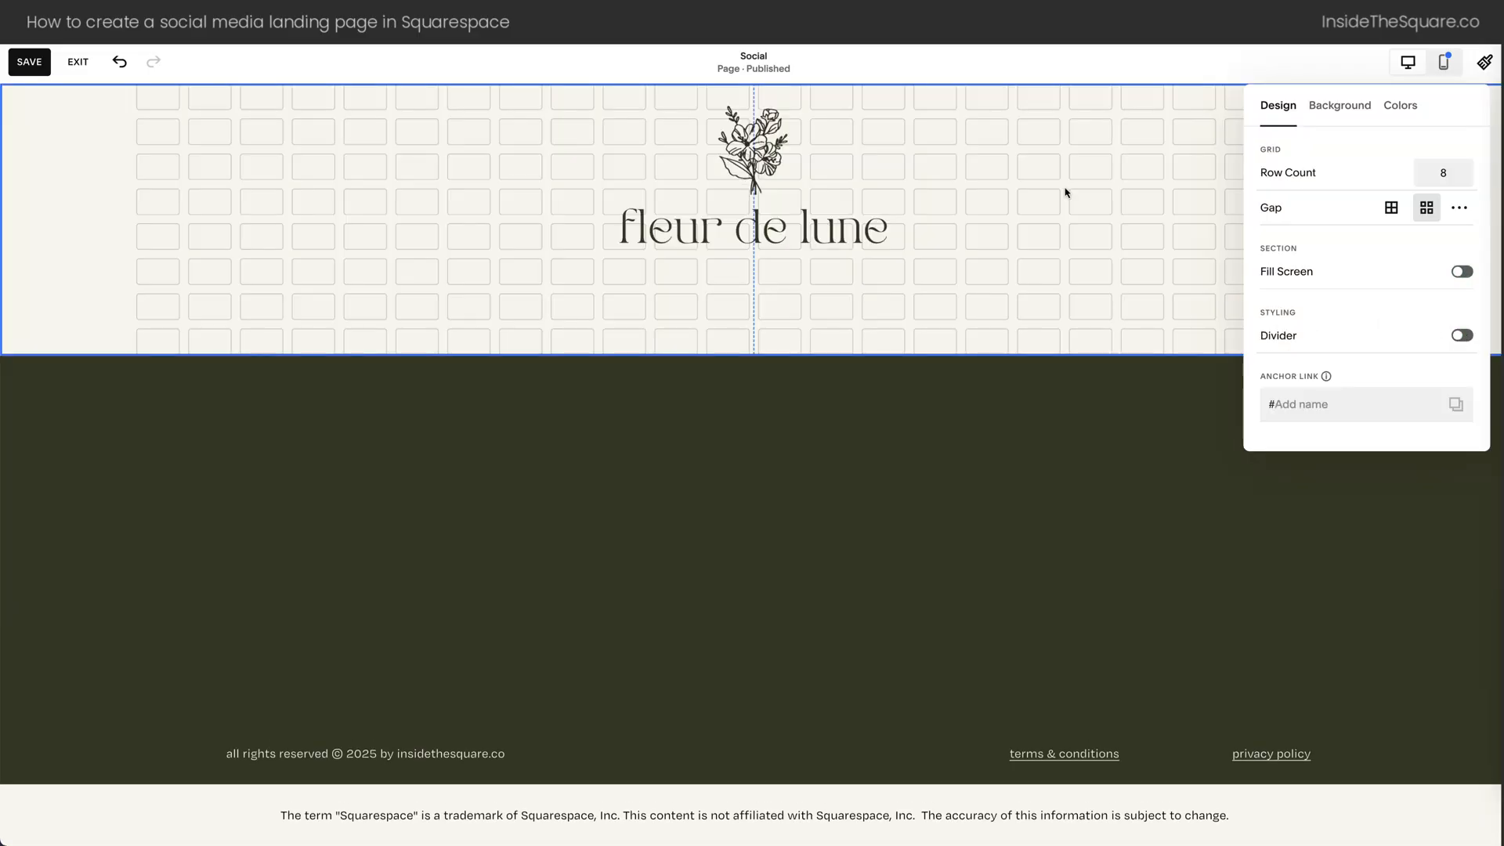
{"action": "left_click", "coordinate": [753, 224]}
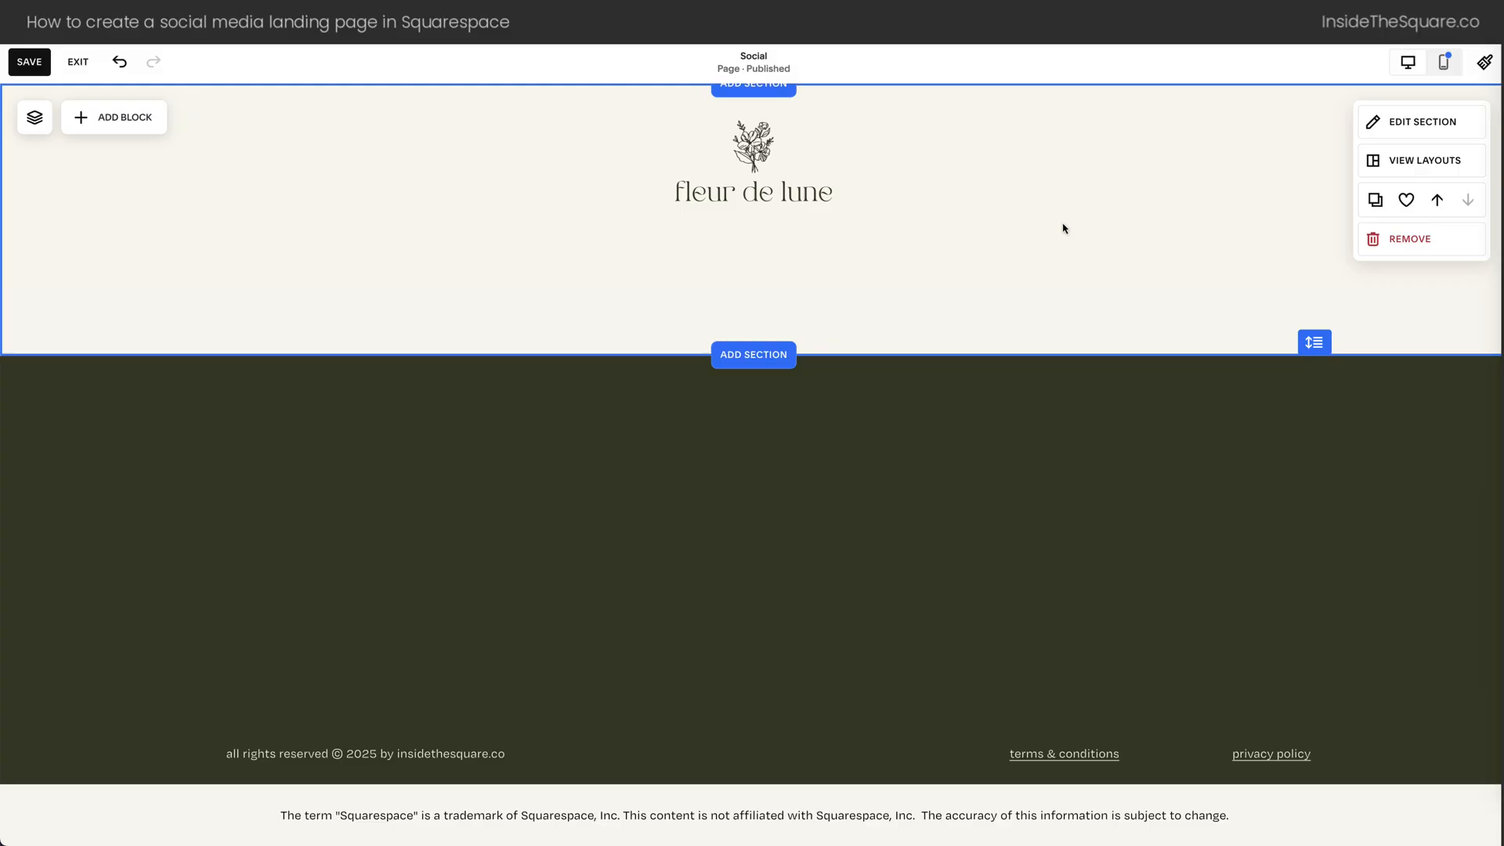
{"action": "mouse_move", "coordinate": [1069, 227]}
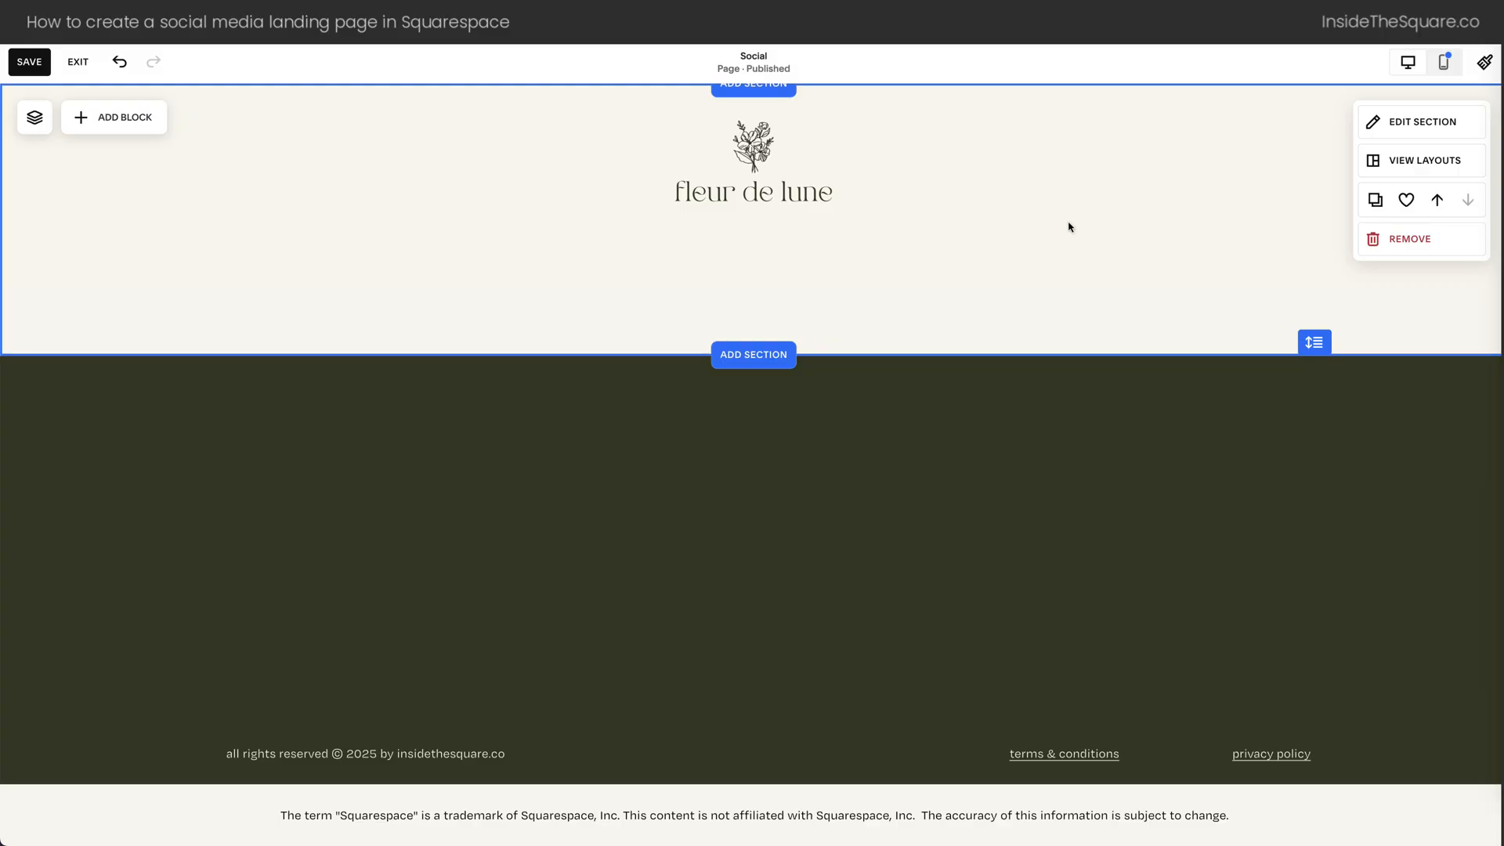
{"action": "mouse_move", "coordinate": [892, 274]}
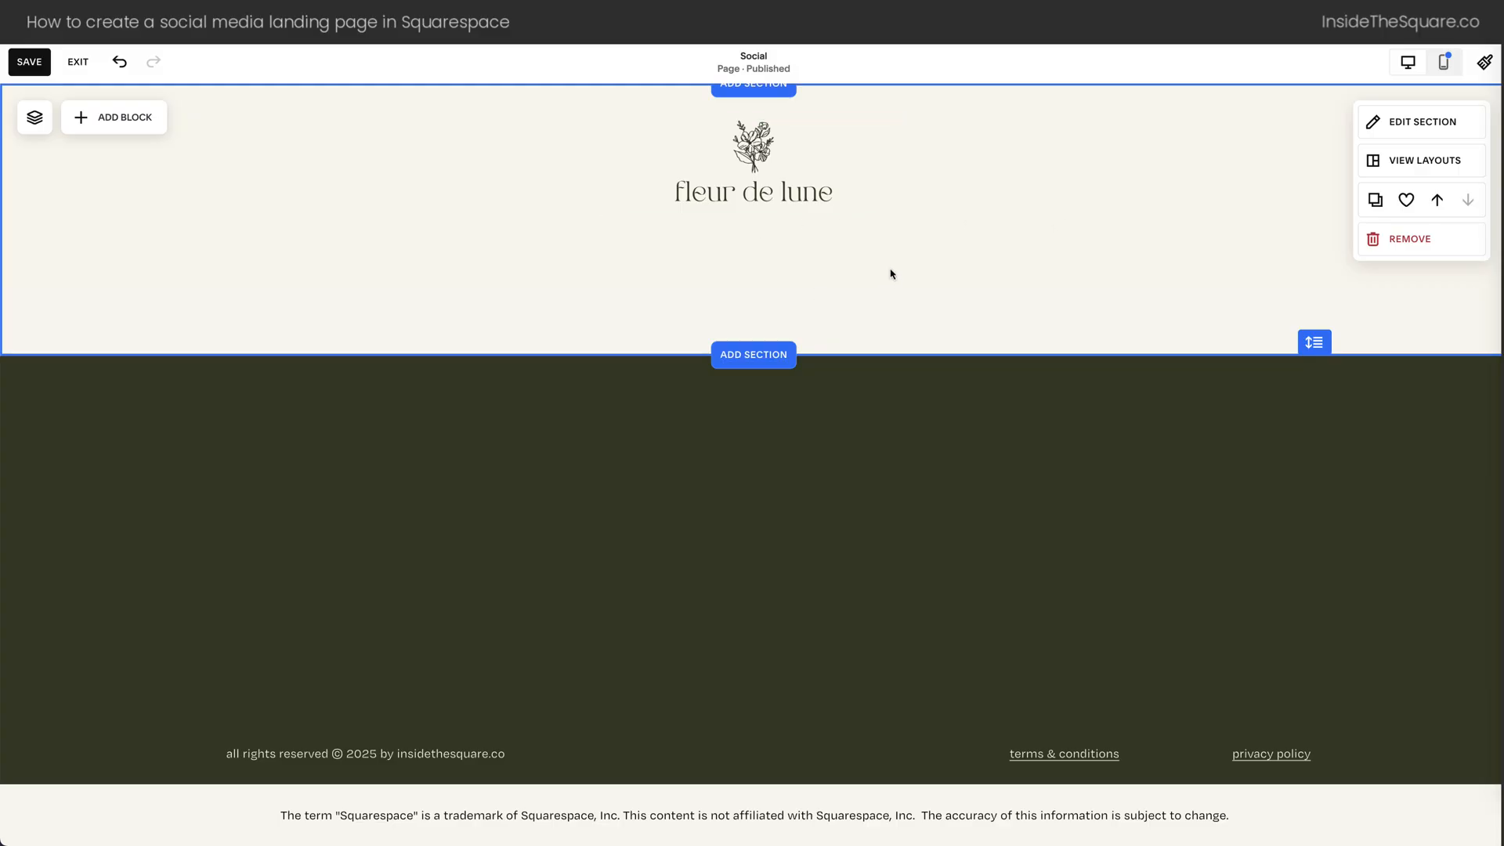
{"action": "mouse_move", "coordinate": [204, 199]}
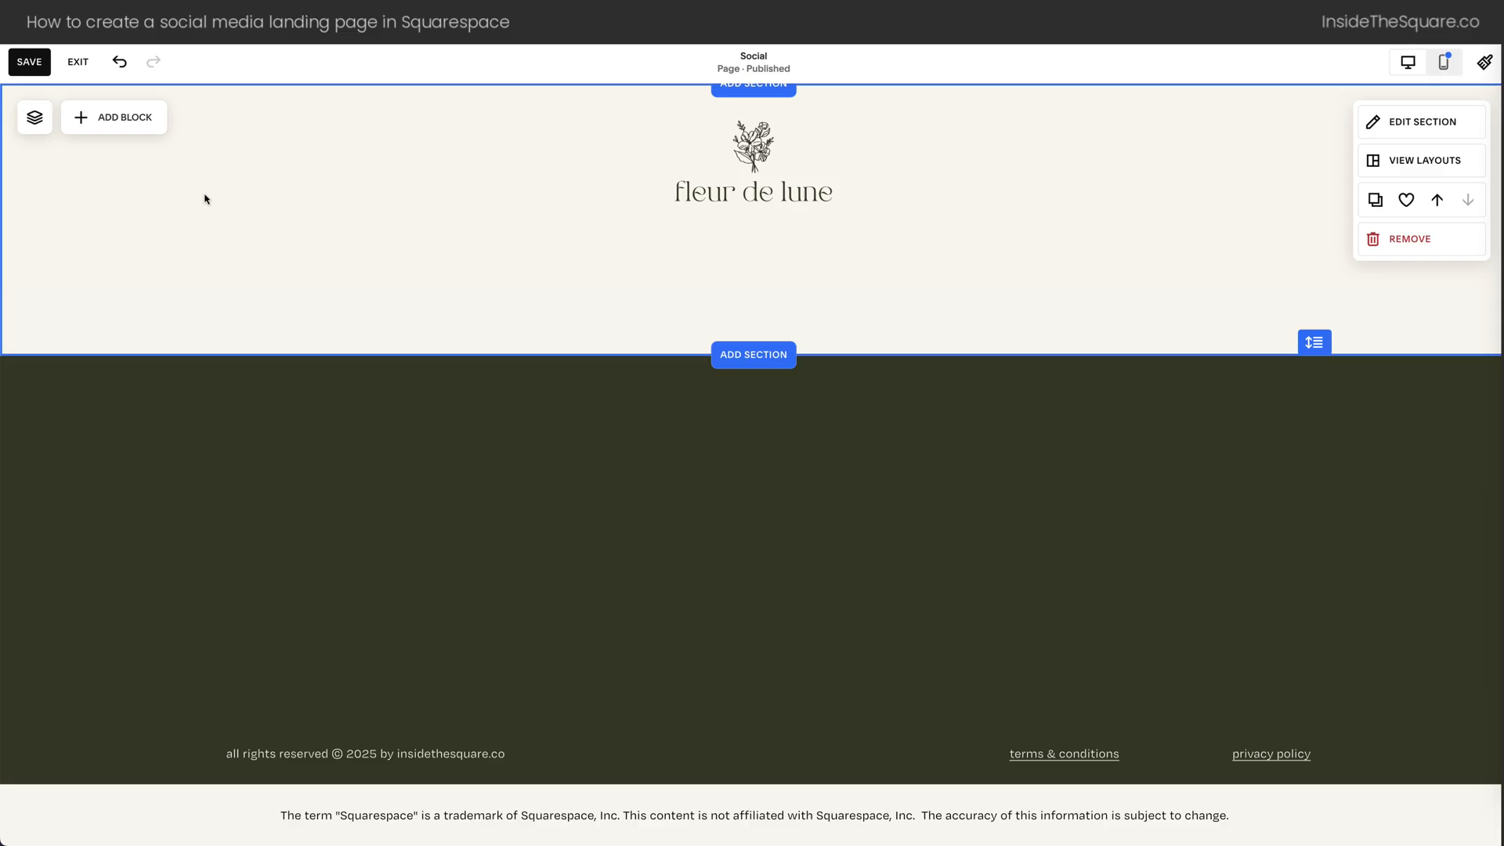
Add a button block below the logo and set its text to 'Current Specials'
{"action": "left_click", "coordinate": [113, 116]}
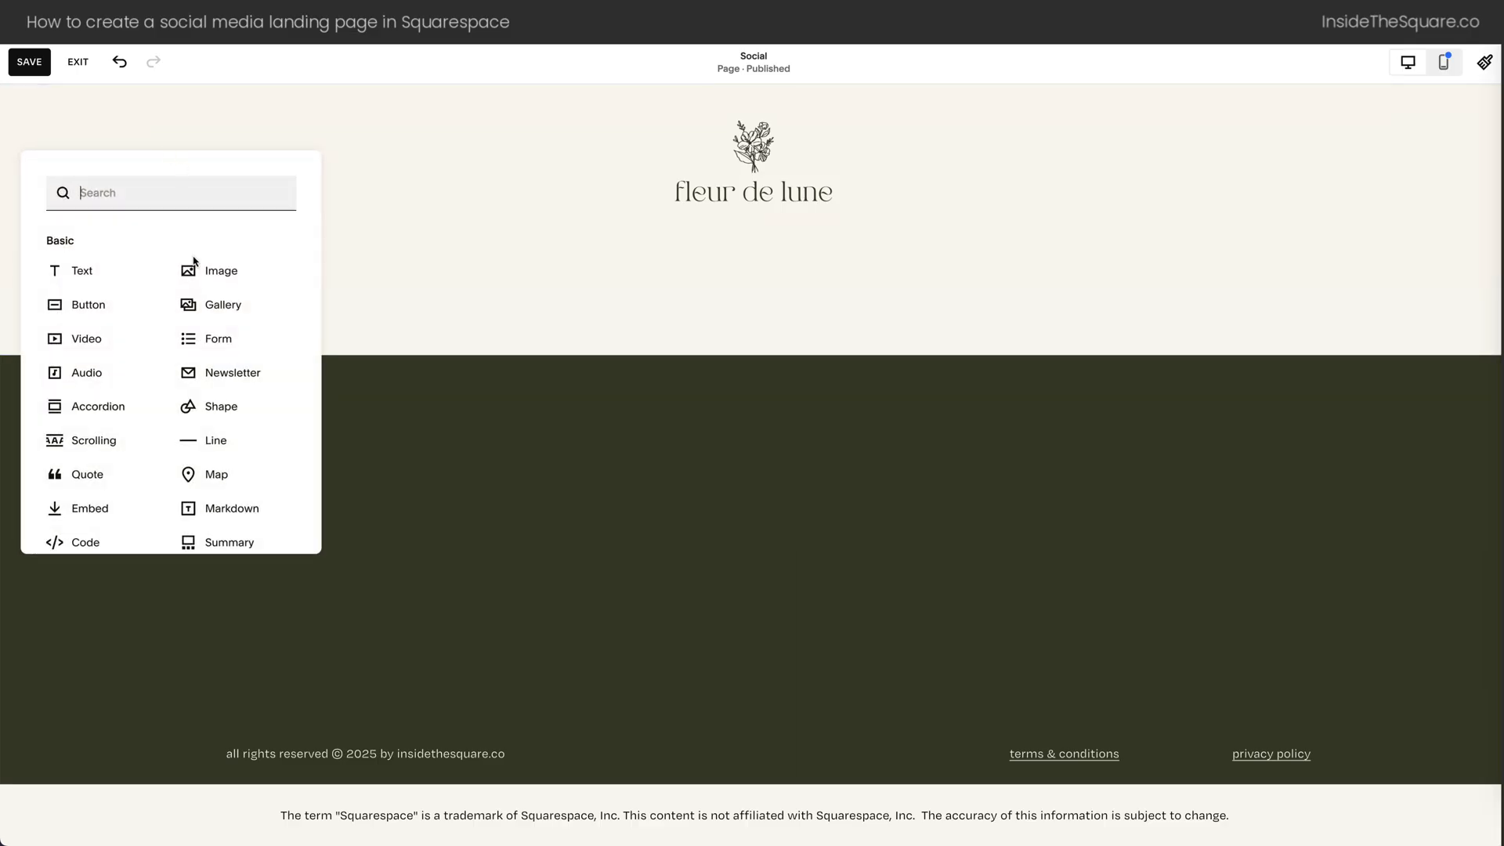
{"action": "left_click", "coordinate": [87, 304]}
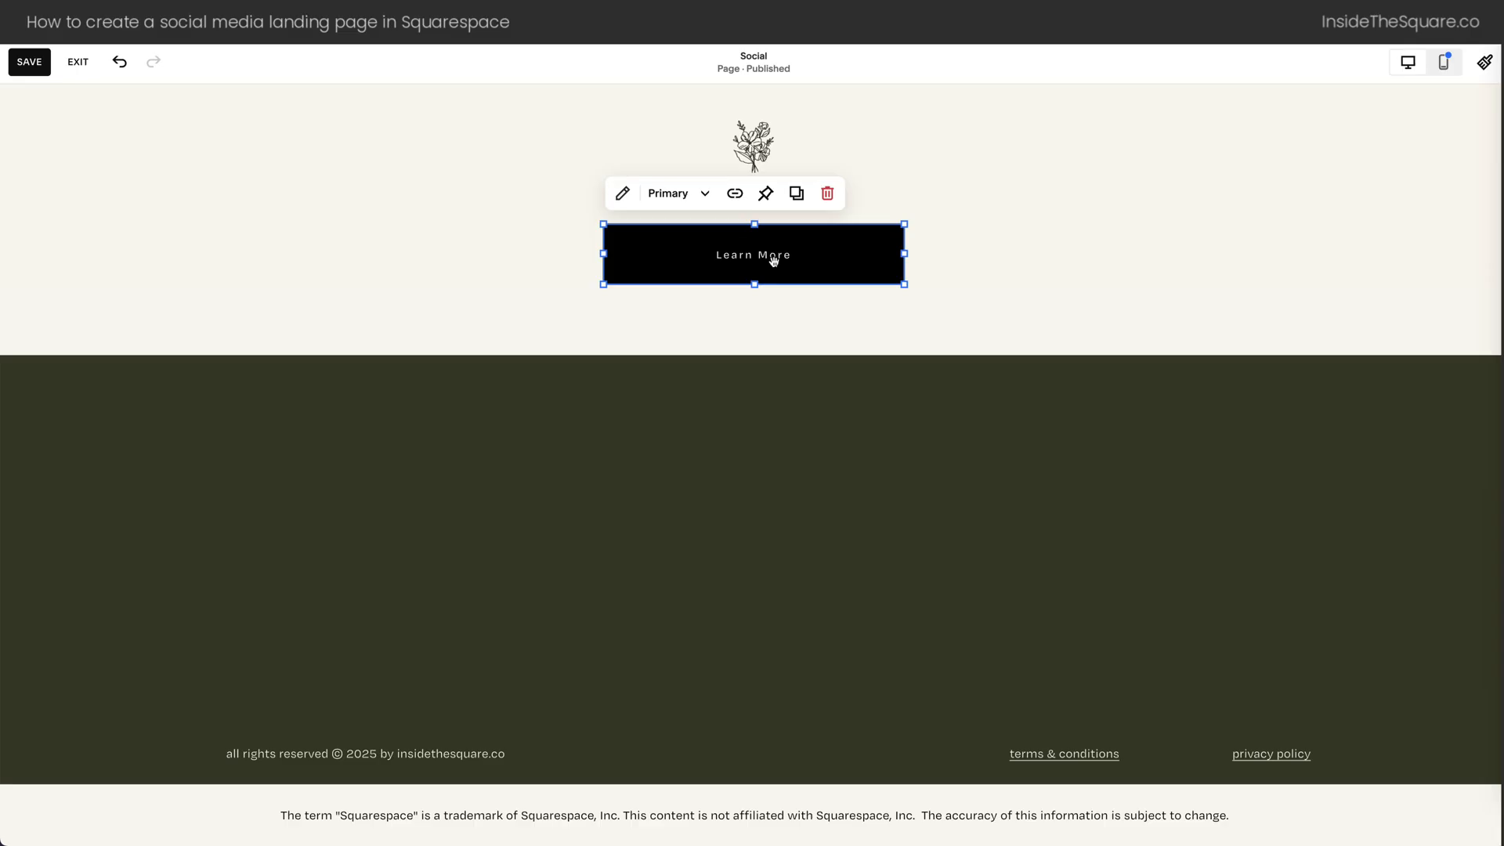
{"action": "left_click", "coordinate": [622, 193]}
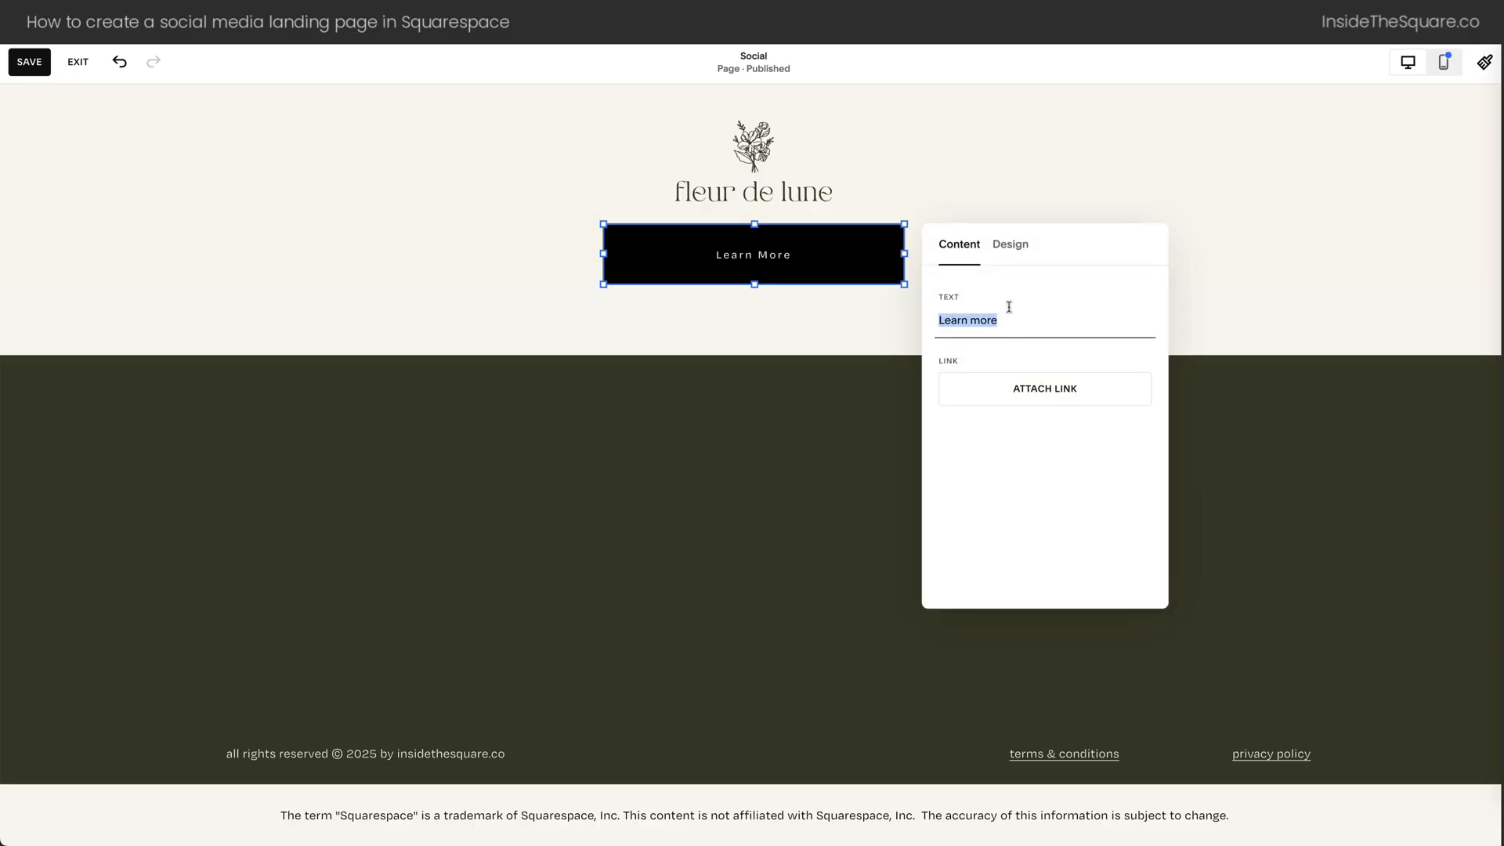
{"action": "type", "text": "Current Specials"}
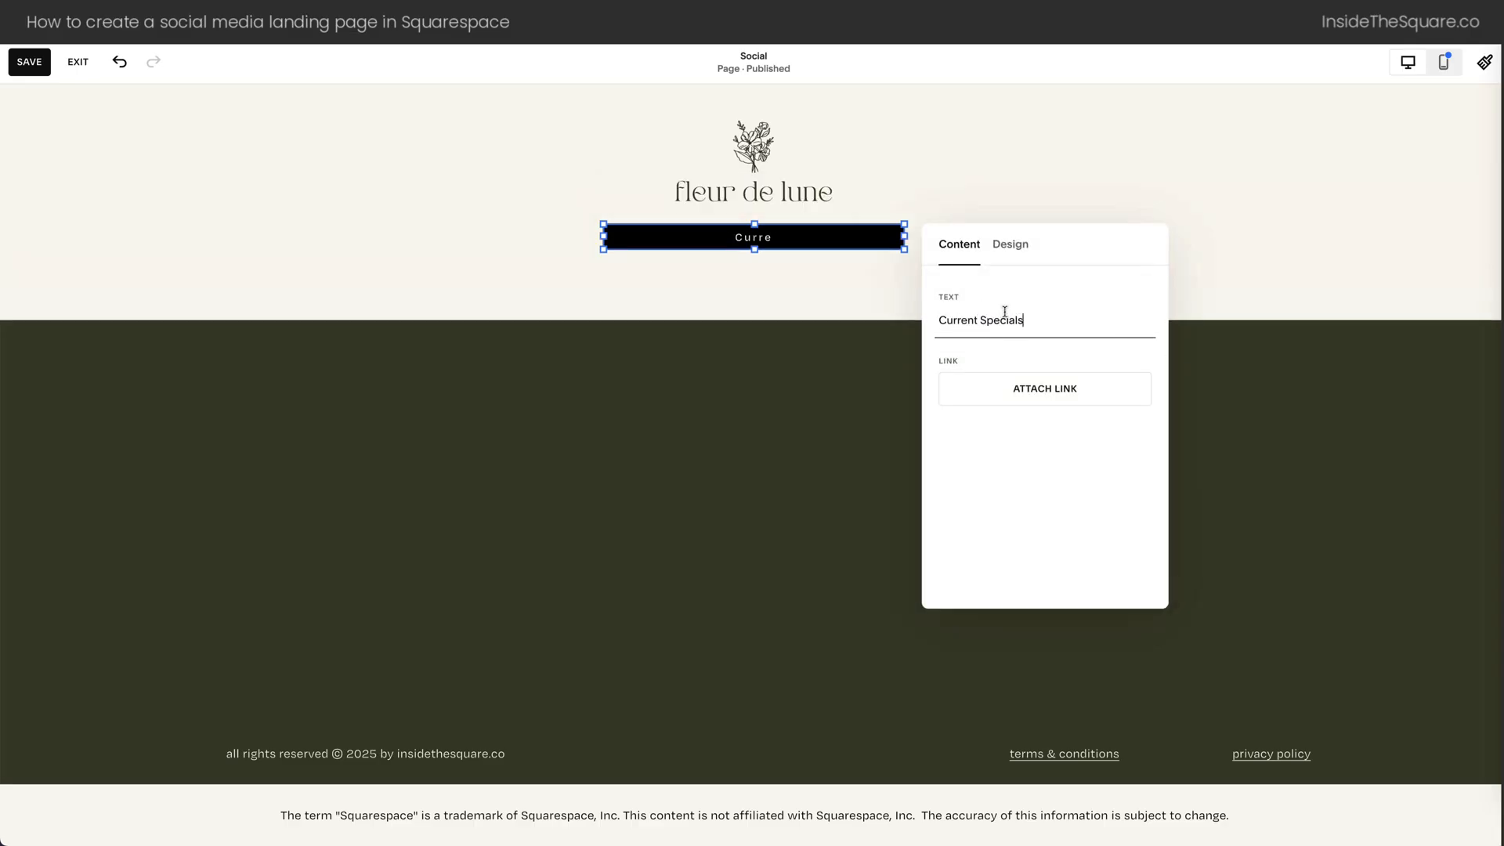
Link the Current Specials button to the /shop Shop page
{"action": "left_click", "coordinate": [1043, 388]}
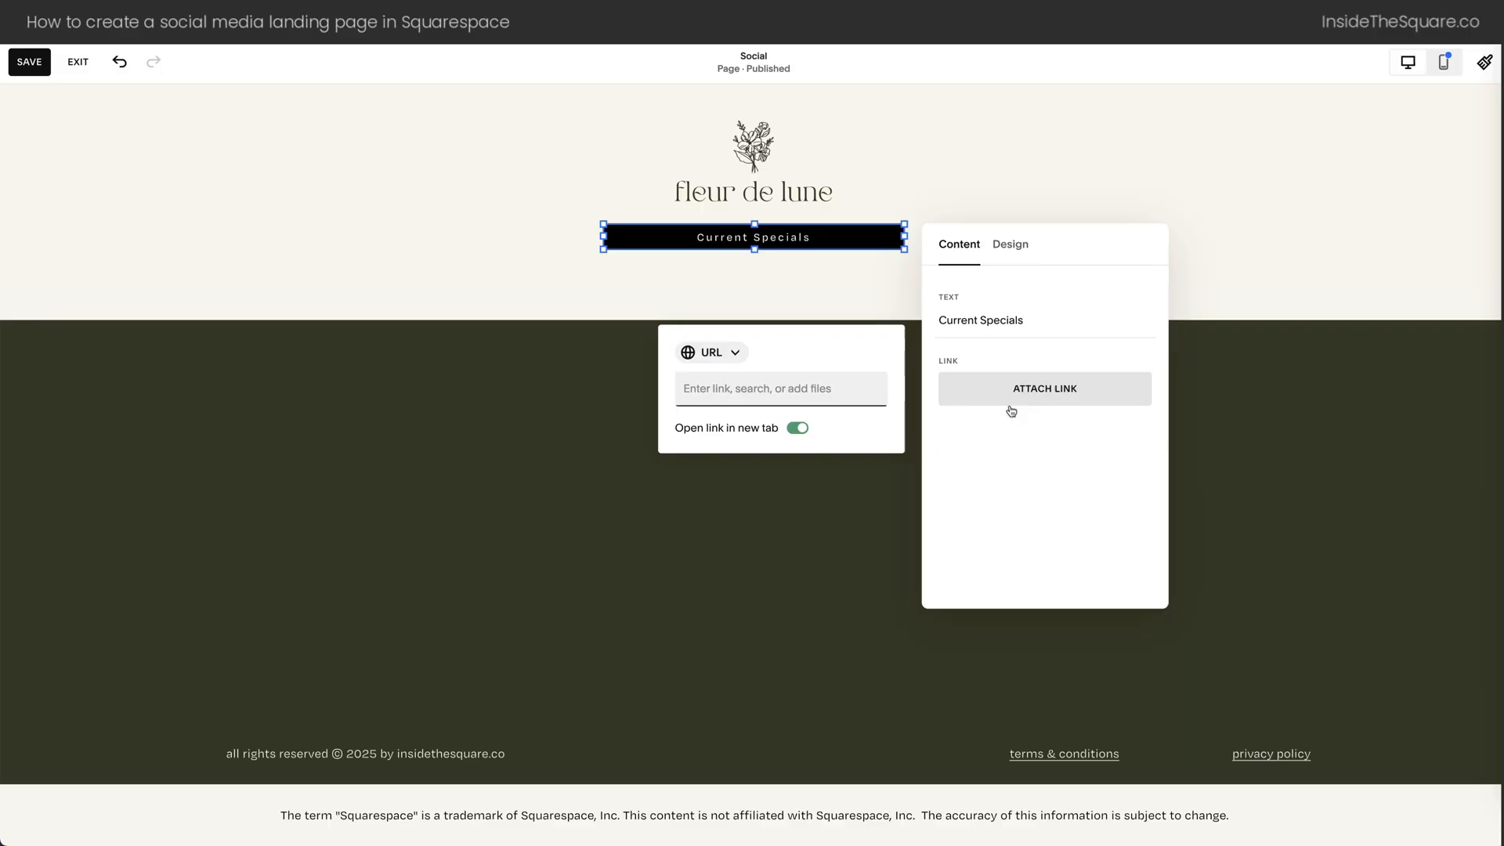
{"action": "type", "text": "/shop"}
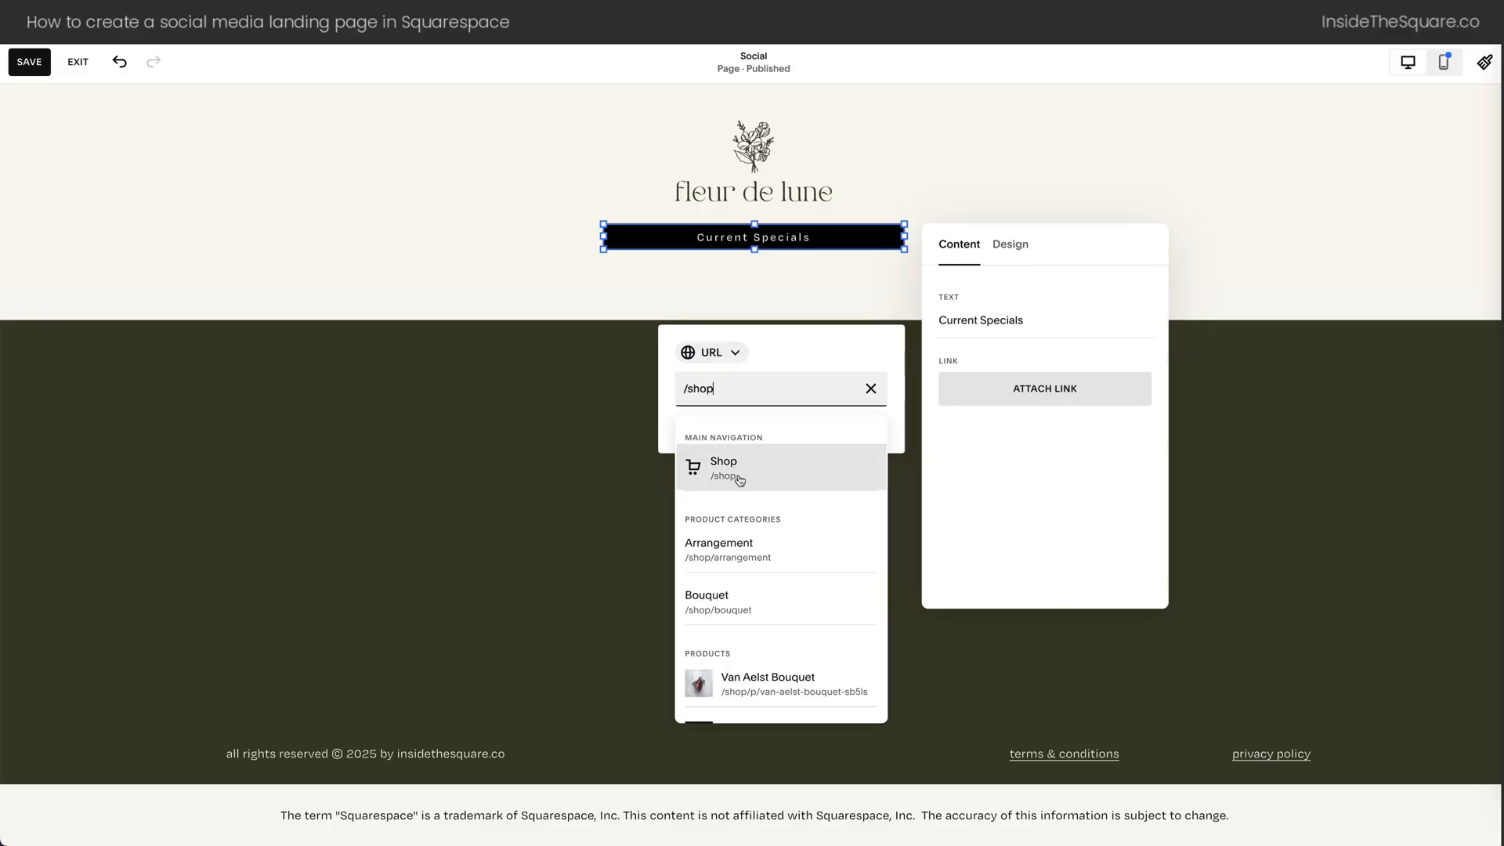
{"action": "left_click", "coordinate": [724, 467]}
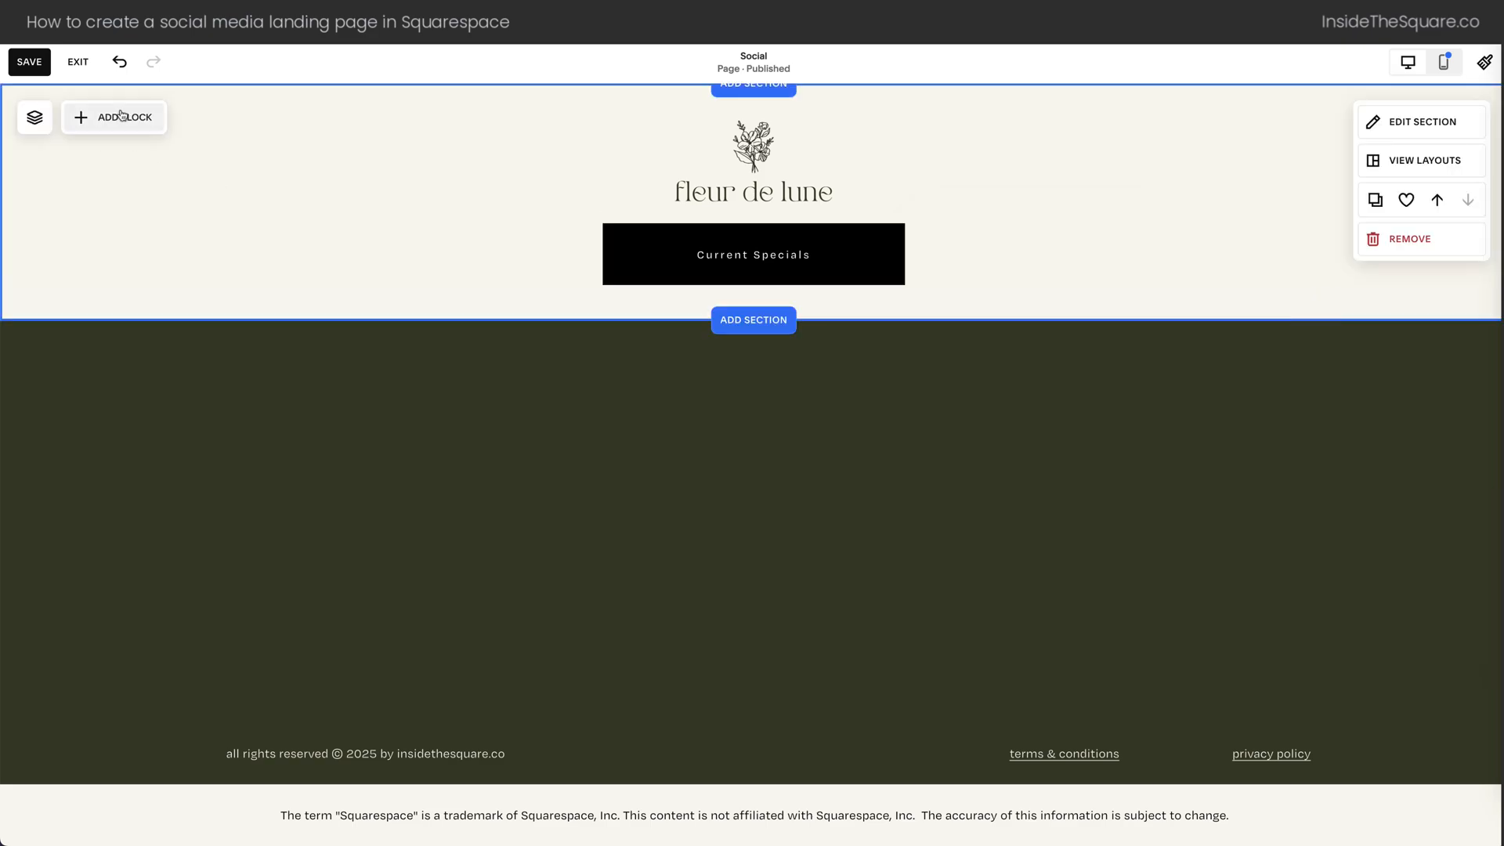
Add a Newsletter sign-up block below Current Specials and review its Design settings
{"action": "left_click", "coordinate": [113, 116]}
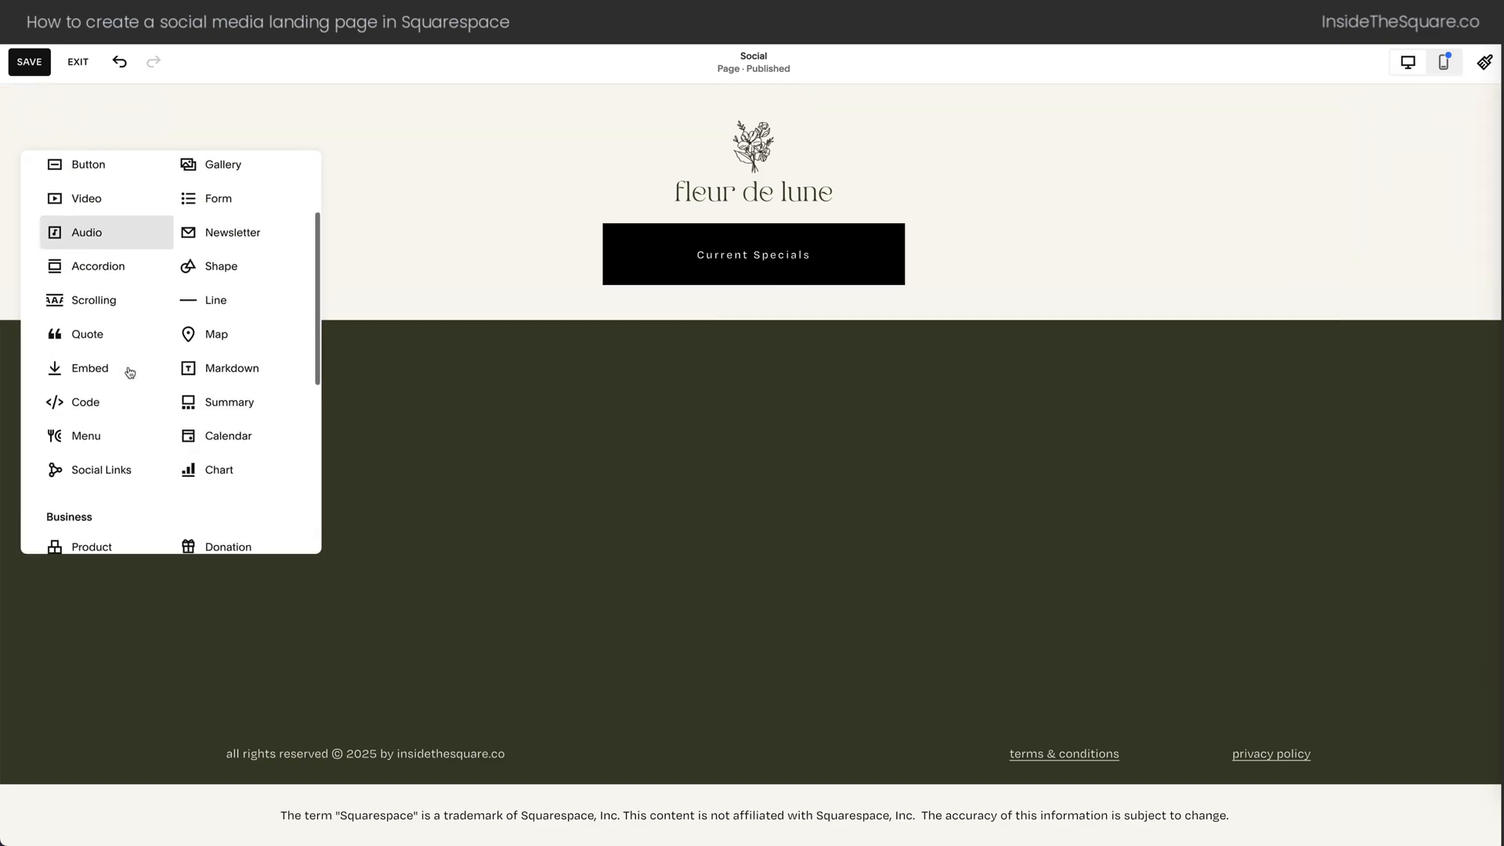
{"action": "type", "text": "new"}
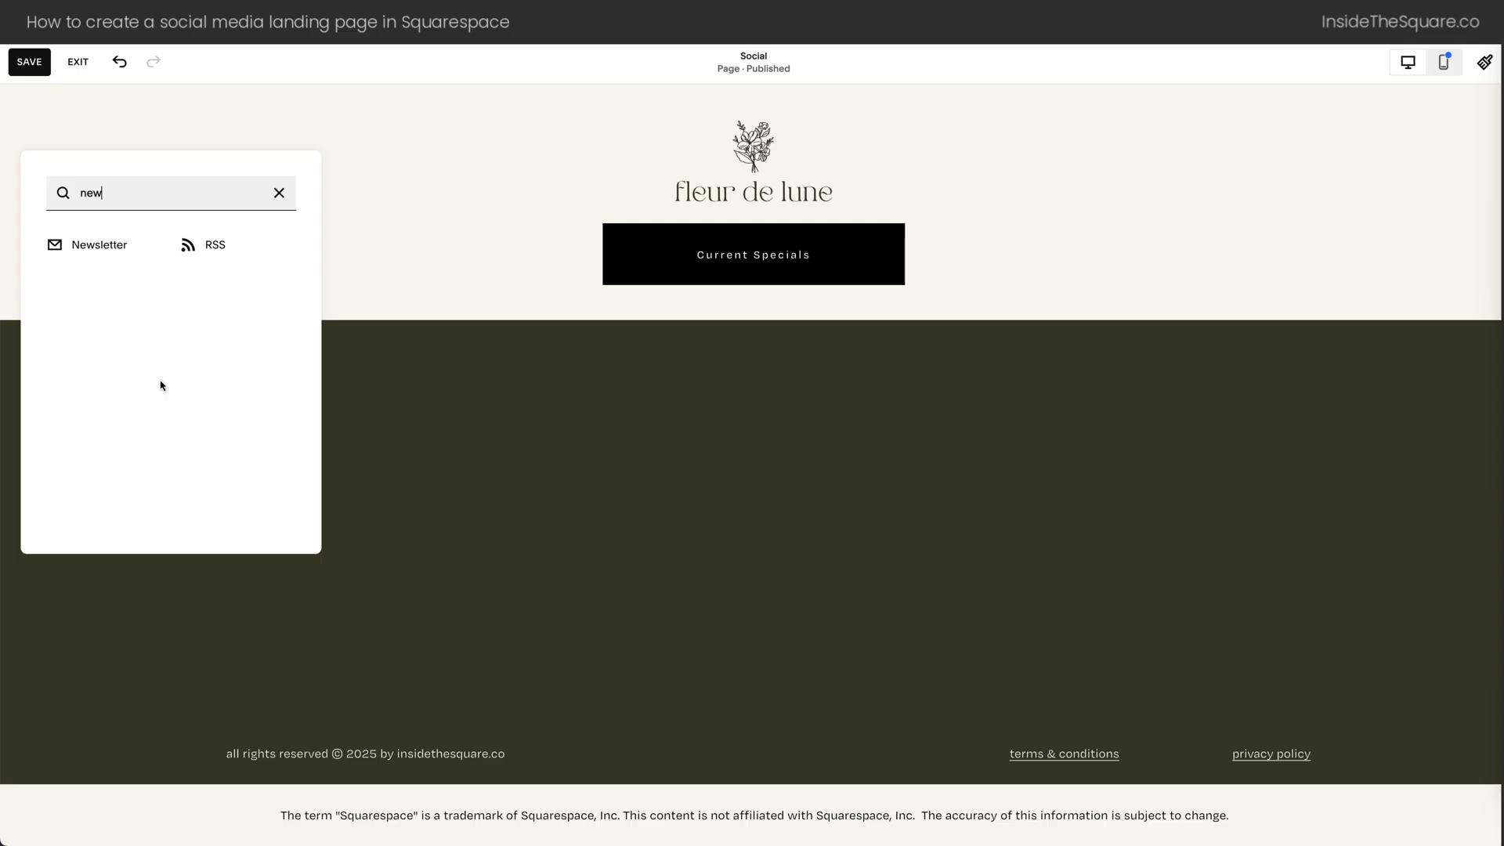
{"action": "left_click", "coordinate": [97, 245]}
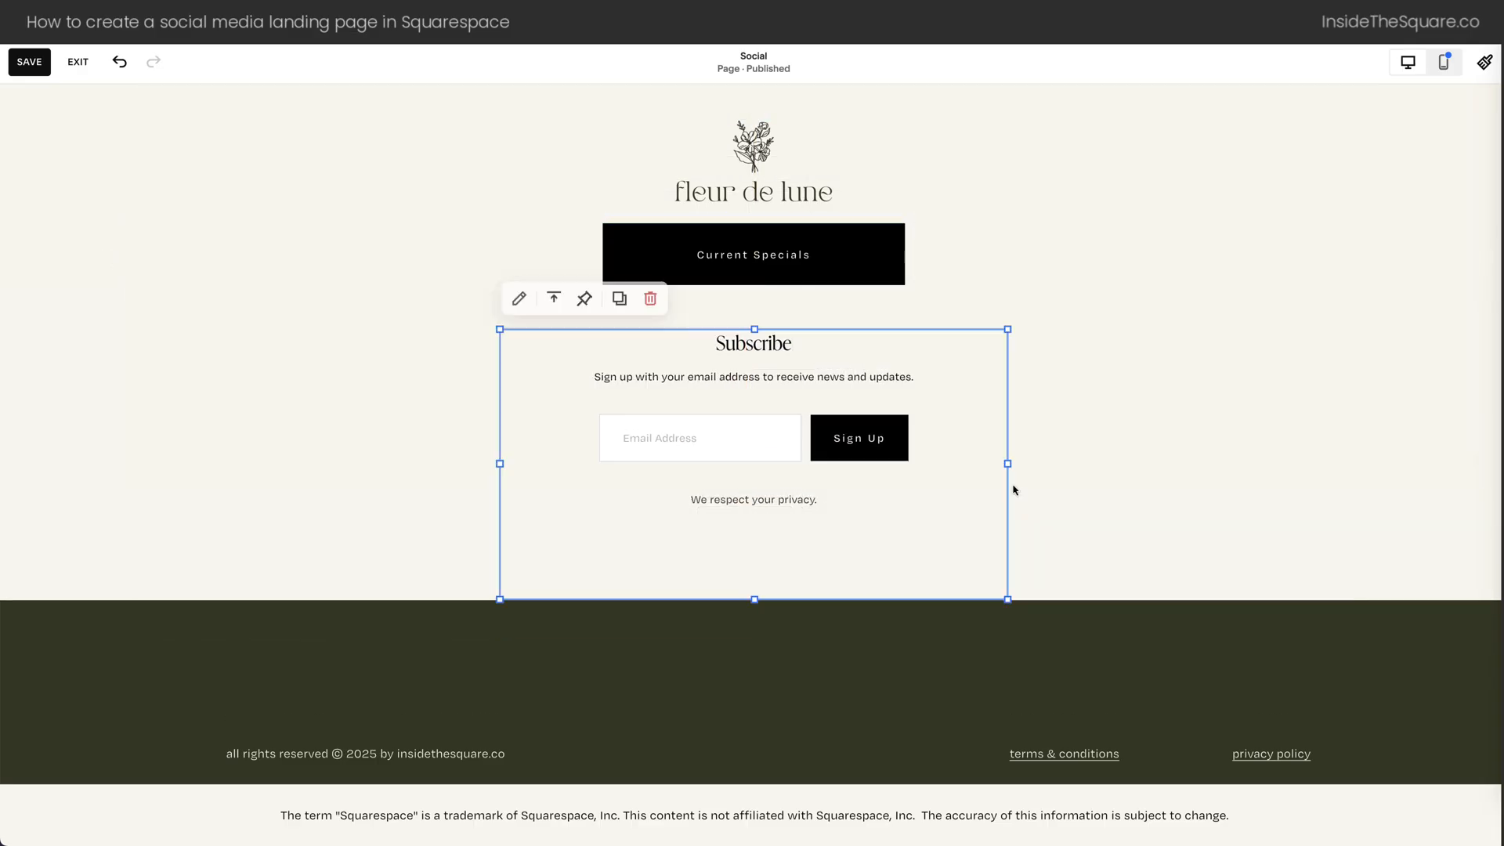
{"action": "mouse_move", "coordinate": [1062, 515]}
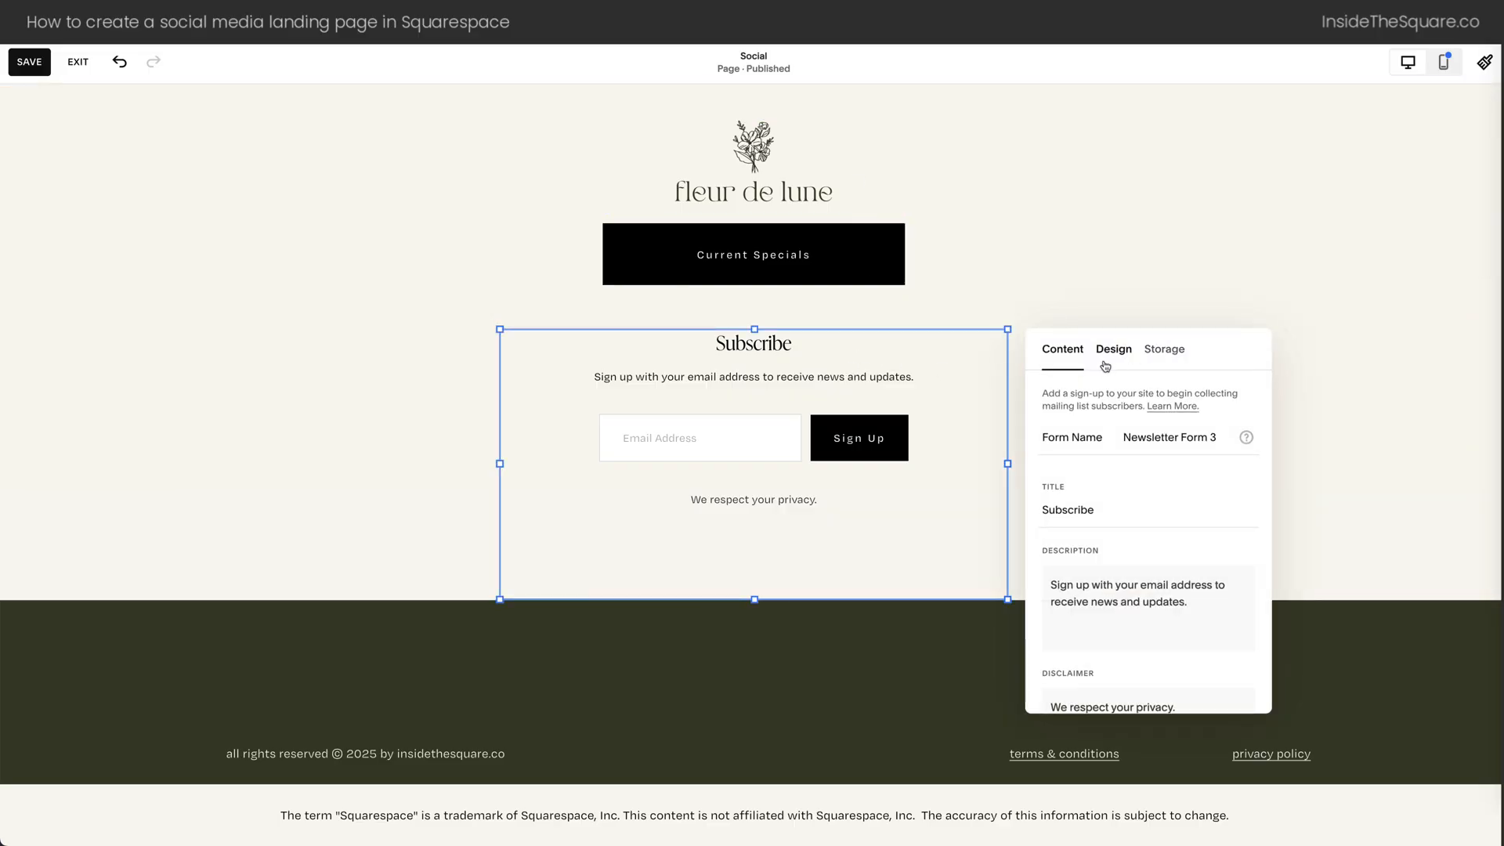
{"action": "left_click", "coordinate": [1112, 348]}
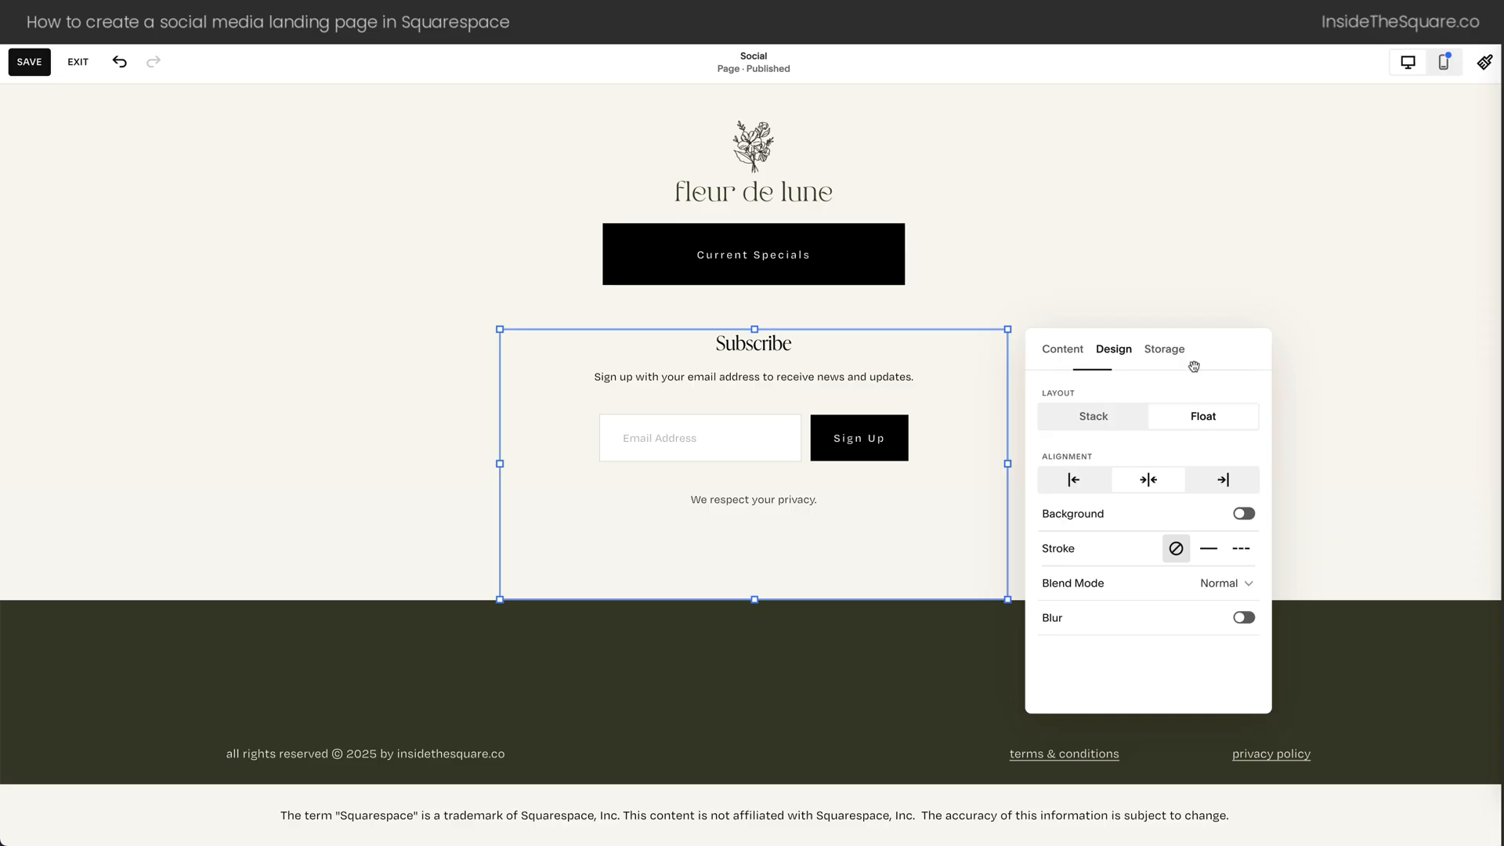
{"action": "left_click", "coordinate": [1165, 348]}
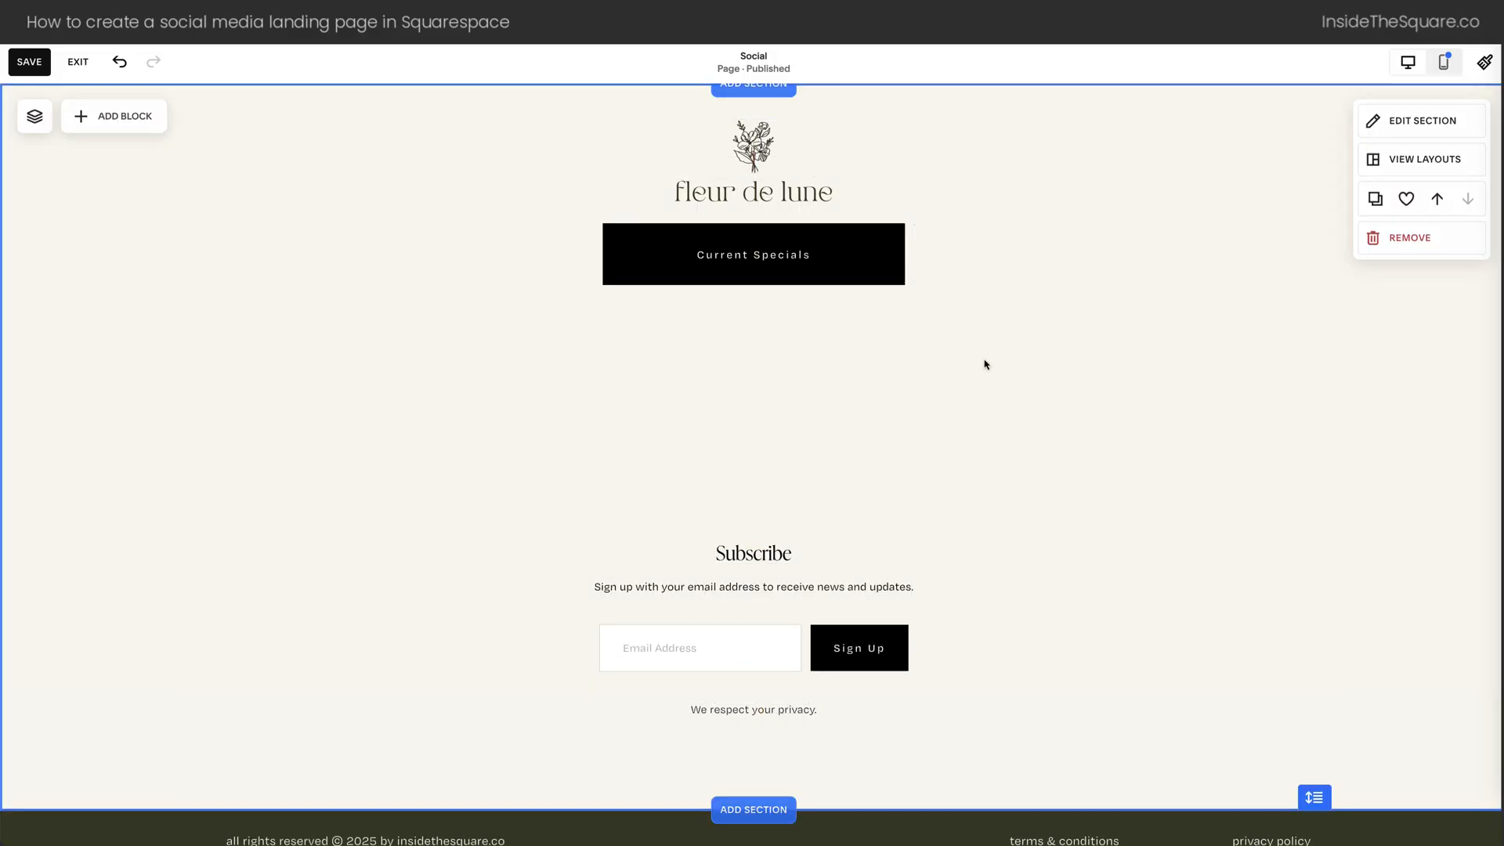
Duplicate the Current Specials button below it and relabel the copy 'Contact Us'
{"action": "left_click", "coordinate": [754, 254]}
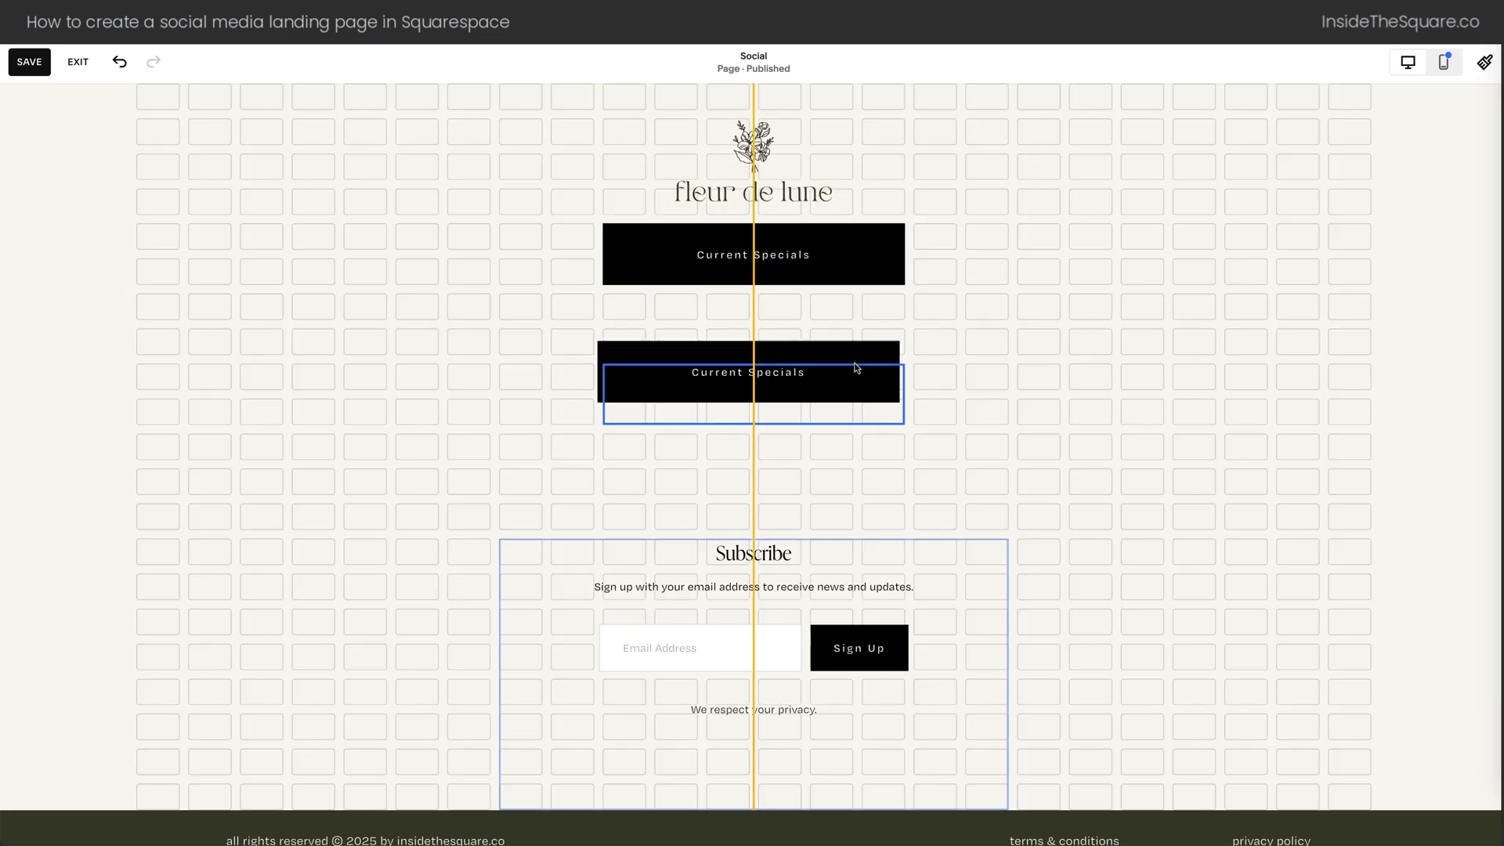
{"action": "left_click", "coordinate": [753, 381]}
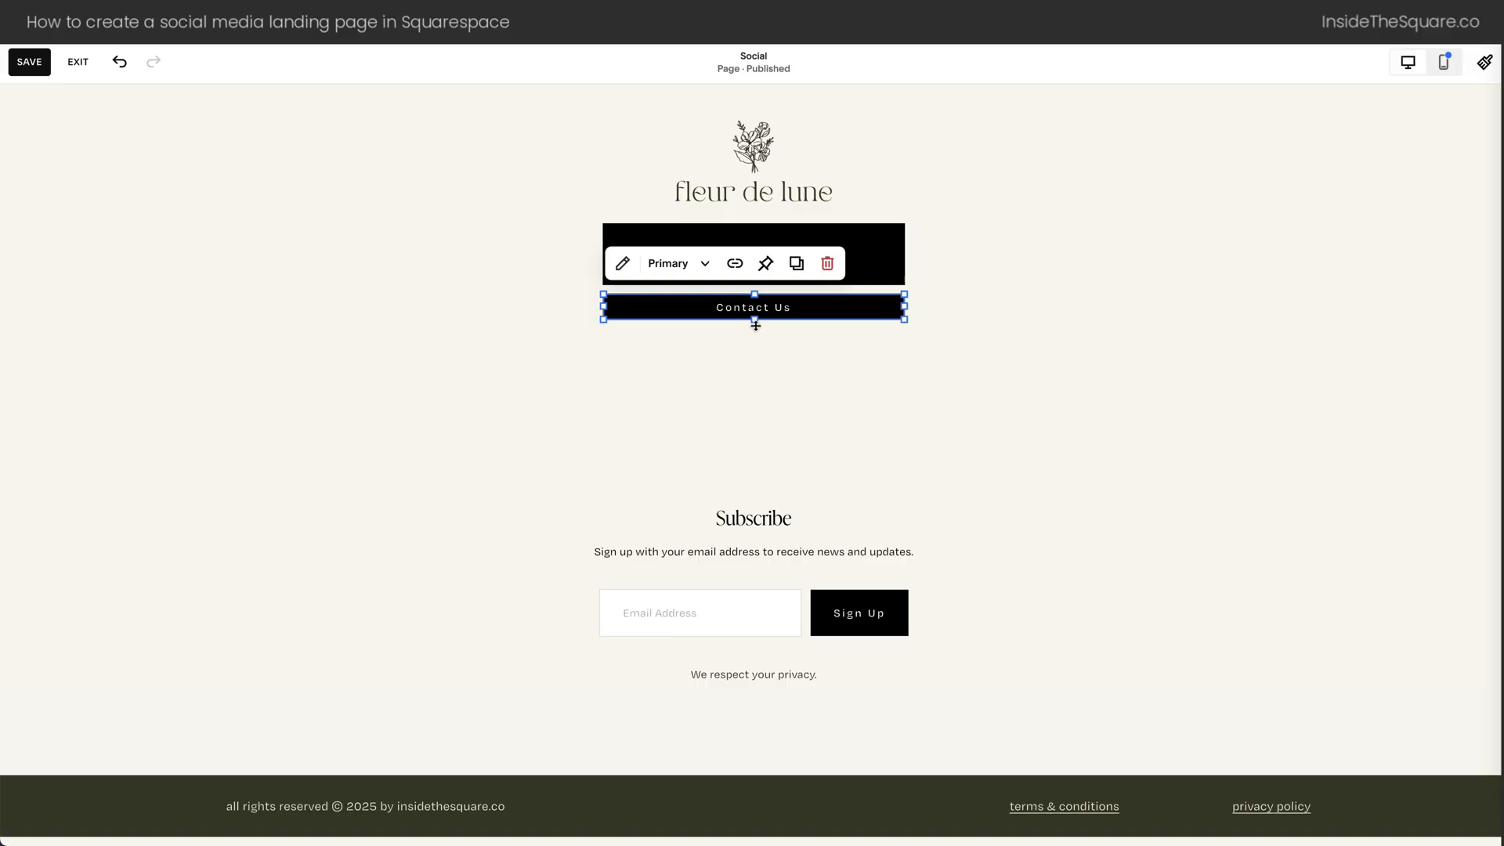
{"action": "left_click", "coordinate": [530, 213]}
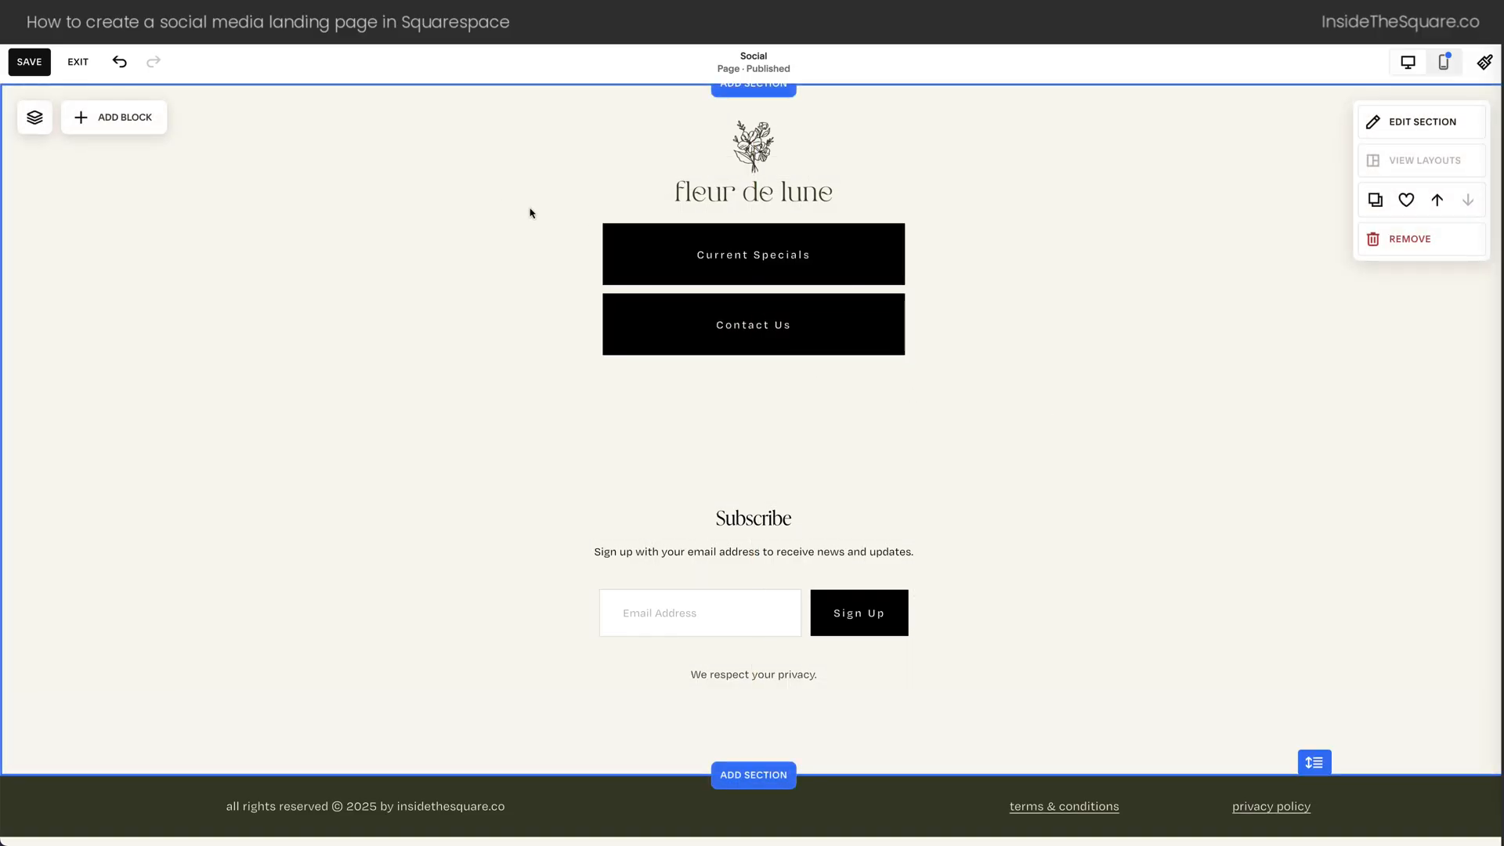
{"action": "mouse_move", "coordinate": [126, 118]}
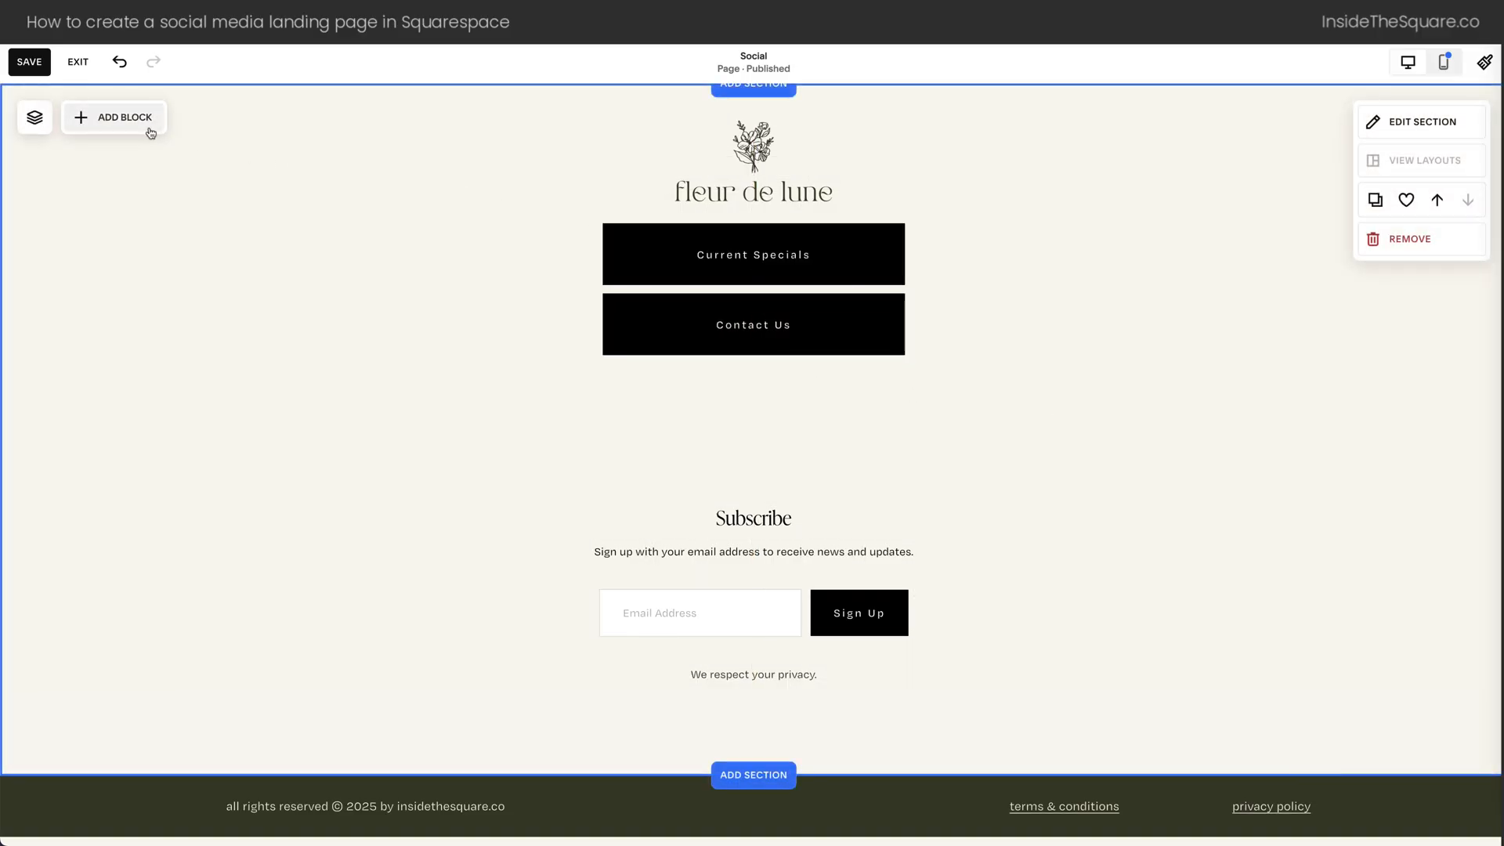
Add an image block under Contact Us using the florist bouquet photo from the library
{"action": "left_click", "coordinate": [113, 118]}
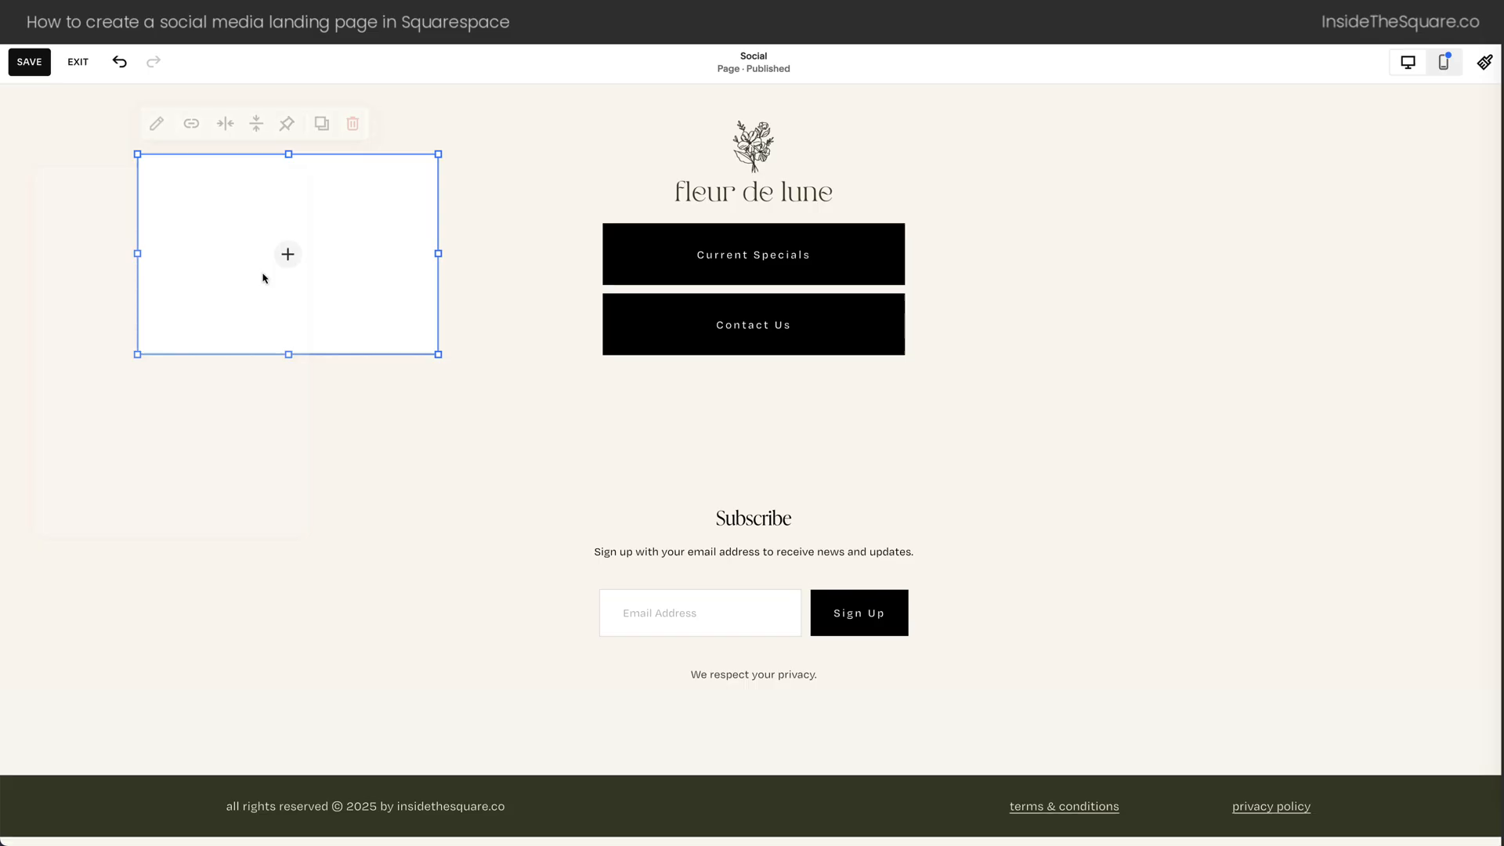
{"action": "left_click", "coordinate": [287, 254]}
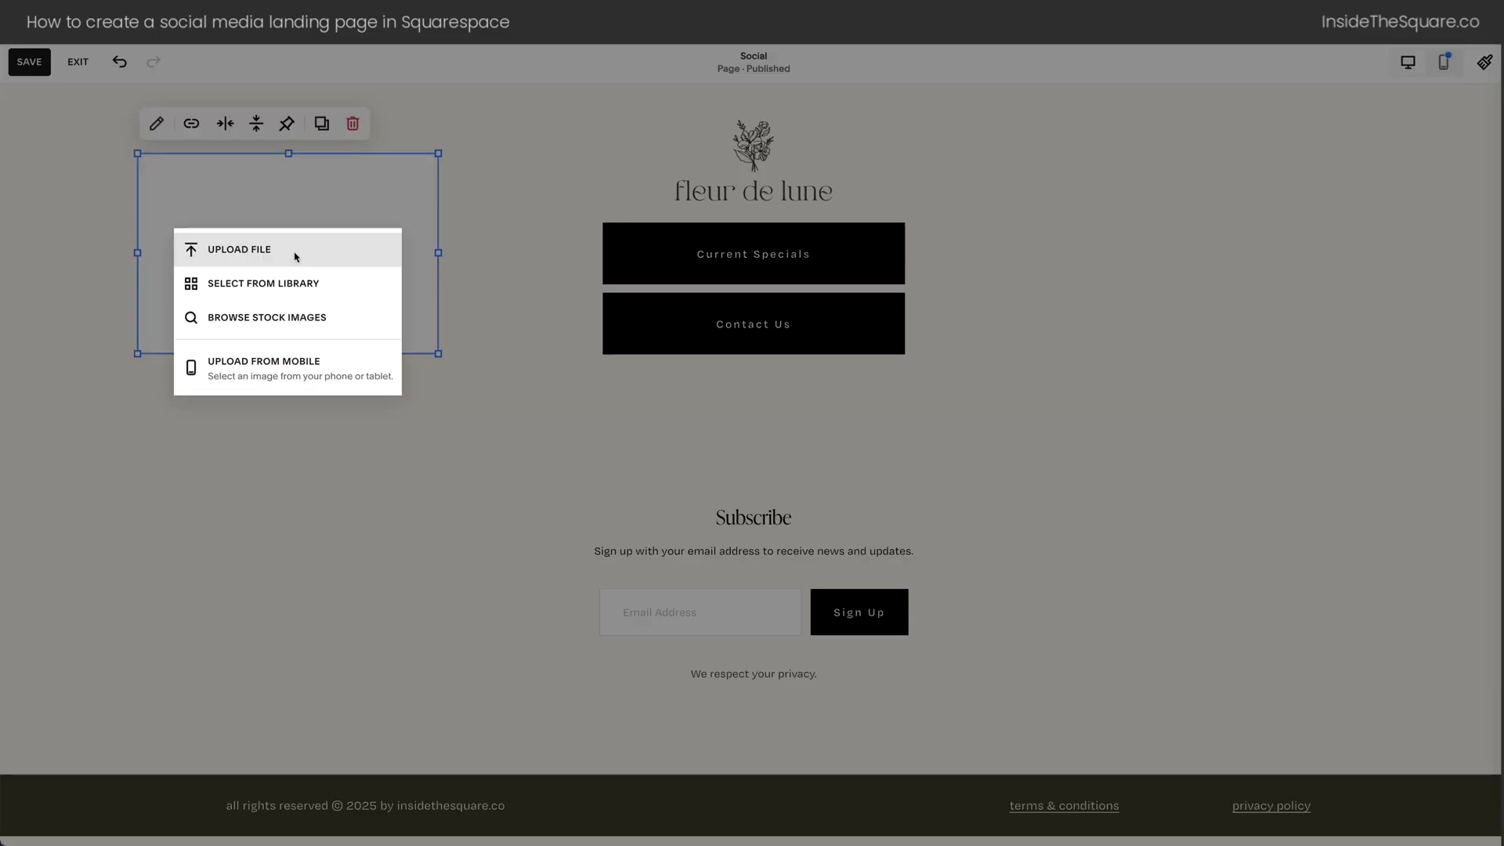
{"action": "mouse_move", "coordinate": [287, 283]}
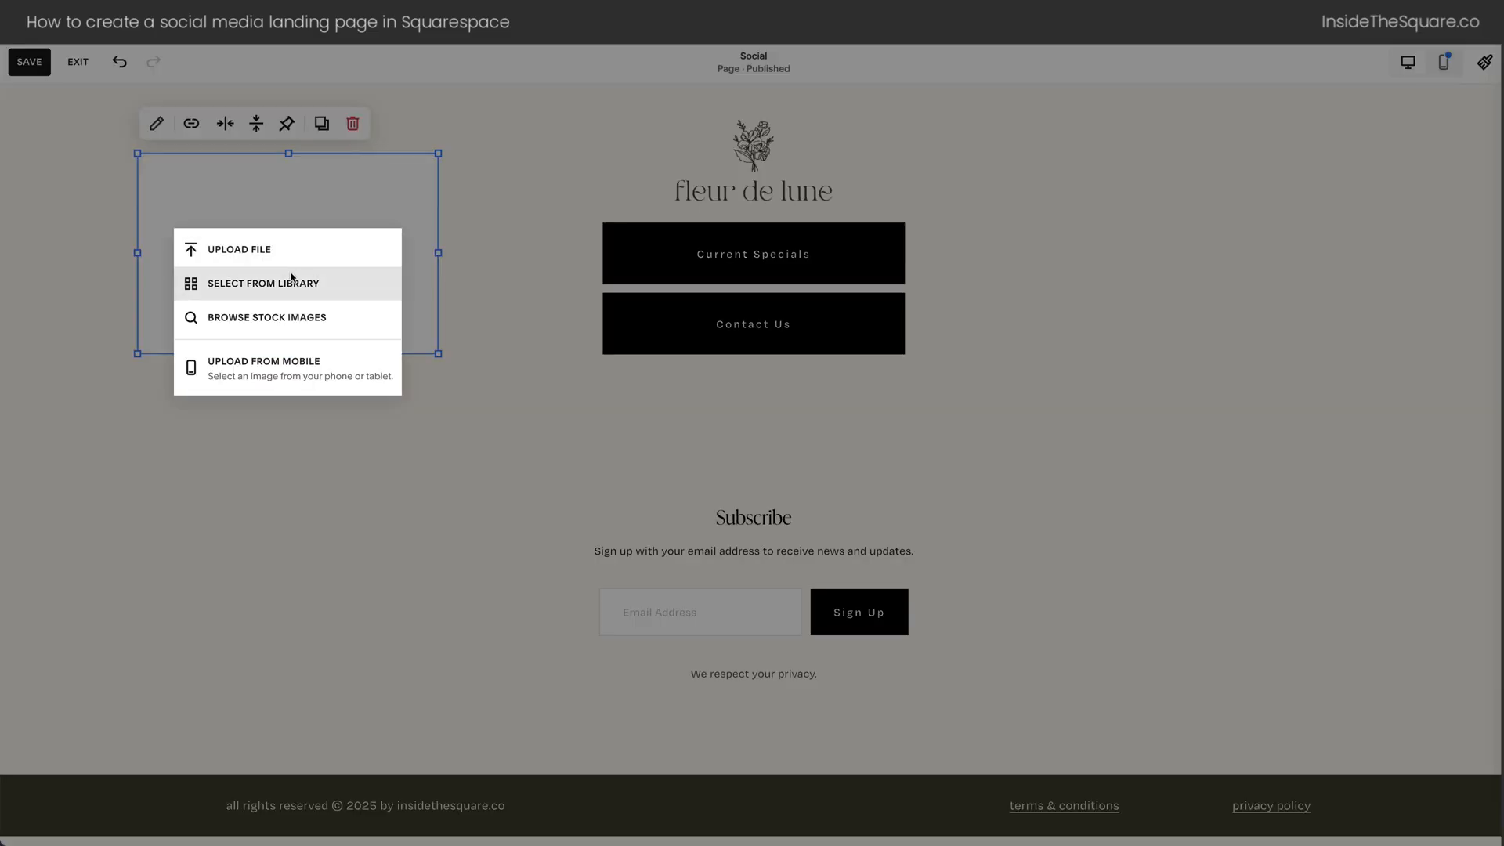
{"action": "left_click", "coordinate": [263, 282]}
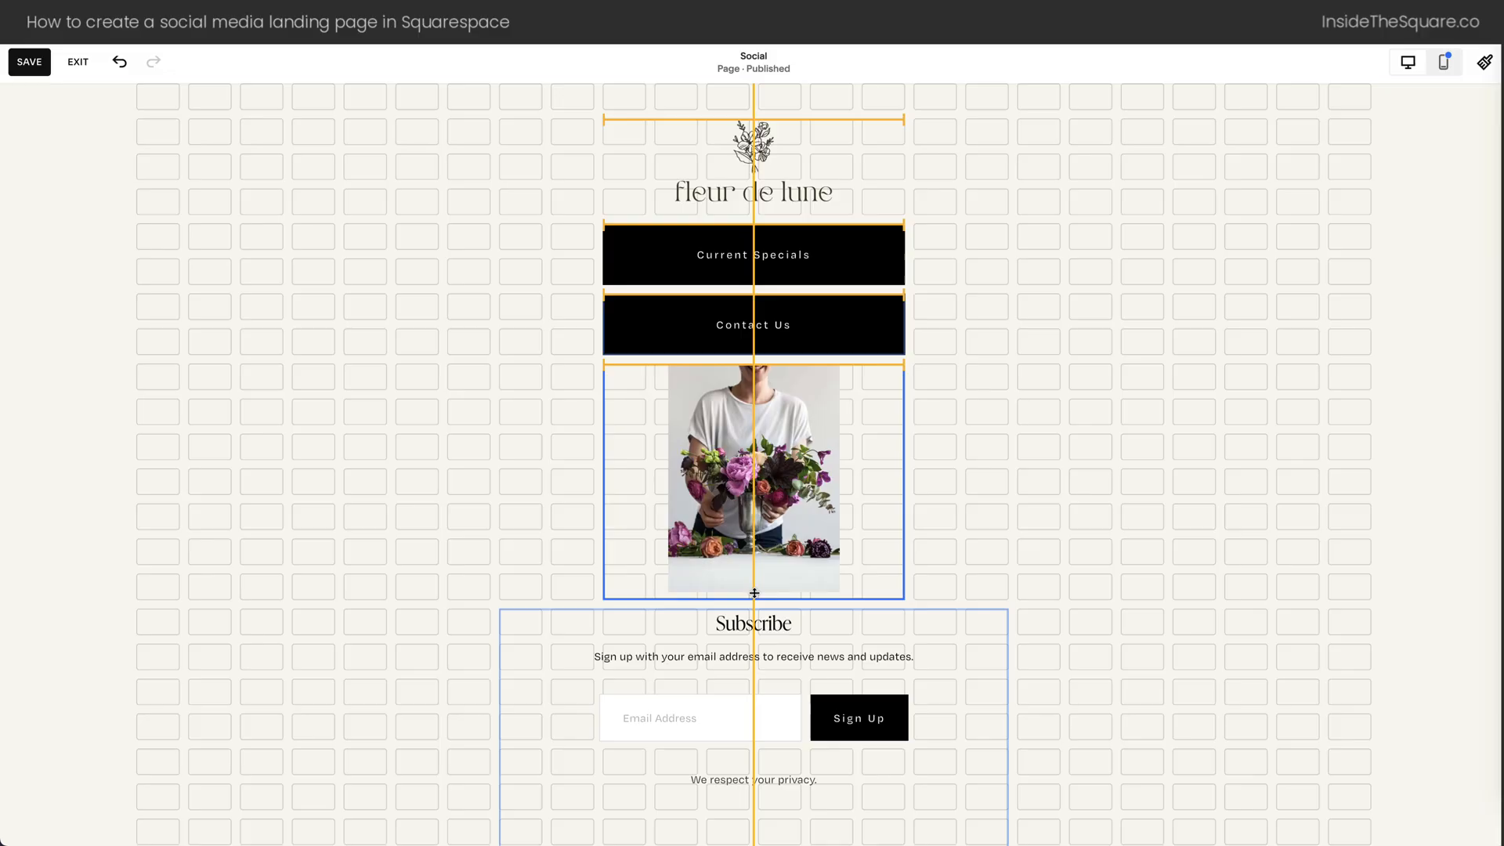
Set the bouquet photo's Design to Fill so it fills its frame
{"action": "left_click", "coordinate": [754, 480]}
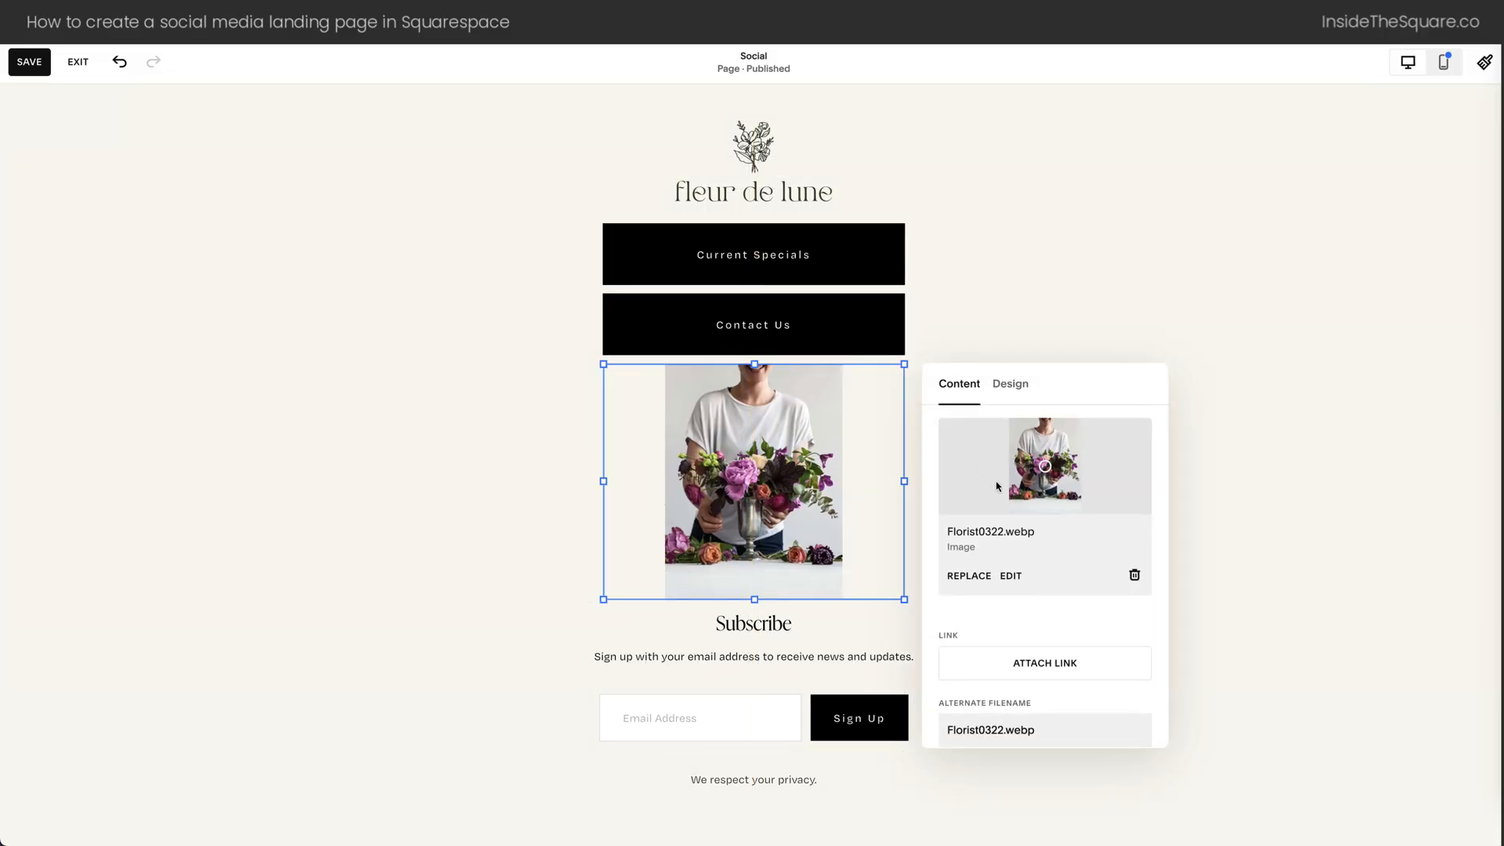
{"action": "left_click", "coordinate": [1009, 384]}
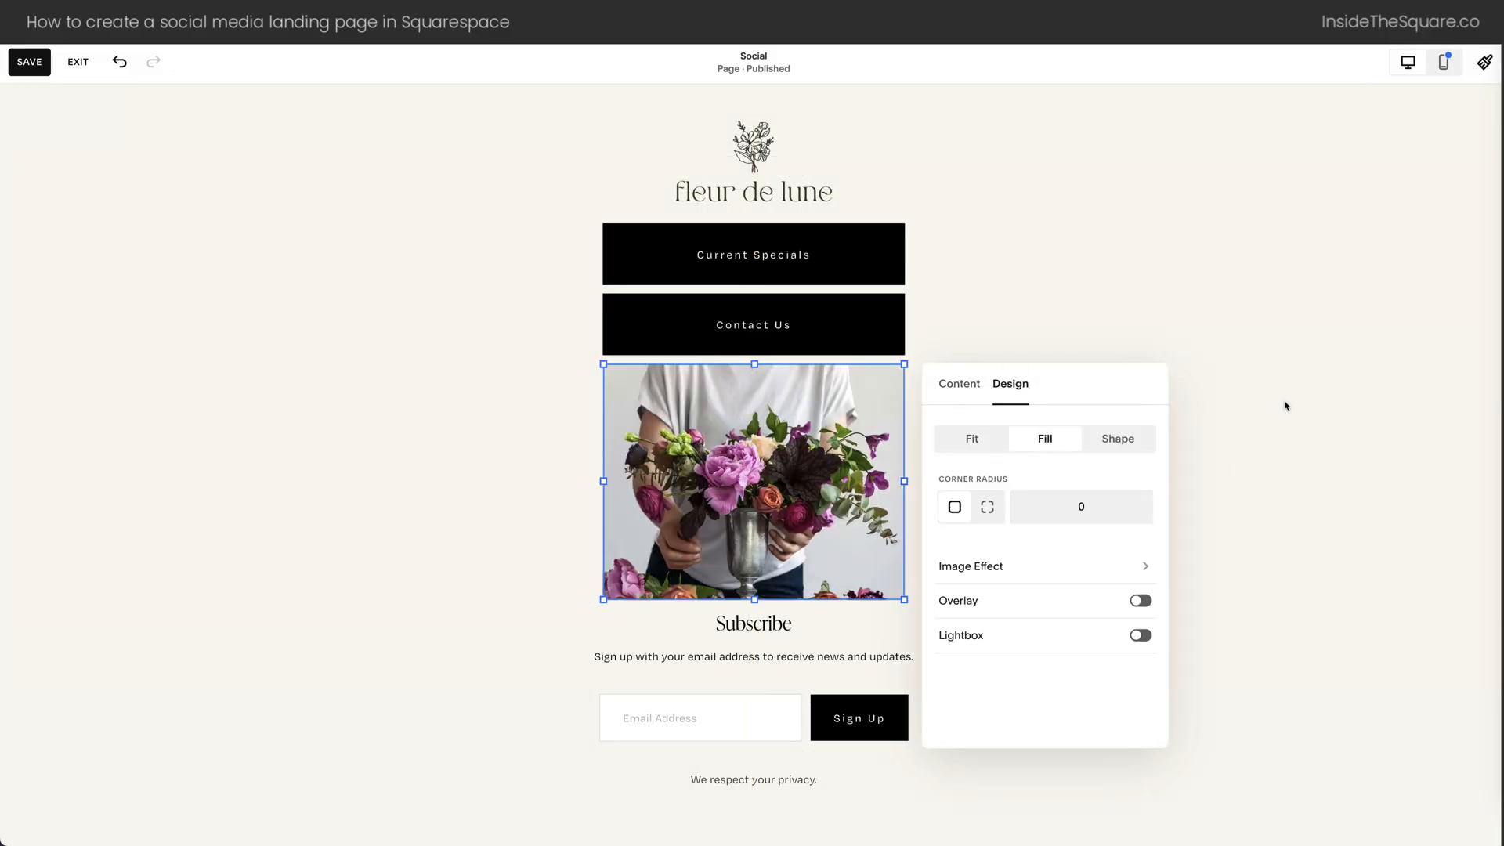
{"action": "left_click", "coordinate": [958, 384]}
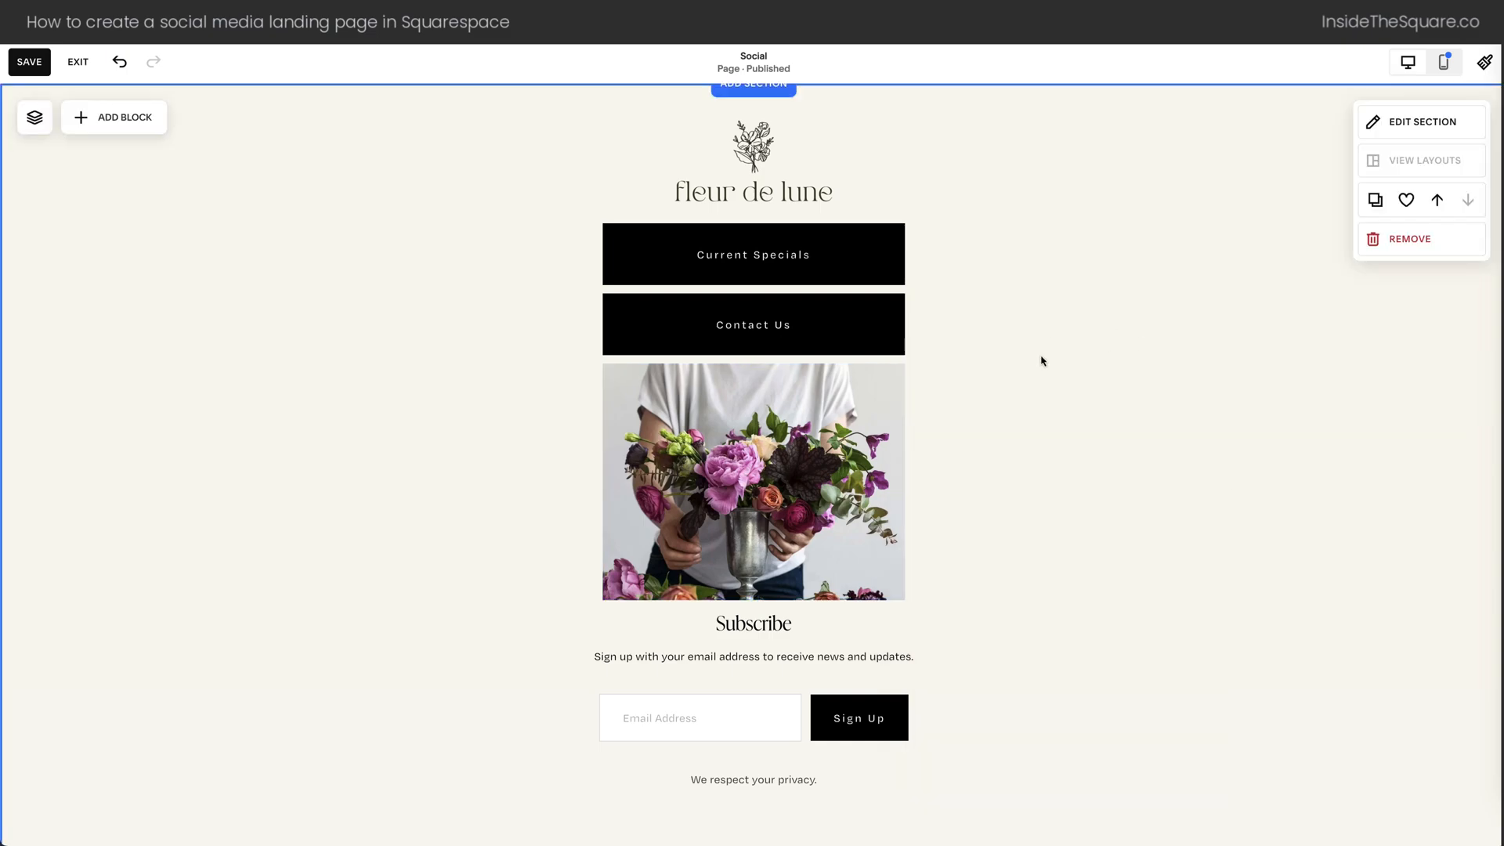
In mobile view, stretch the Current Specials and Contact Us buttons to full width
{"action": "left_click", "coordinate": [1443, 61]}
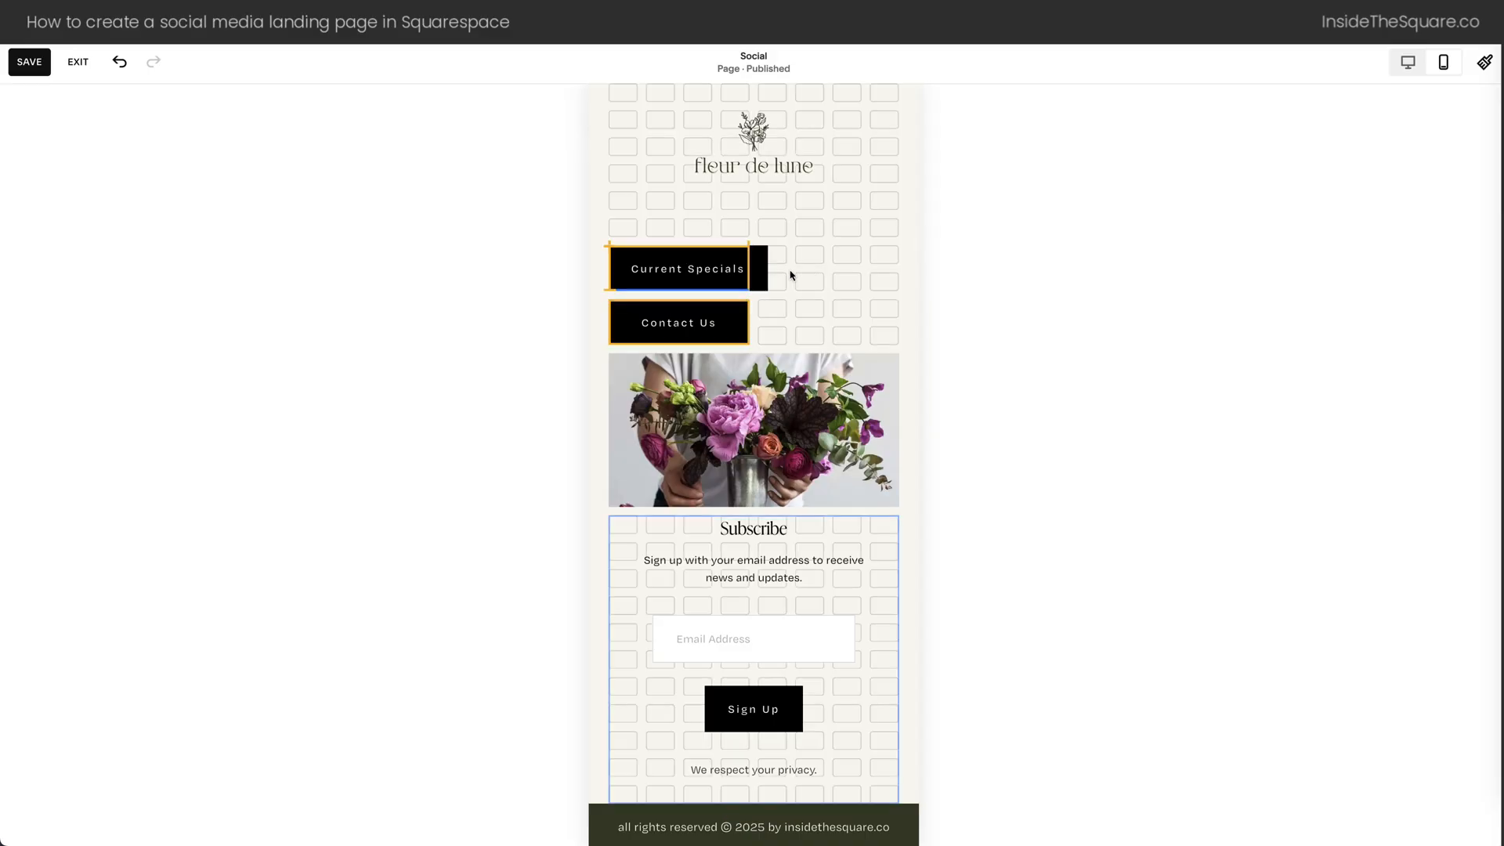
{"action": "left_click", "coordinate": [677, 323]}
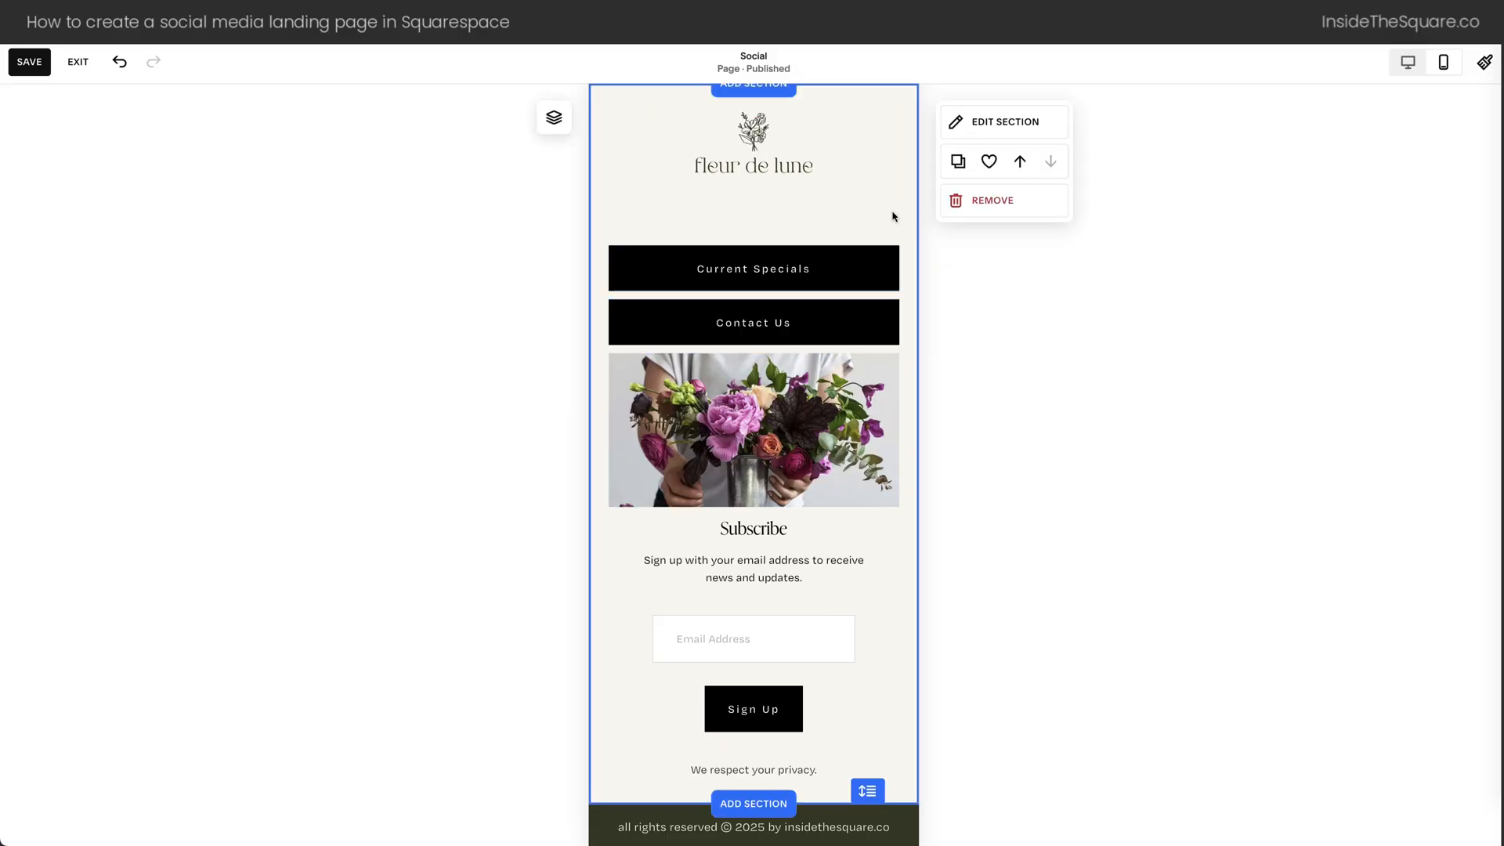
{"action": "mouse_move", "coordinate": [942, 212]}
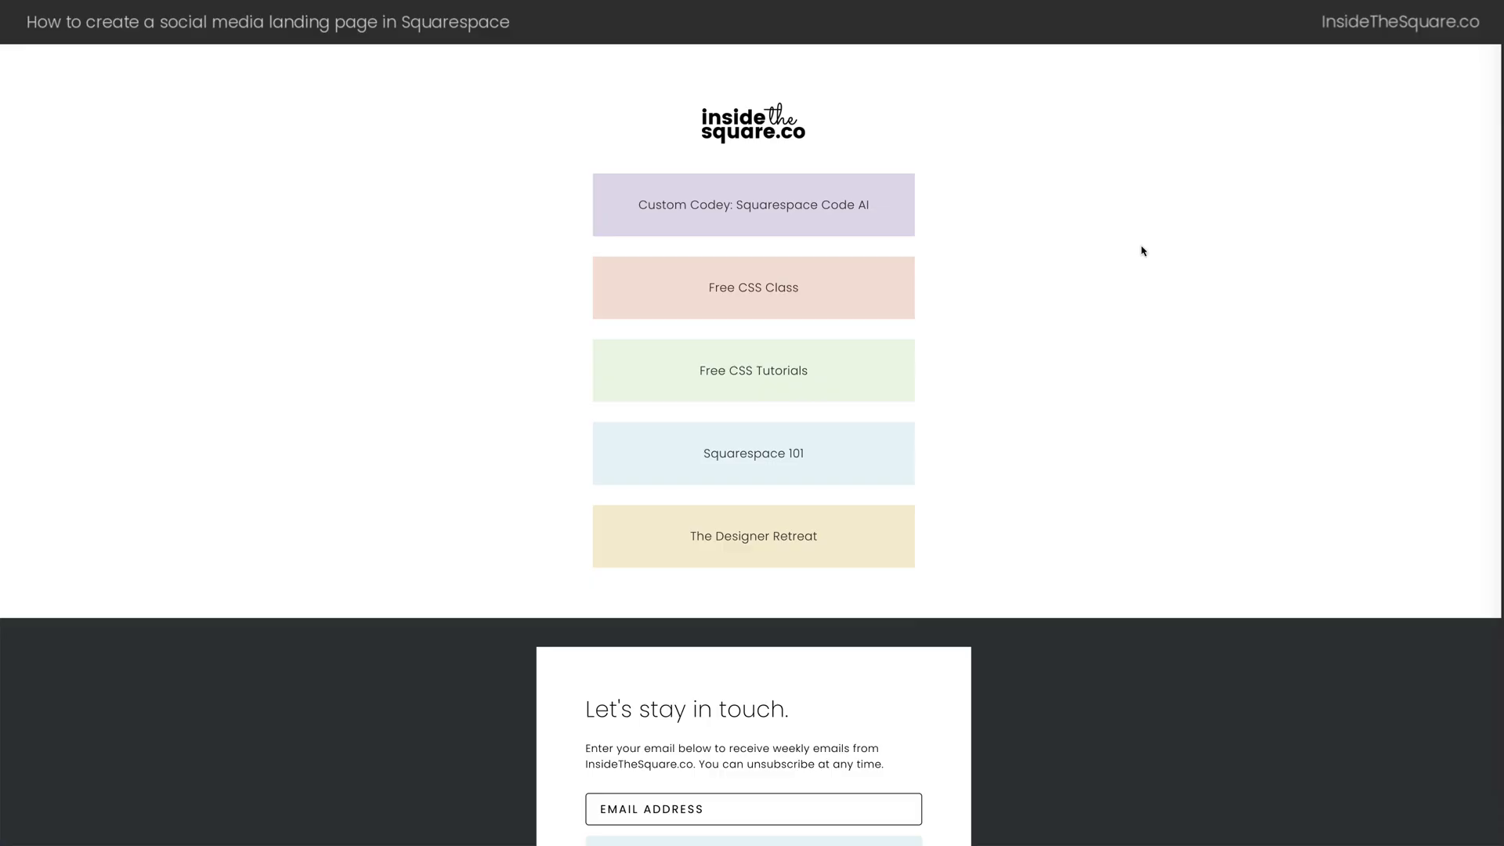
{"action": "mouse_move", "coordinate": [940, 318]}
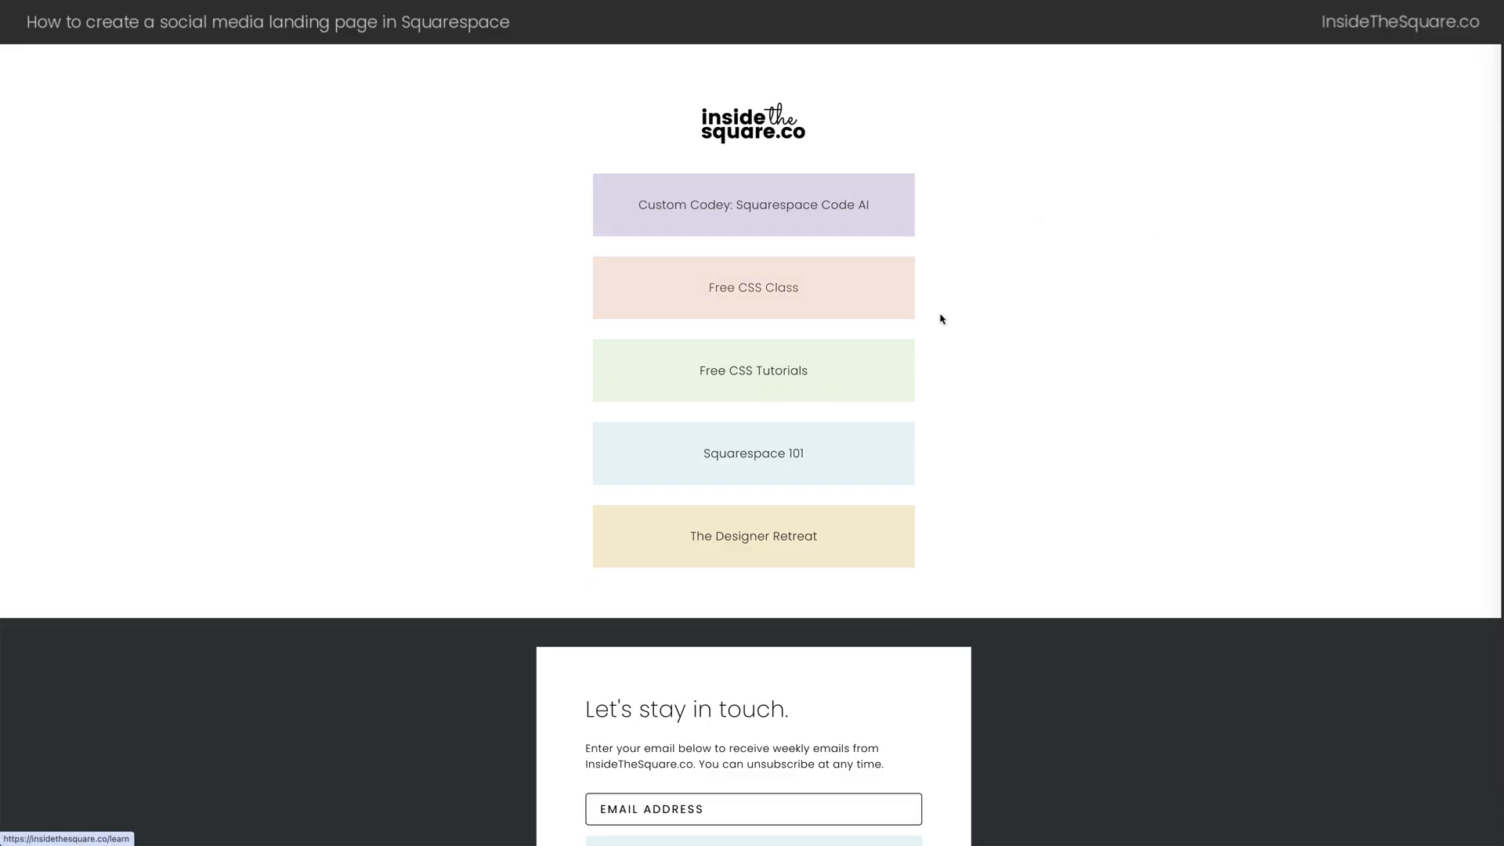
{"action": "scroll", "scroll_direction": "down", "scroll_amount": 3}
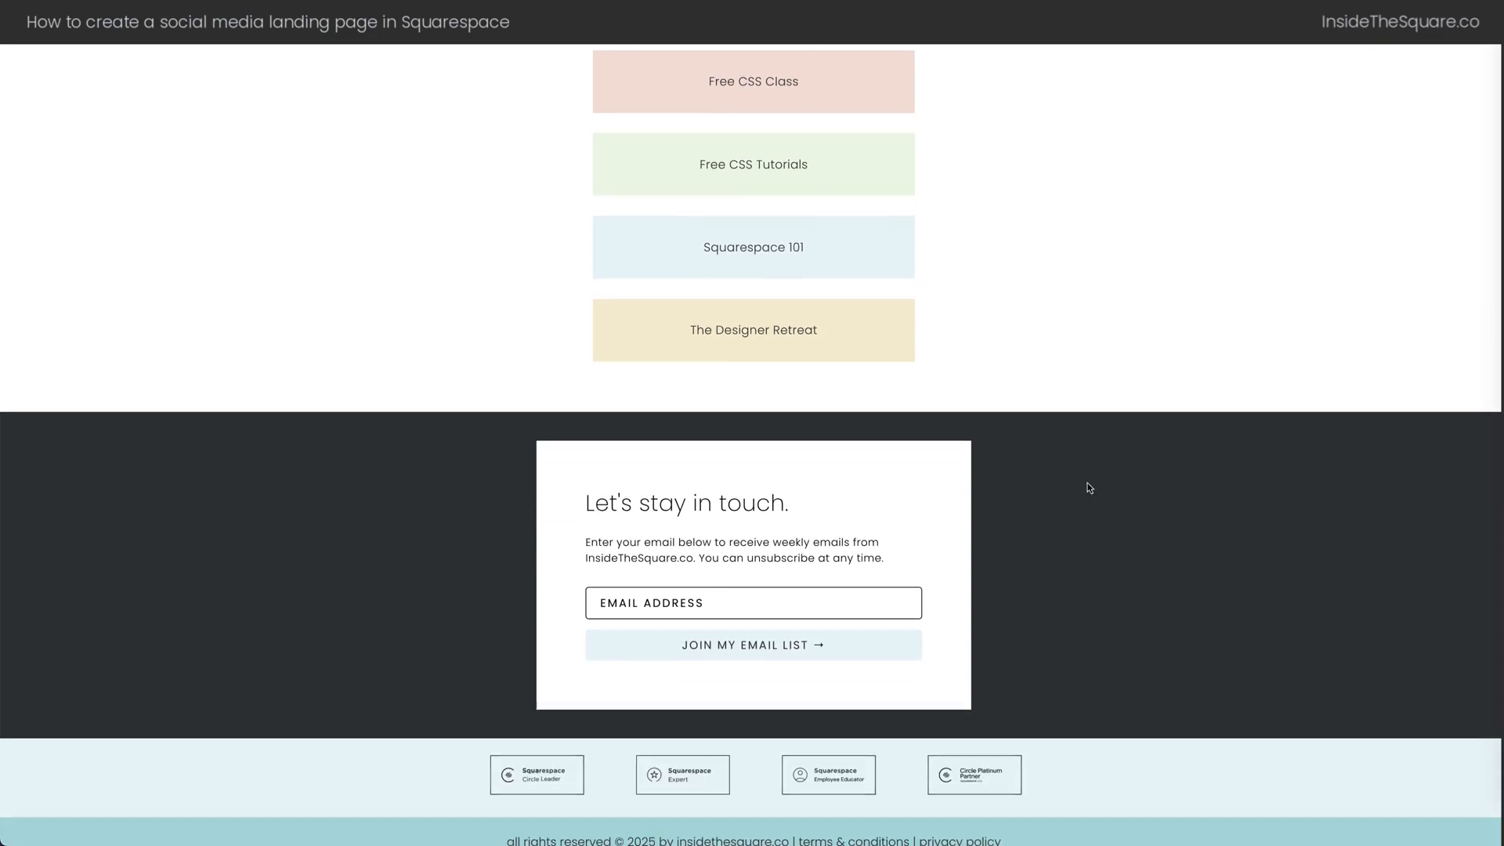
{"action": "scroll", "scroll_direction": "down", "scroll_amount": 3}
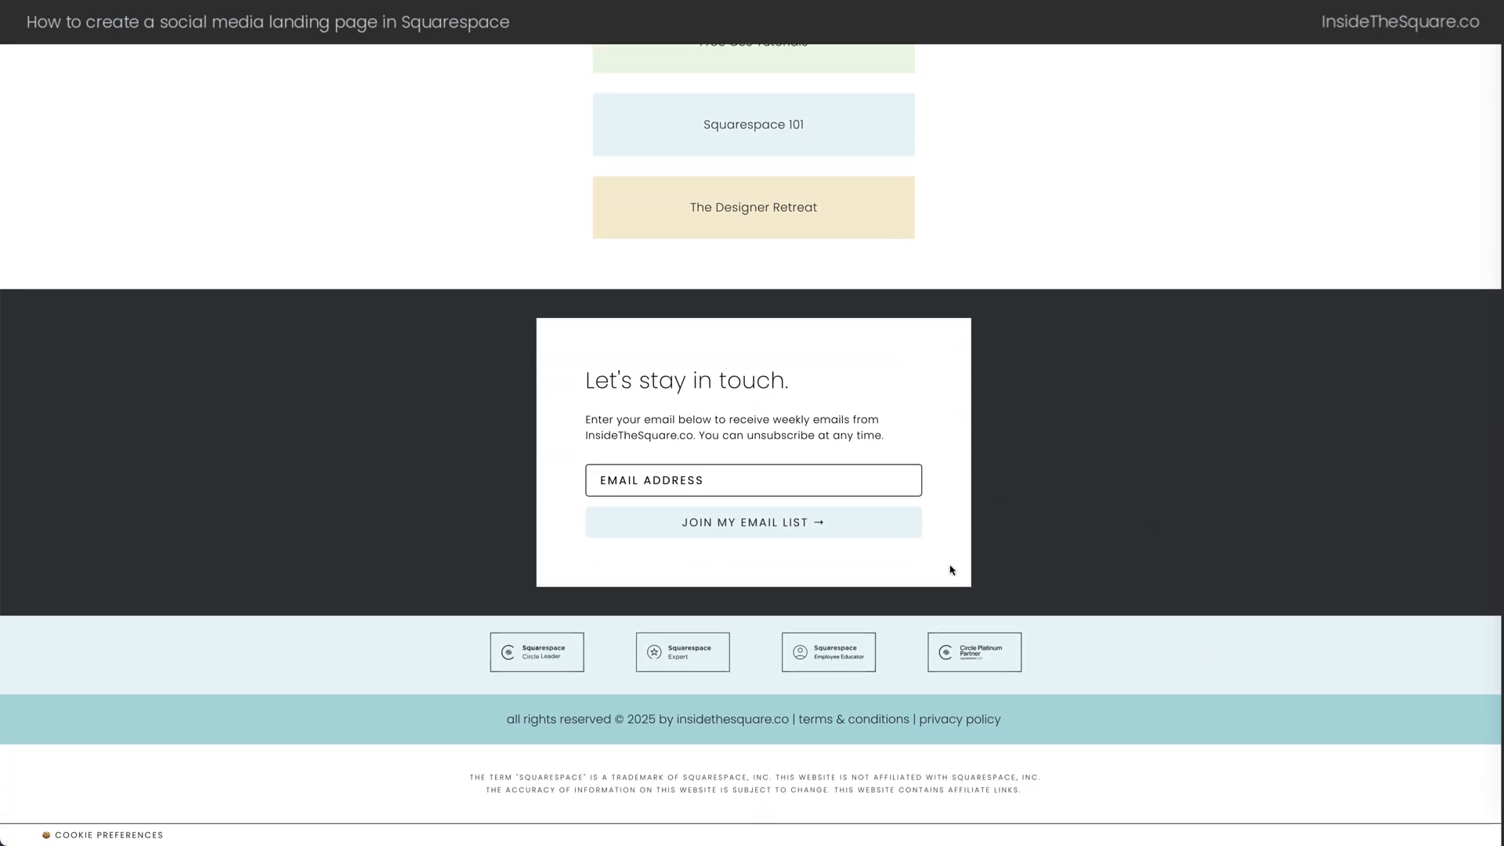
{"action": "mouse_move", "coordinate": [1169, 443]}
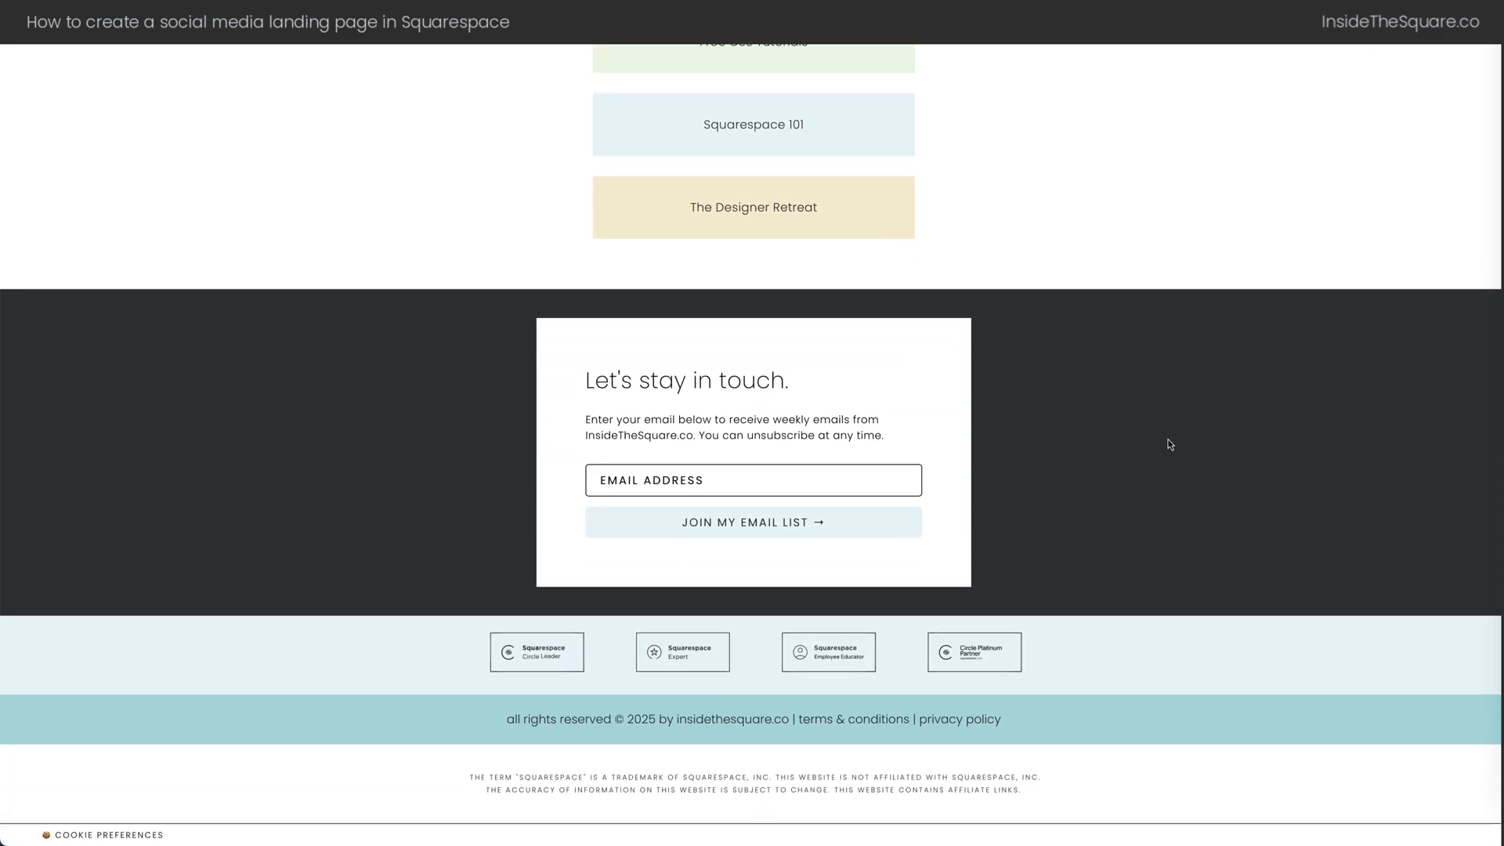
{"action": "scroll", "scroll_direction": "up", "scroll_amount": 3}
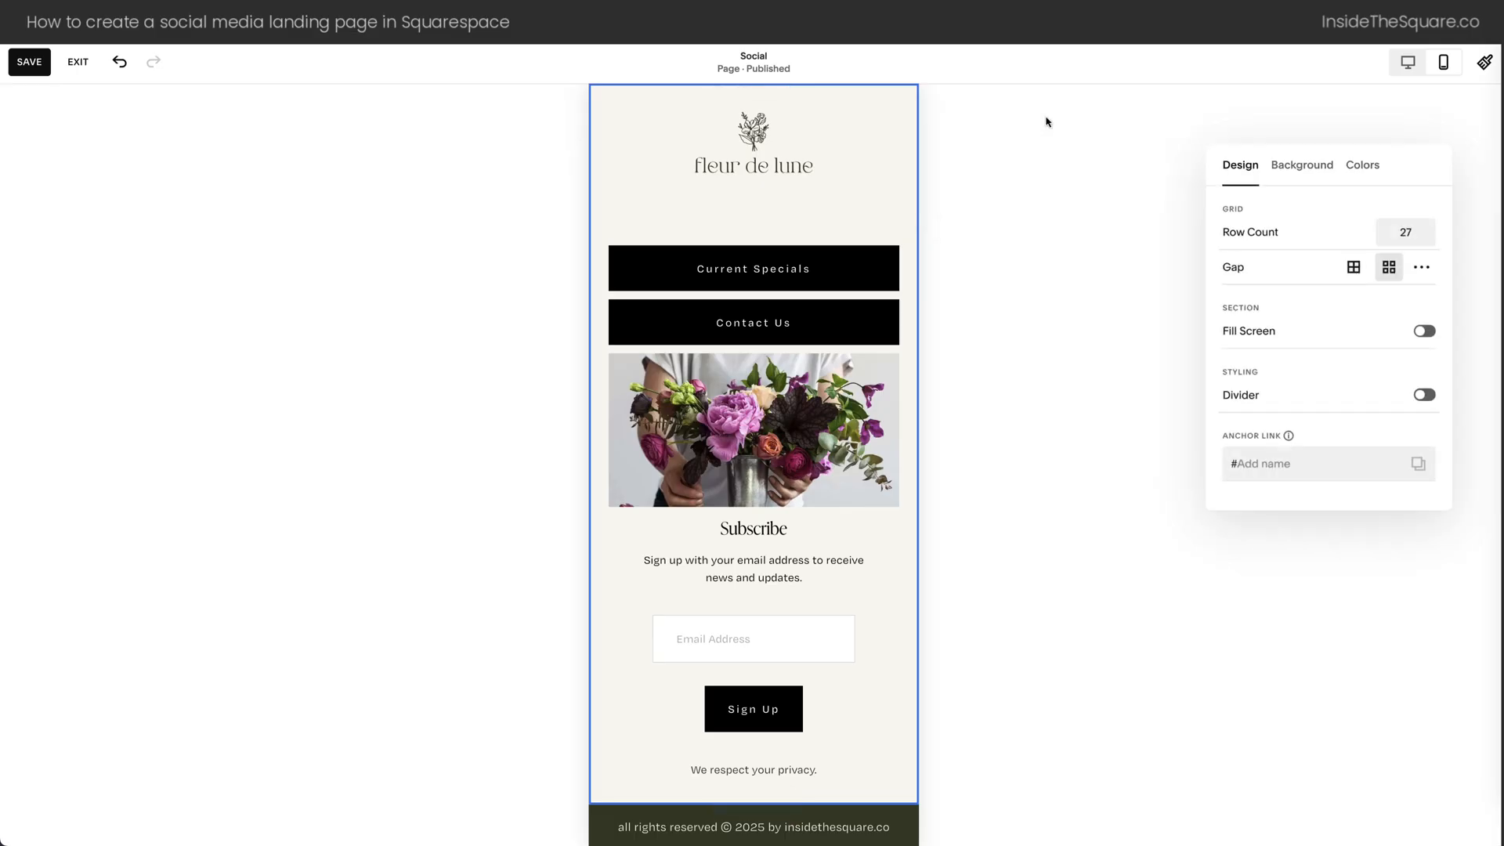
Close the section Design panel, review the page in desktop view and save the Social page
{"action": "left_click", "coordinate": [1302, 165]}
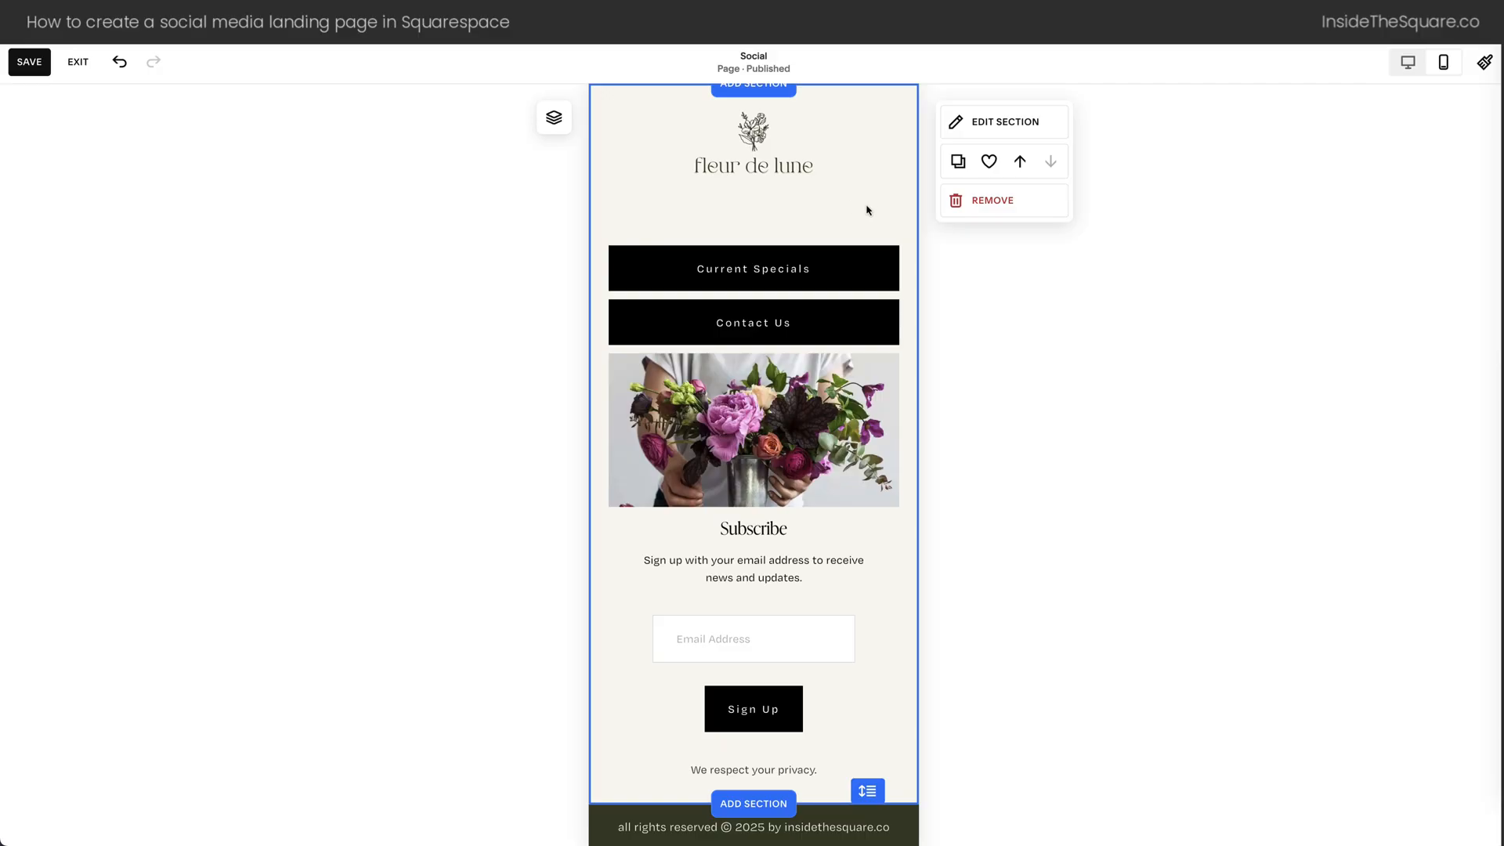
{"action": "mouse_move", "coordinate": [937, 279]}
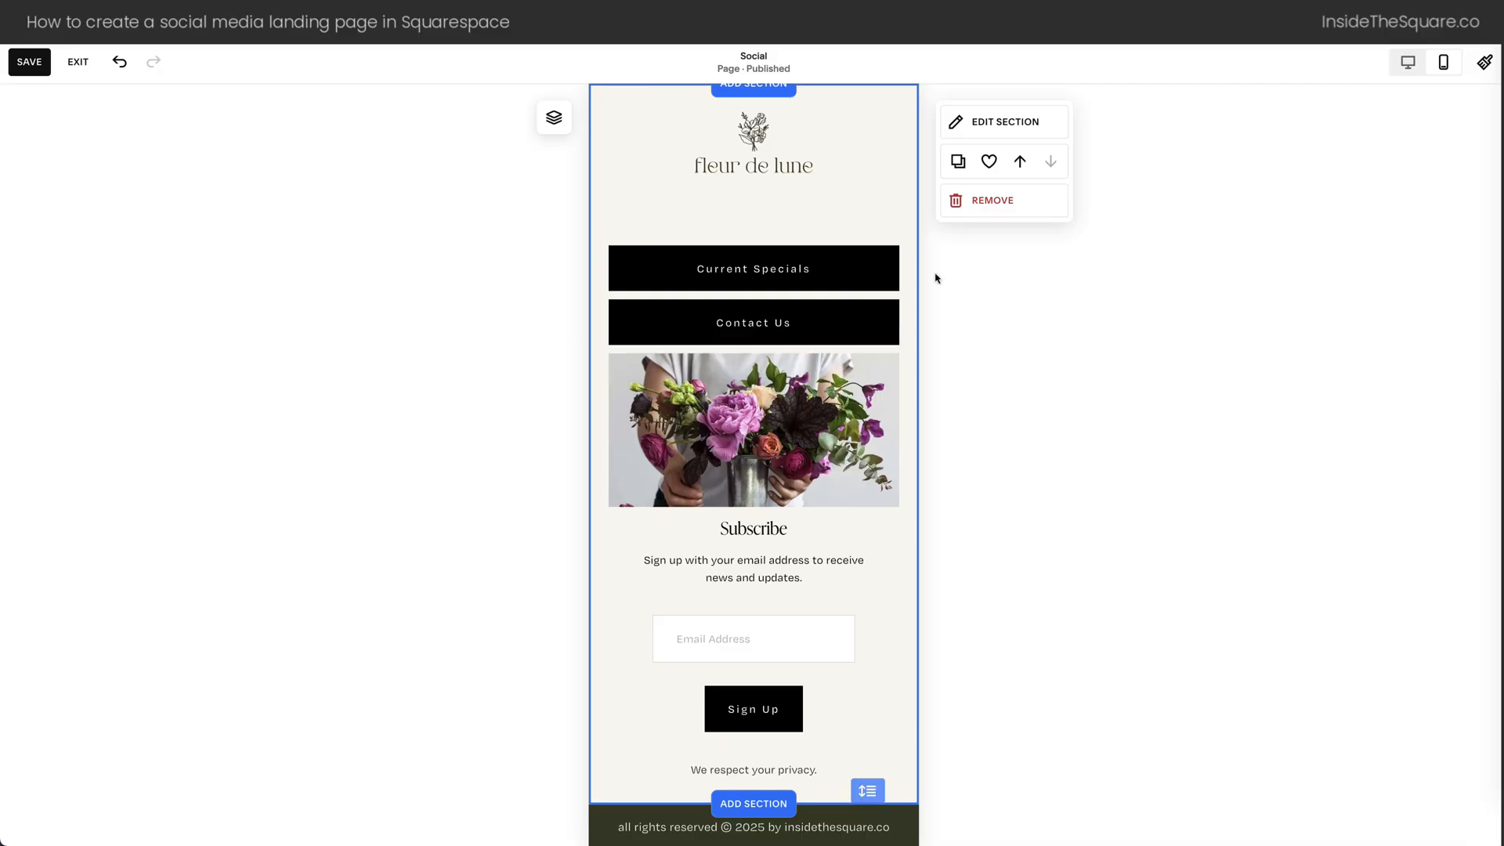
{"action": "mouse_move", "coordinate": [1443, 61]}
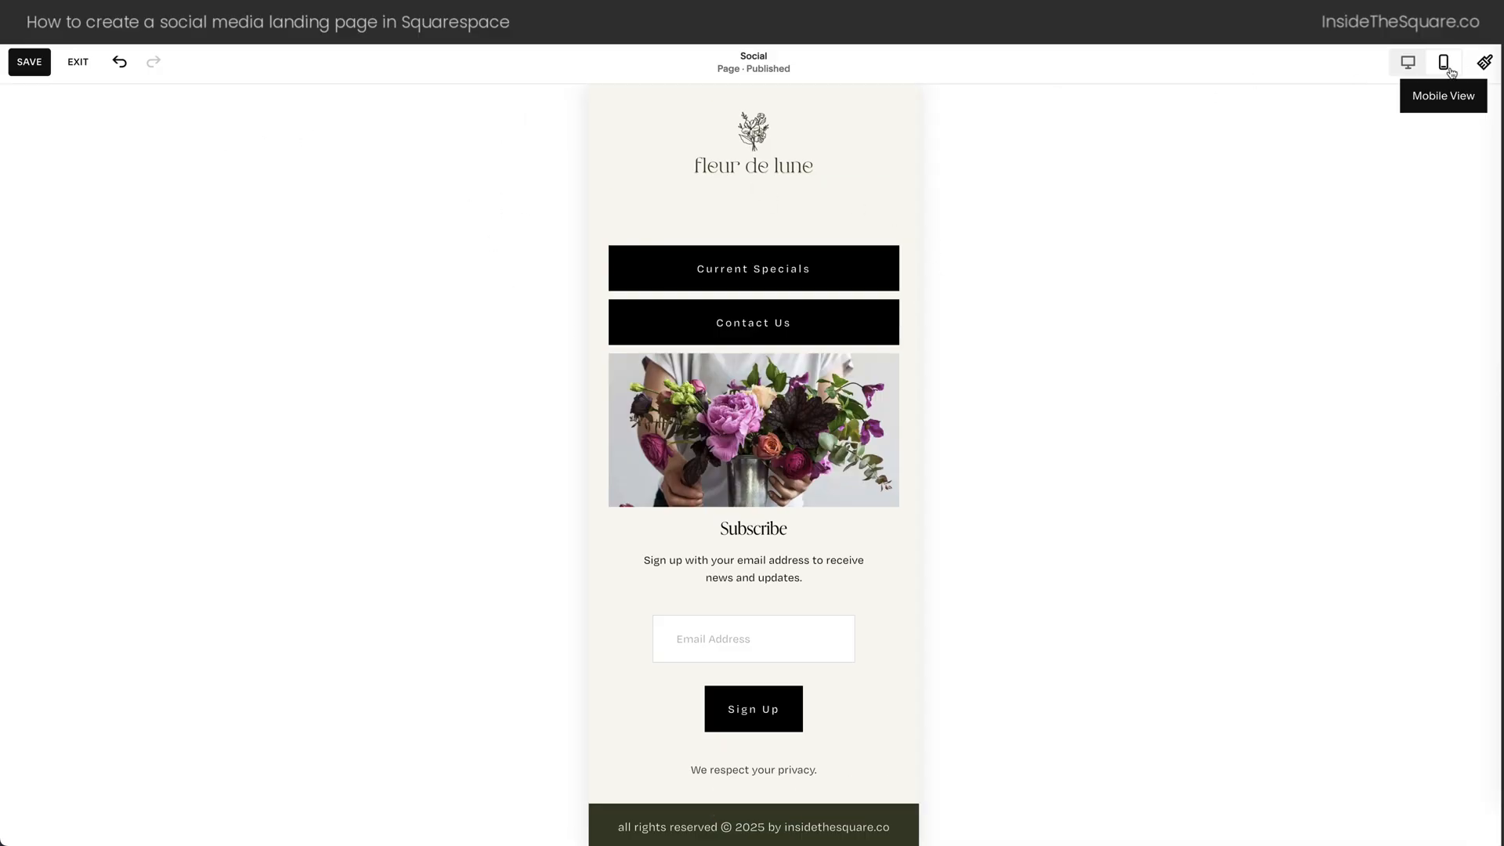
{"action": "left_click", "coordinate": [754, 146]}
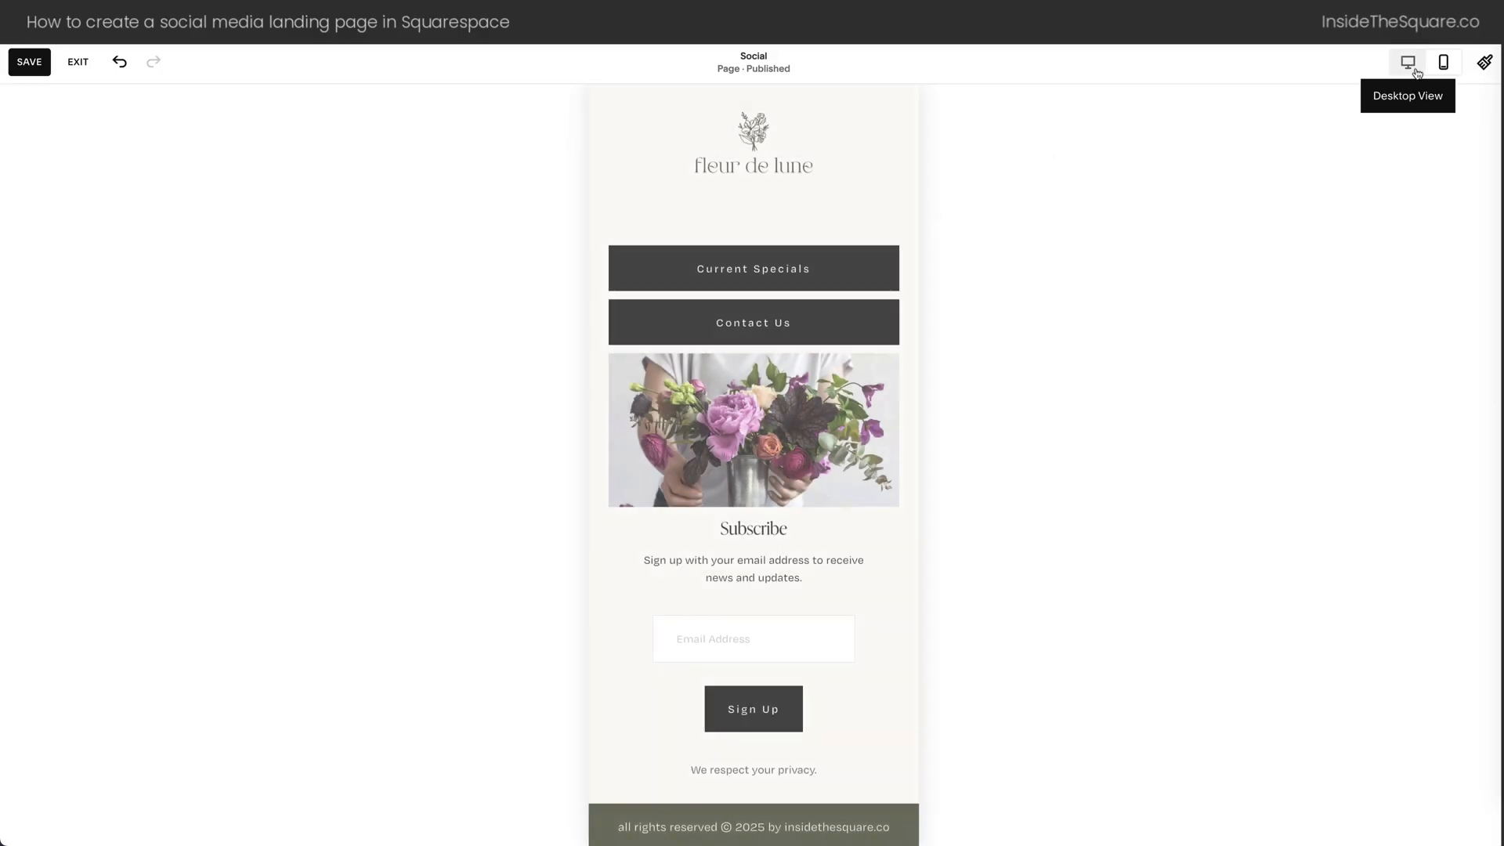
{"action": "left_click", "coordinate": [1443, 61]}
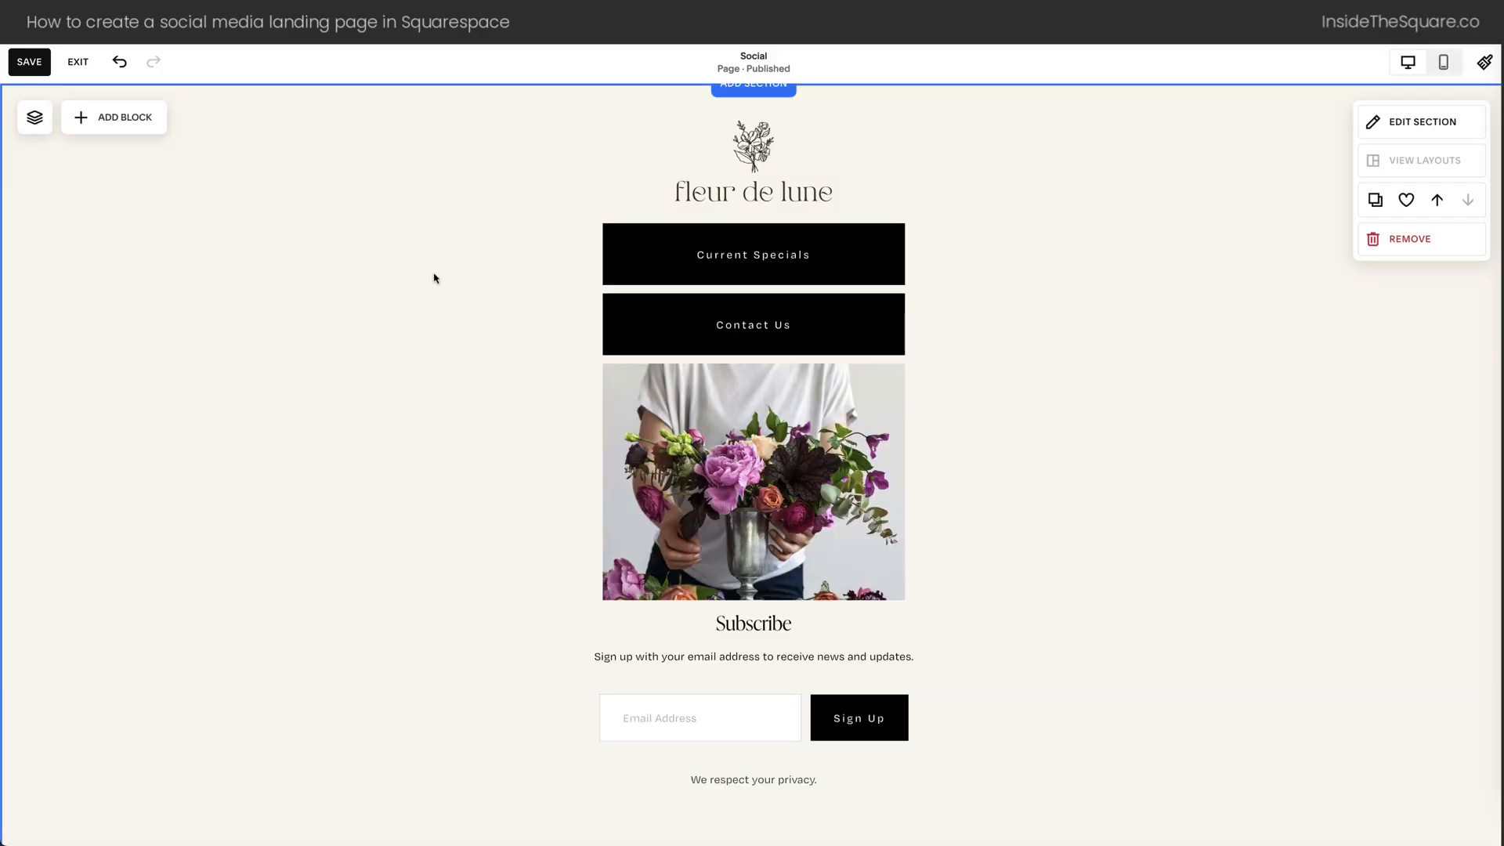
{"action": "left_click", "coordinate": [112, 117]}
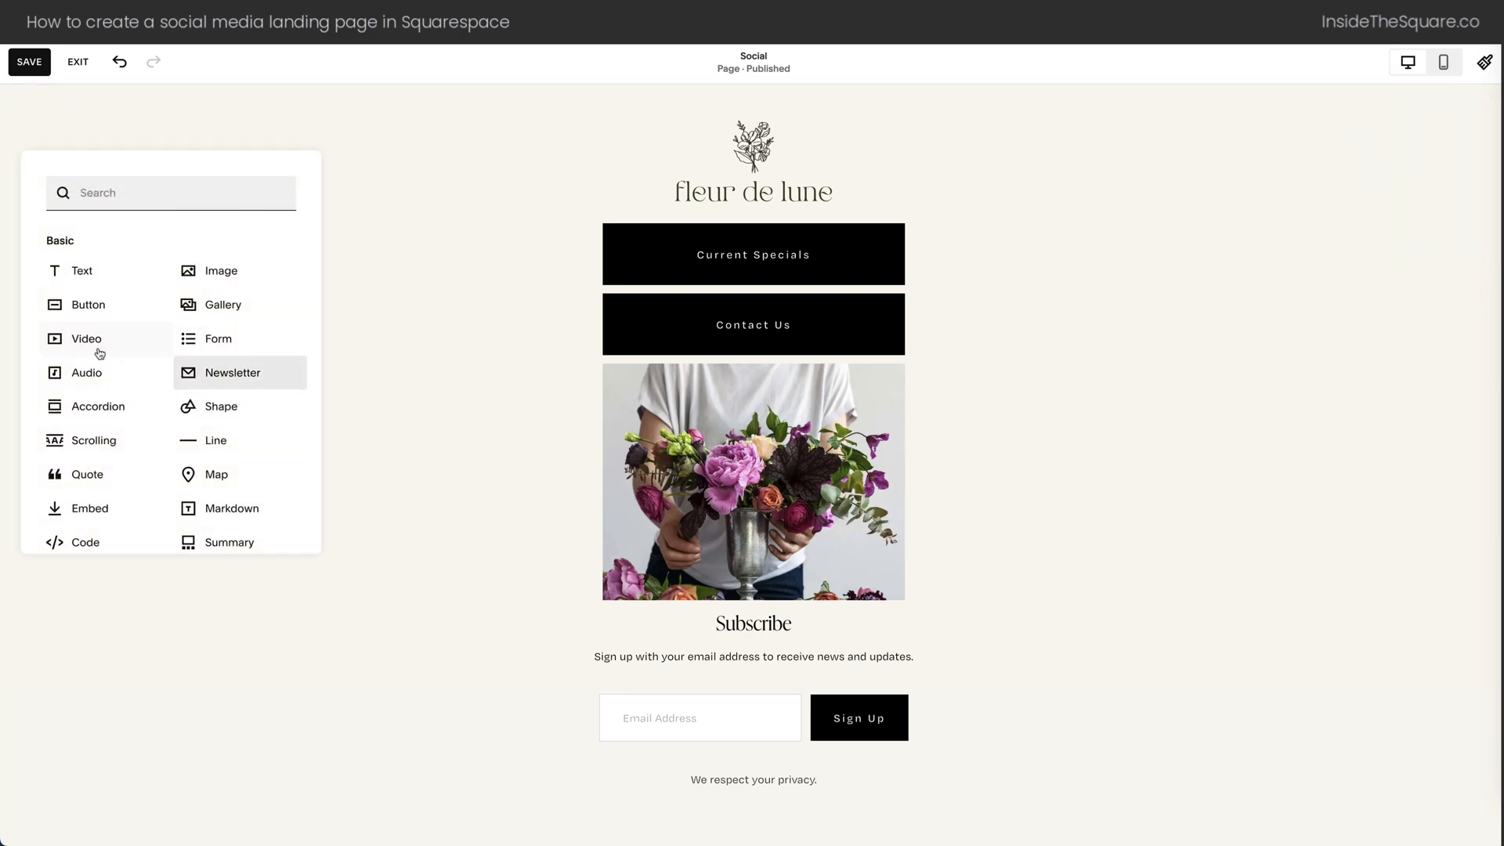
{"action": "mouse_move", "coordinate": [105, 338]}
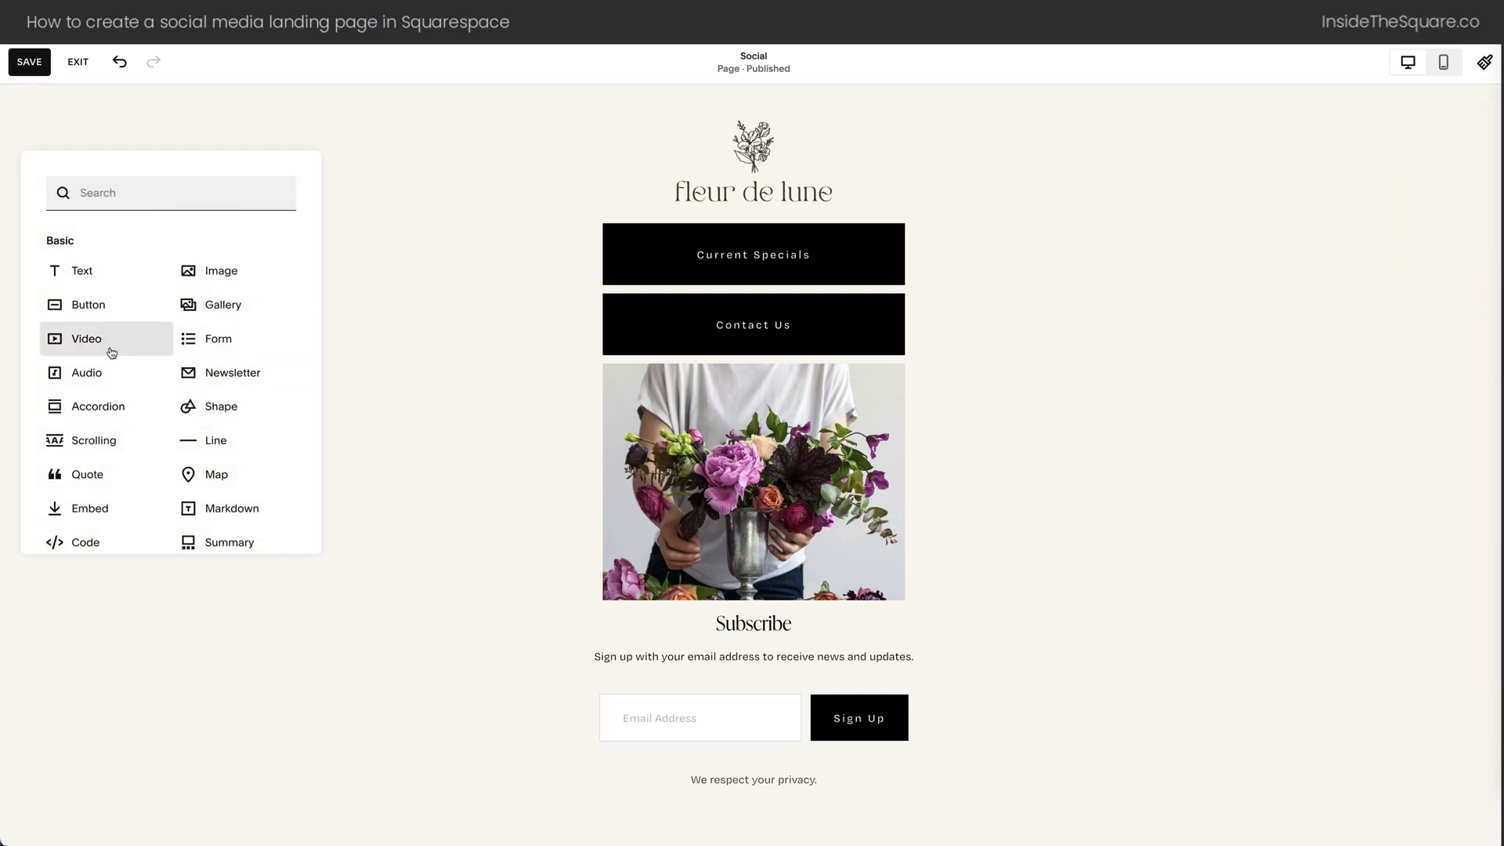
{"action": "mouse_move", "coordinate": [118, 412]}
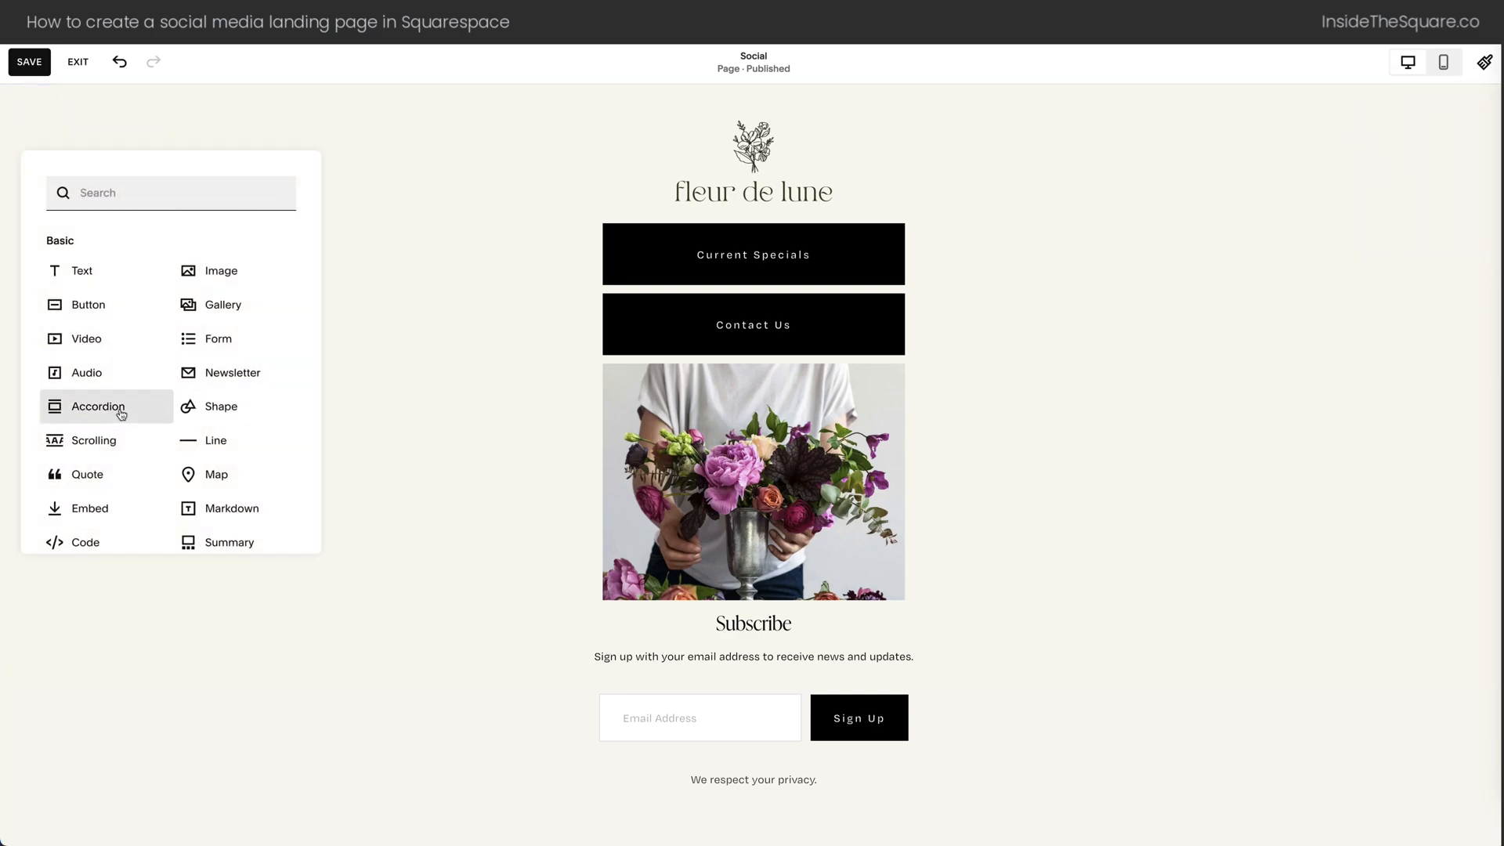
{"action": "mouse_move", "coordinate": [1146, 293]}
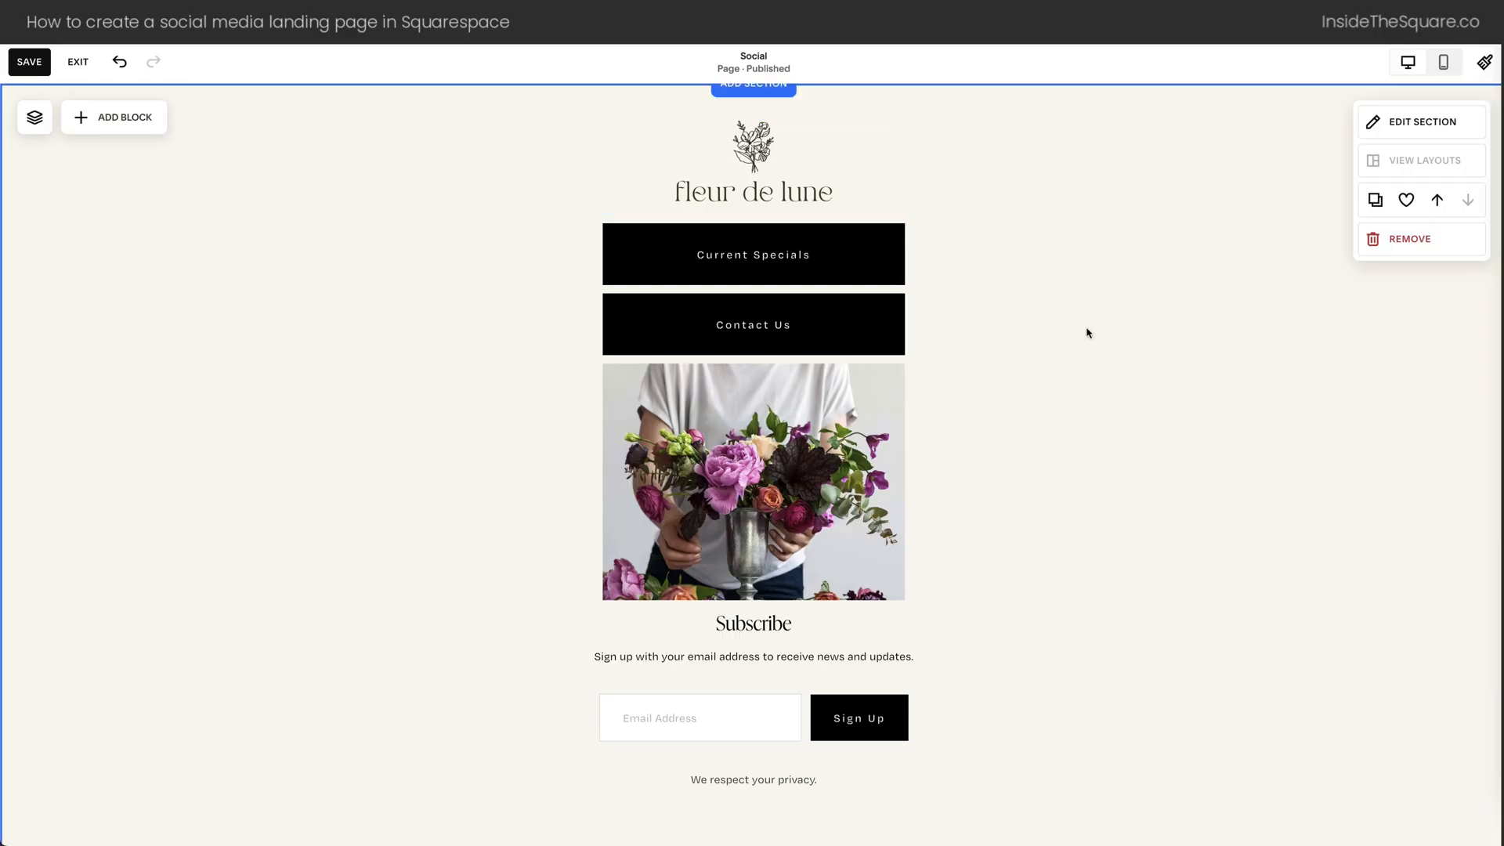
{"action": "left_click", "coordinate": [754, 161]}
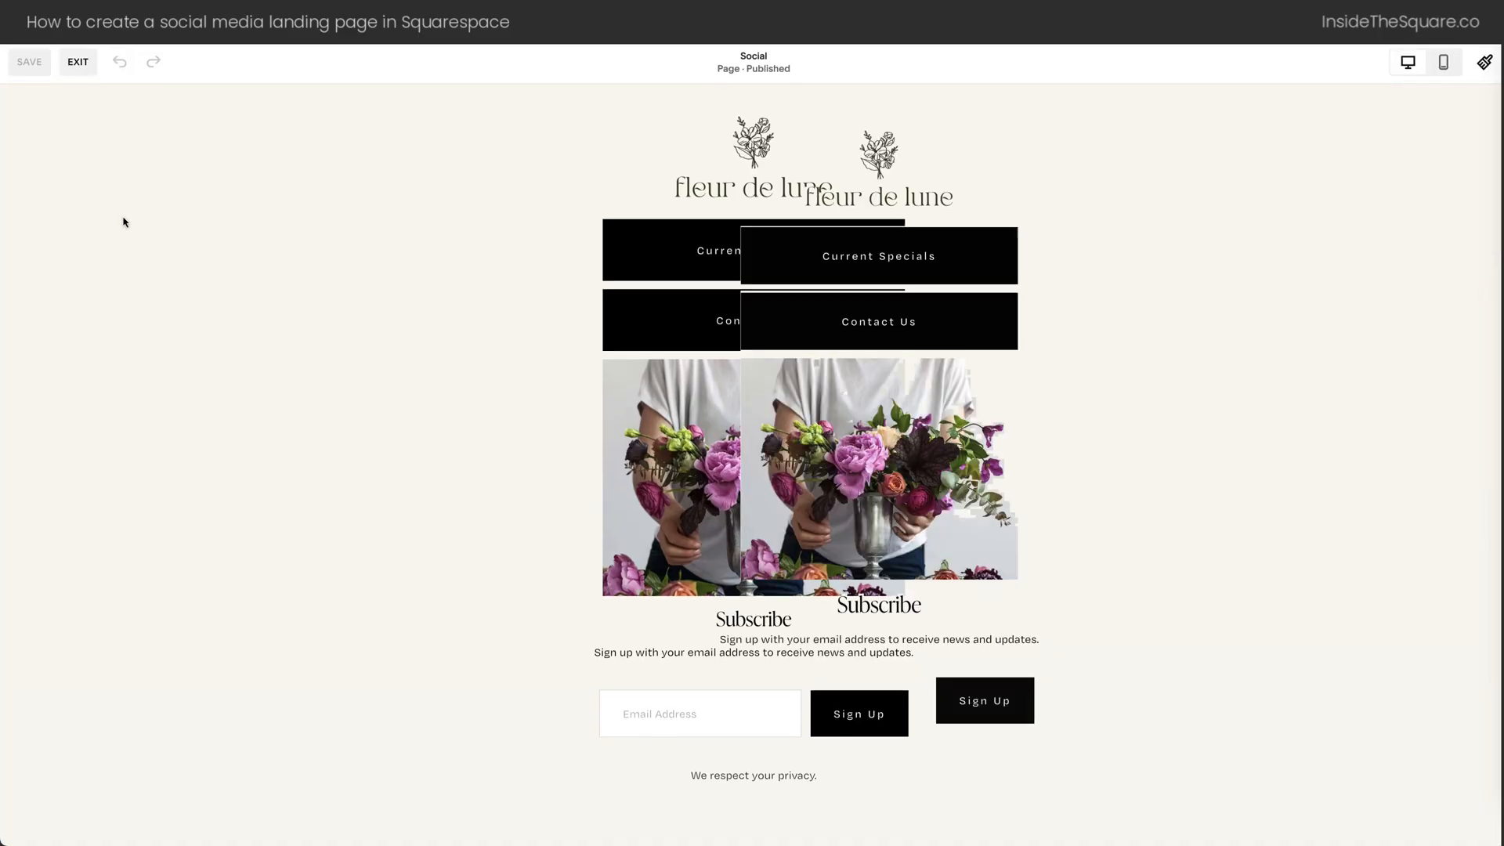
Exit the editor and check the Social page's Navigation settings show the header hidden
{"action": "left_click", "coordinate": [77, 61]}
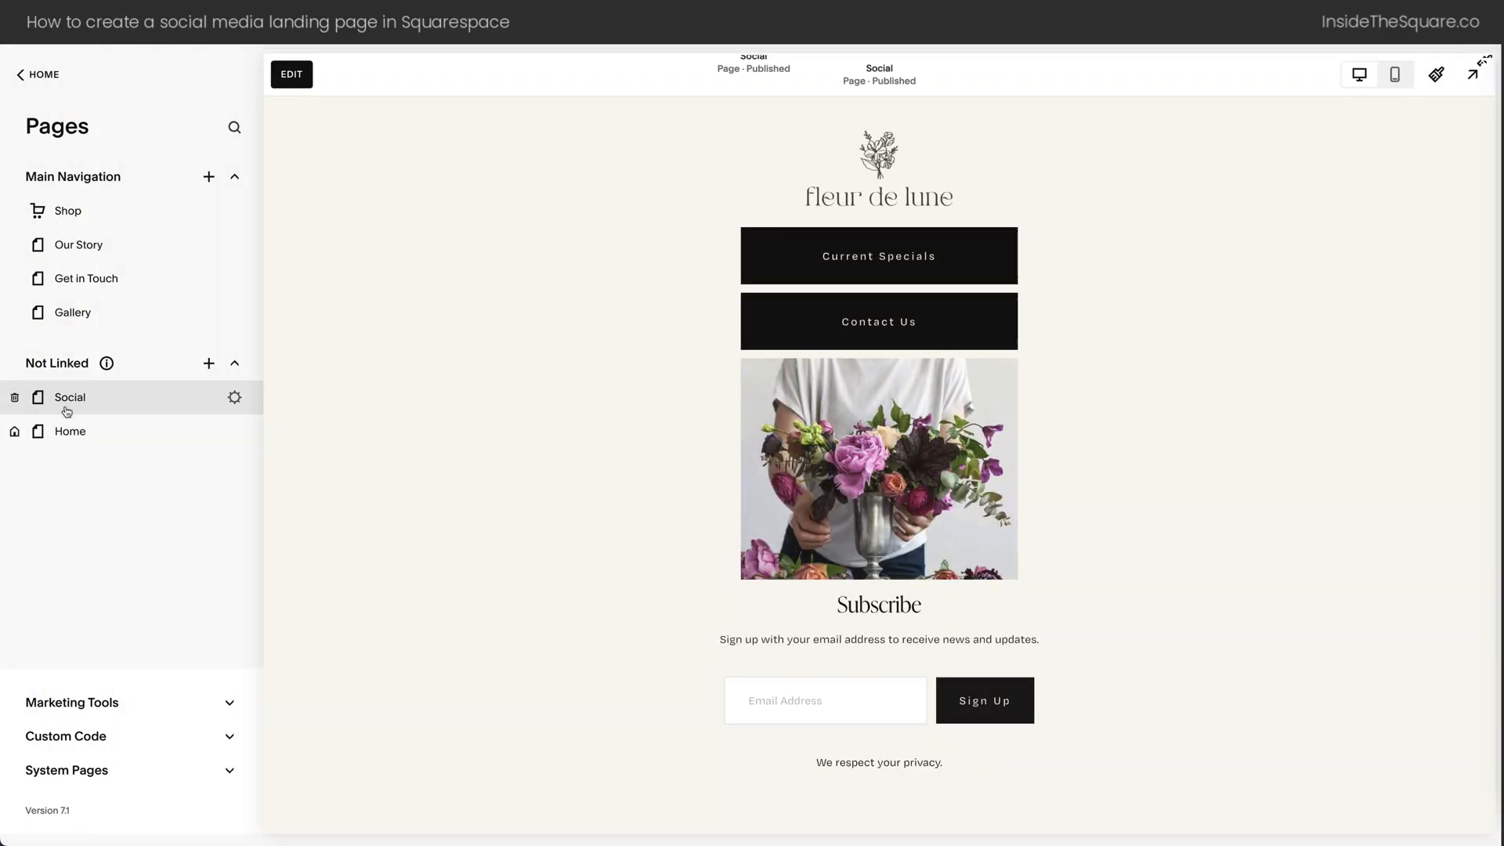
{"action": "mouse_move", "coordinate": [130, 403]}
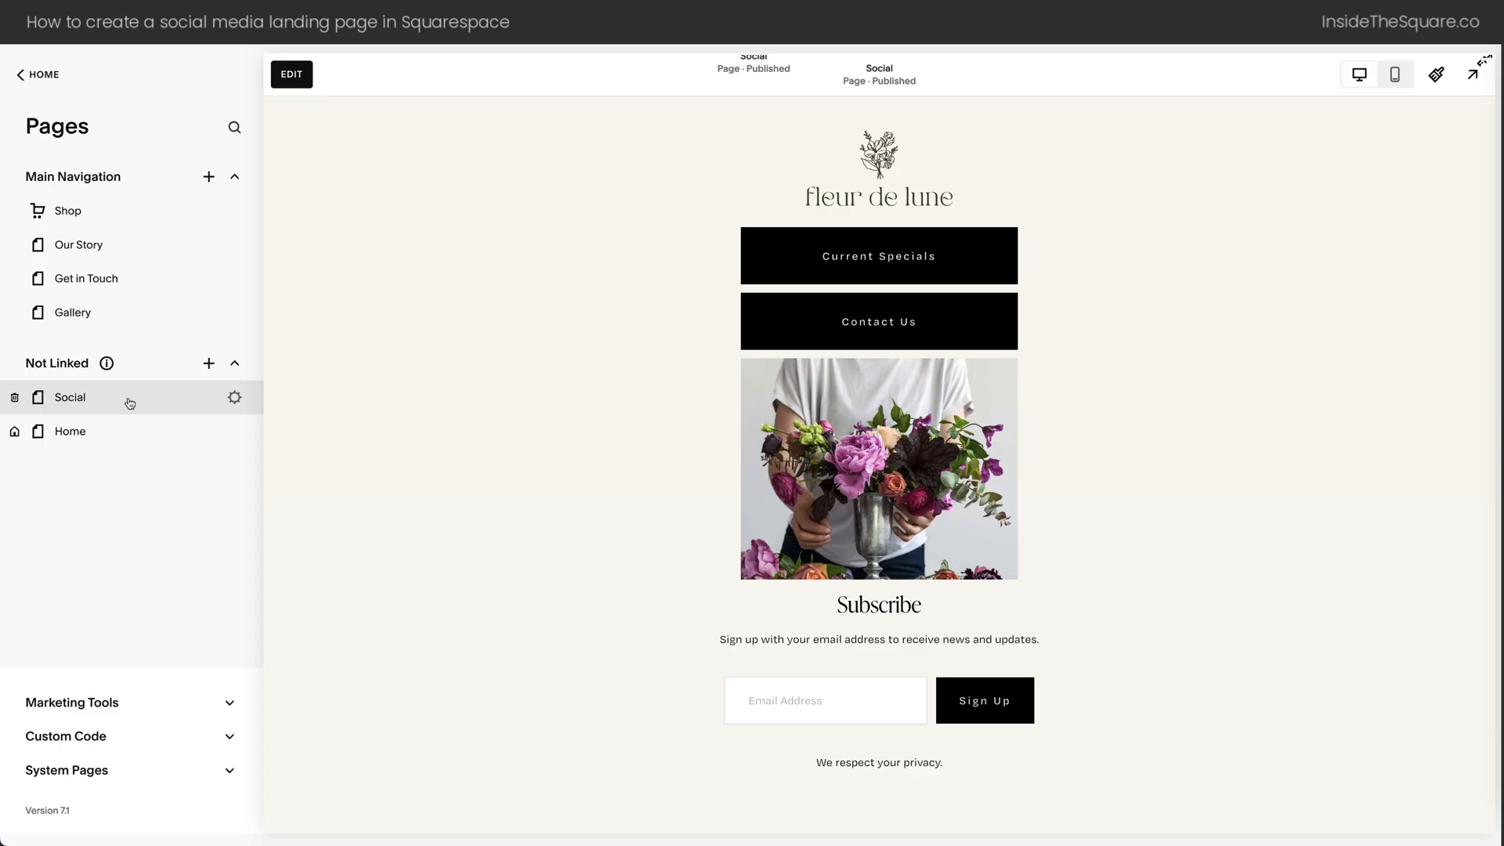
{"action": "left_click", "coordinate": [234, 396]}
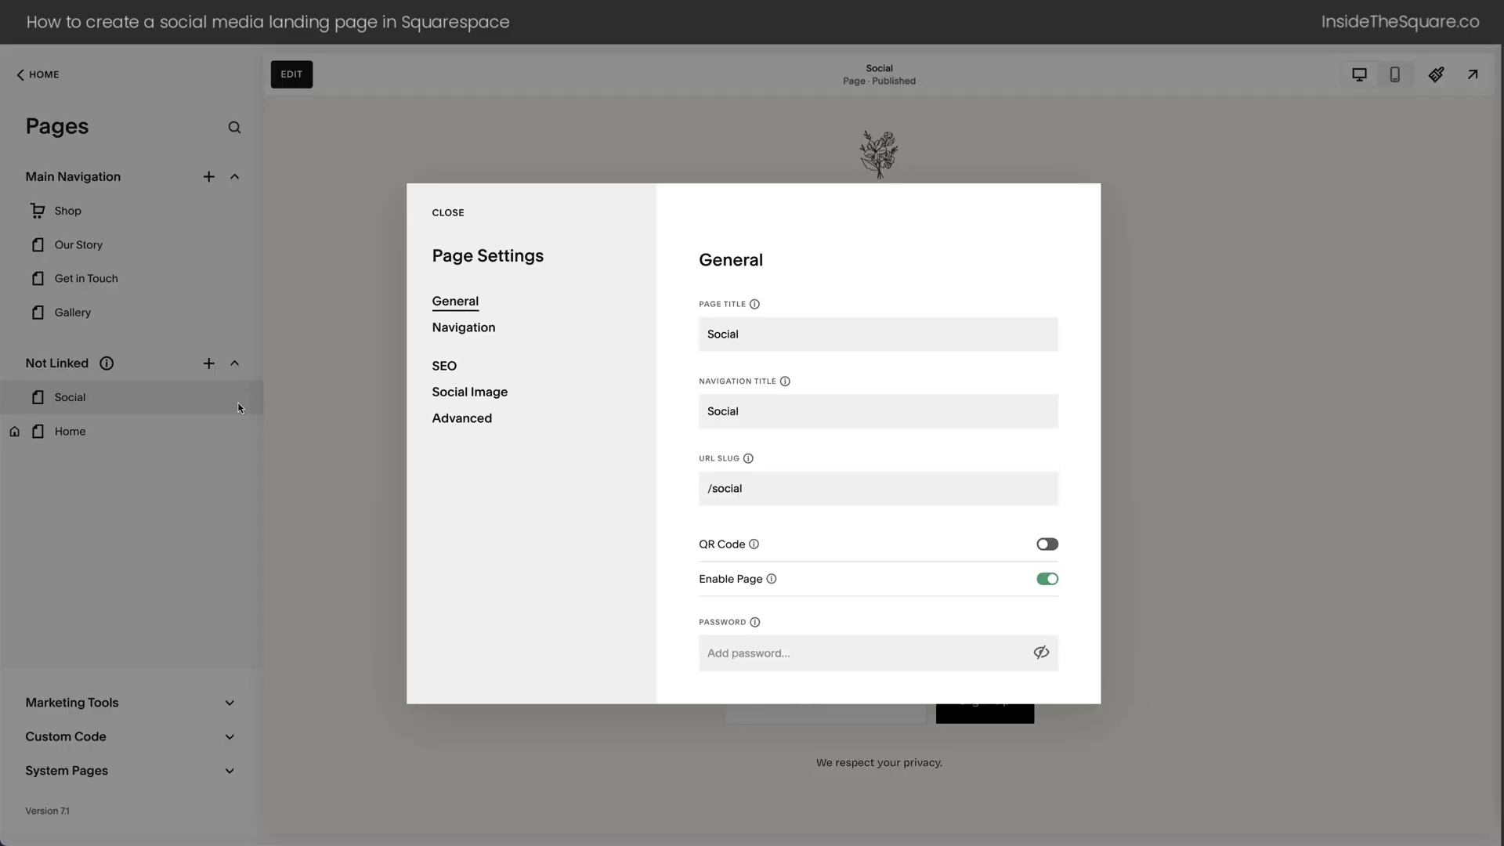
{"action": "left_click", "coordinate": [464, 328]}
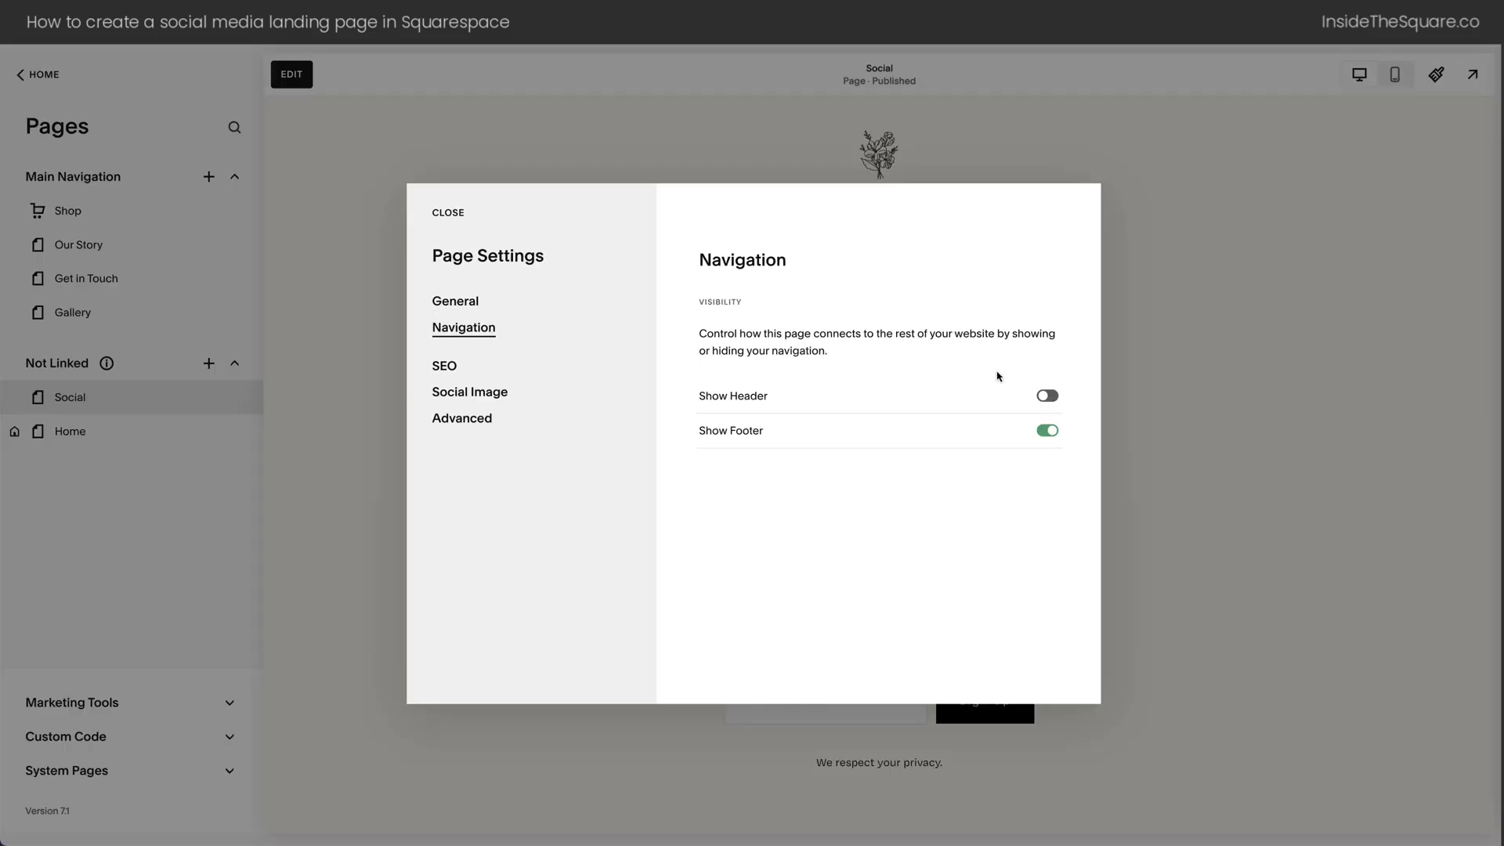
{"action": "mouse_move", "coordinate": [973, 404]}
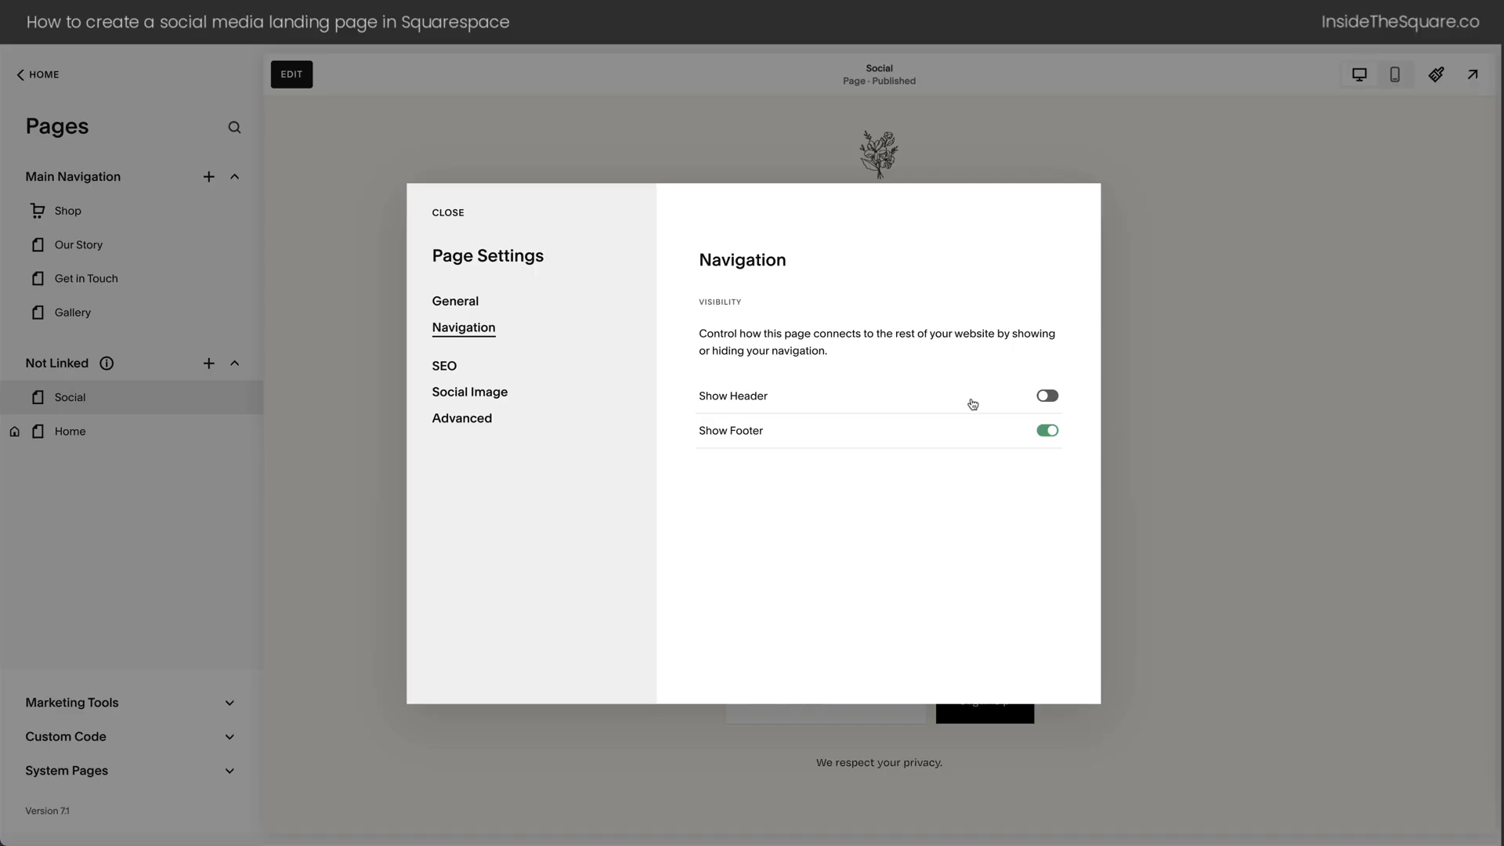
{"action": "mouse_move", "coordinate": [758, 449]}
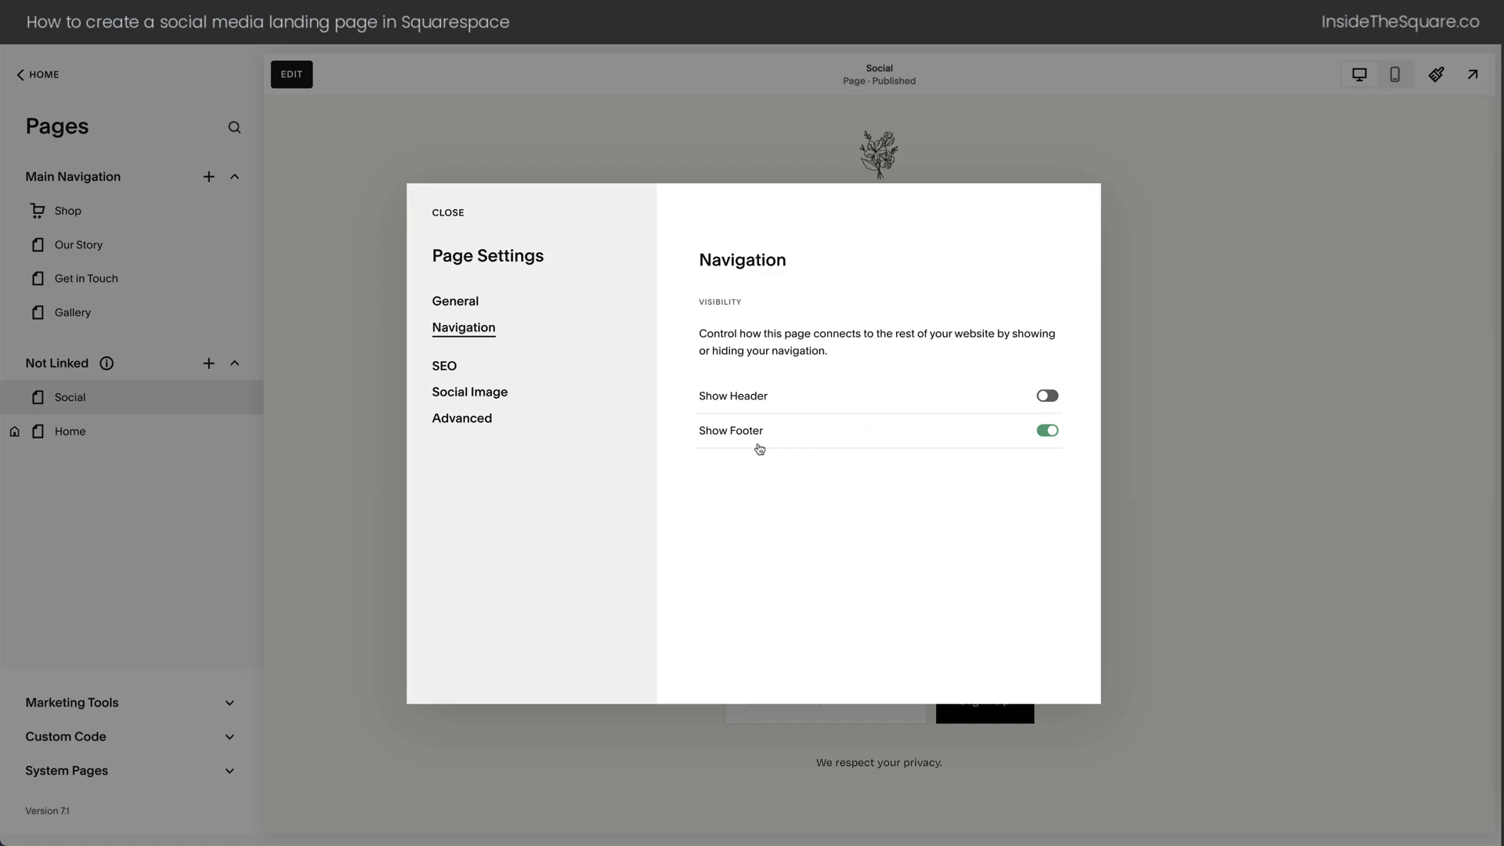
{"action": "mouse_move", "coordinate": [849, 446]}
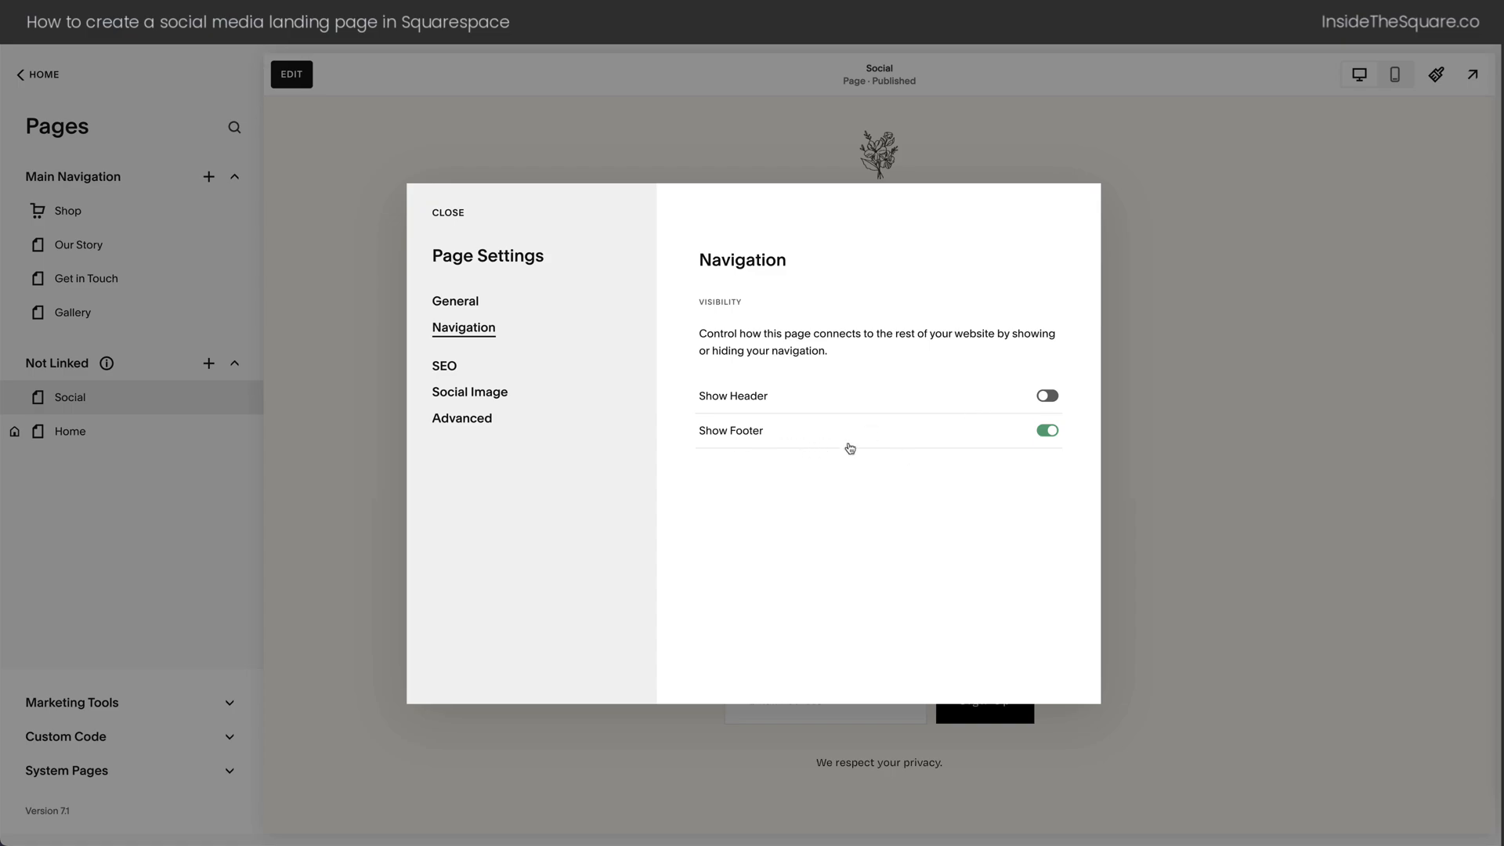
Review the Advanced footer-hiding code injection and the /social URL slug in General
{"action": "left_click", "coordinate": [461, 419]}
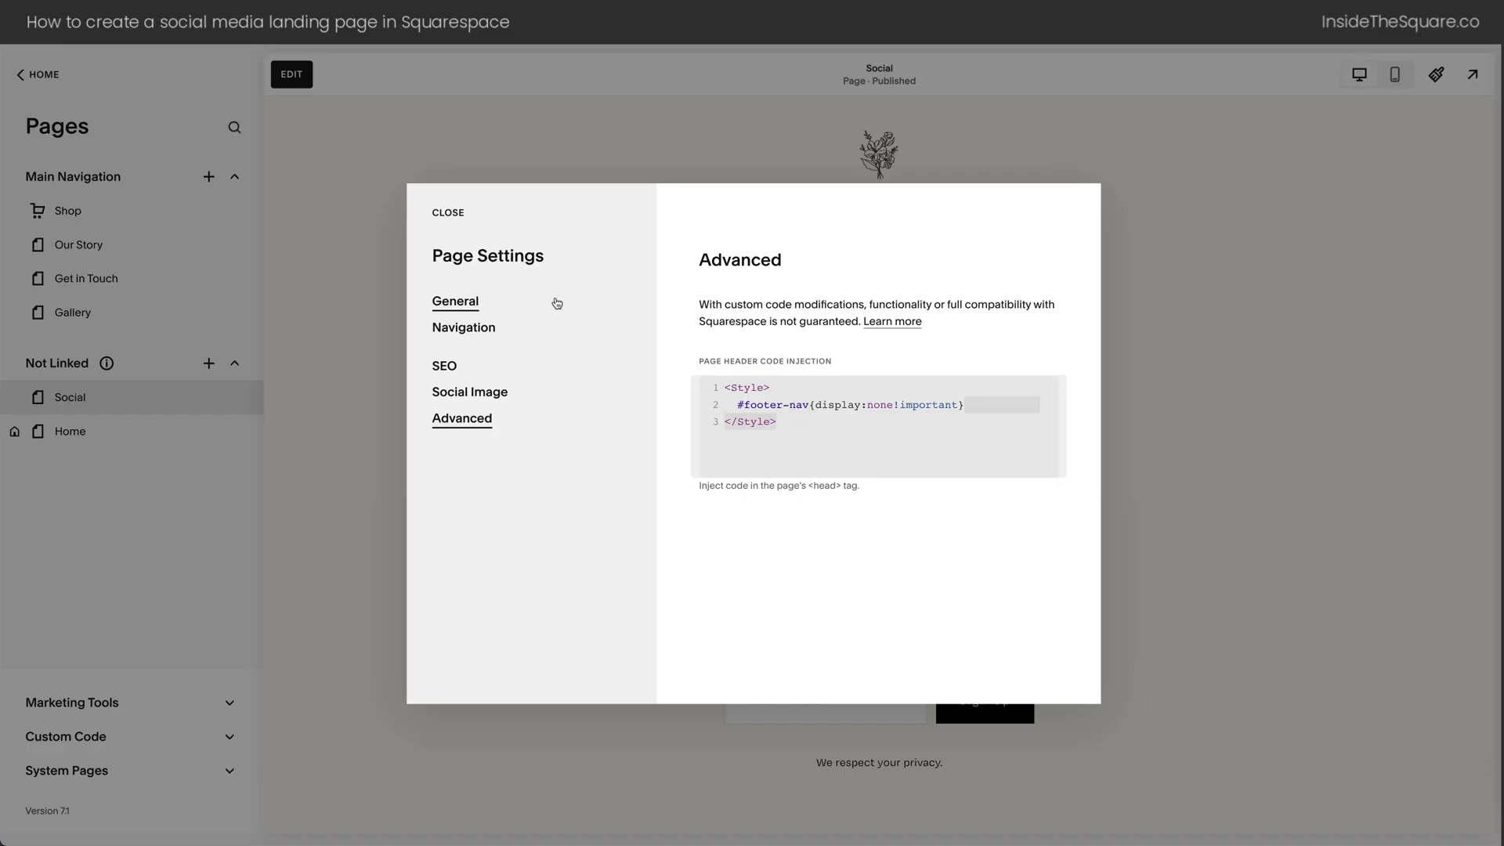
{"action": "left_click", "coordinate": [455, 300]}
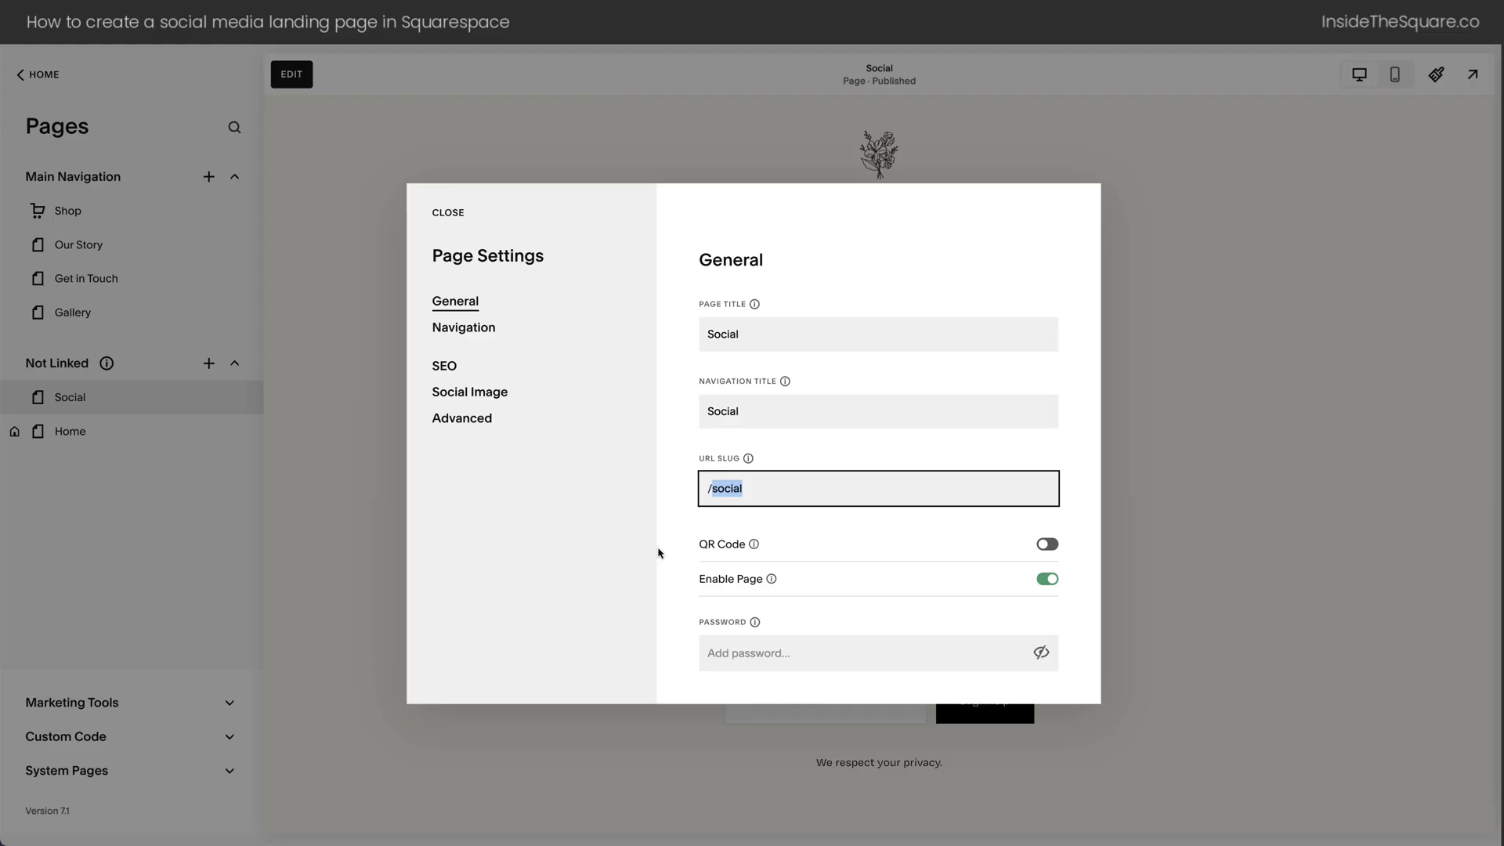
{"action": "left_click", "coordinate": [447, 212]}
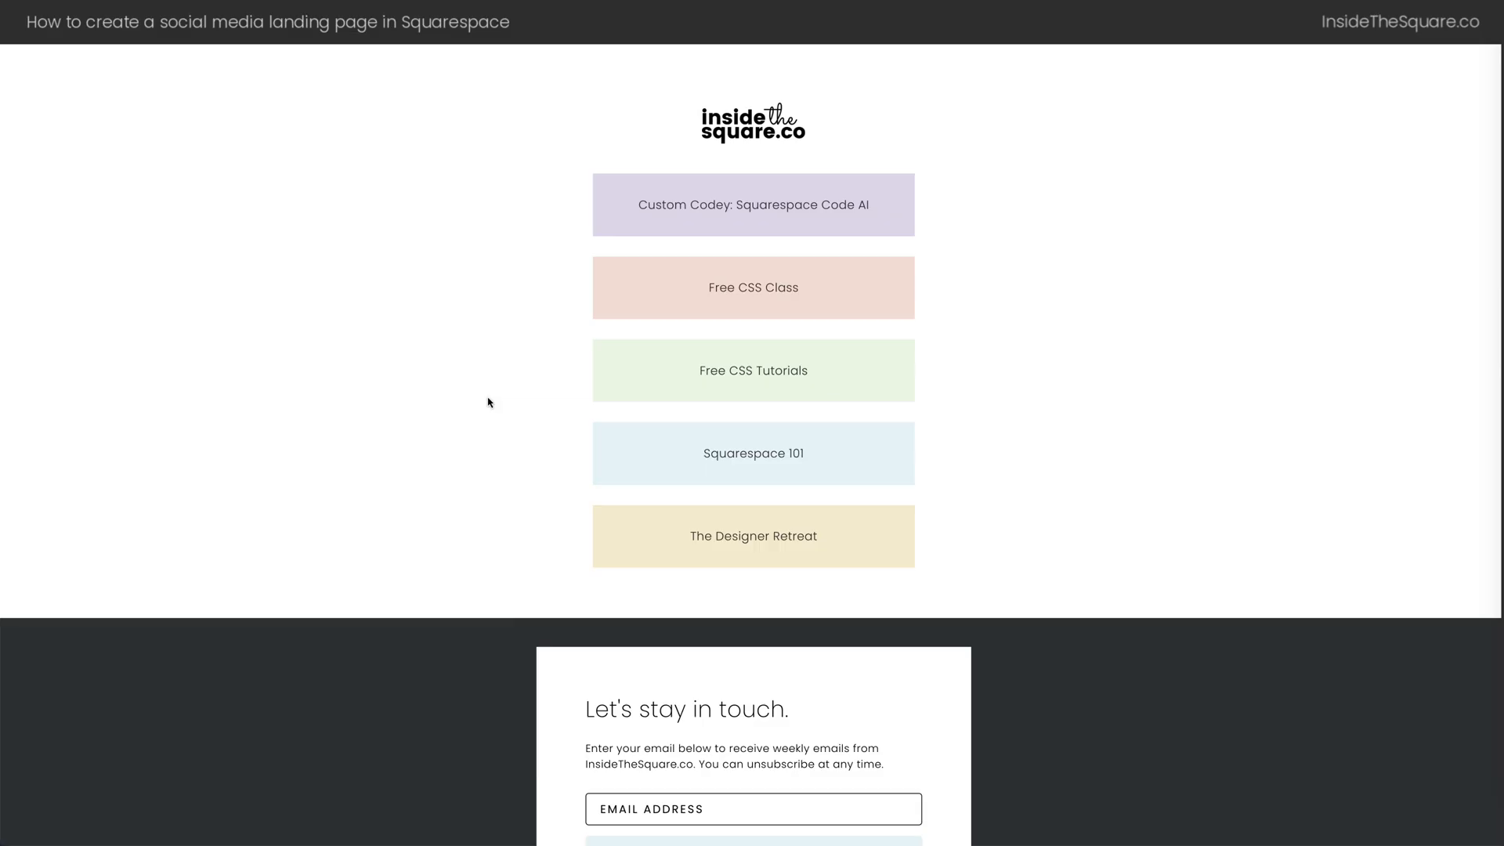
{"action": "mouse_move", "coordinate": [489, 403]}
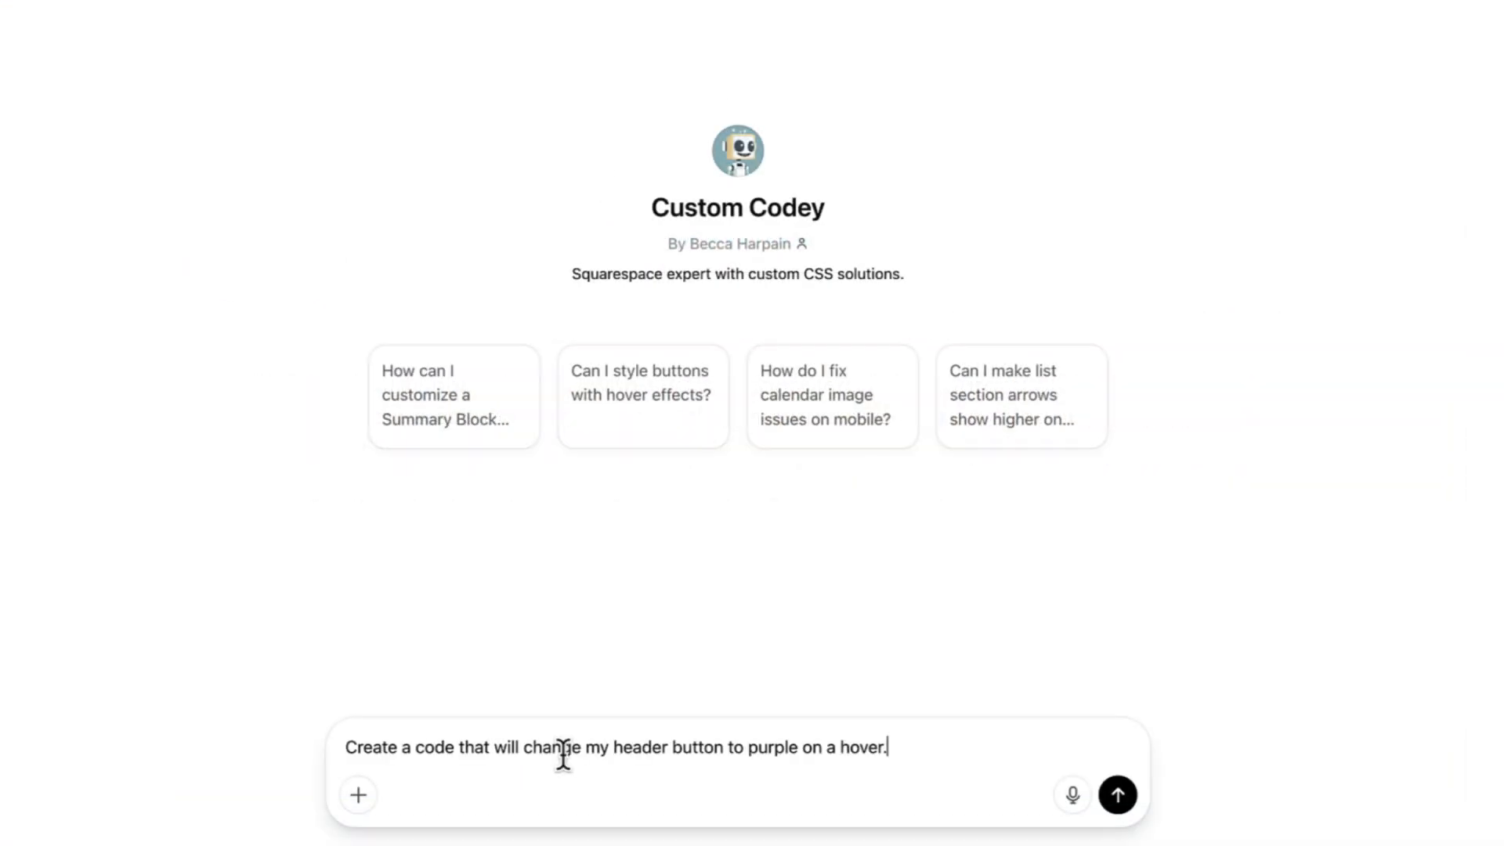
Send Custom Codey the request for CSS turning the header button purple on hover
{"action": "left_click", "coordinate": [1117, 794]}
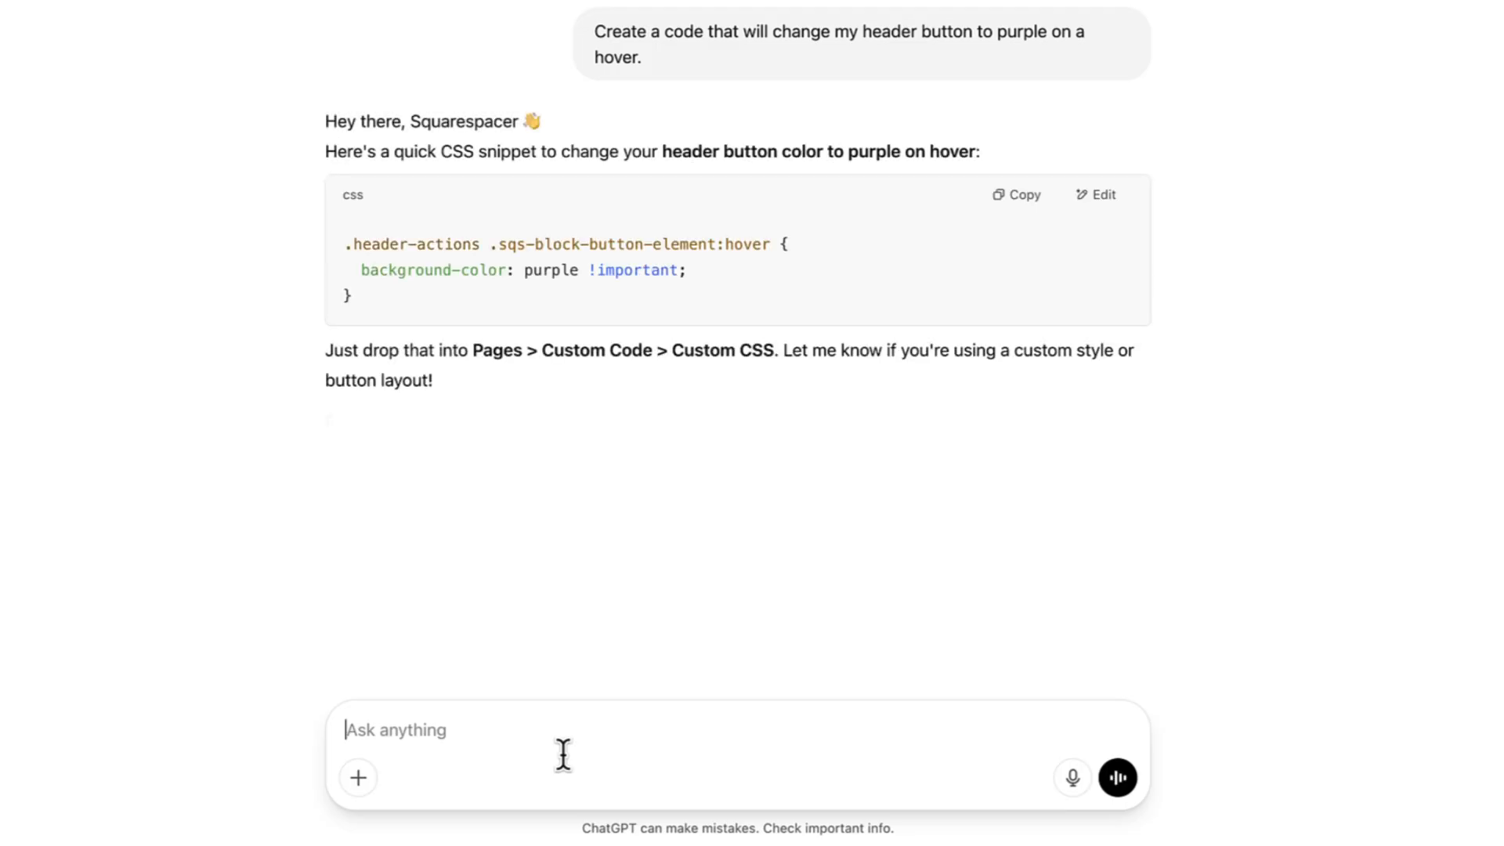
{"action": "mouse_move", "coordinate": [1021, 231]}
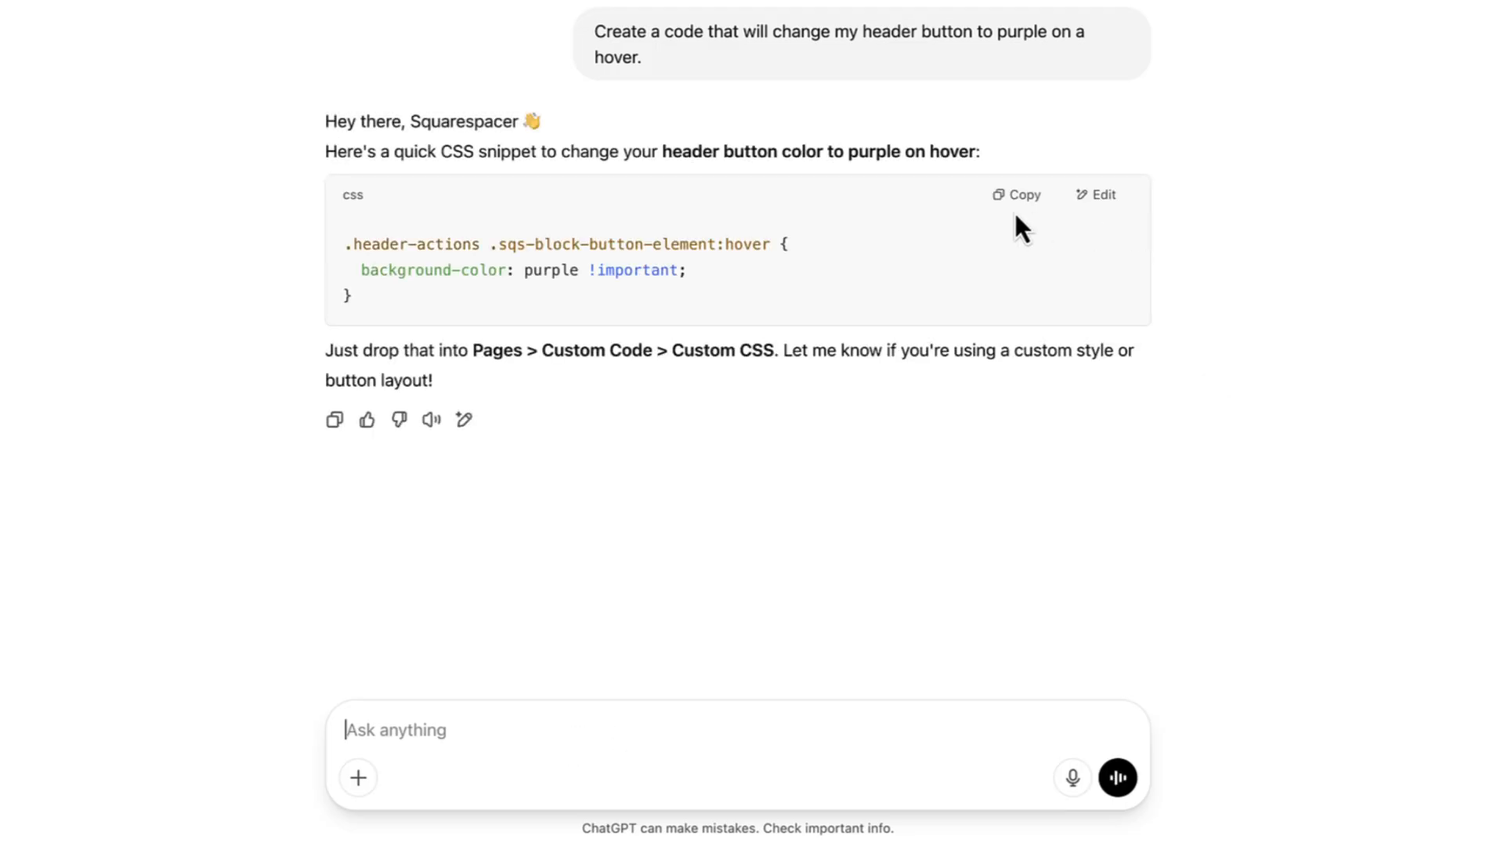